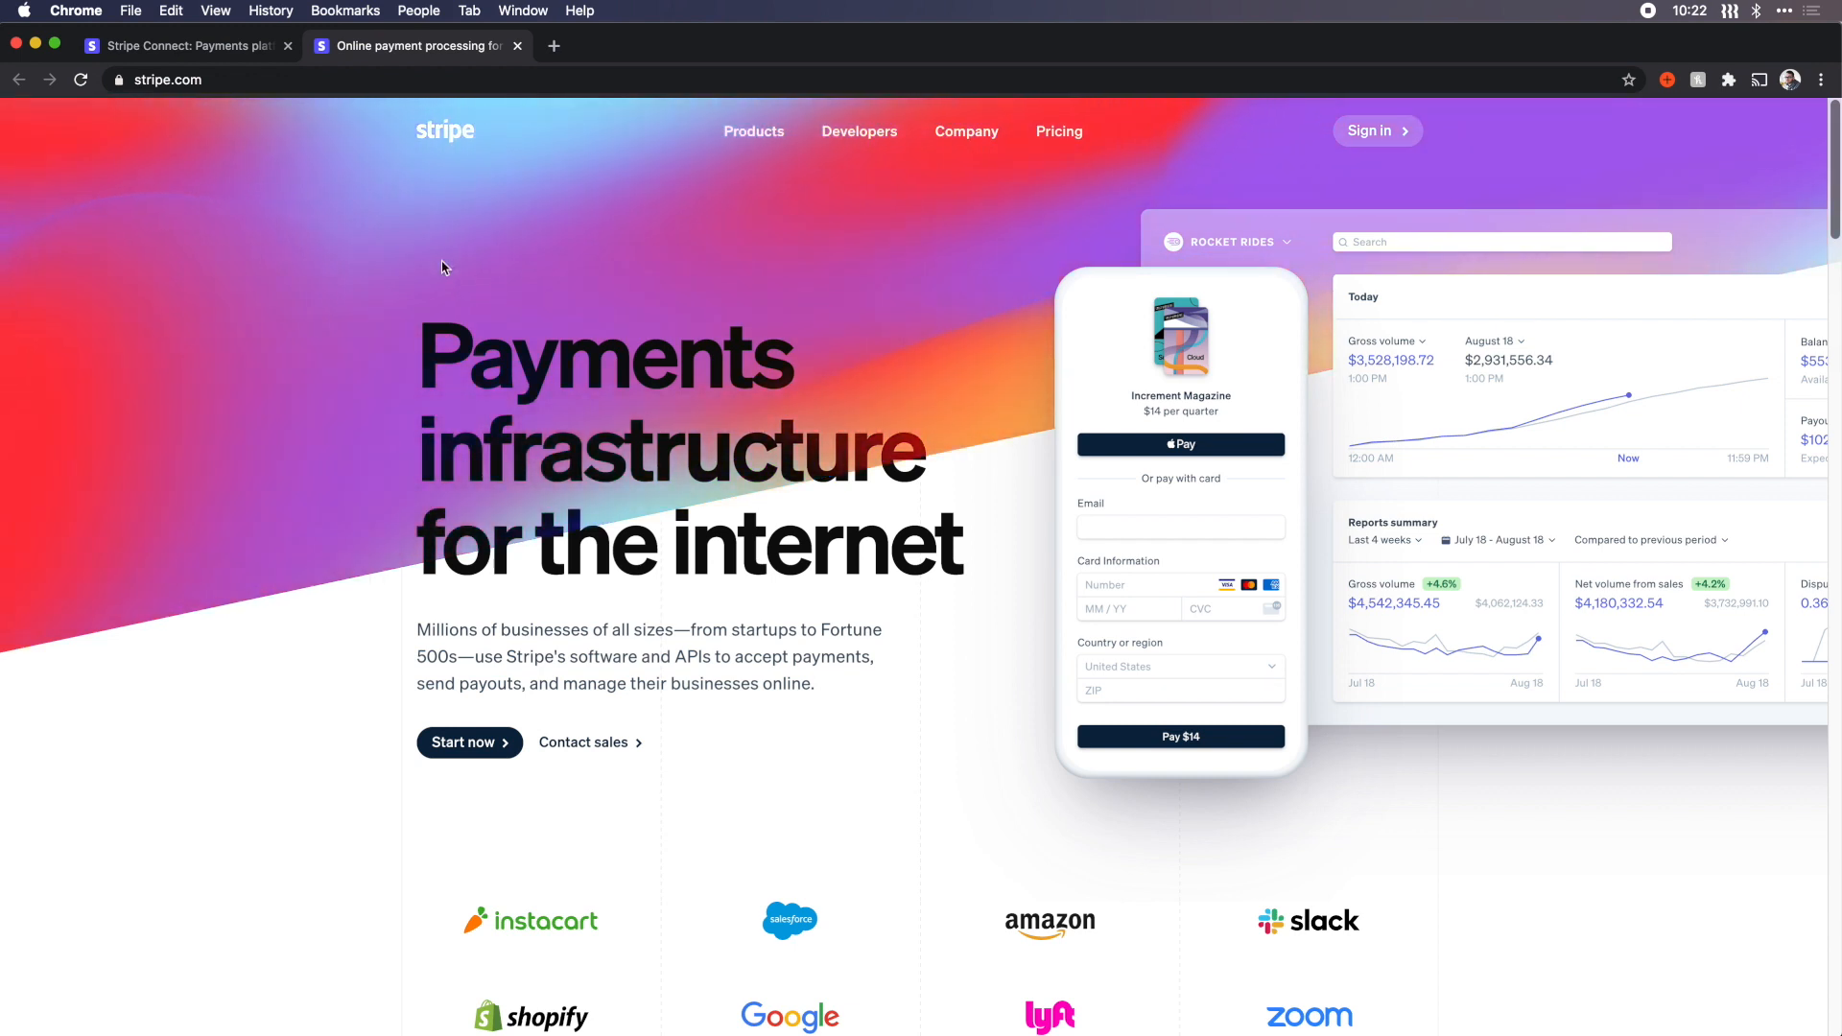
mouse_move(238, 275)
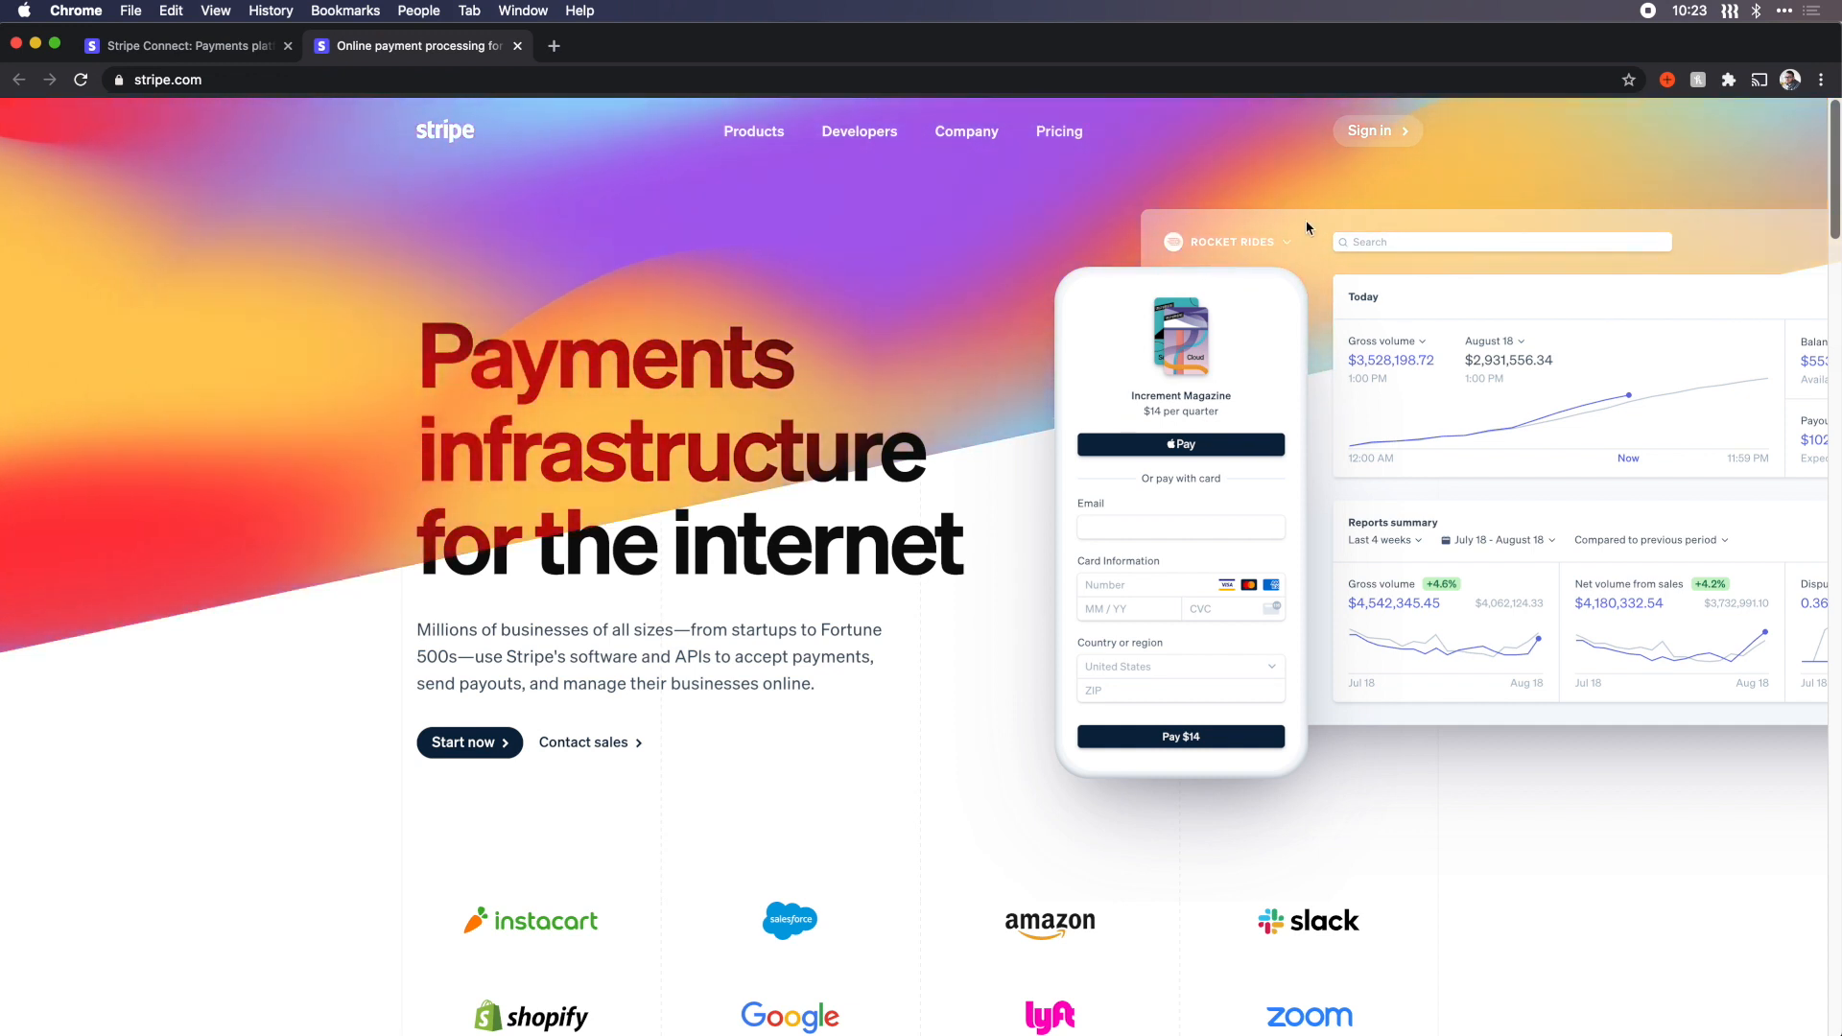
mouse_move(1416, 243)
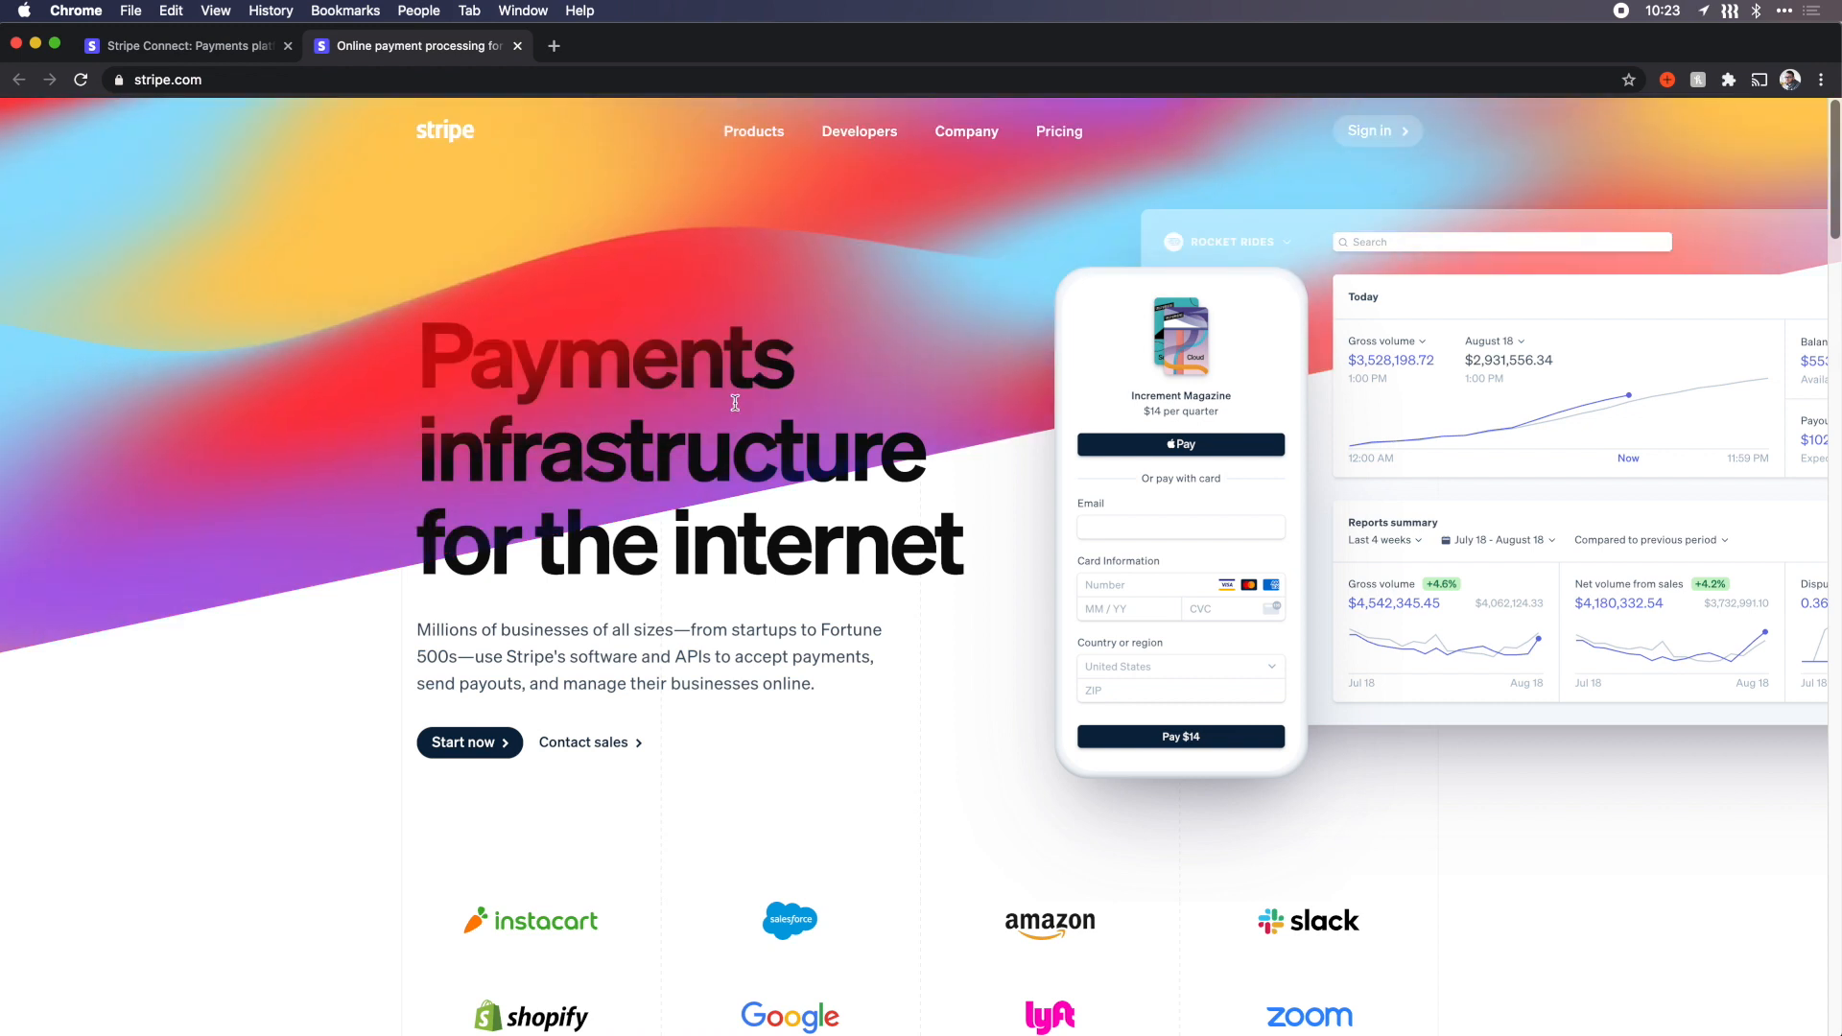
mouse_move(865, 311)
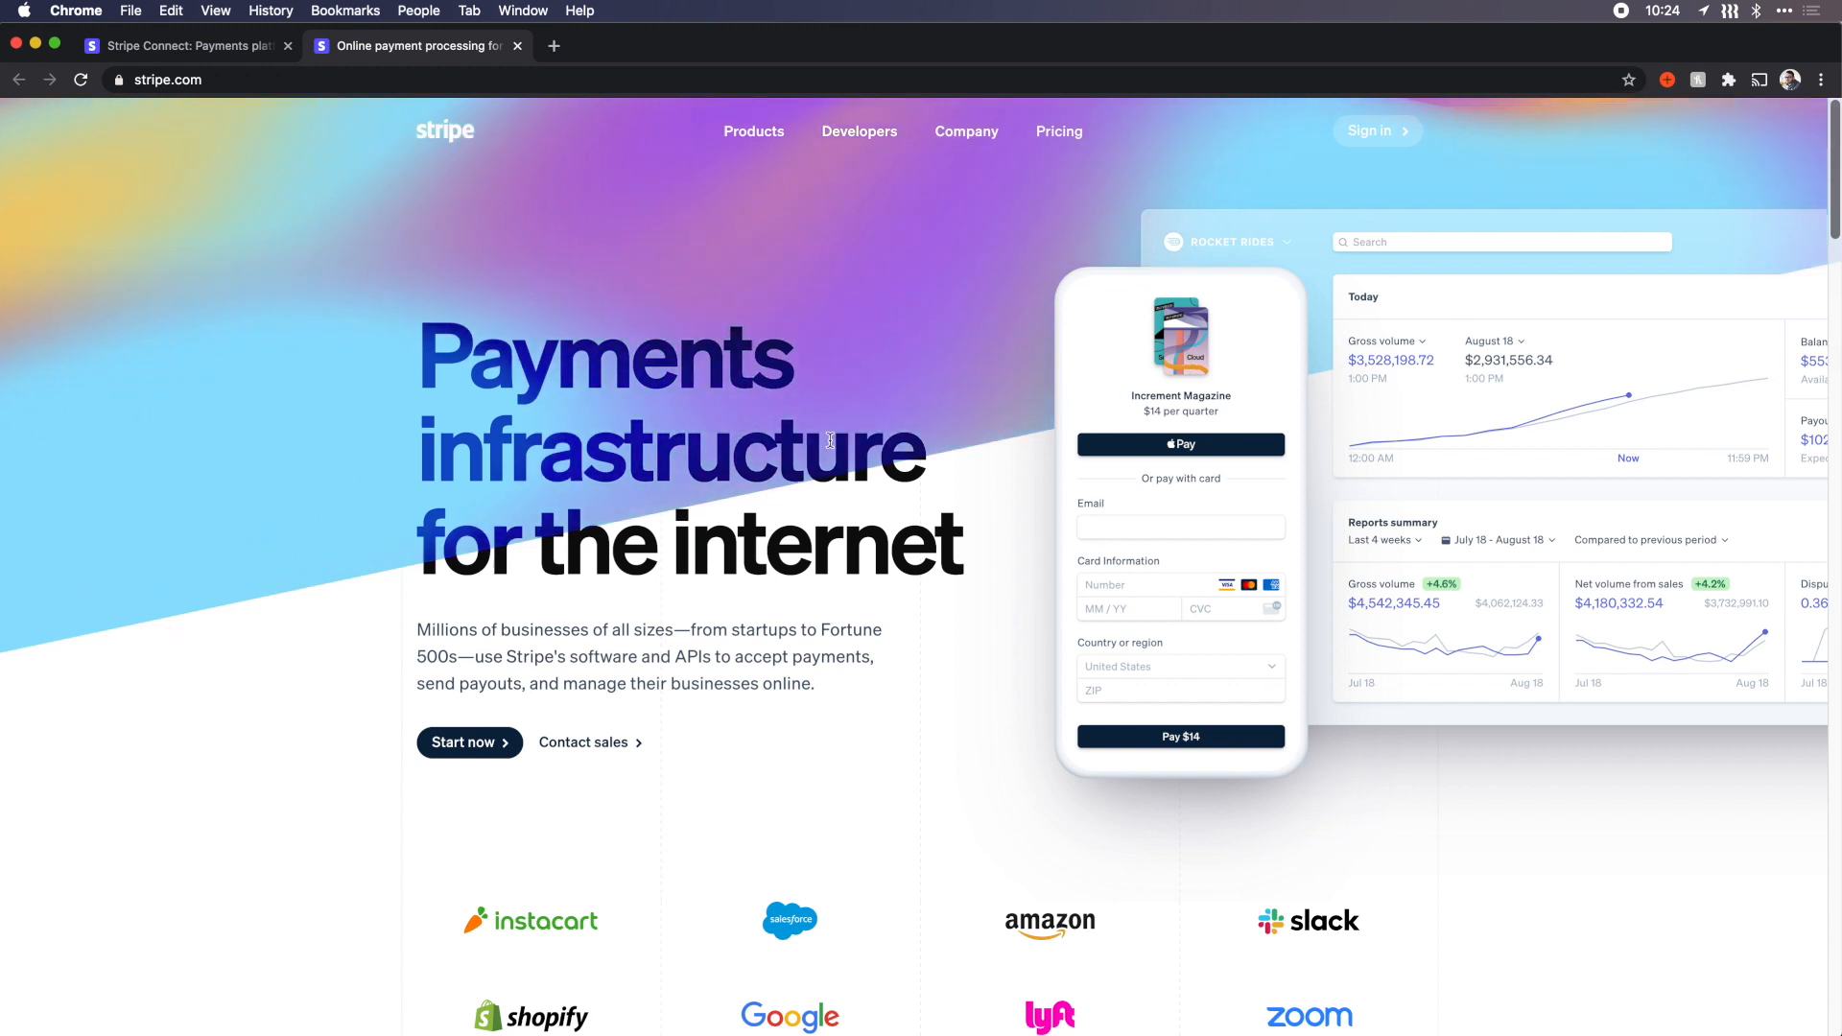
Step: Scroll down through the Stripe homepage sections to review the overall layout
scroll(down, 3)
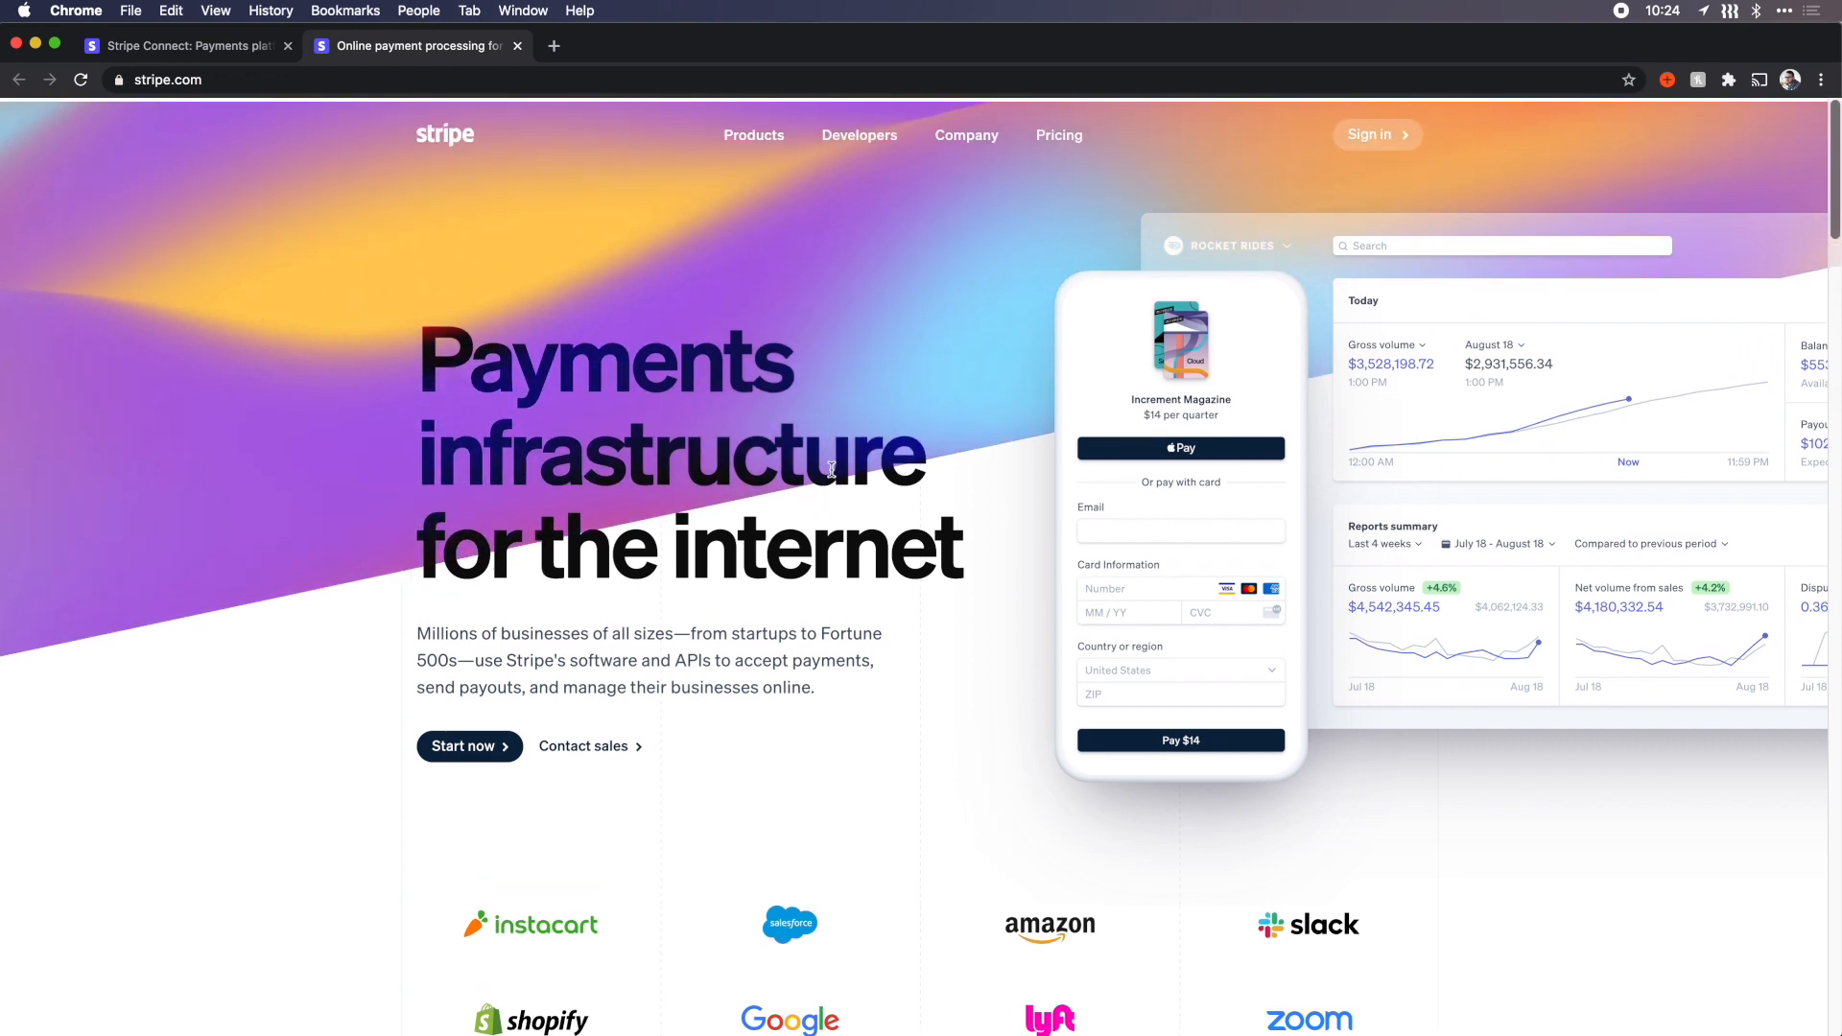
scroll(down, 3)
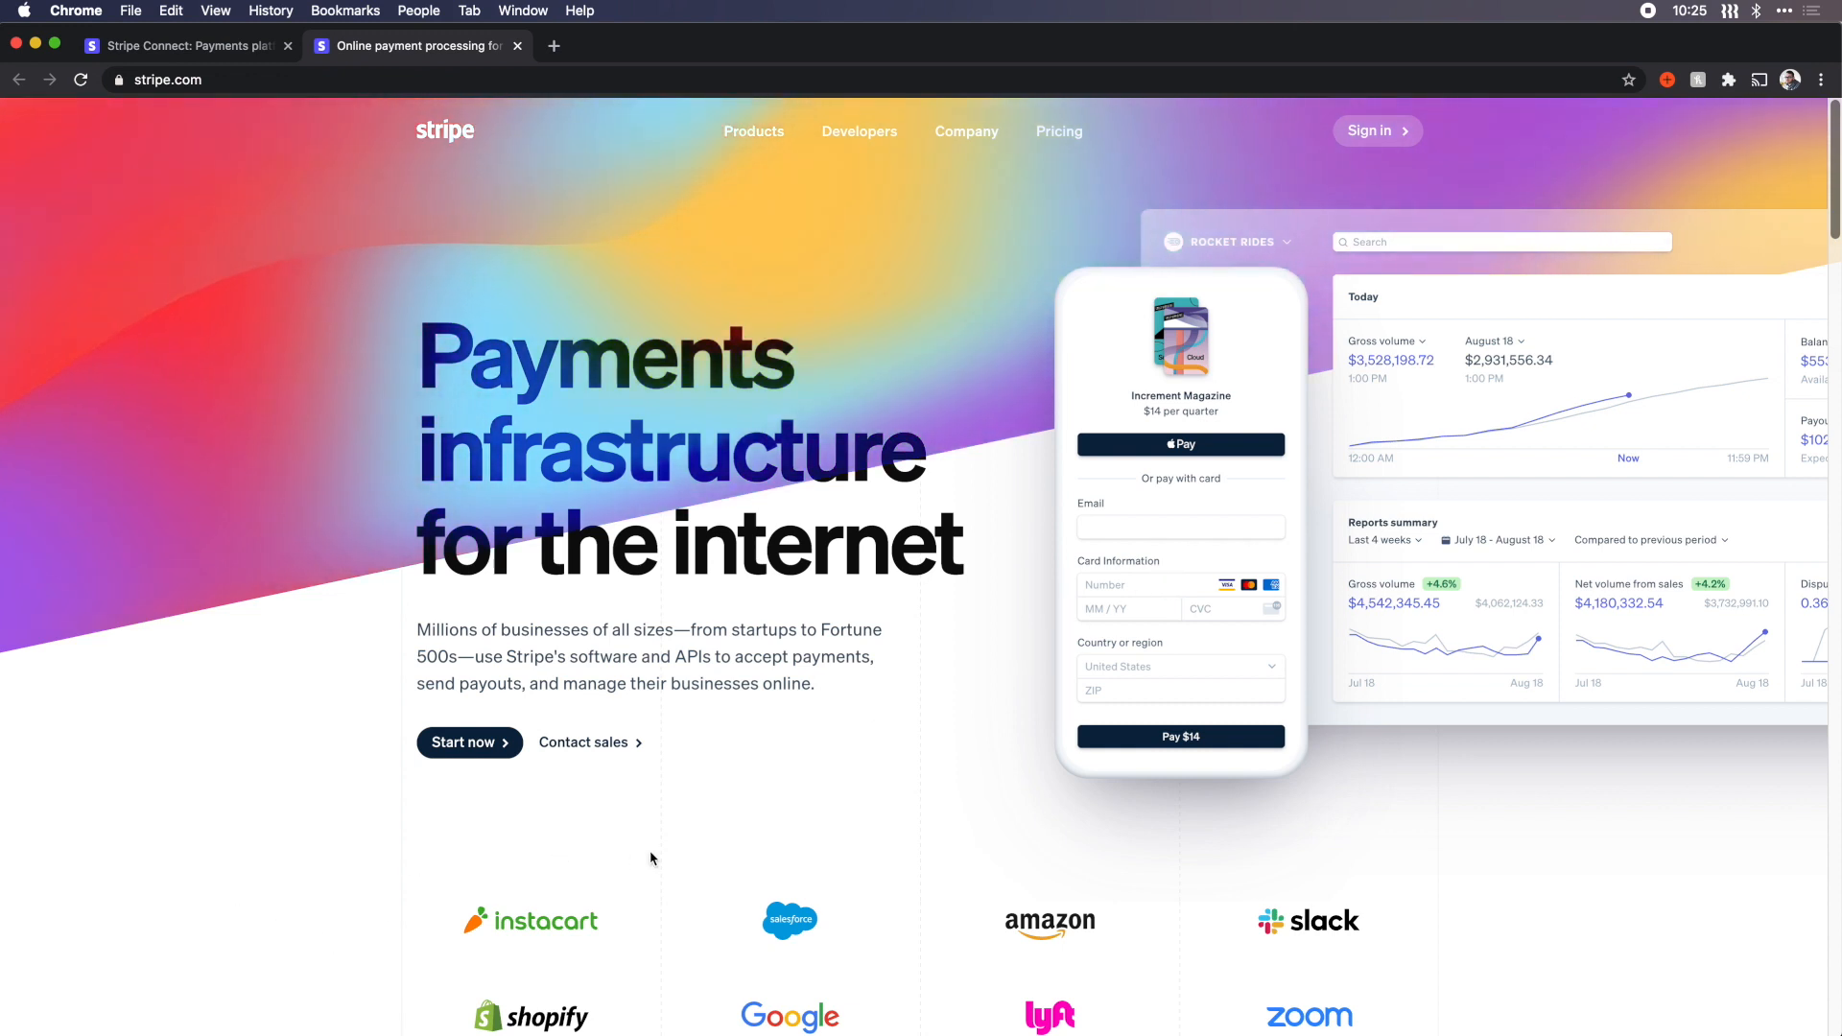
mouse_move(353, 574)
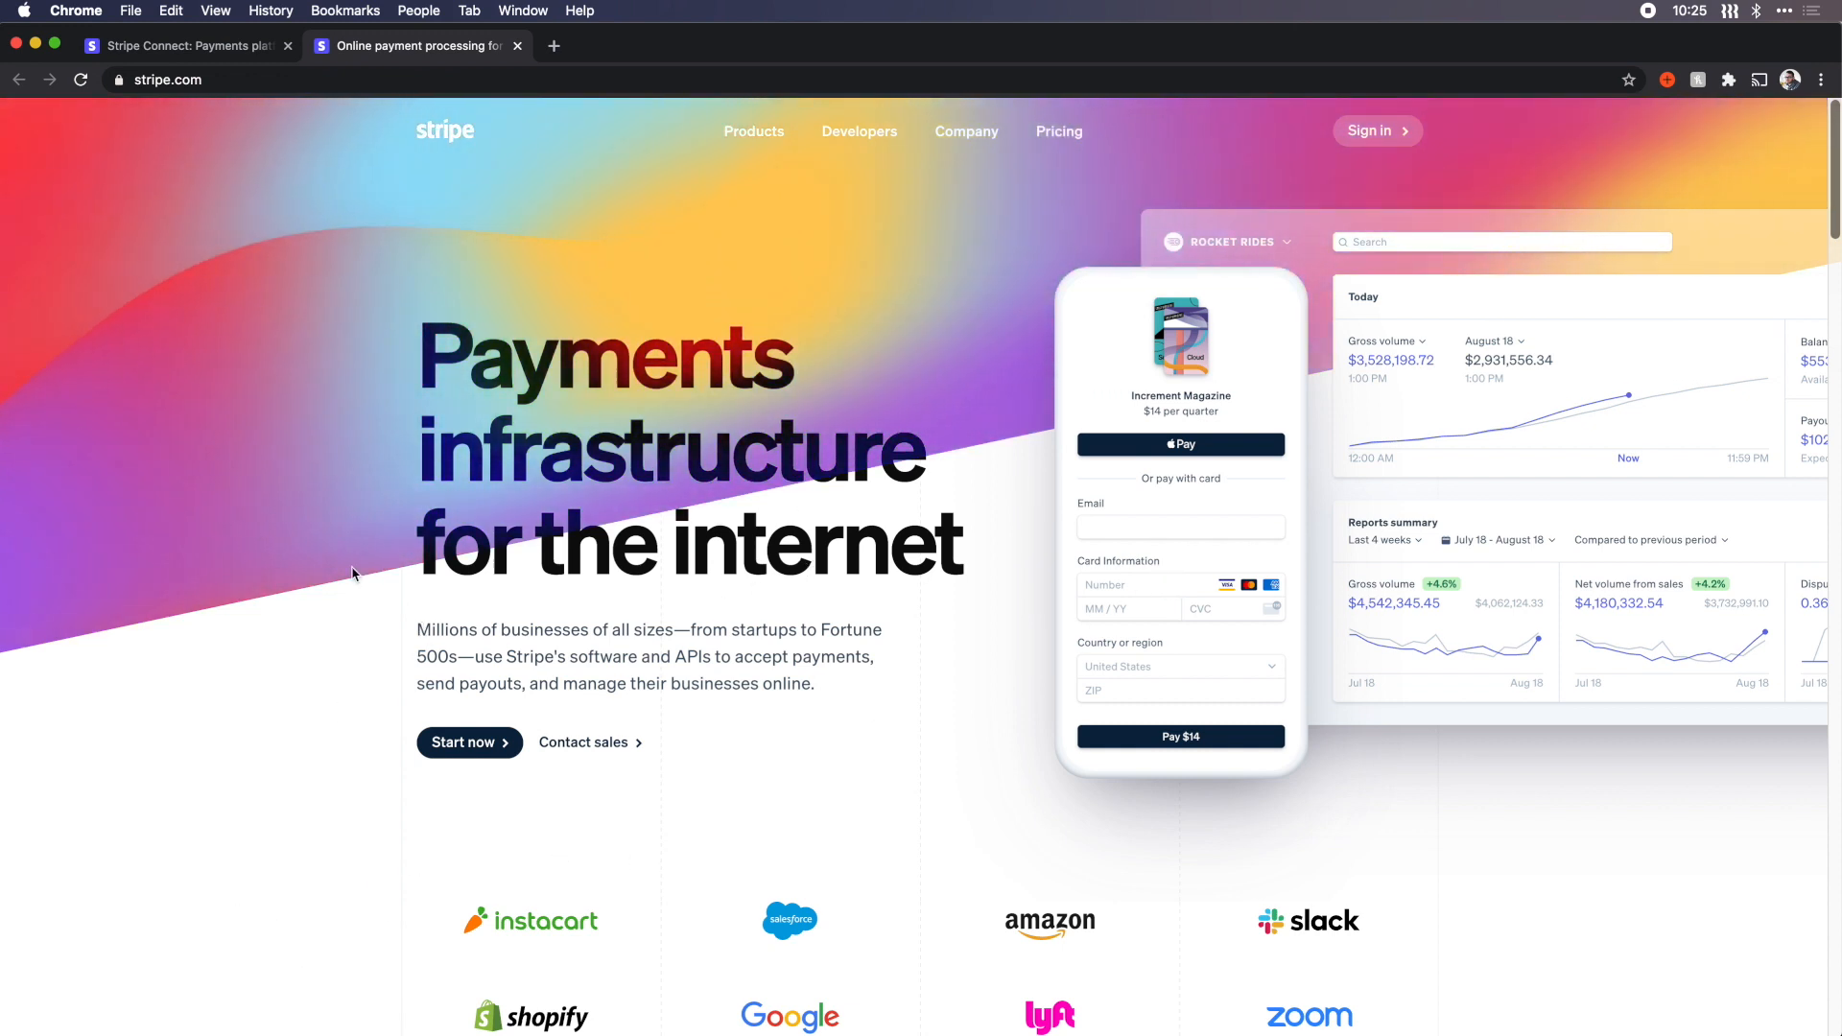
mouse_move(817, 364)
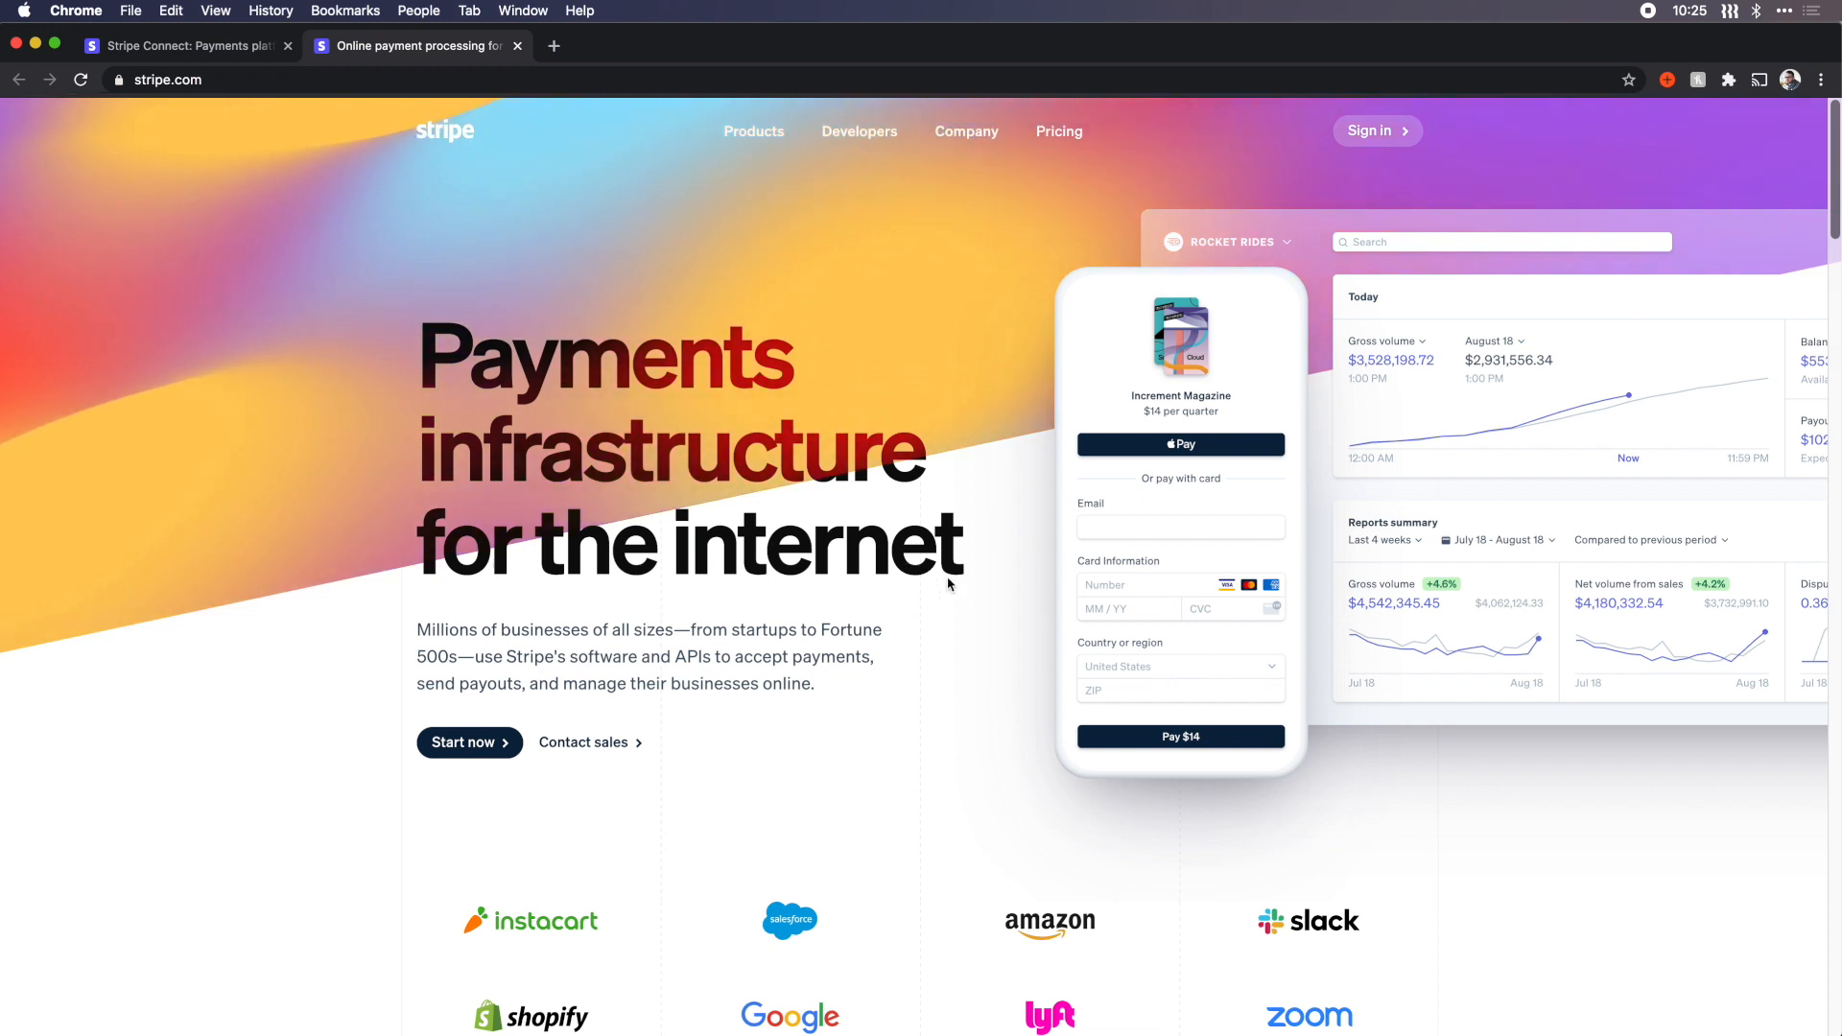
scroll(down, 3)
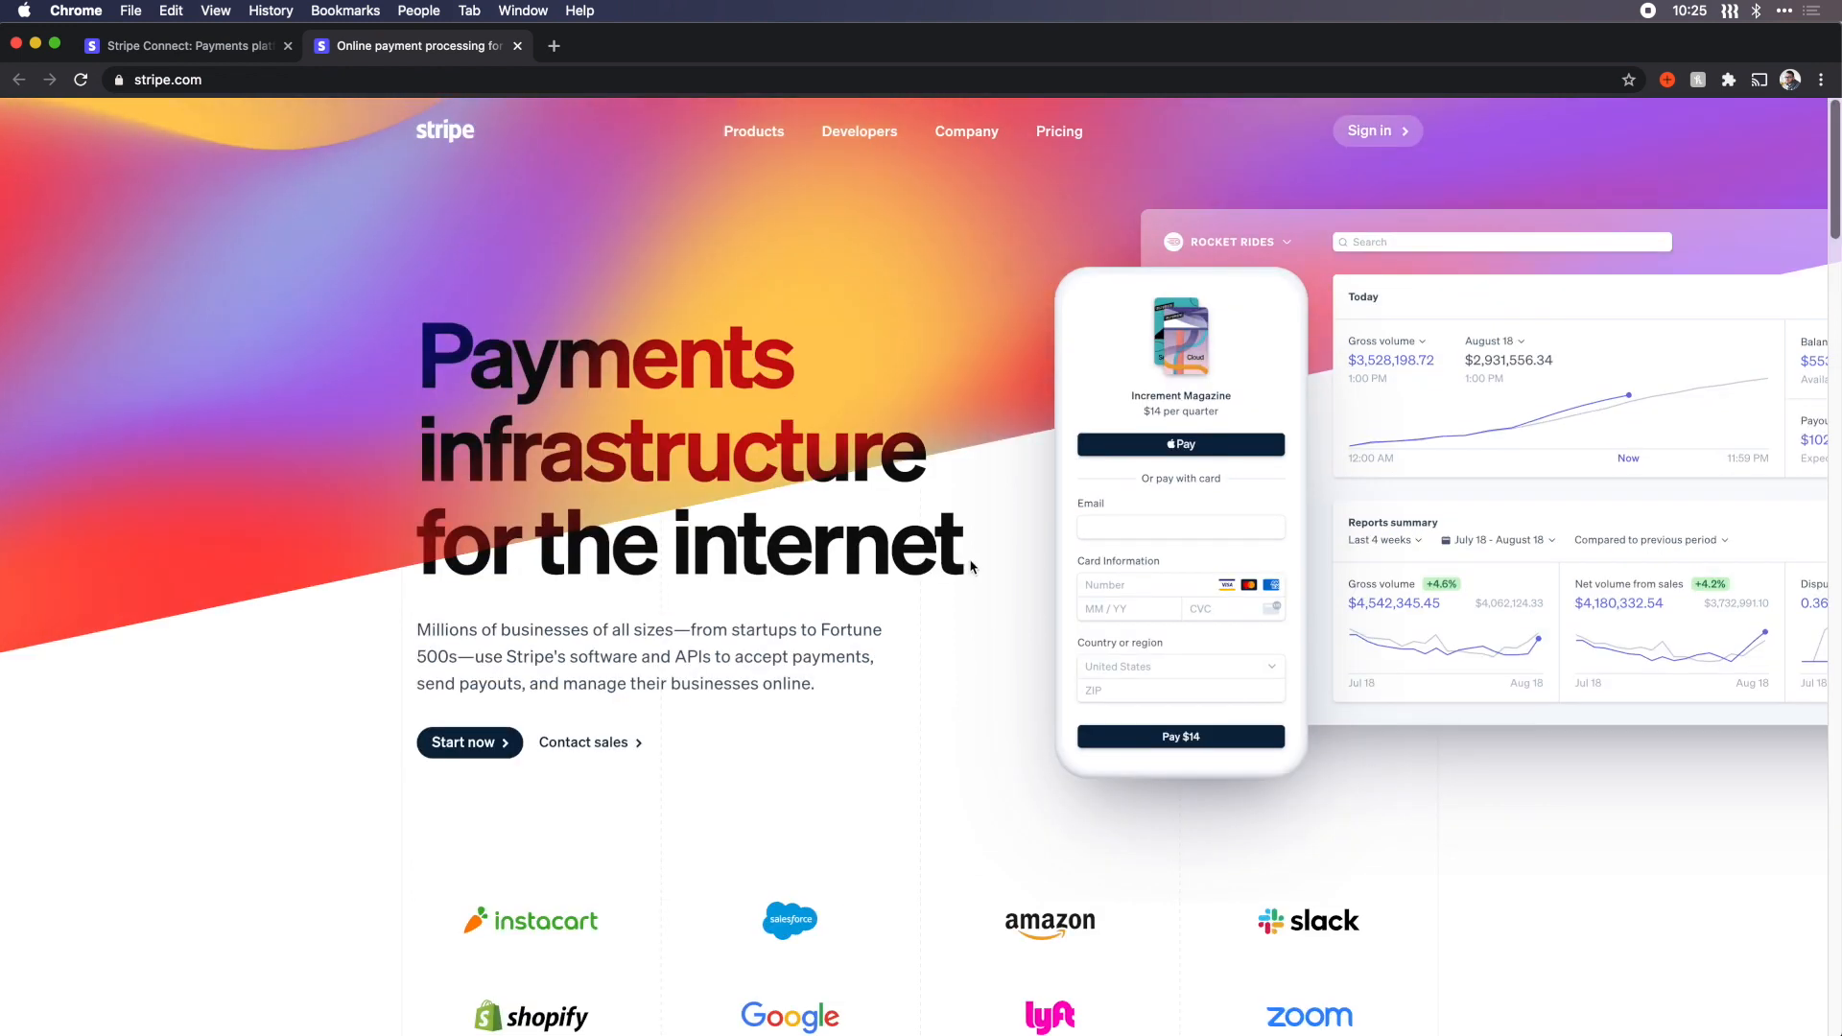
scroll(down, 3)
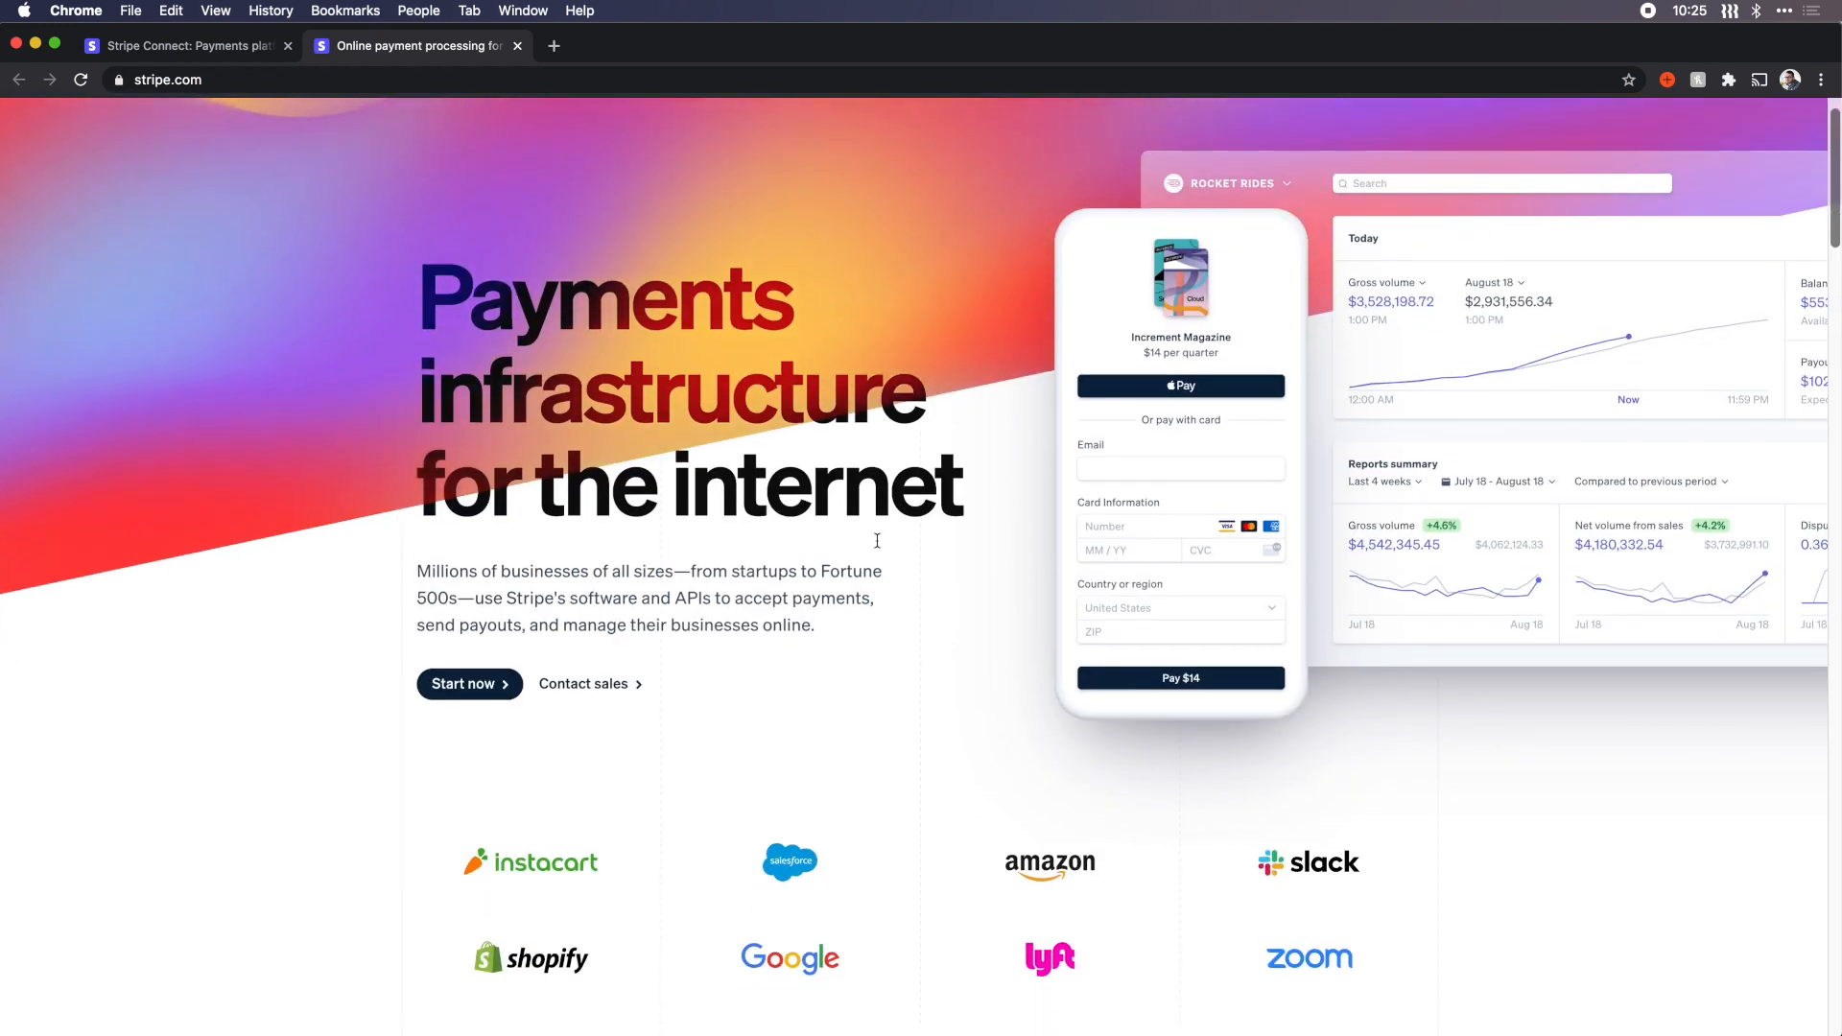
mouse_move(839, 688)
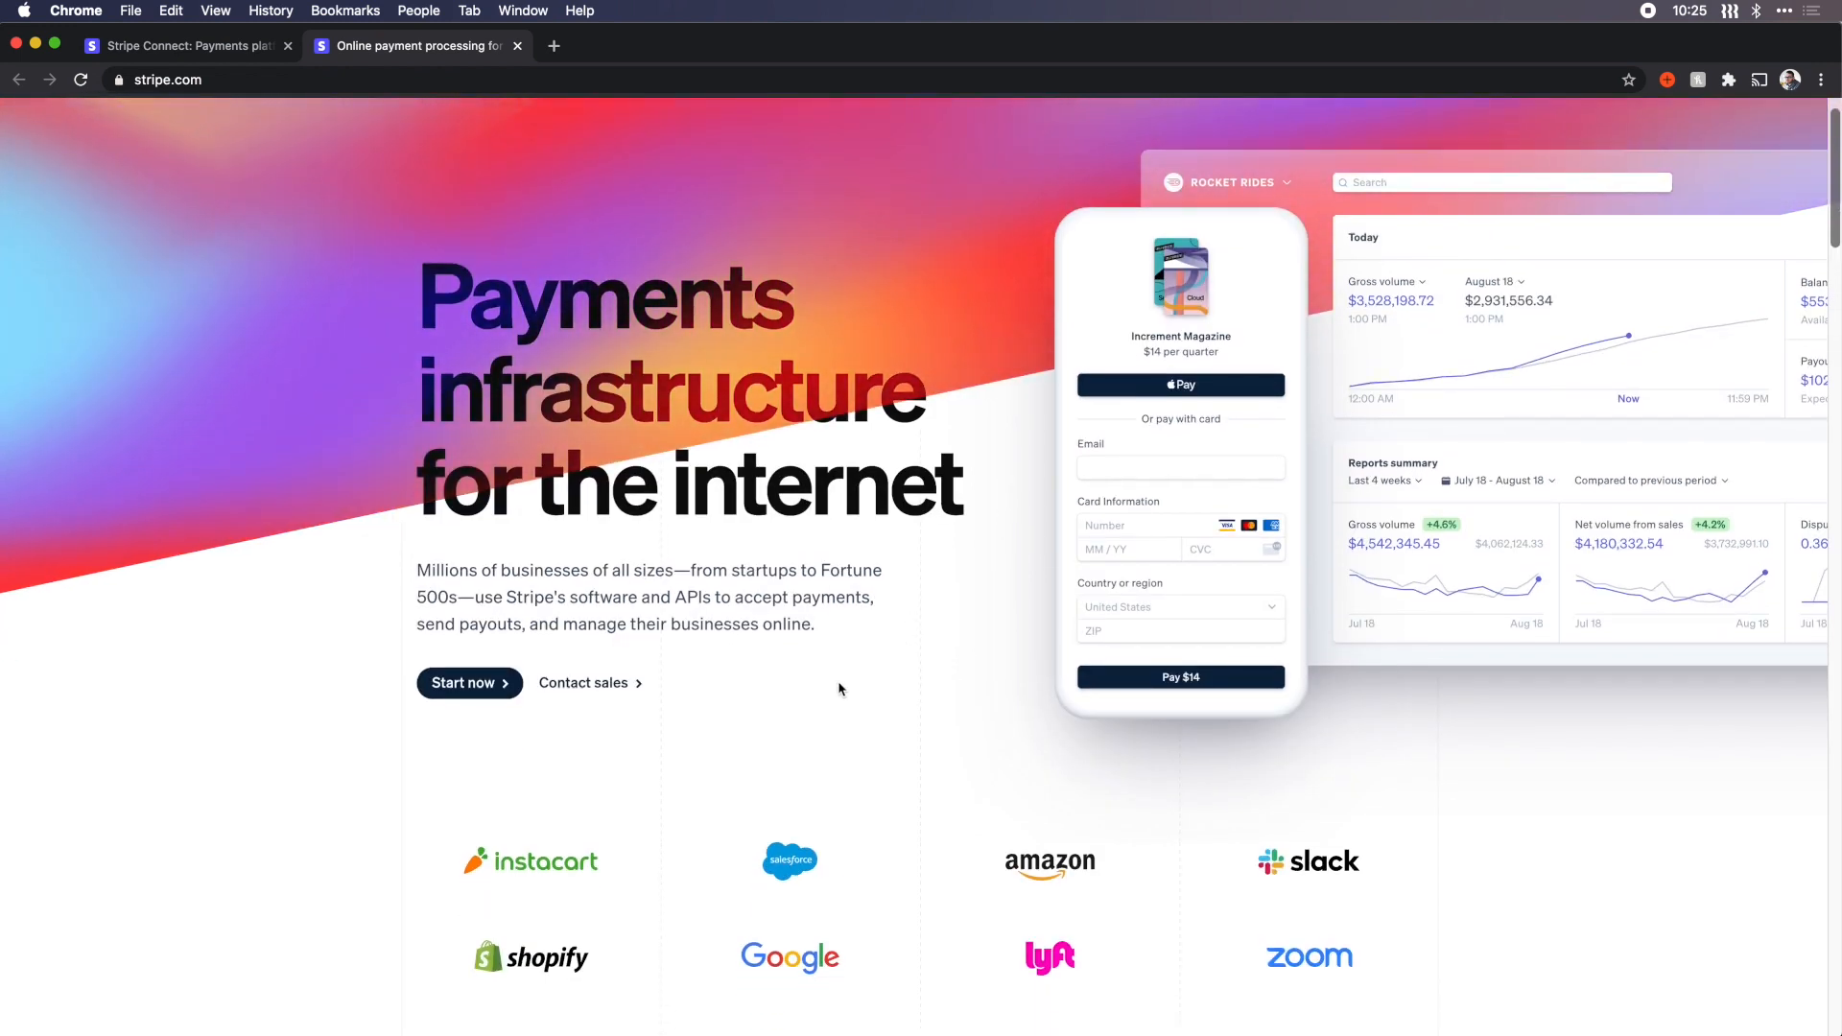
scroll(down, 3)
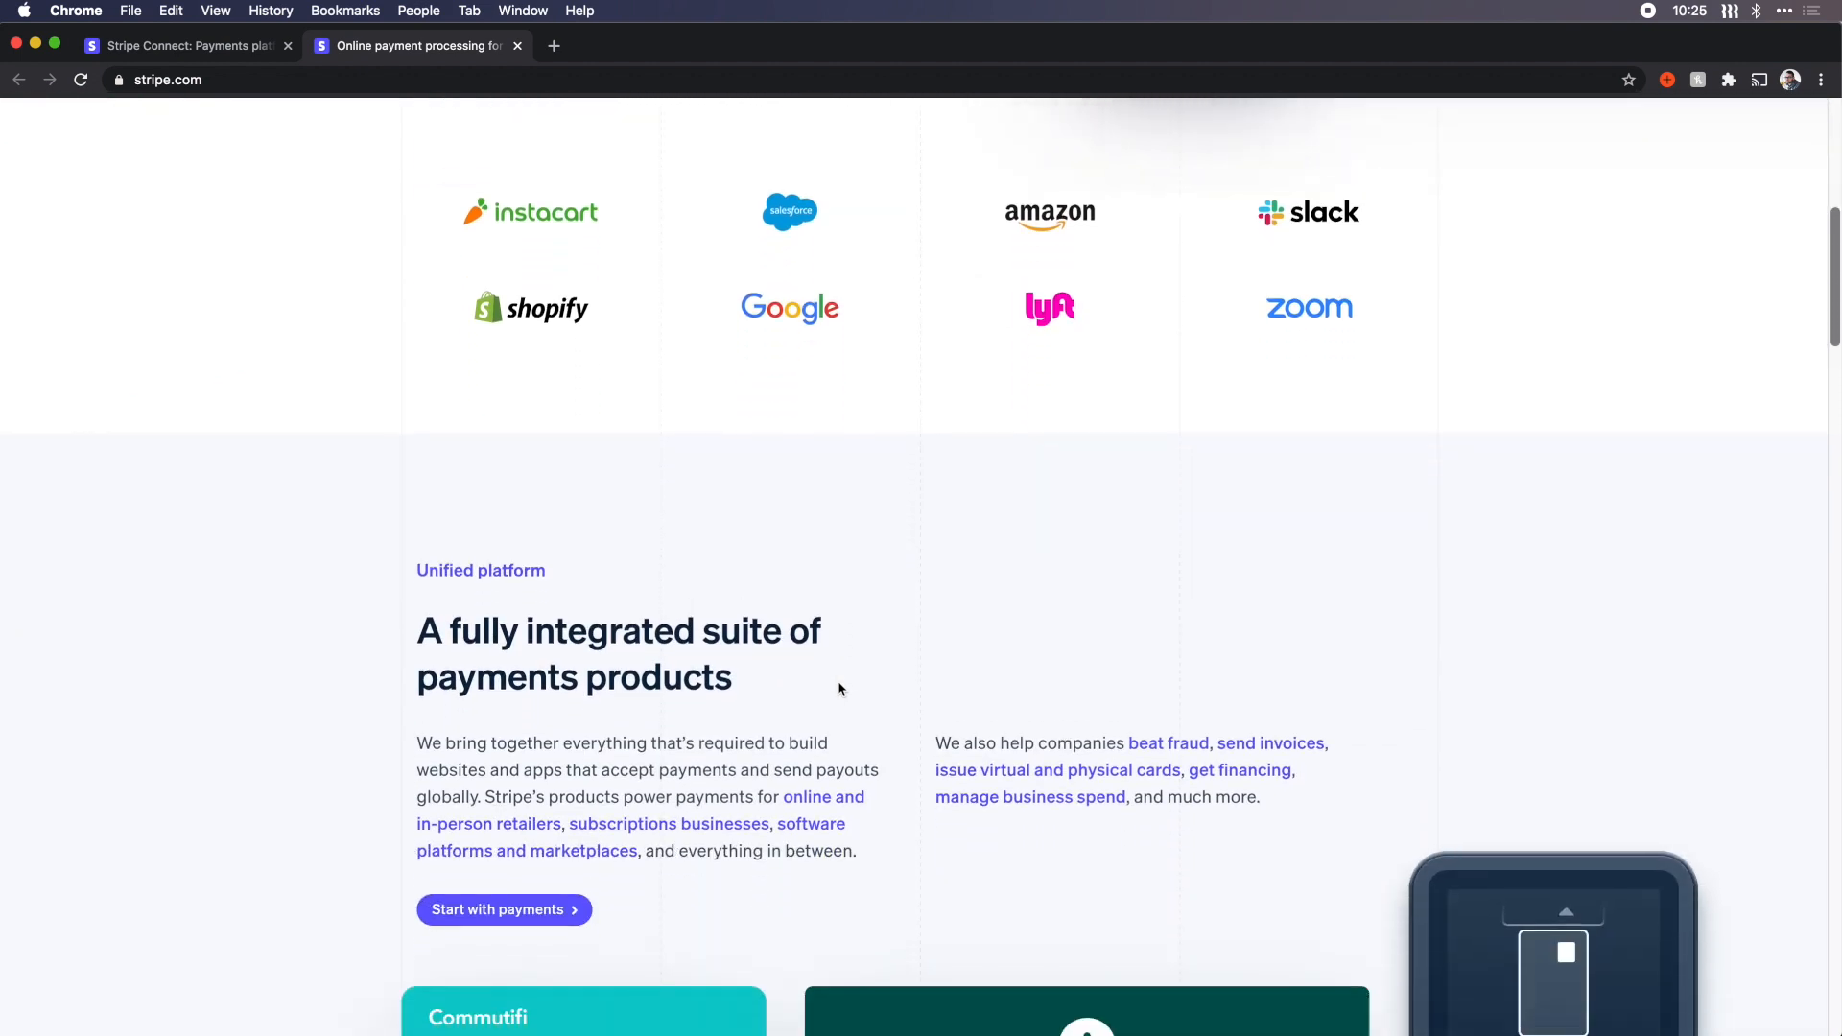
scroll(down, 3)
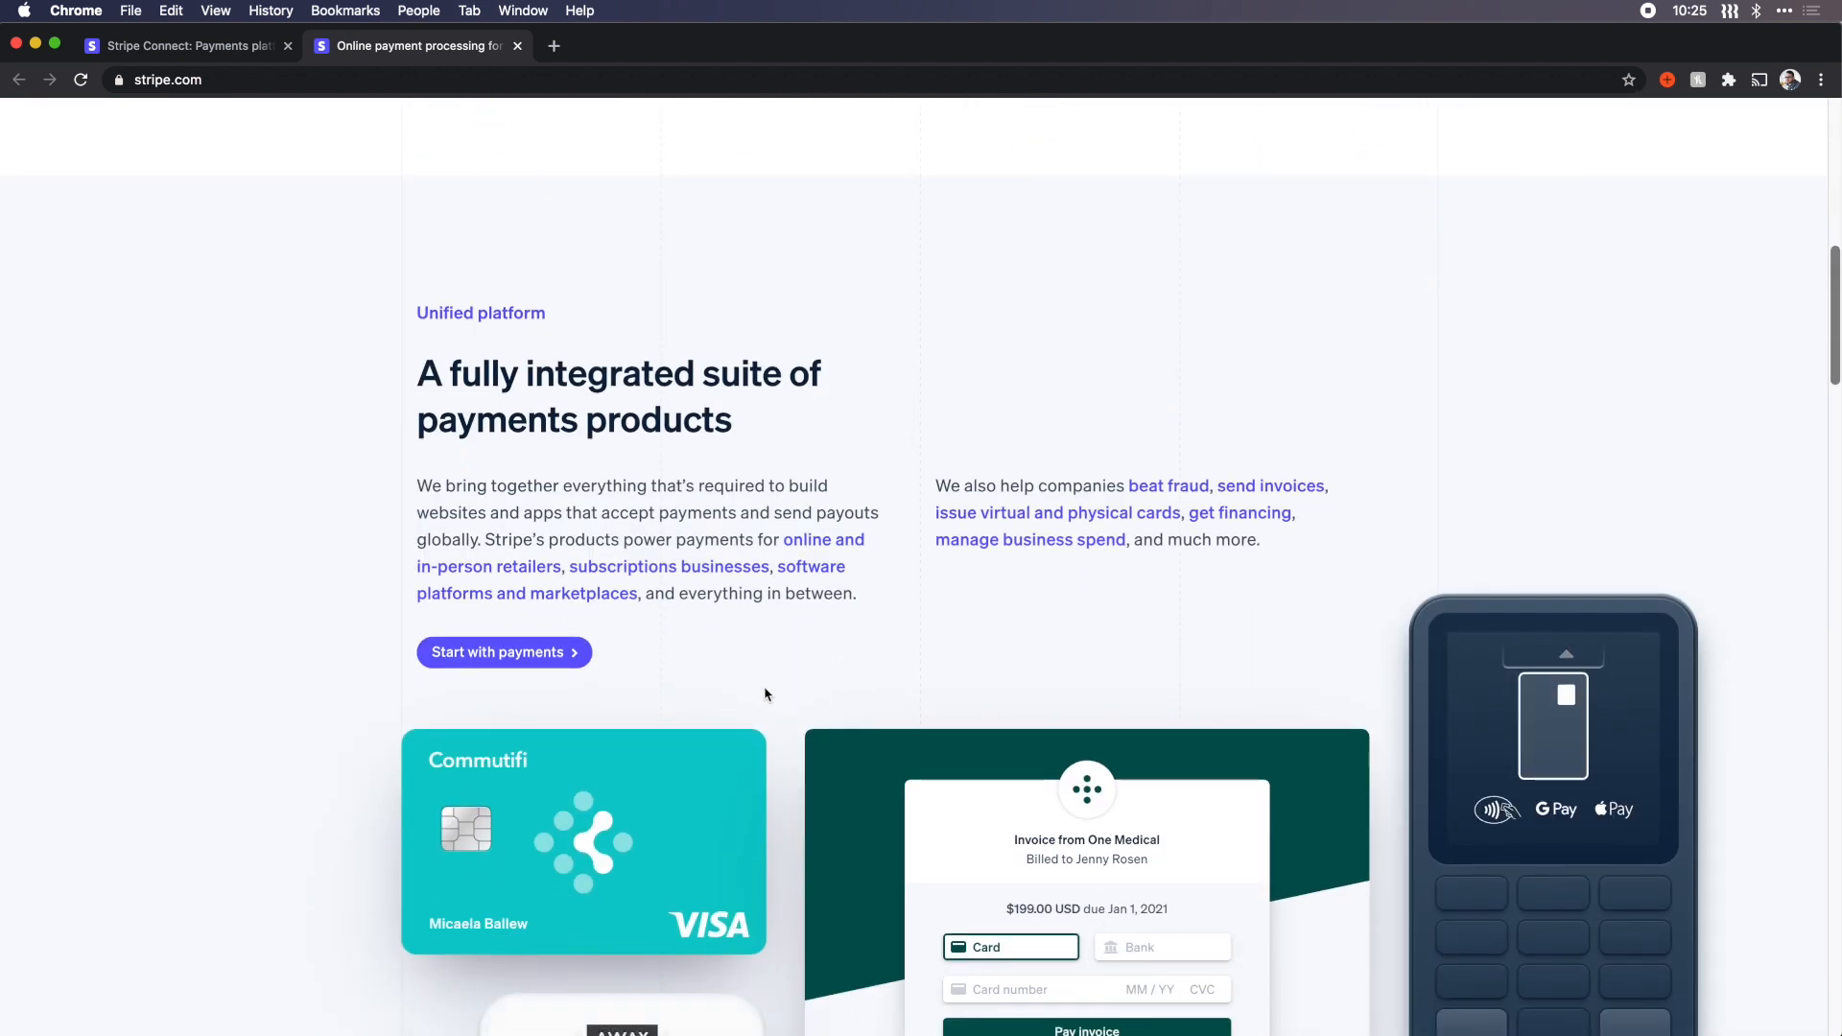
scroll(down, 3)
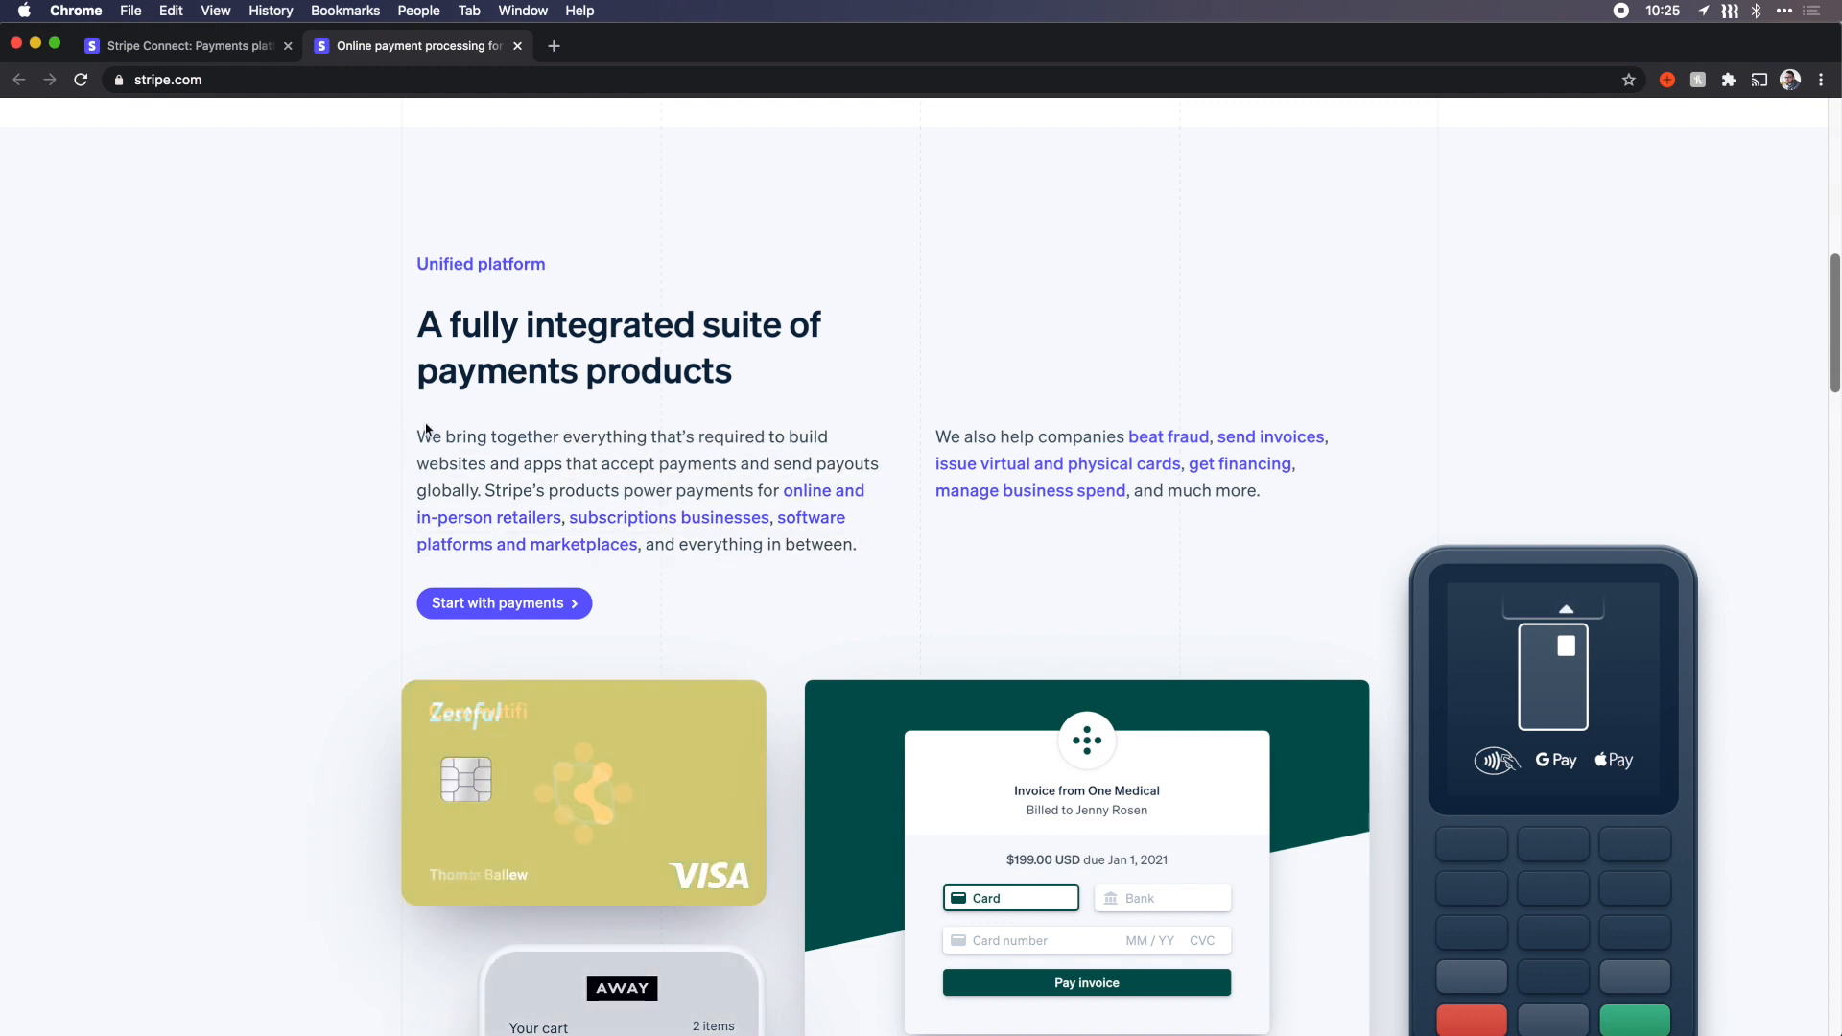
scroll(down, 3)
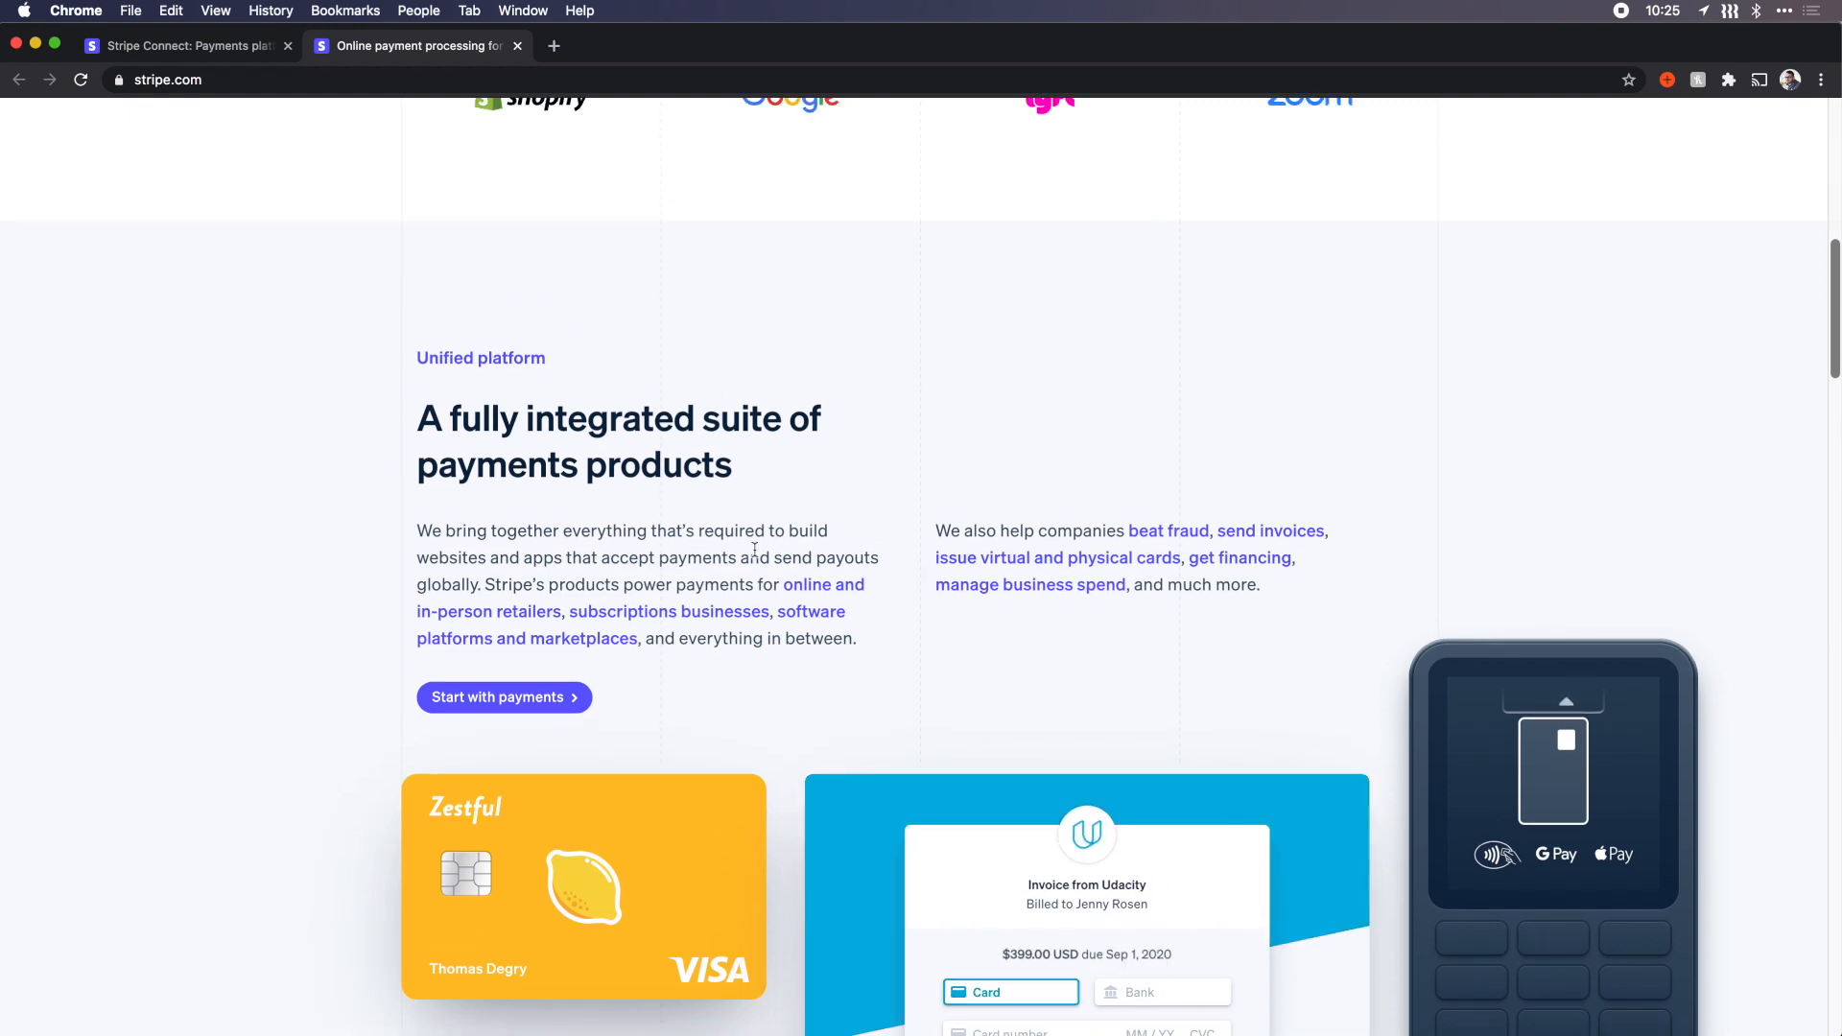
scroll(down, 3)
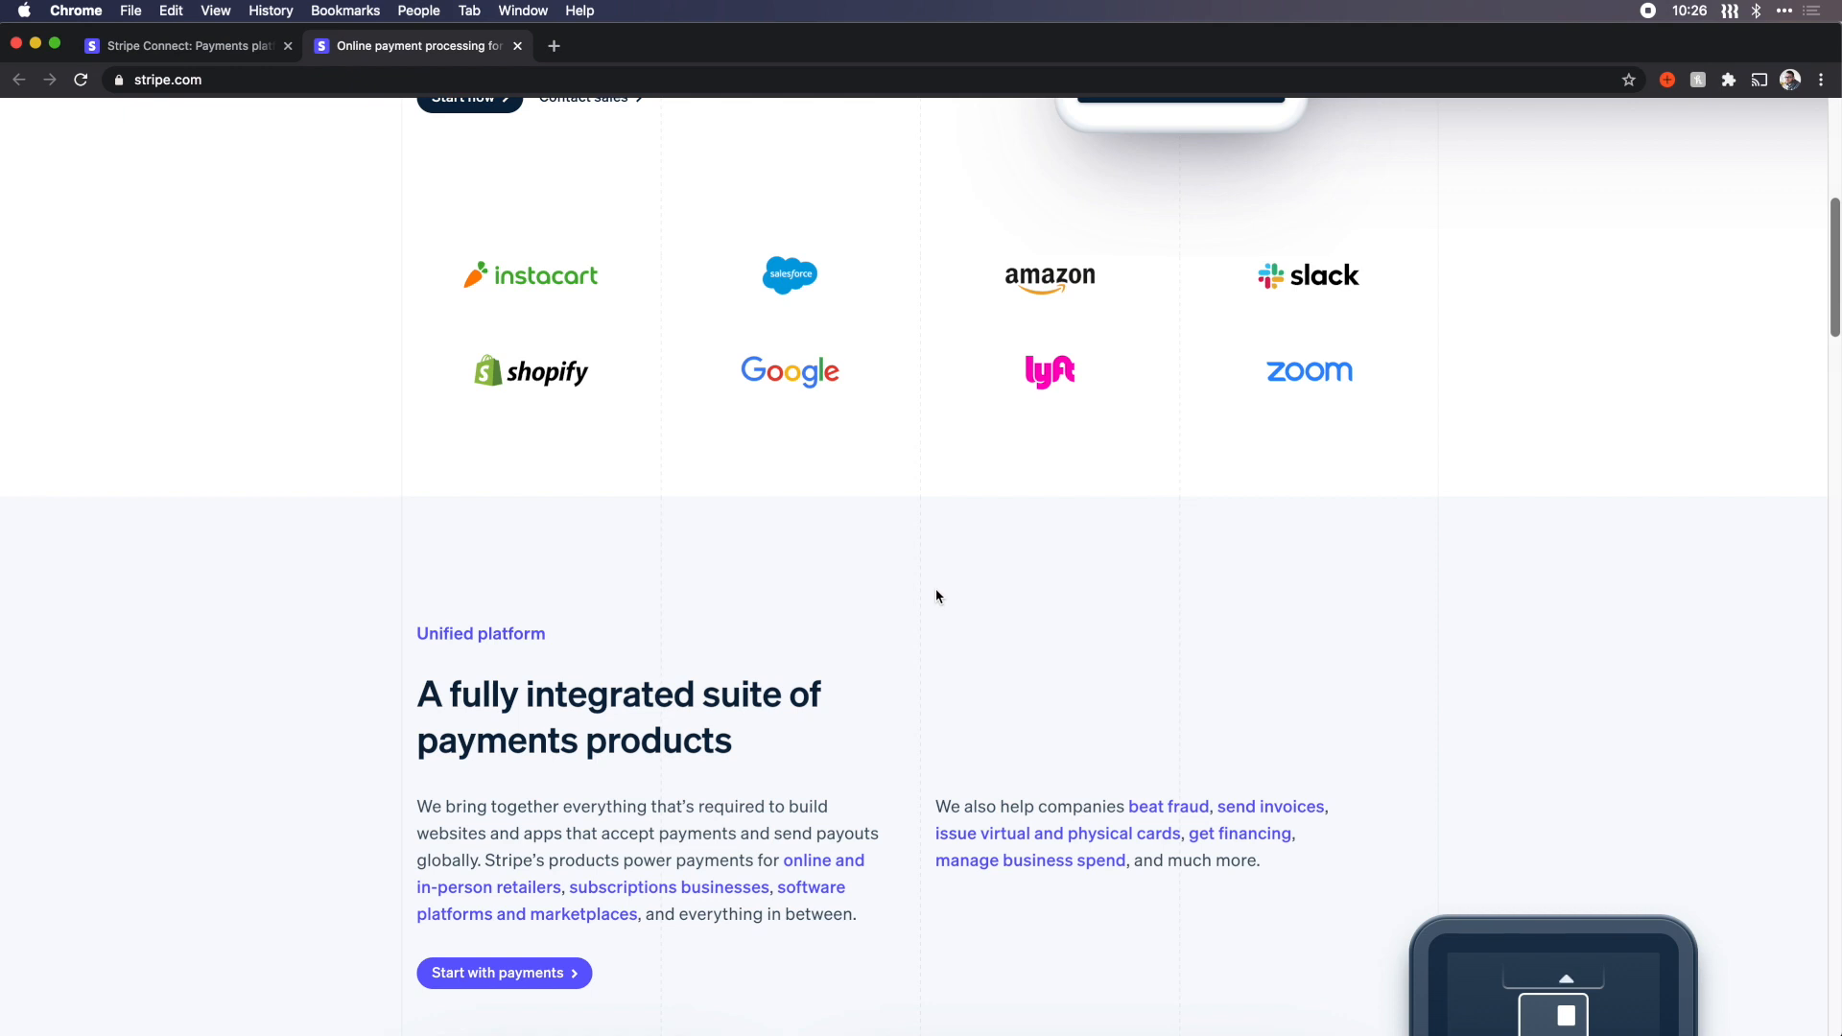
scroll(down, 3)
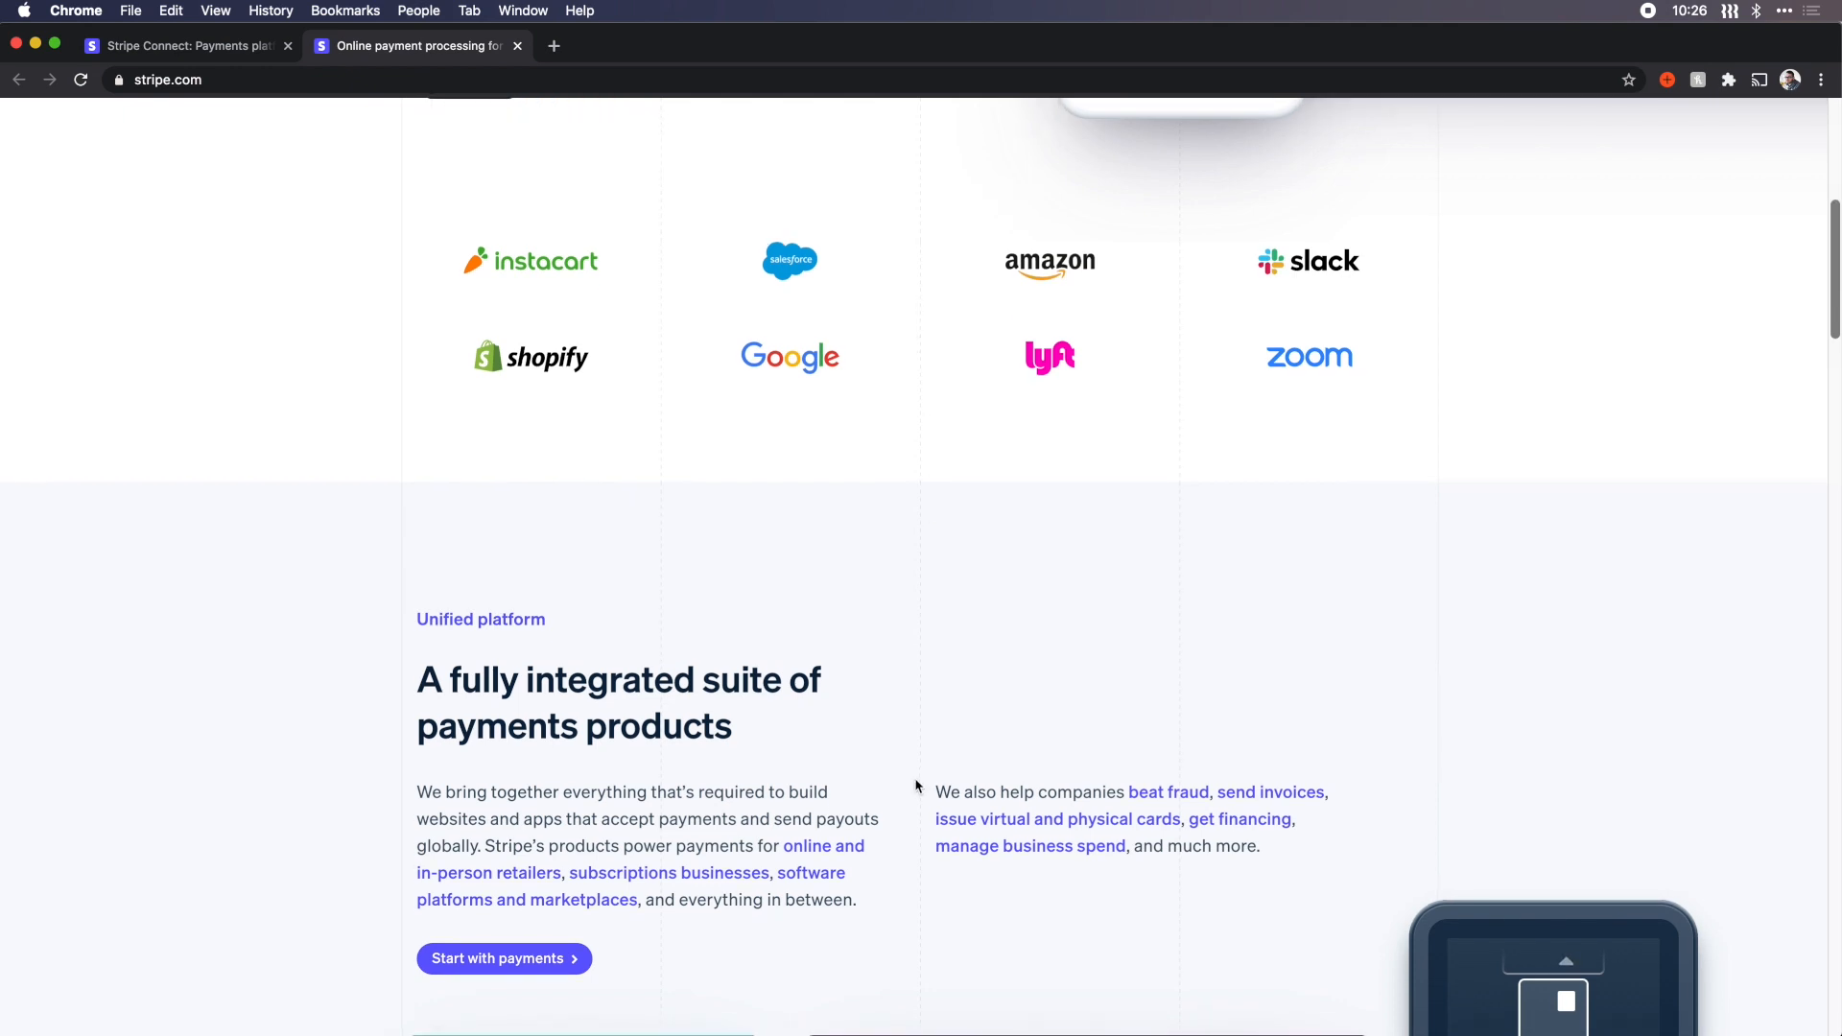
scroll(down, 3)
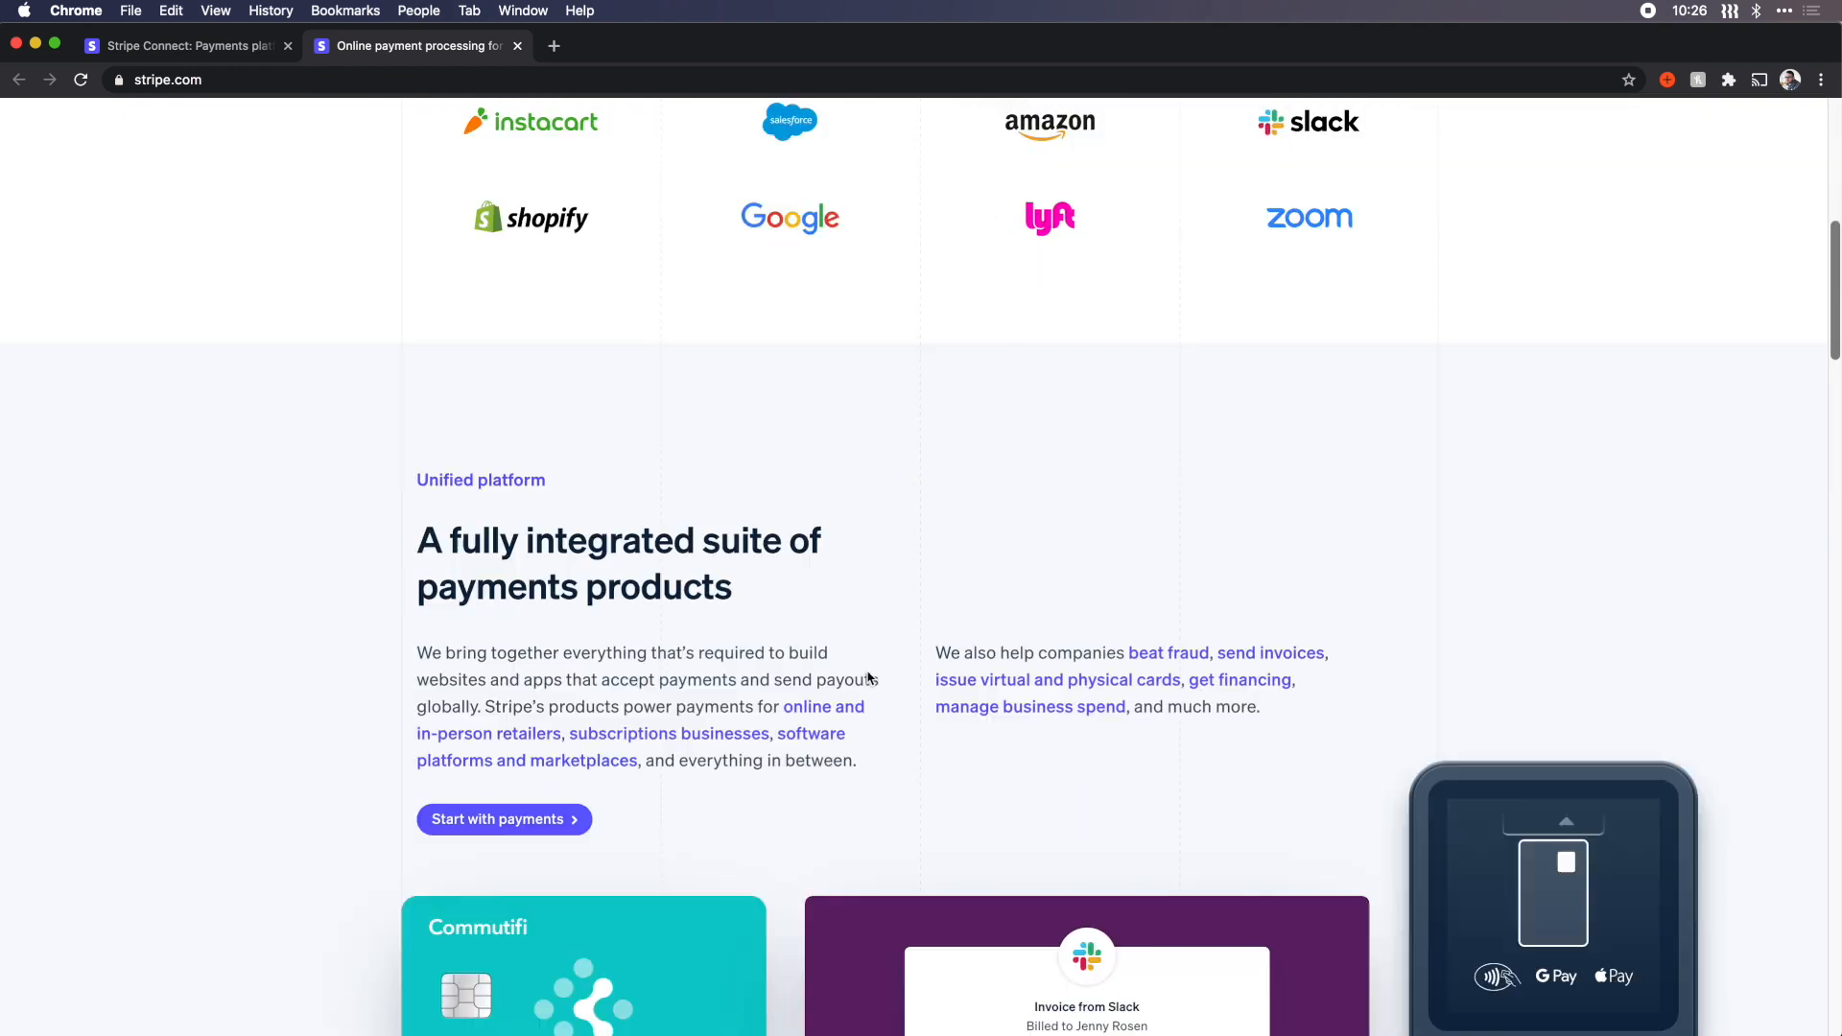
scroll(down, 3)
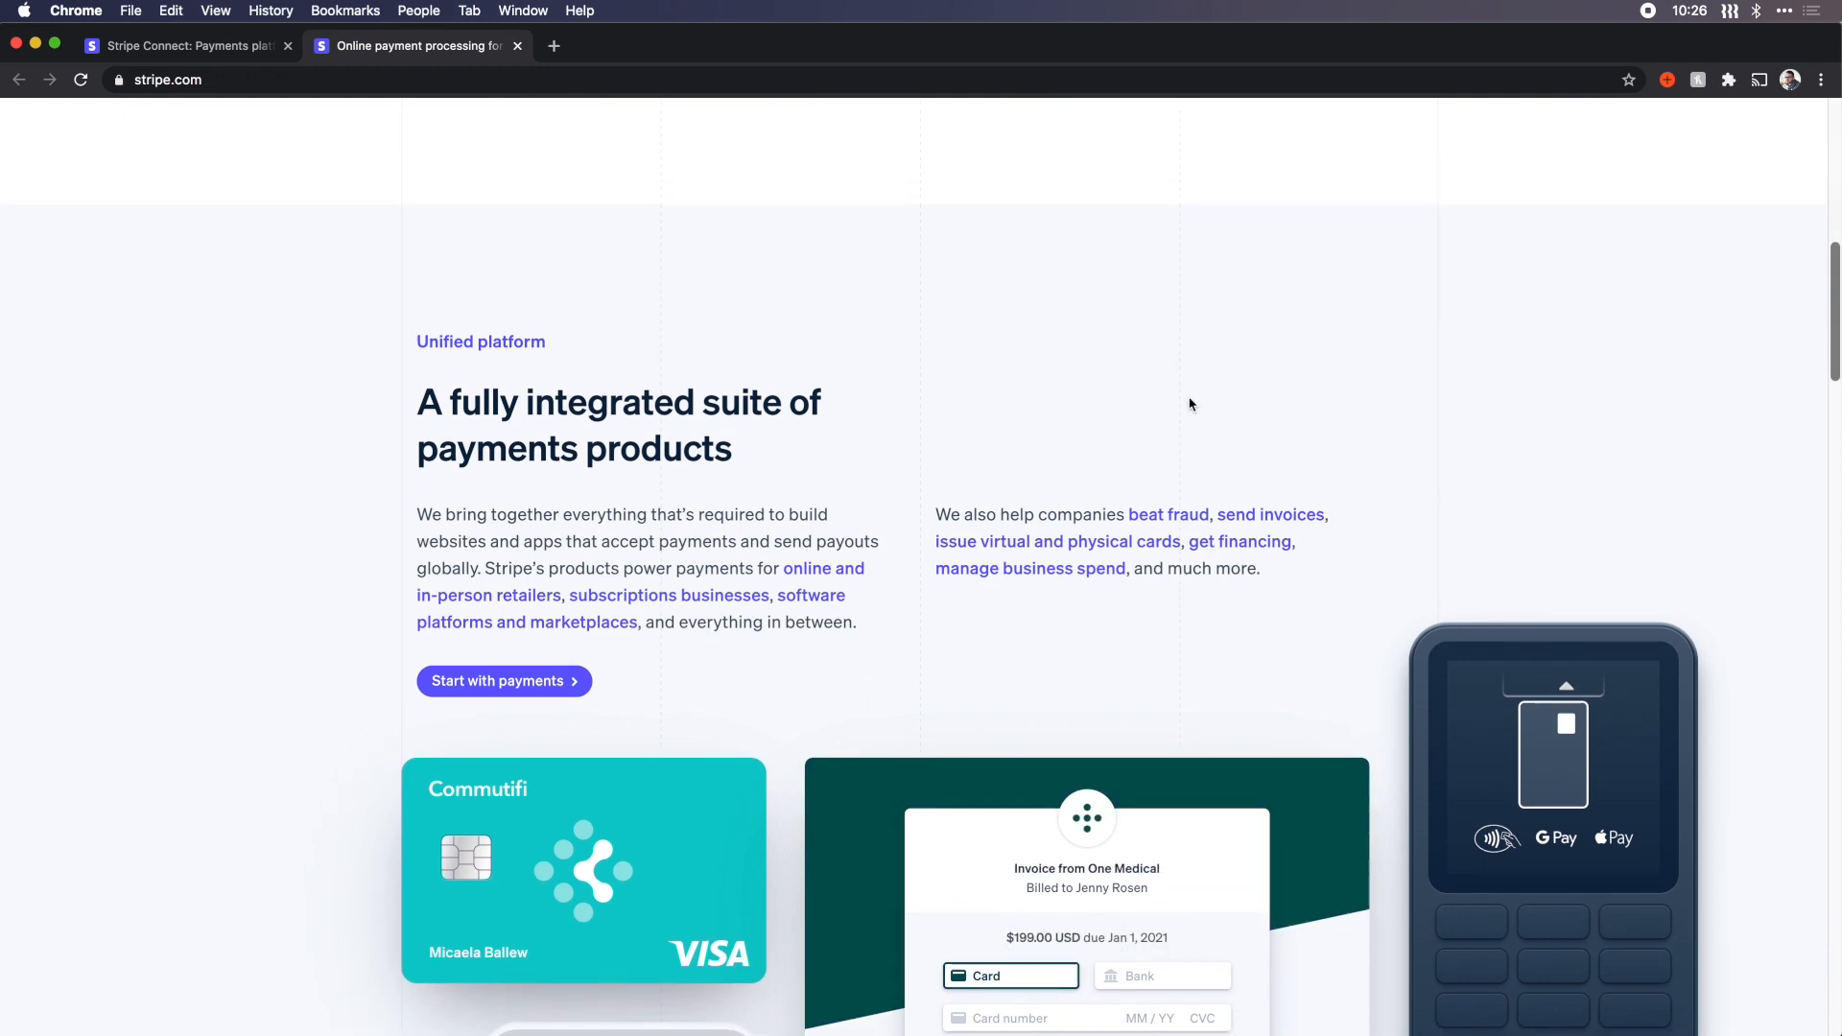
Step: Return around the hero section and start the DevTools element inspector on it
scroll(up, 3)
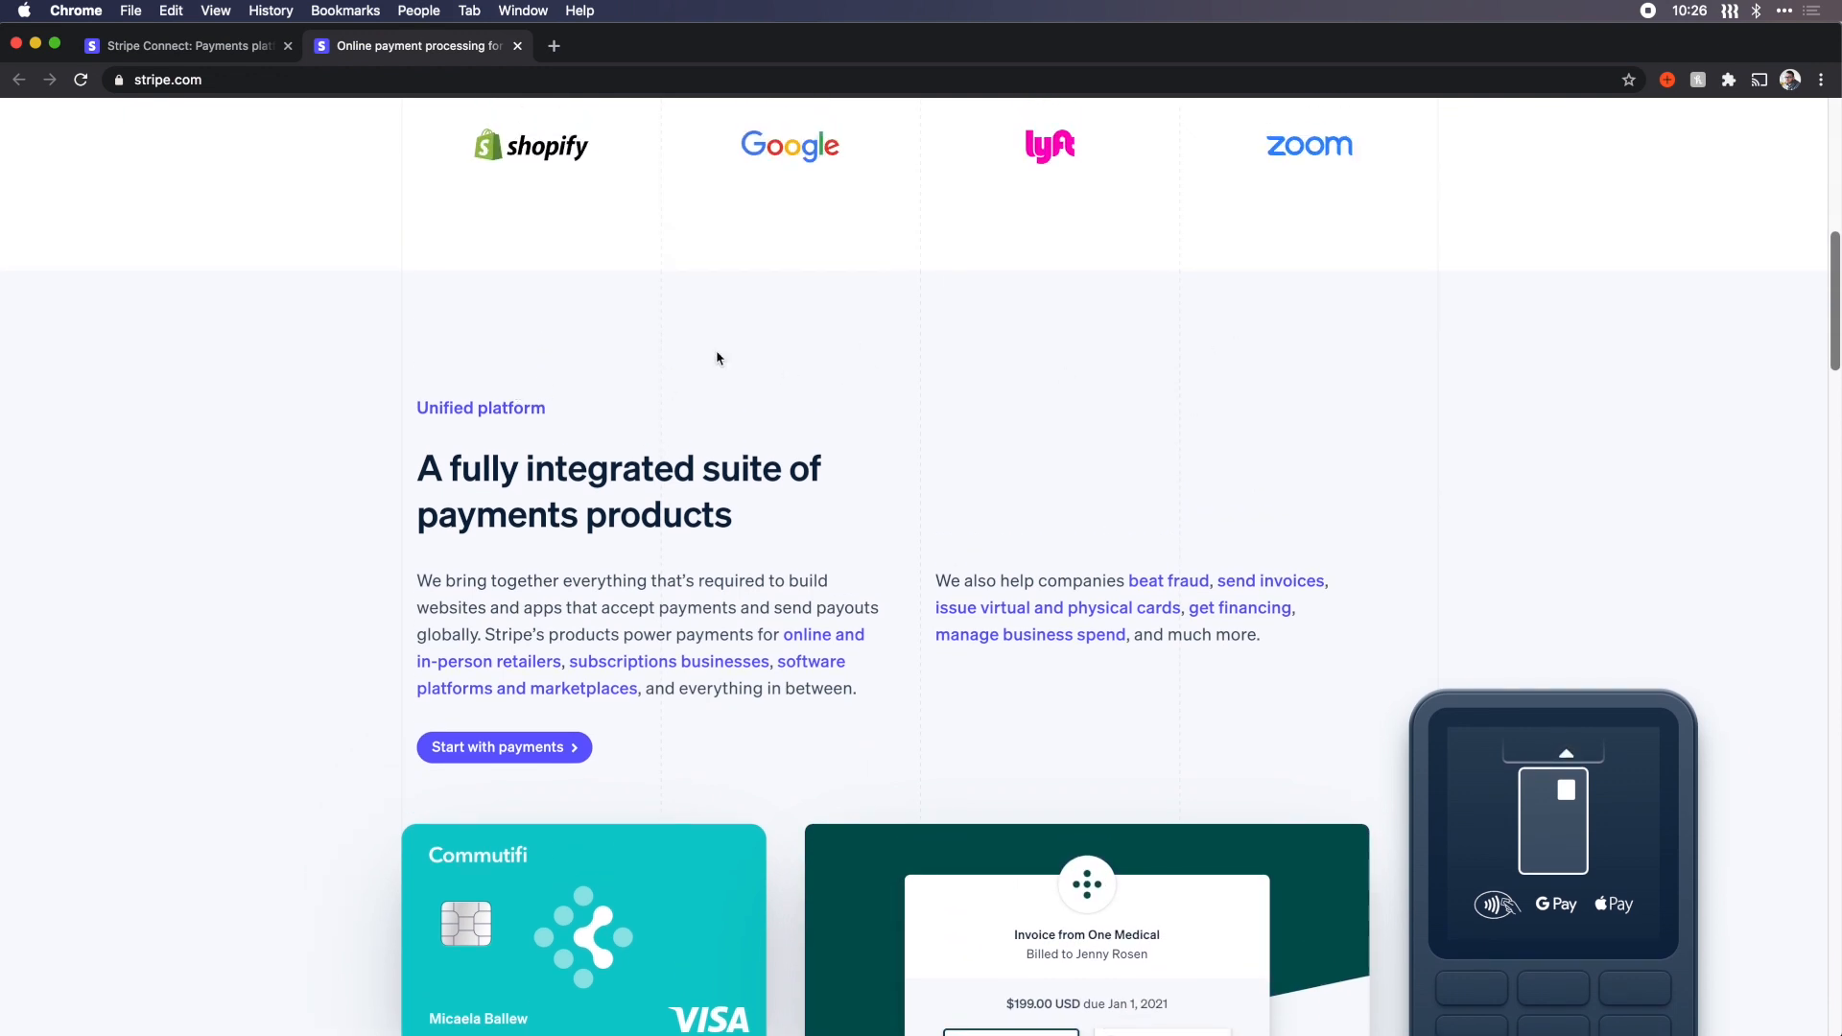
mouse_move(410, 592)
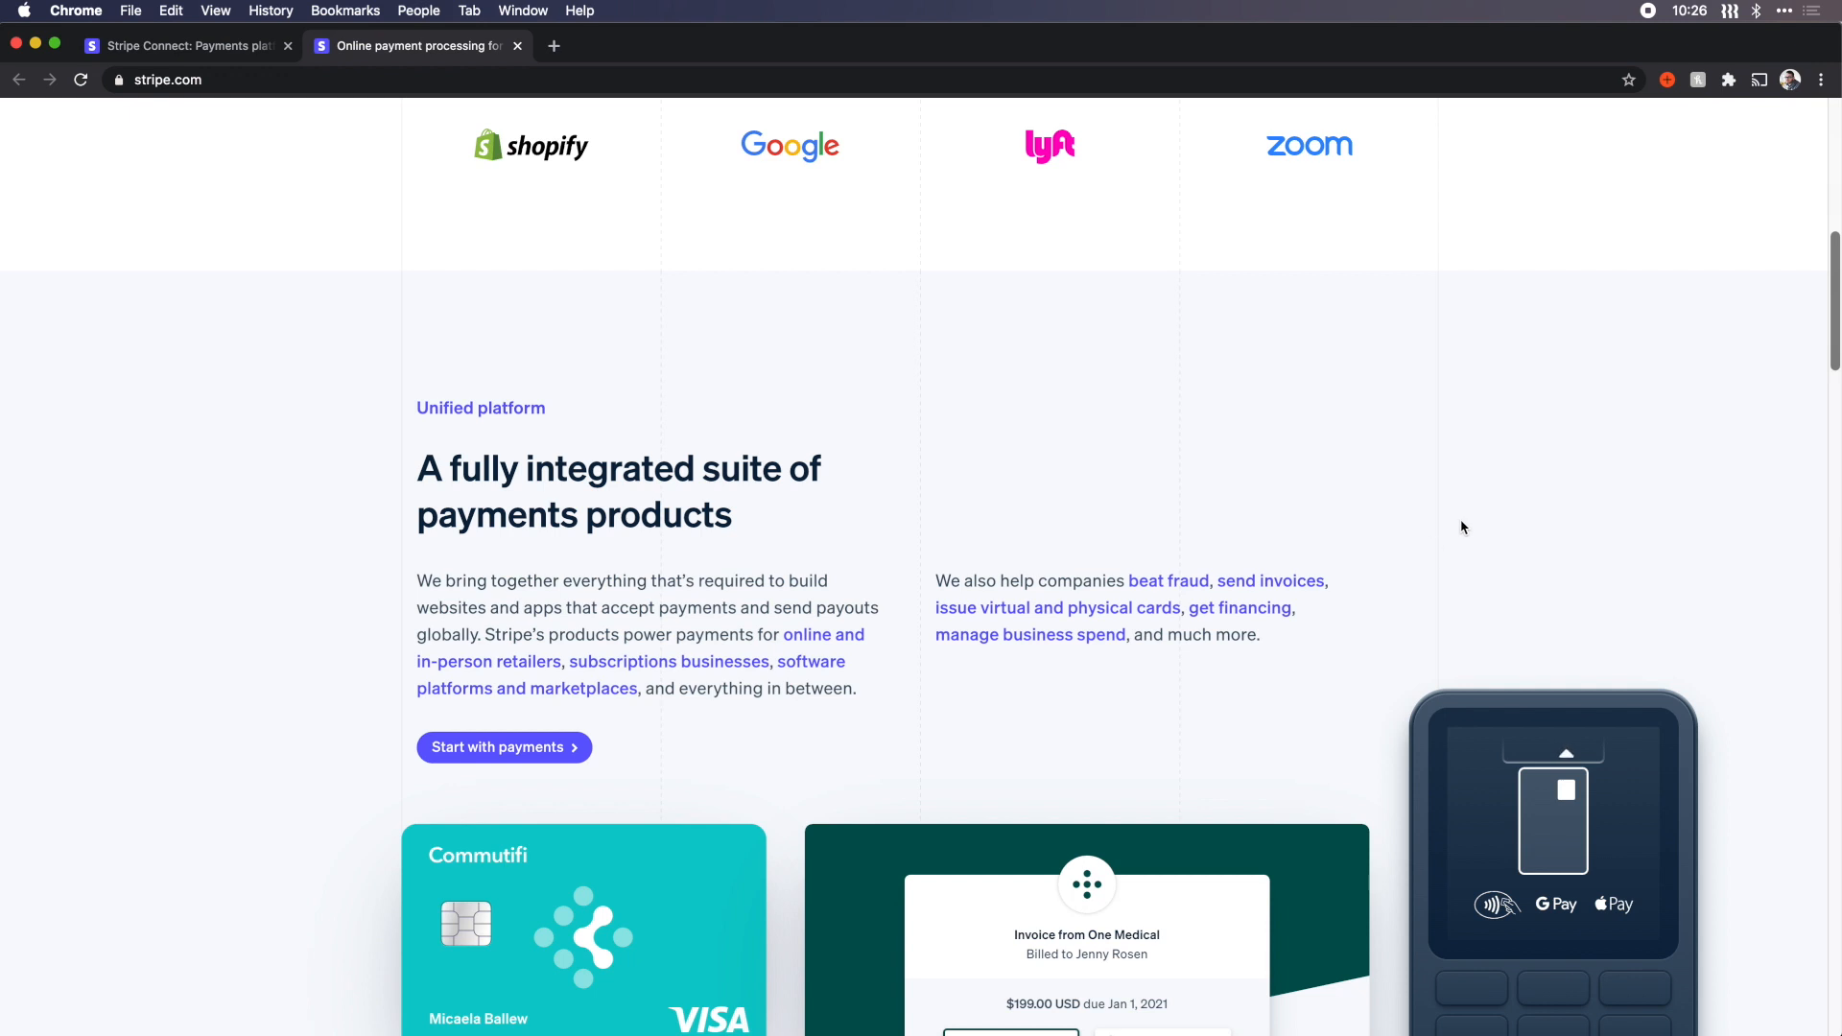
scroll(down, 3)
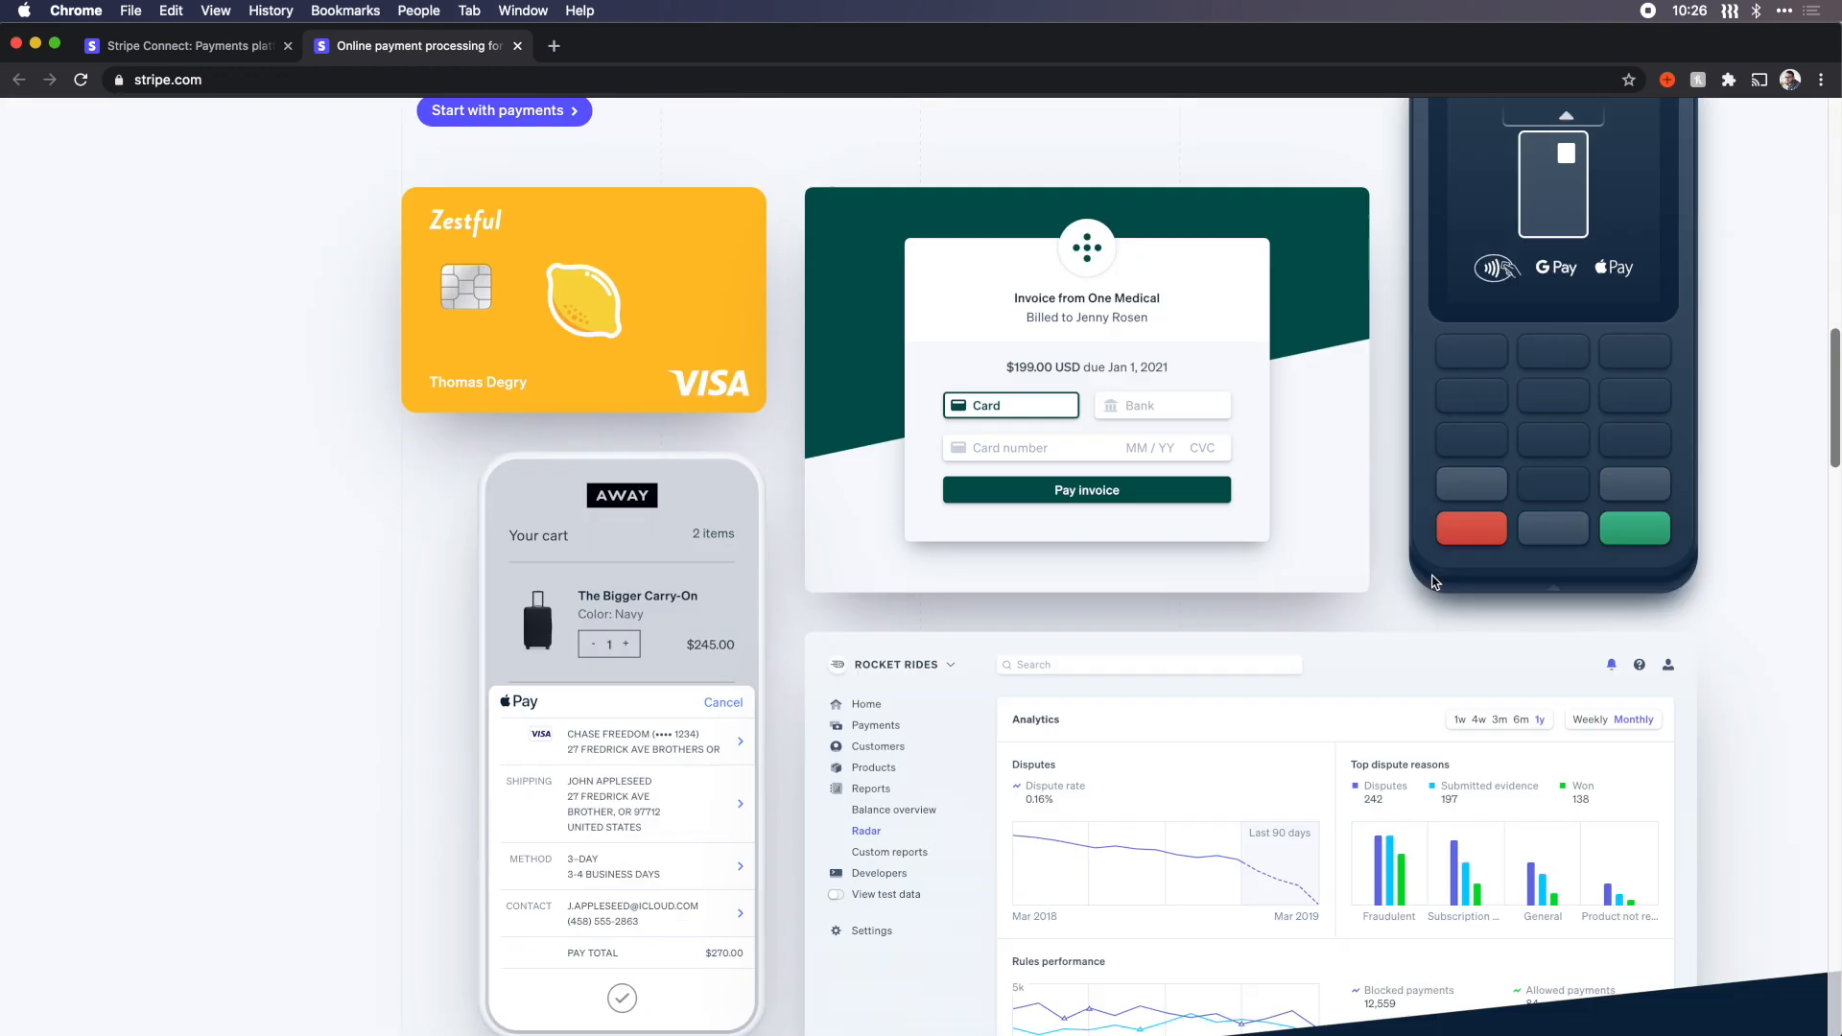
scroll(down, 3)
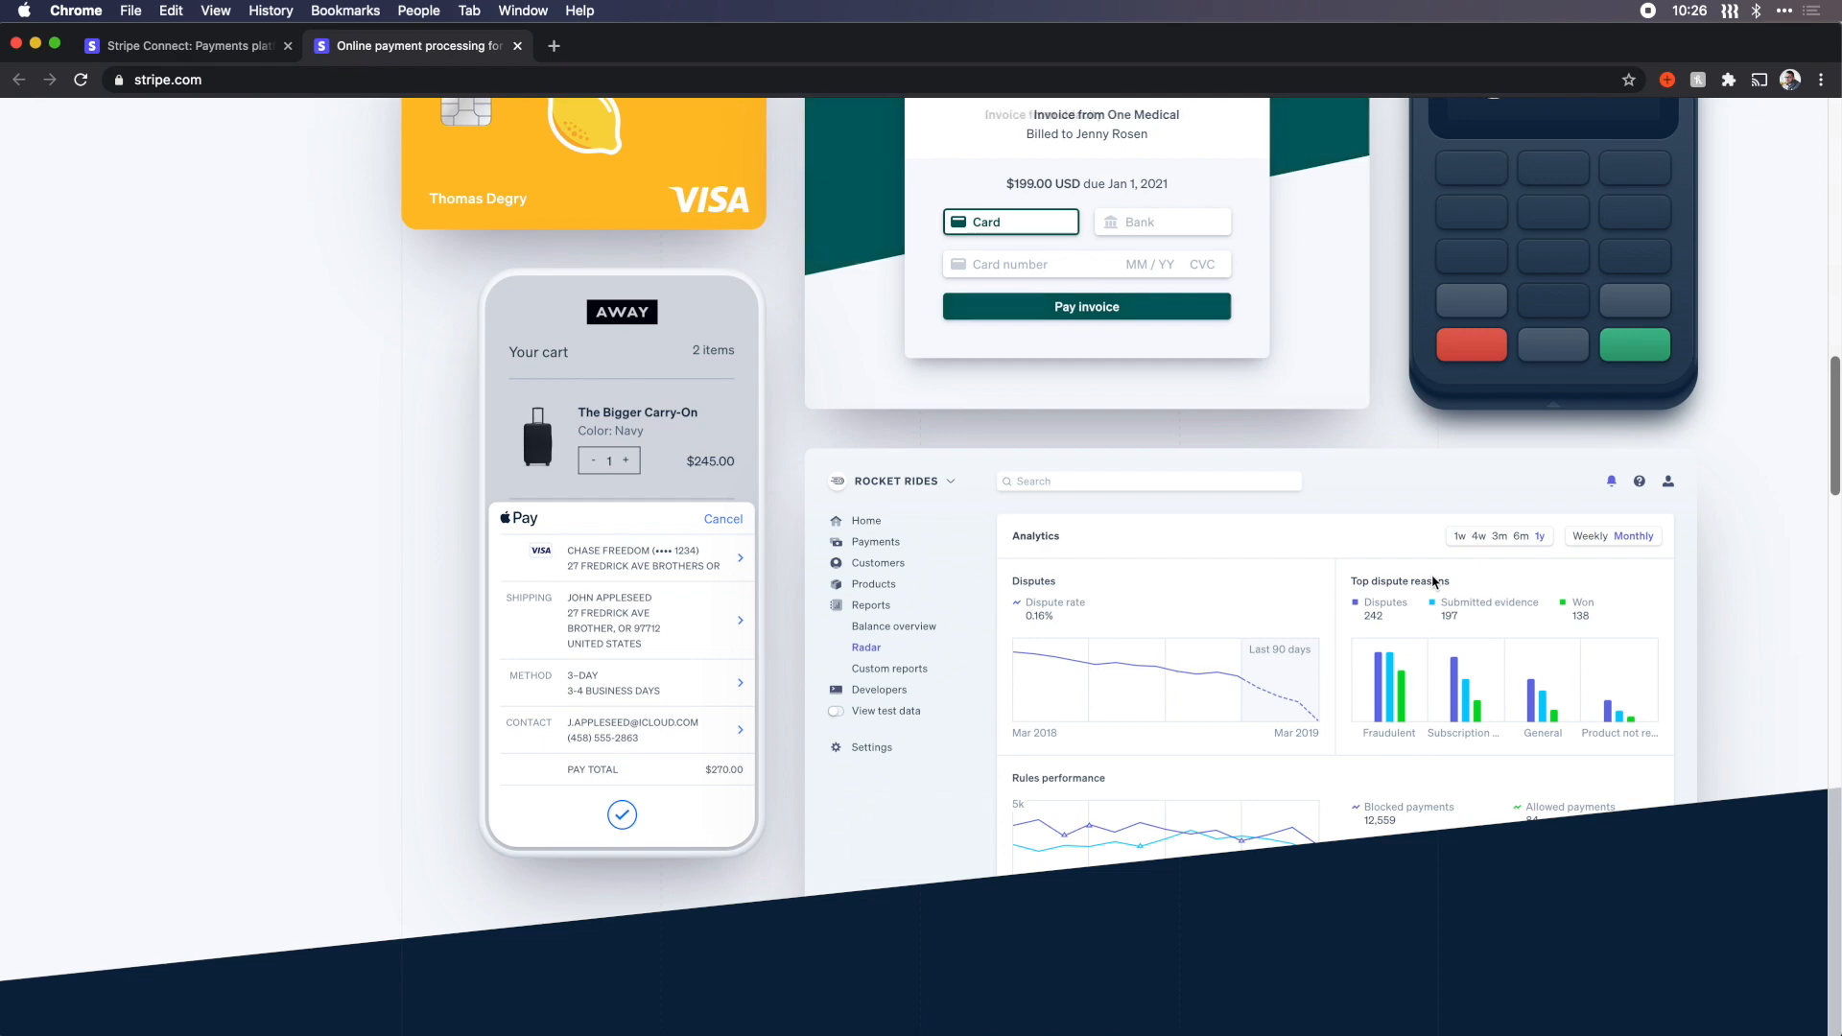
scroll(up, 3)
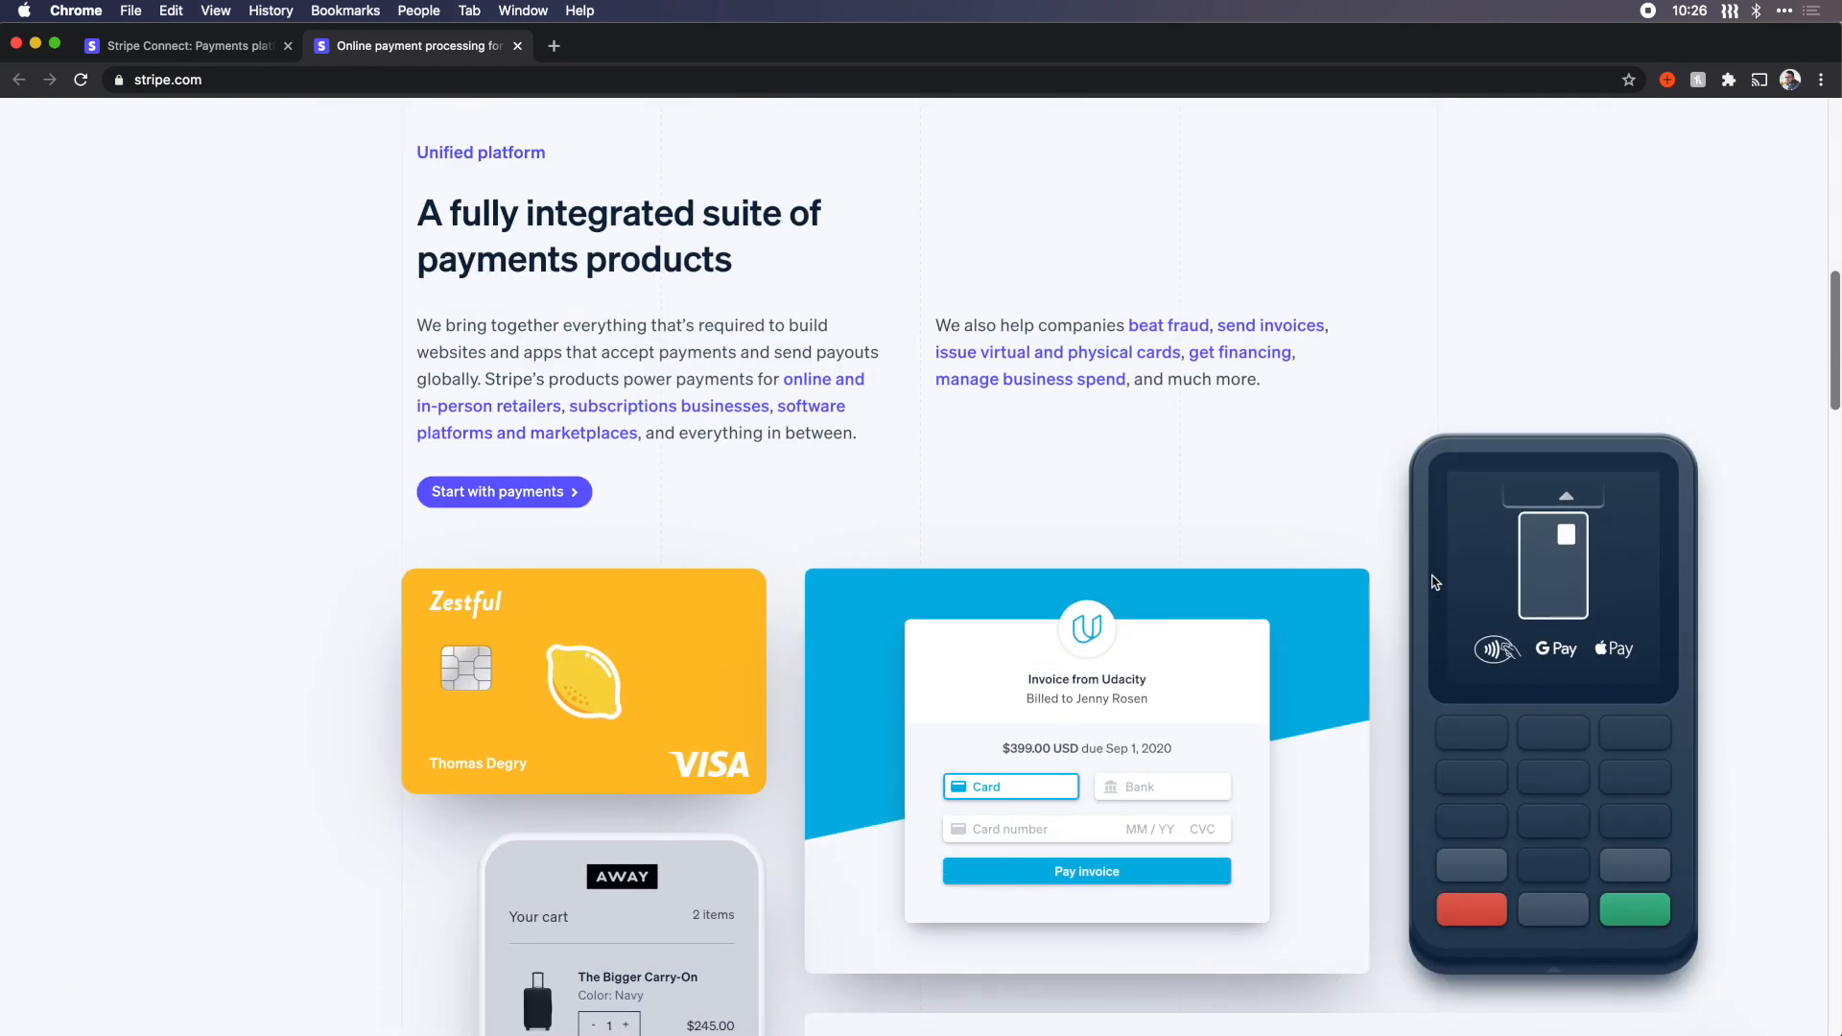
scroll(down, 3)
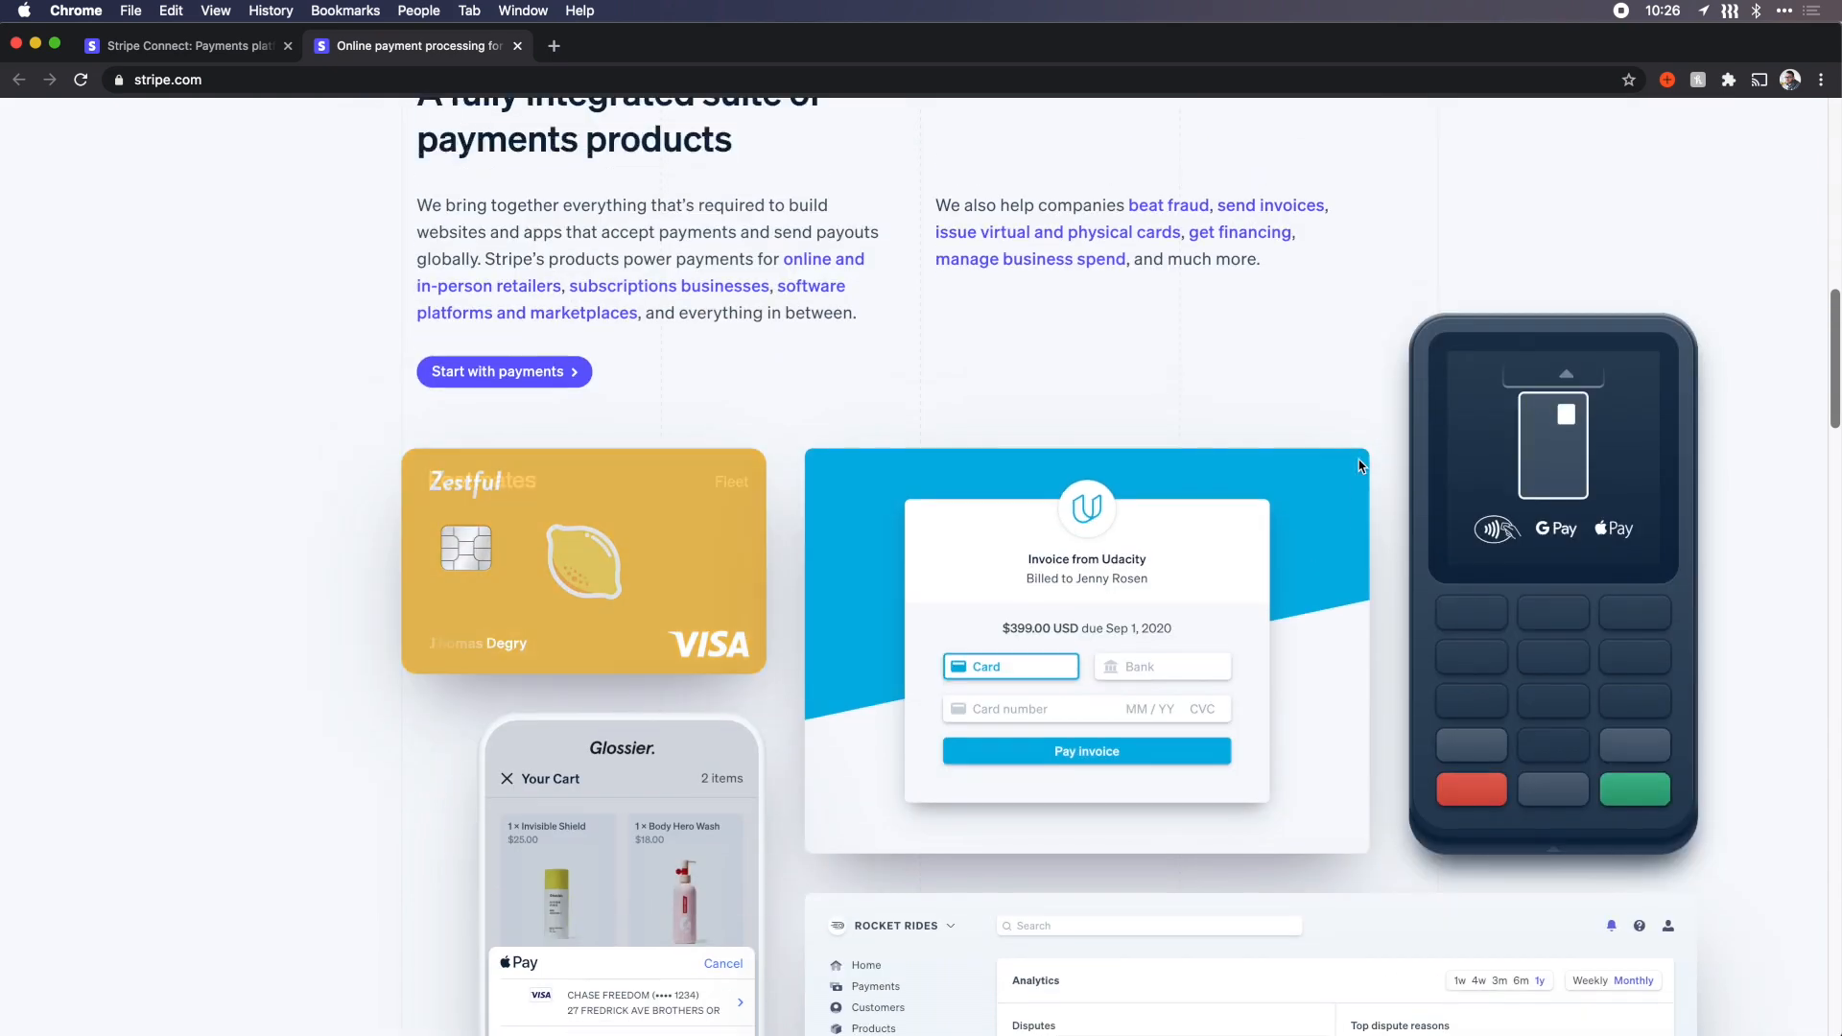
scroll(up, 3)
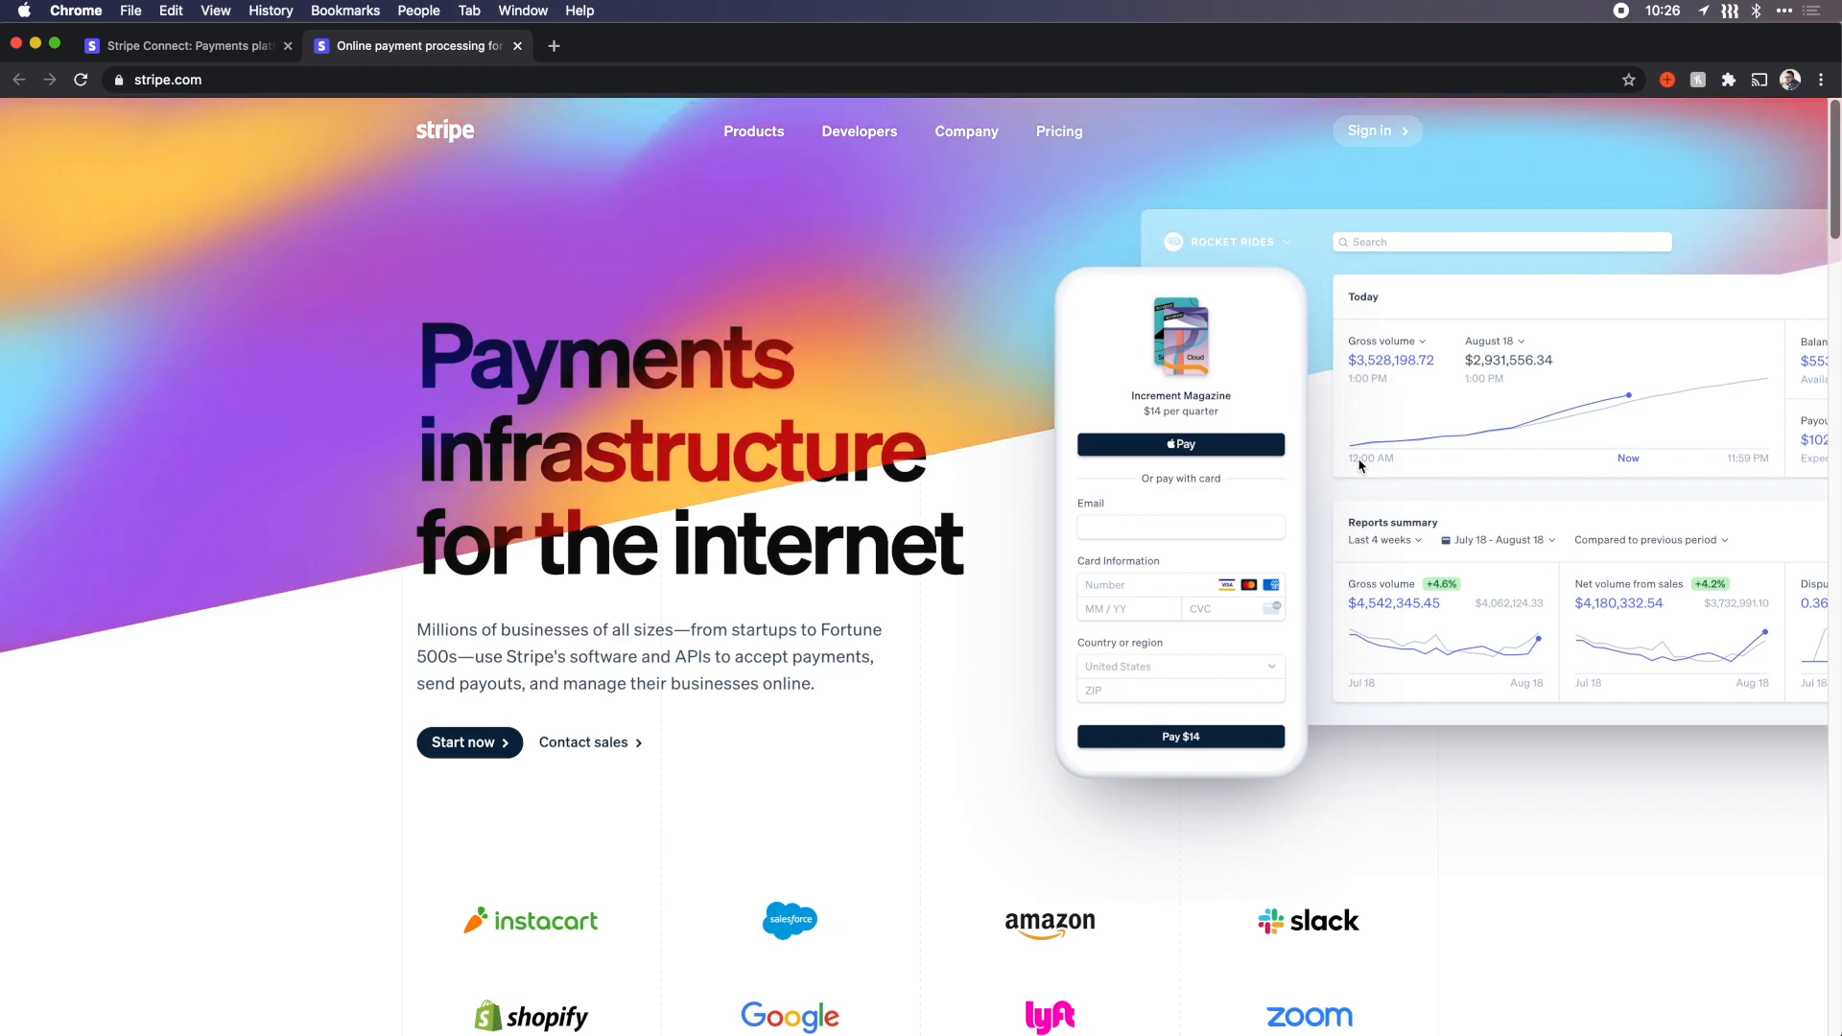
scroll(down, 3)
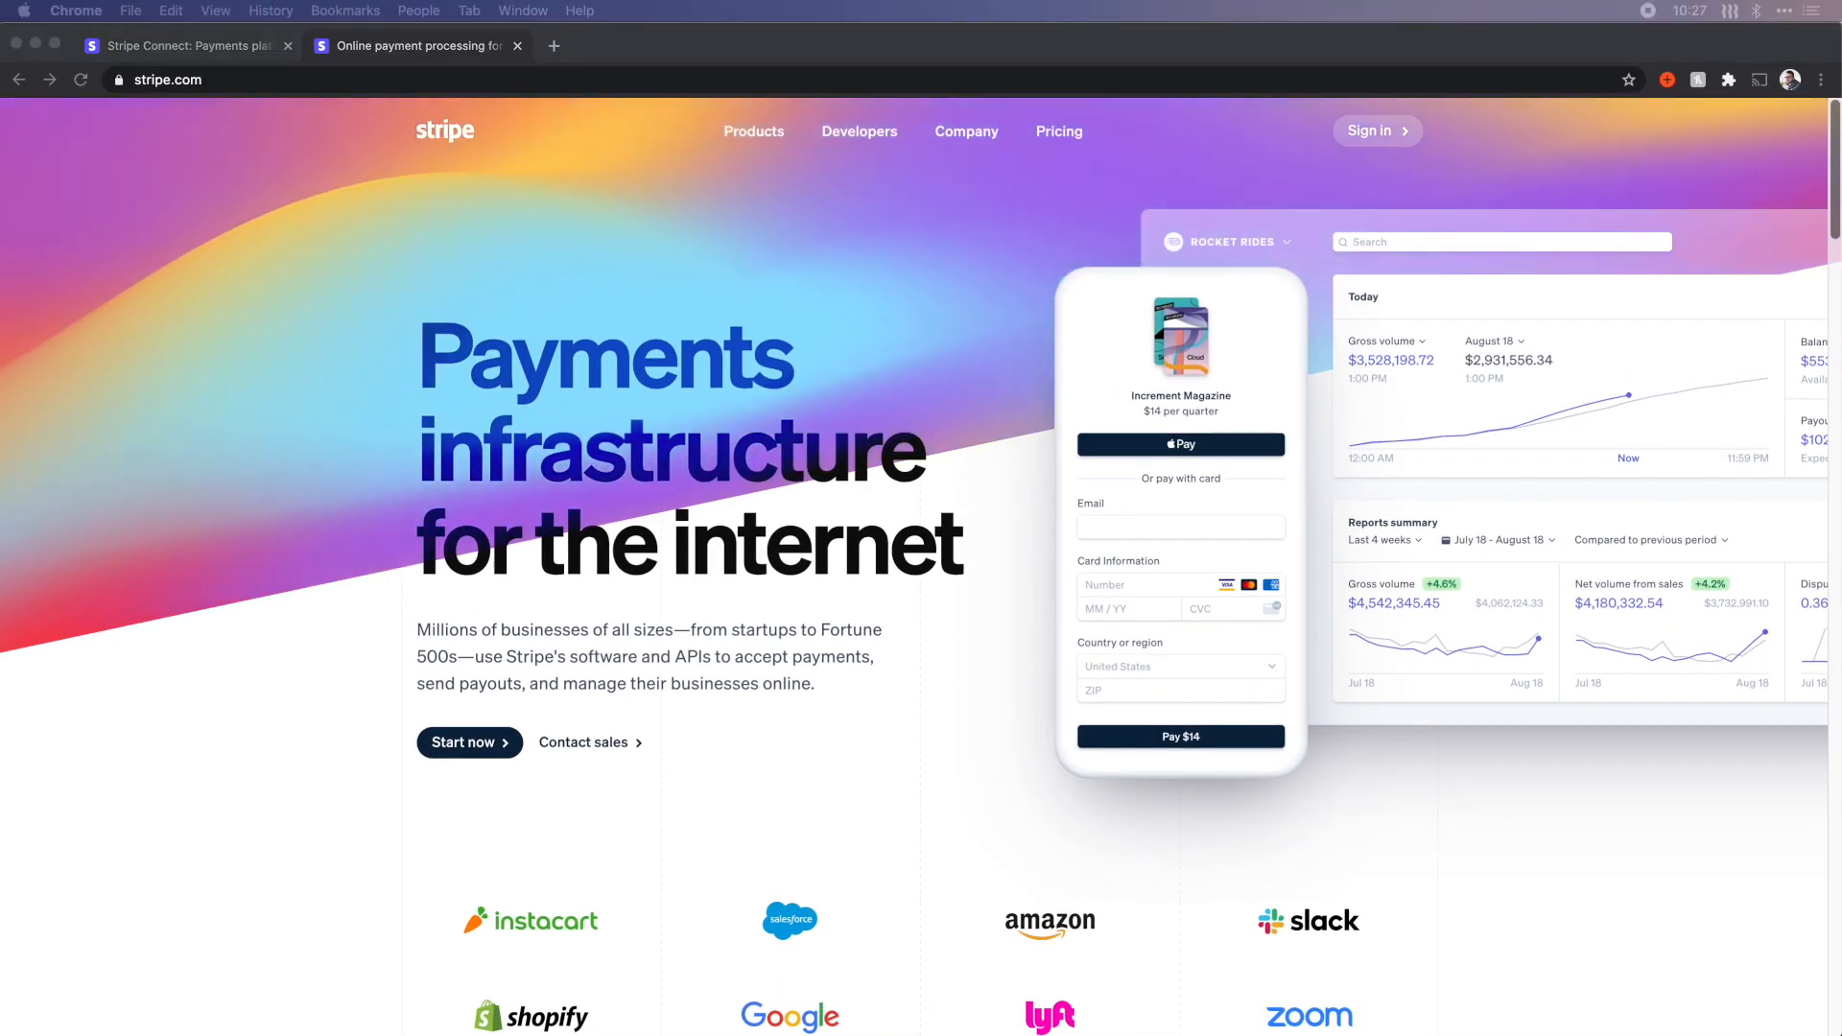
key(f12)
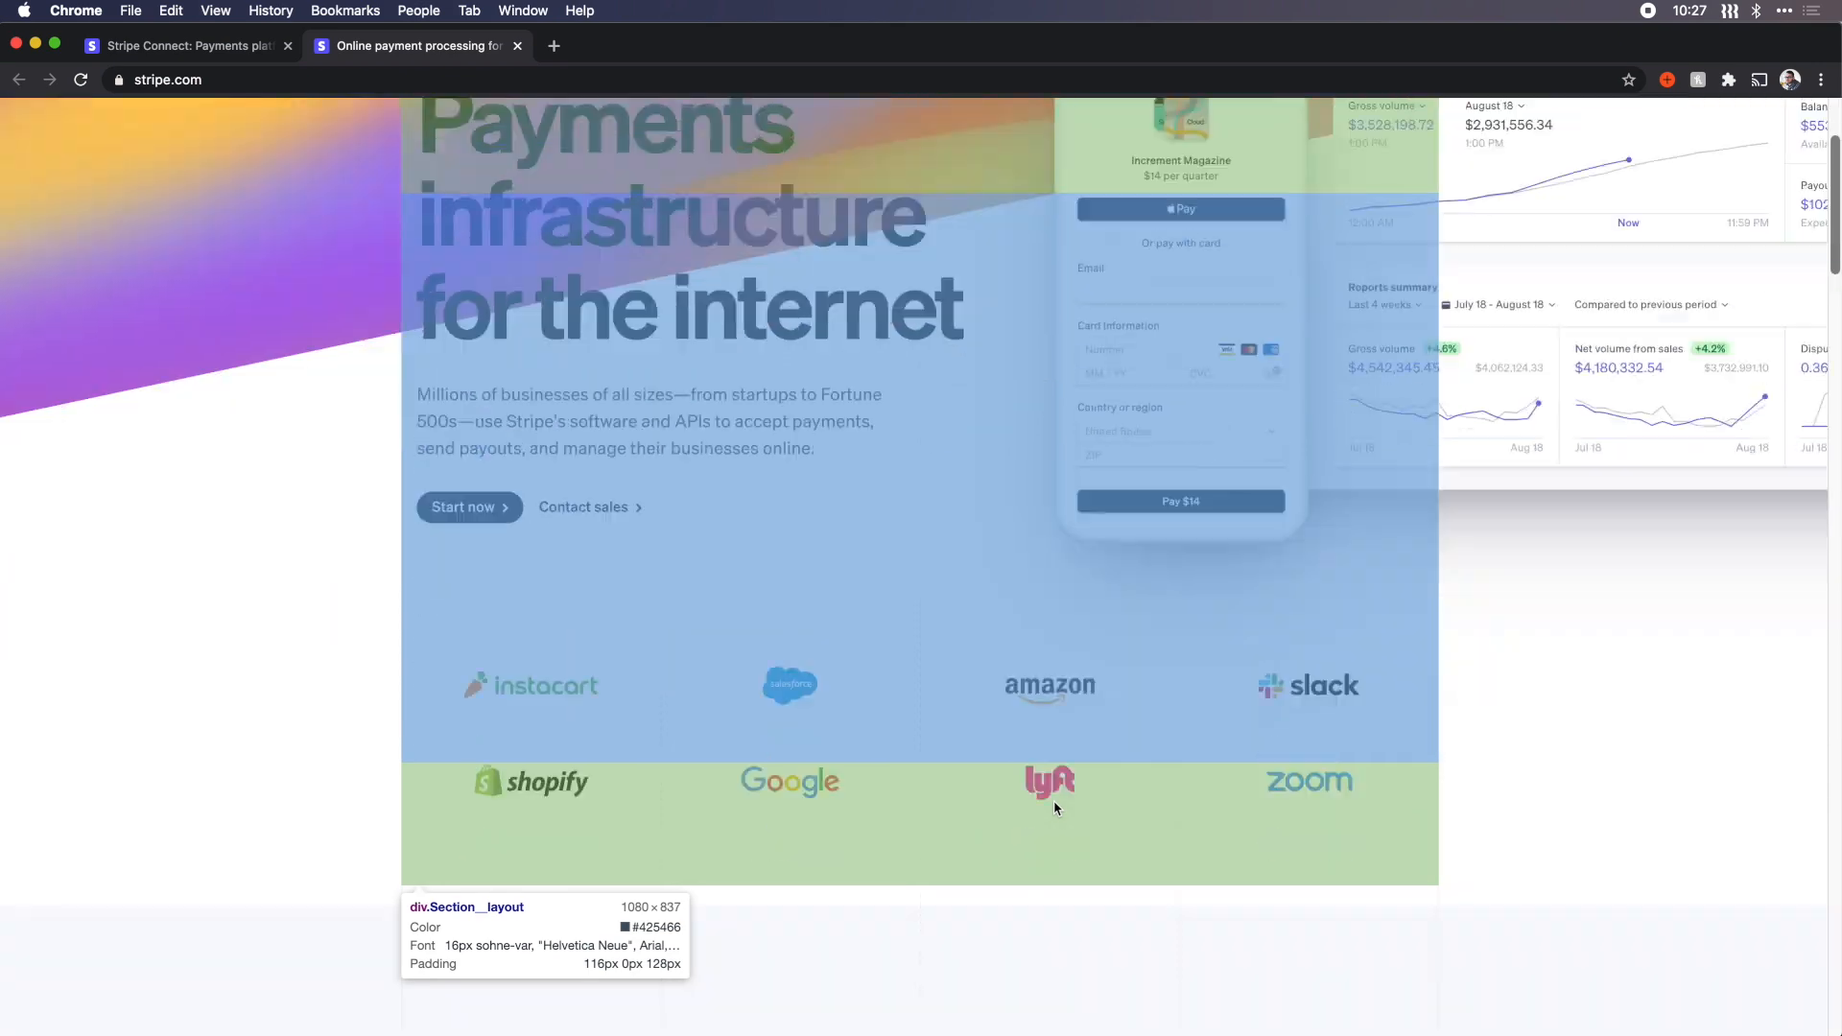
scroll(down, 3)
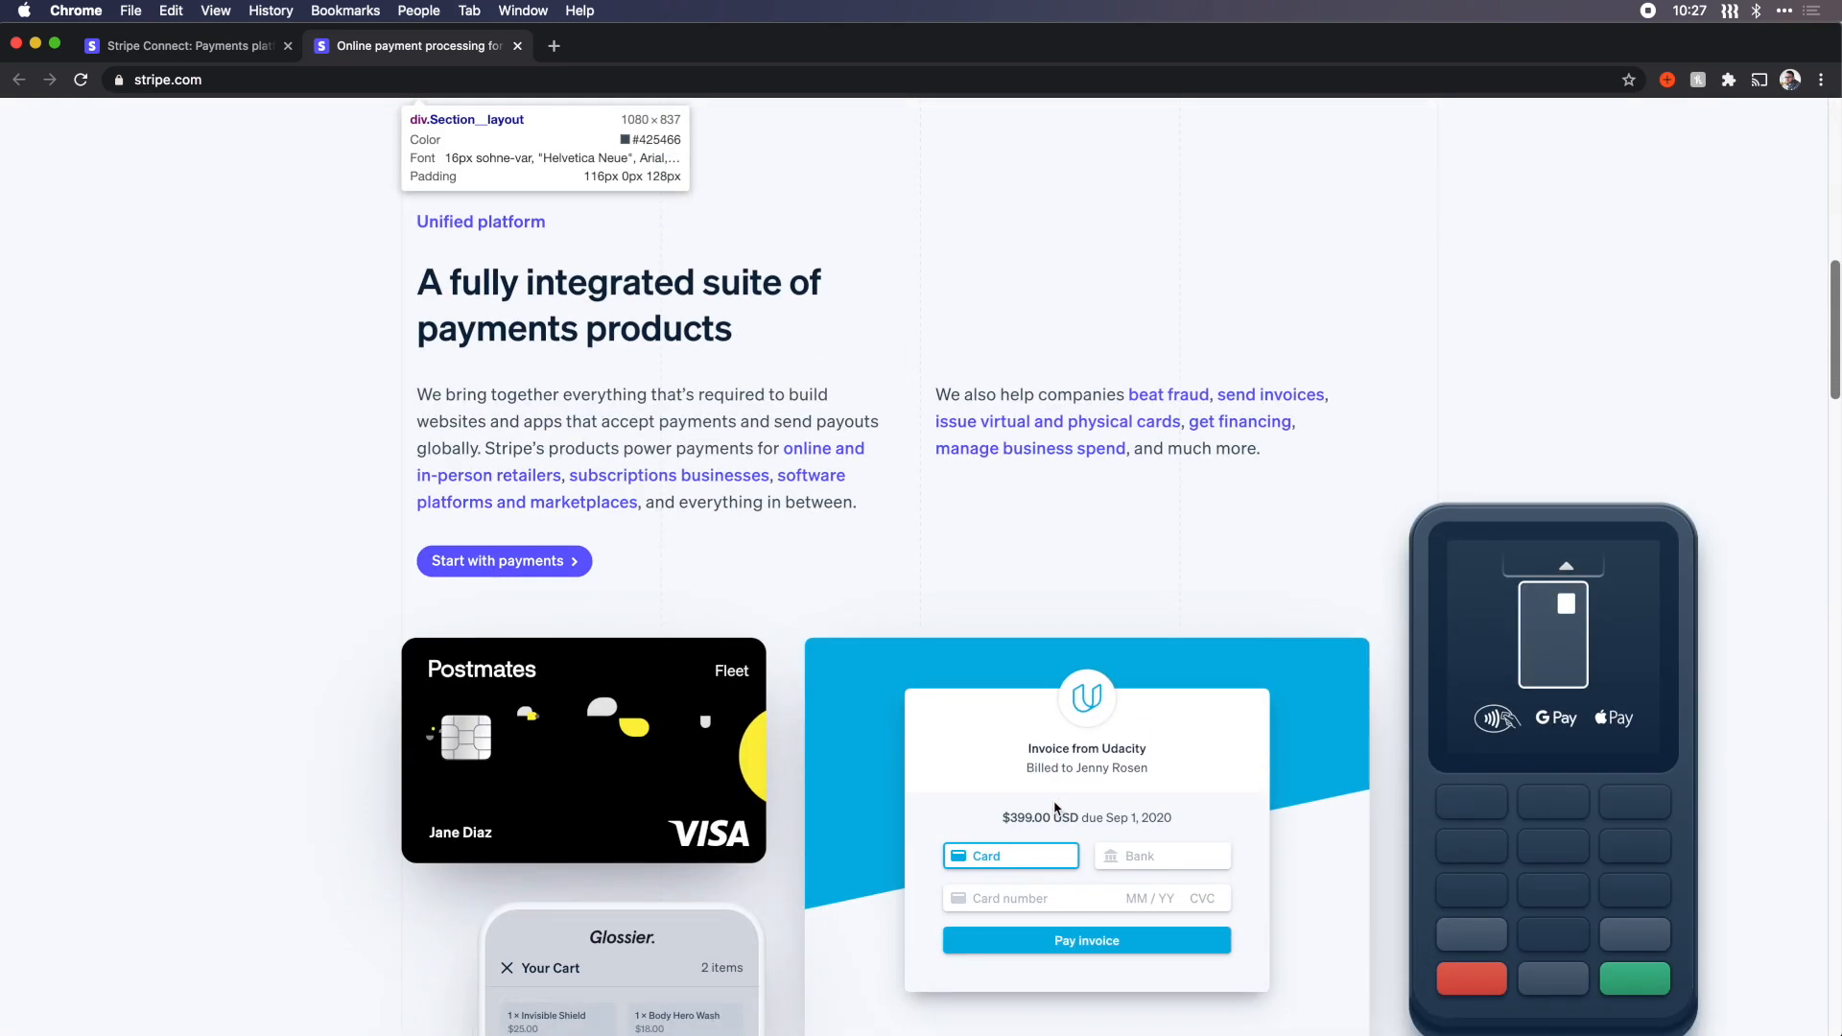
scroll(down, 3)
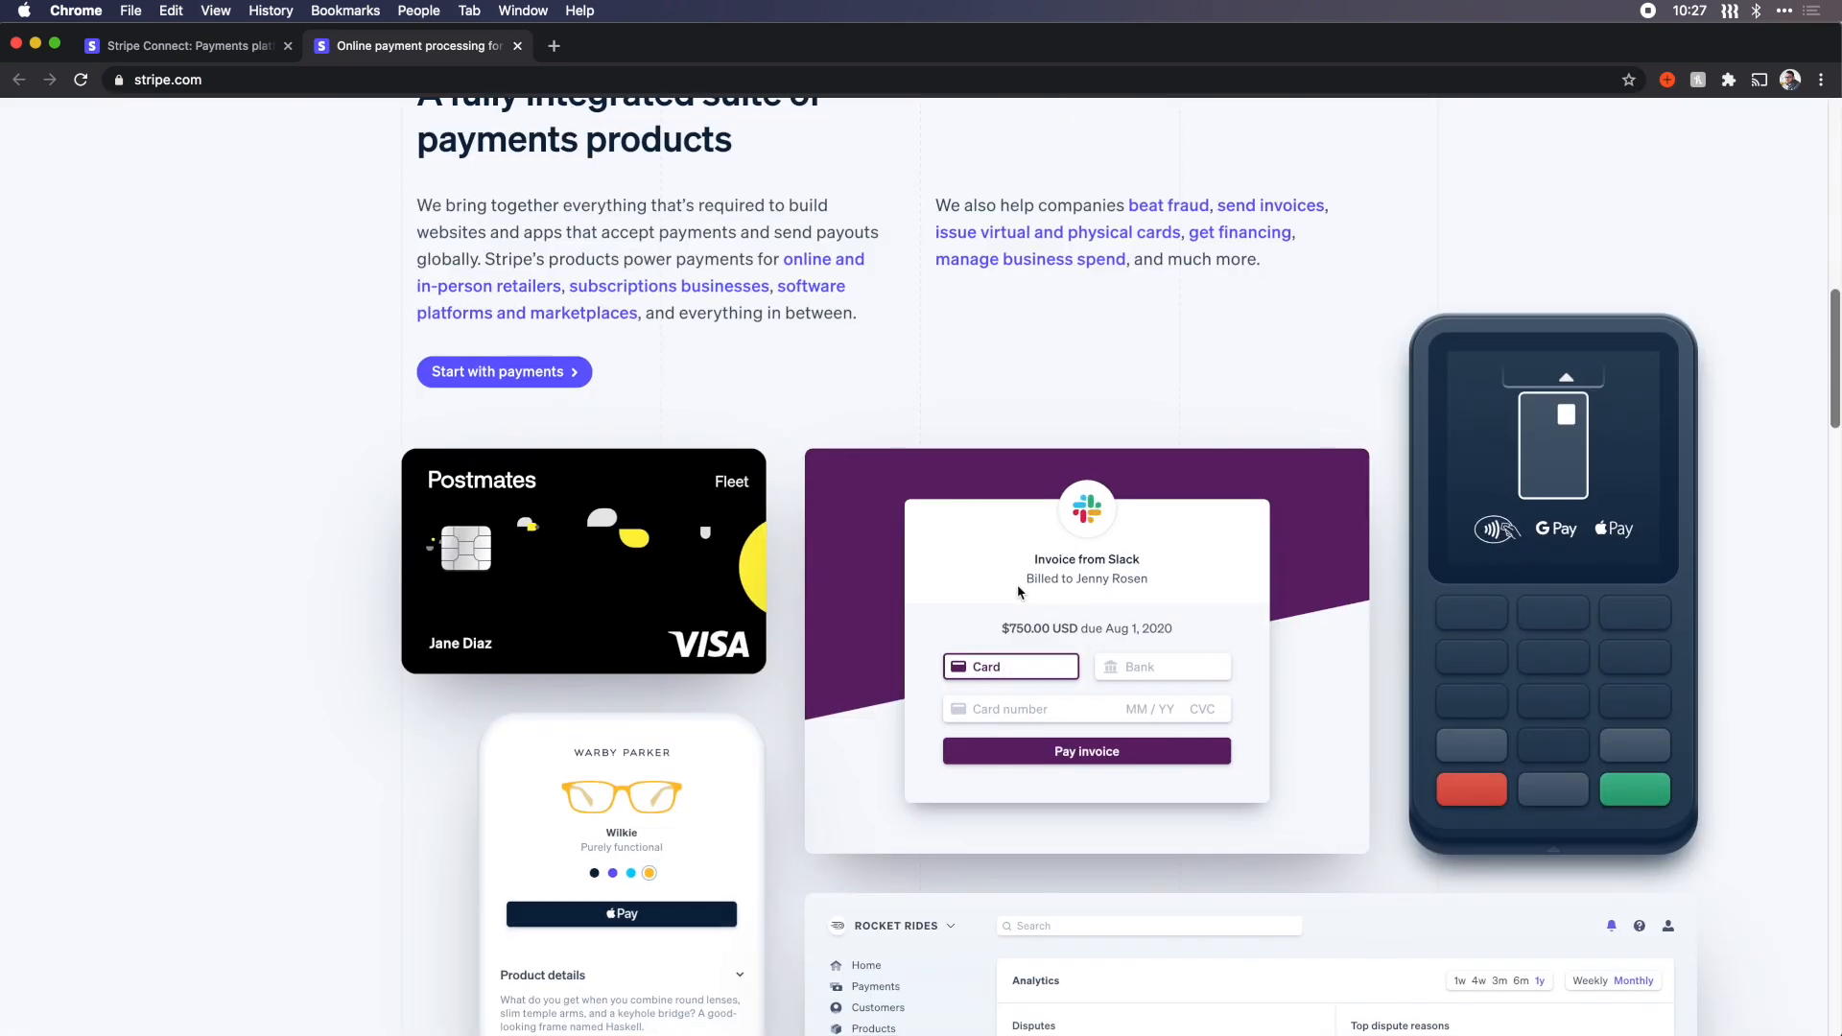
click(620, 913)
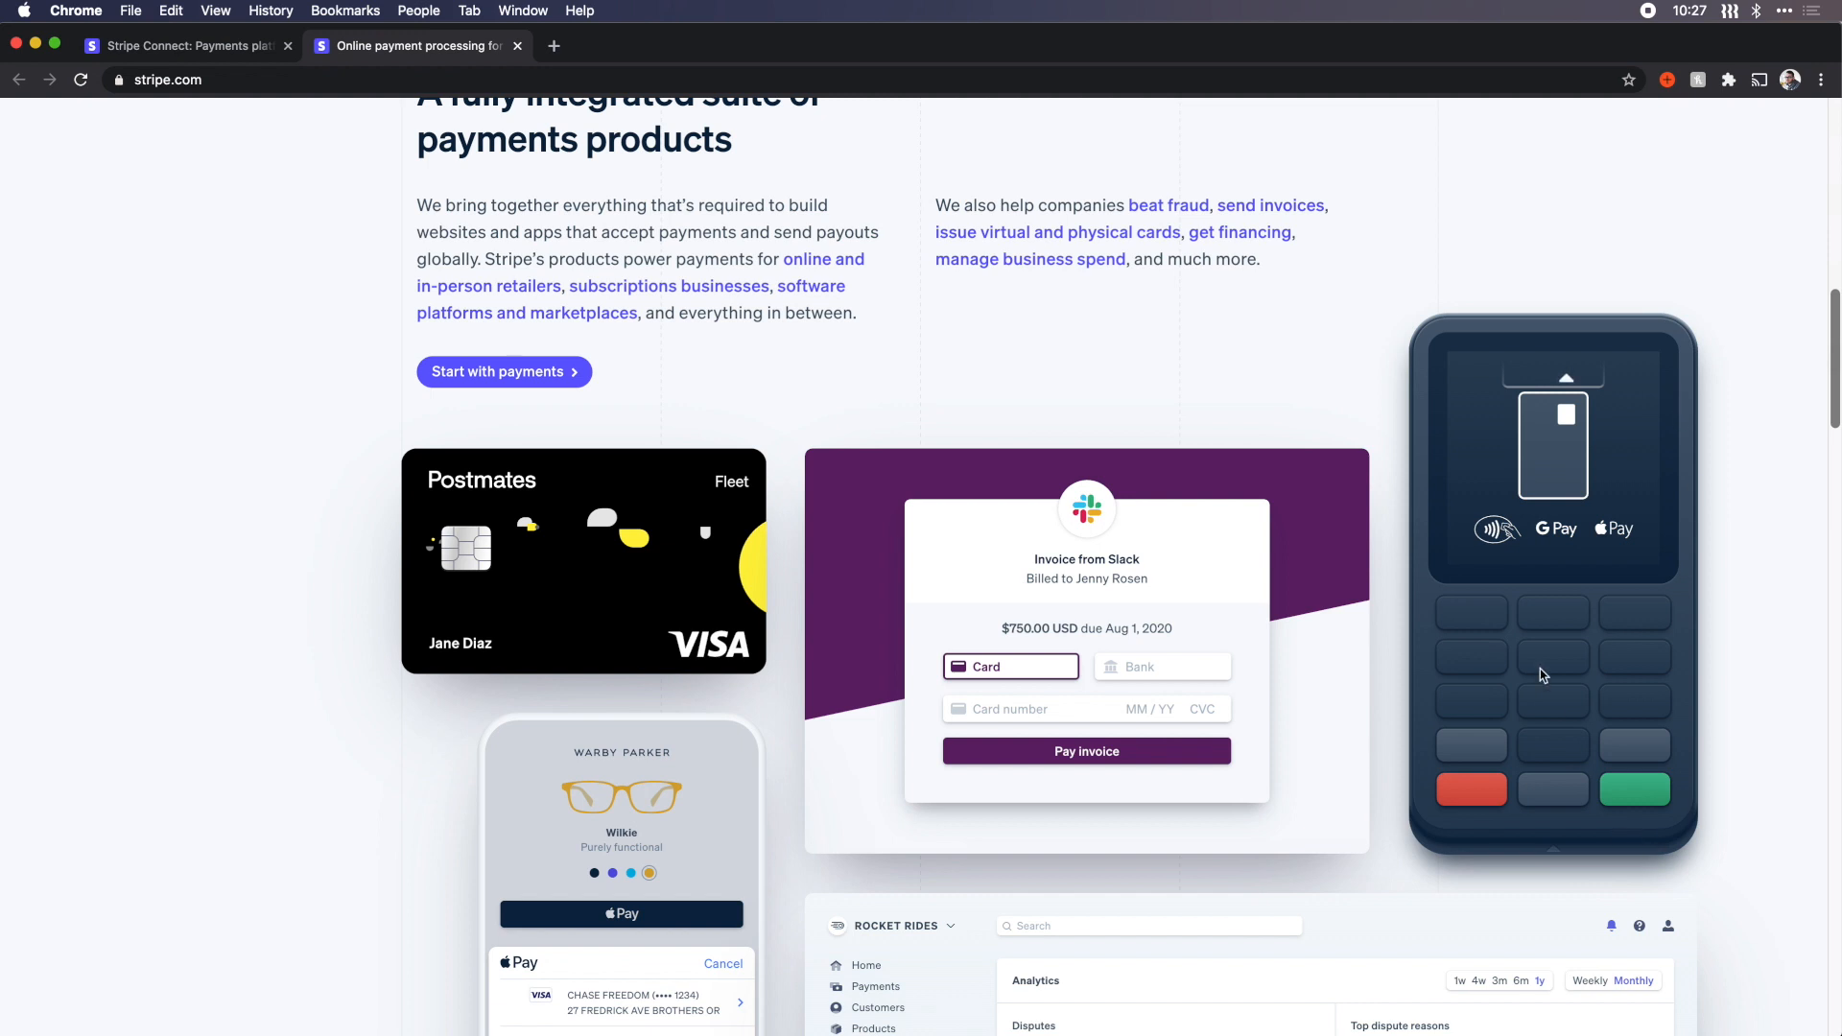
mouse_move(1525, 783)
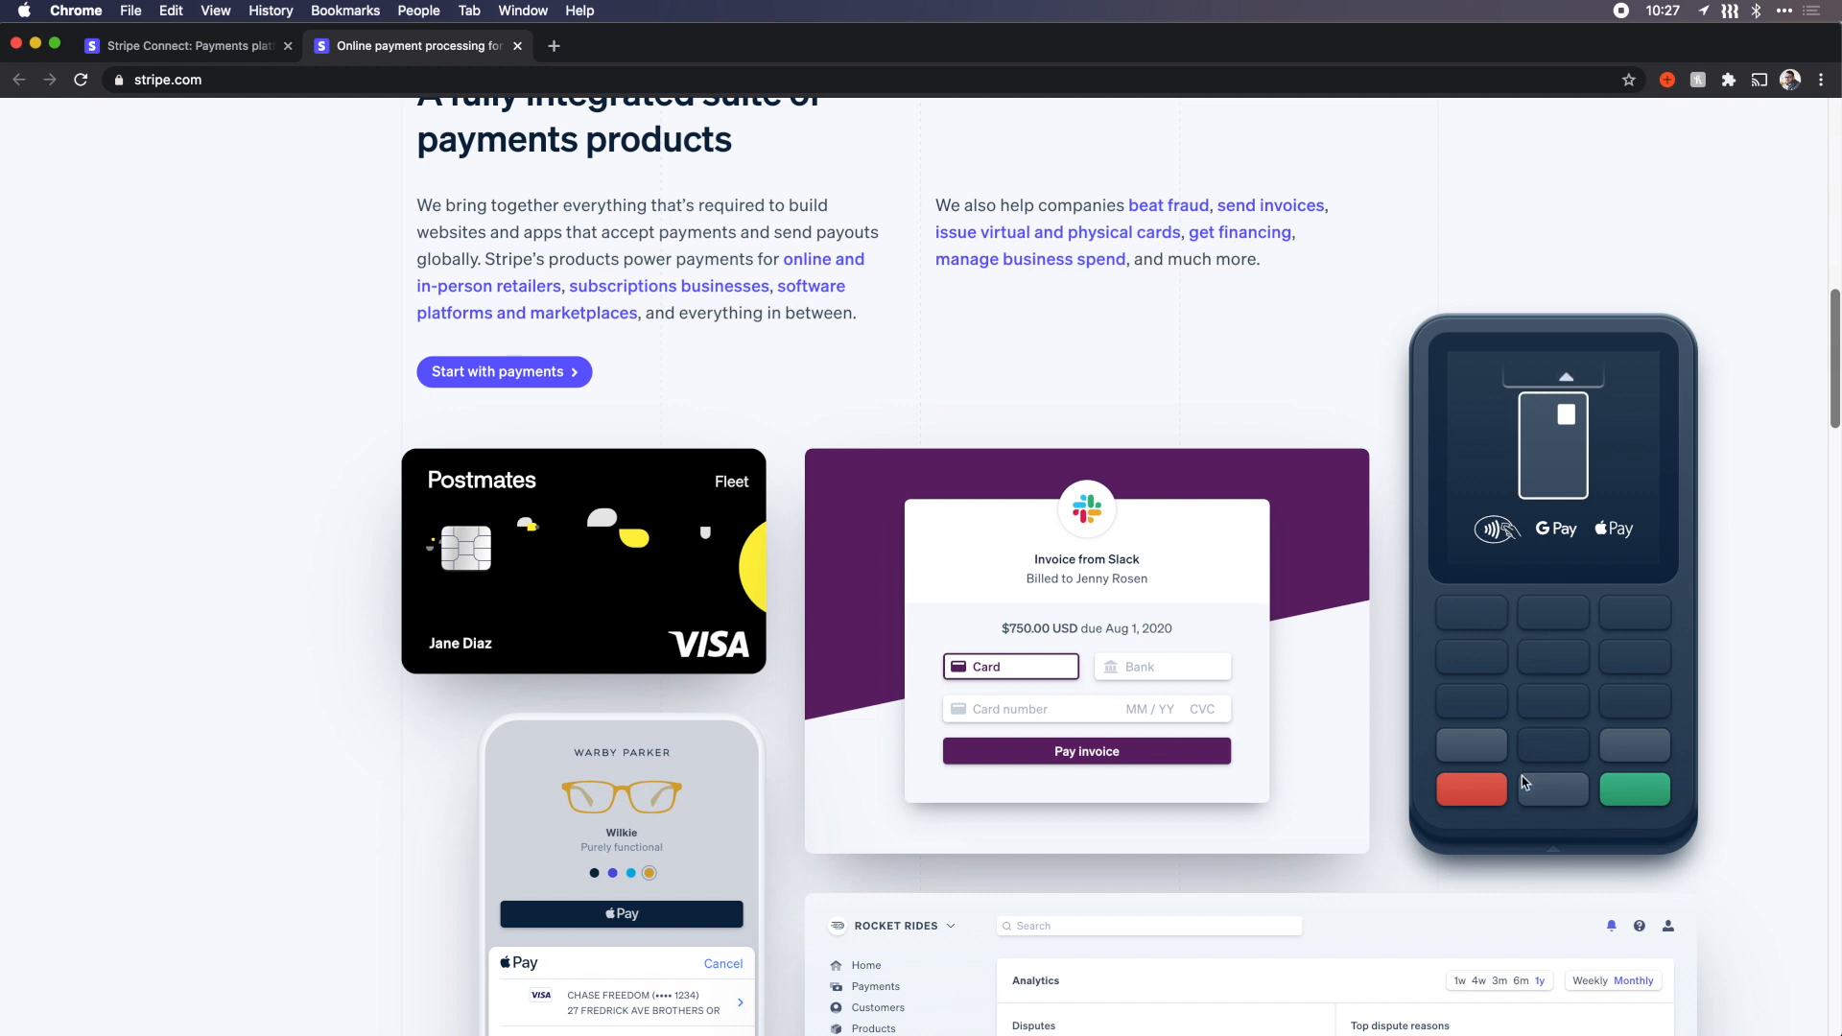
key(F12)
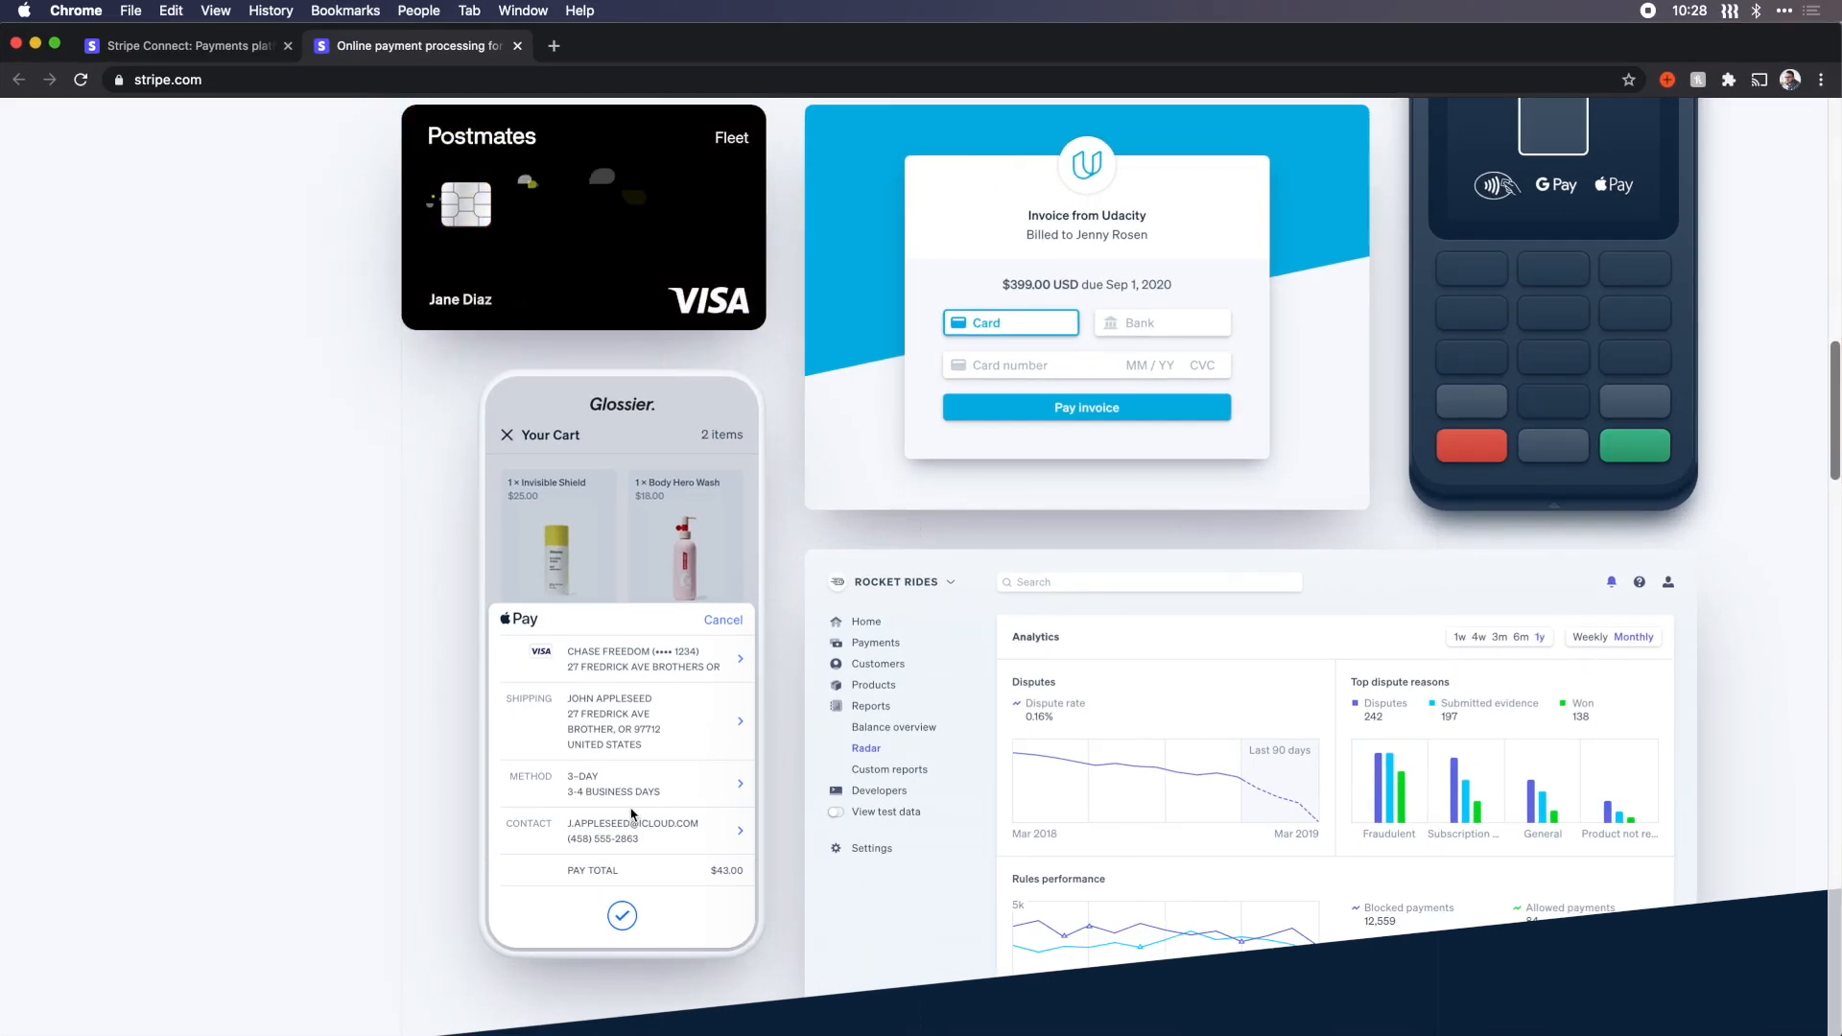
Step: Scroll past the product cards to the 'Designed for developers' section with its server.js demo
scroll(down, 3)
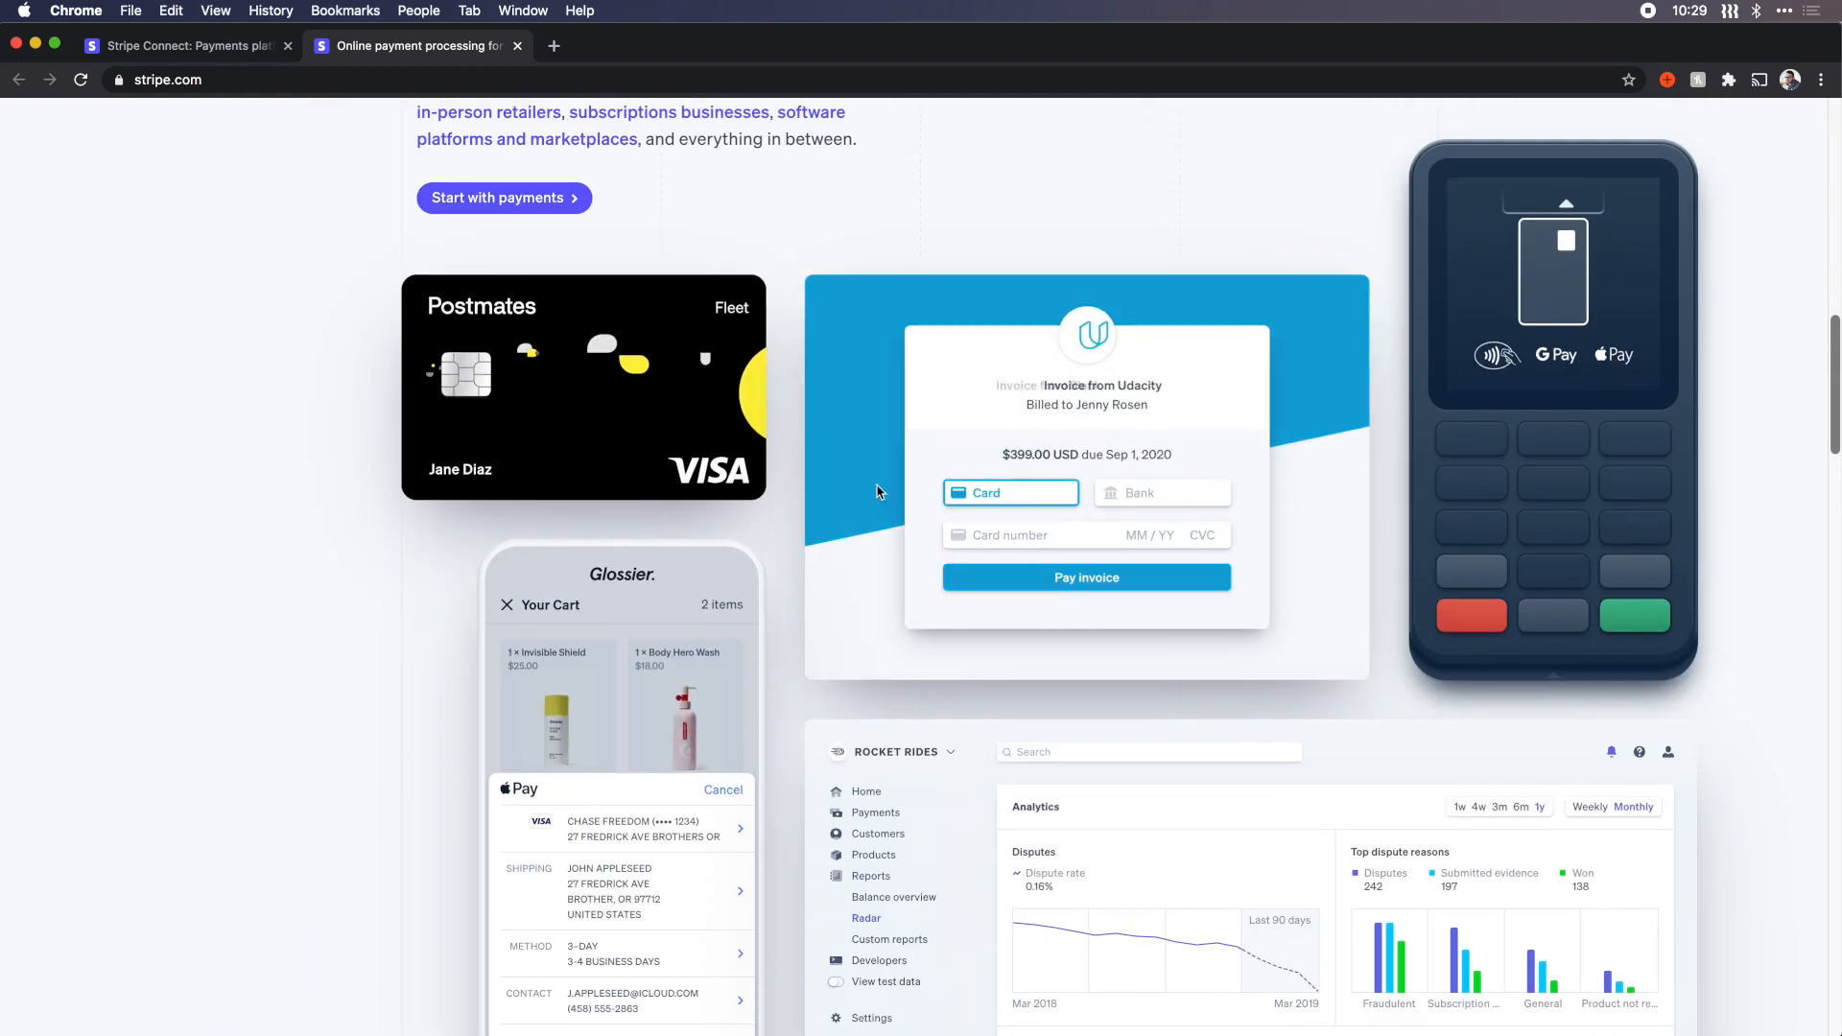
scroll(down, 3)
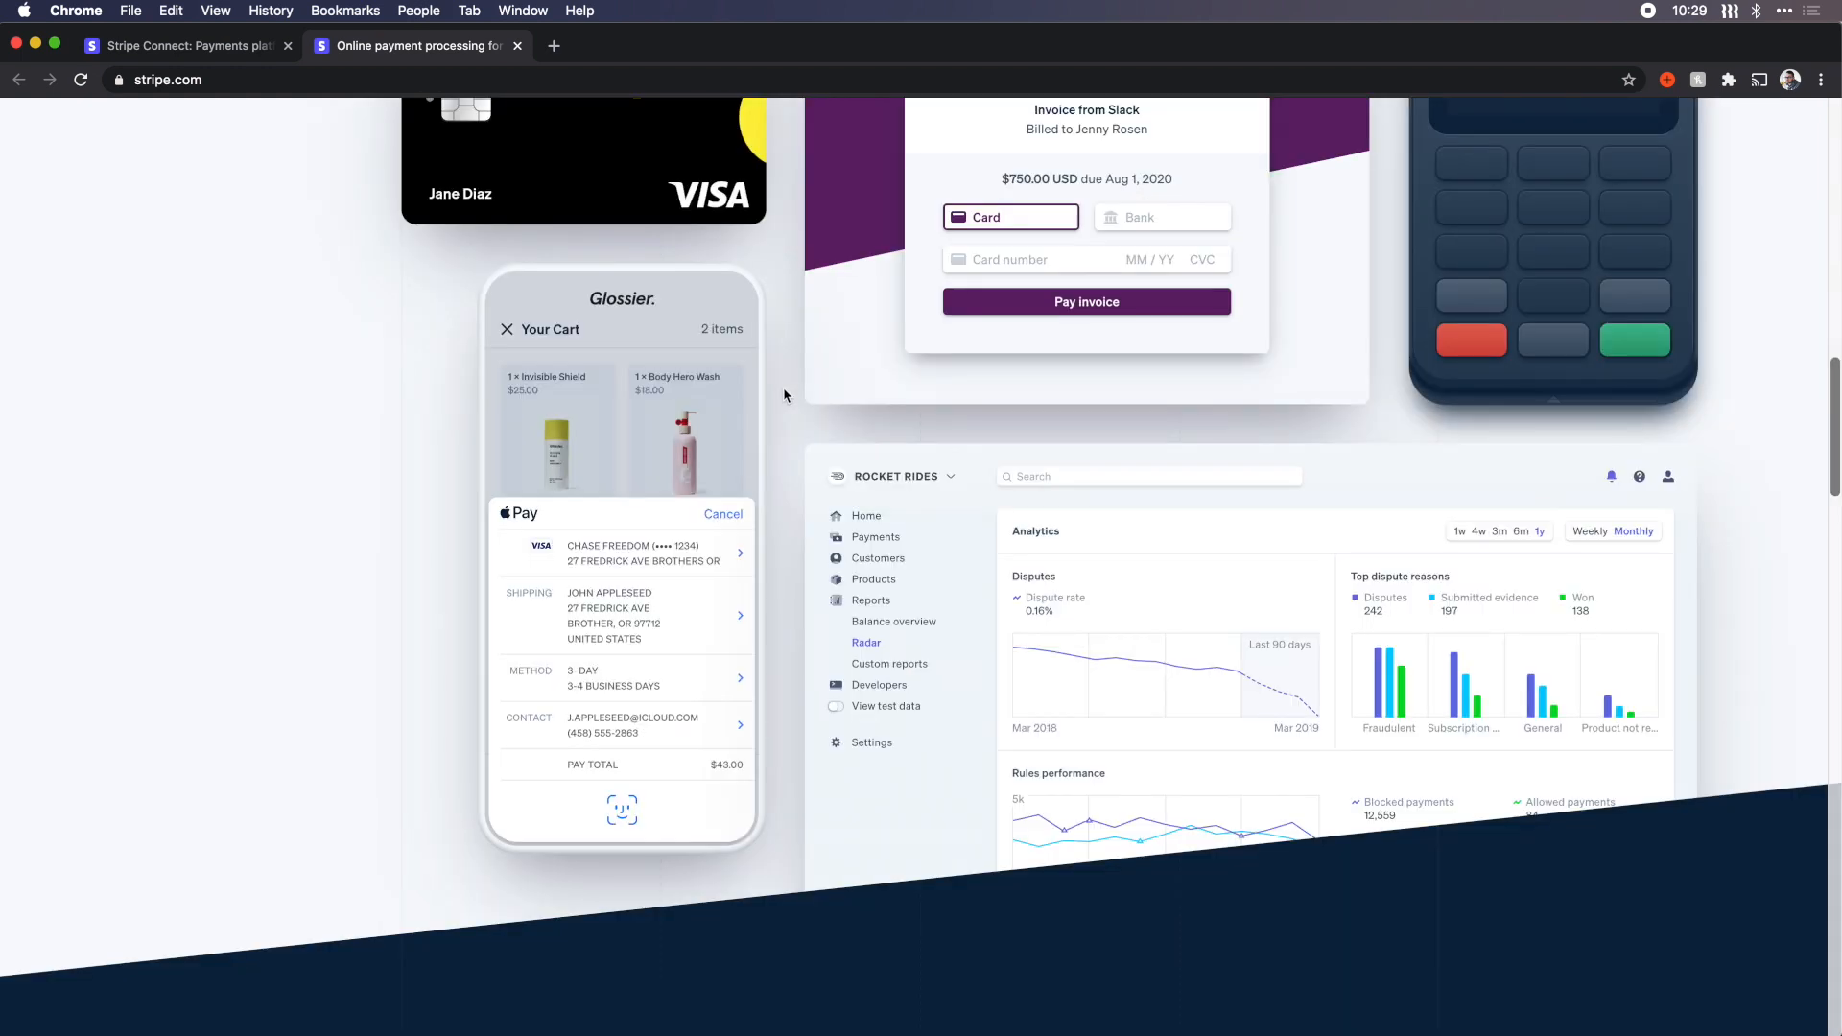
scroll(down, 3)
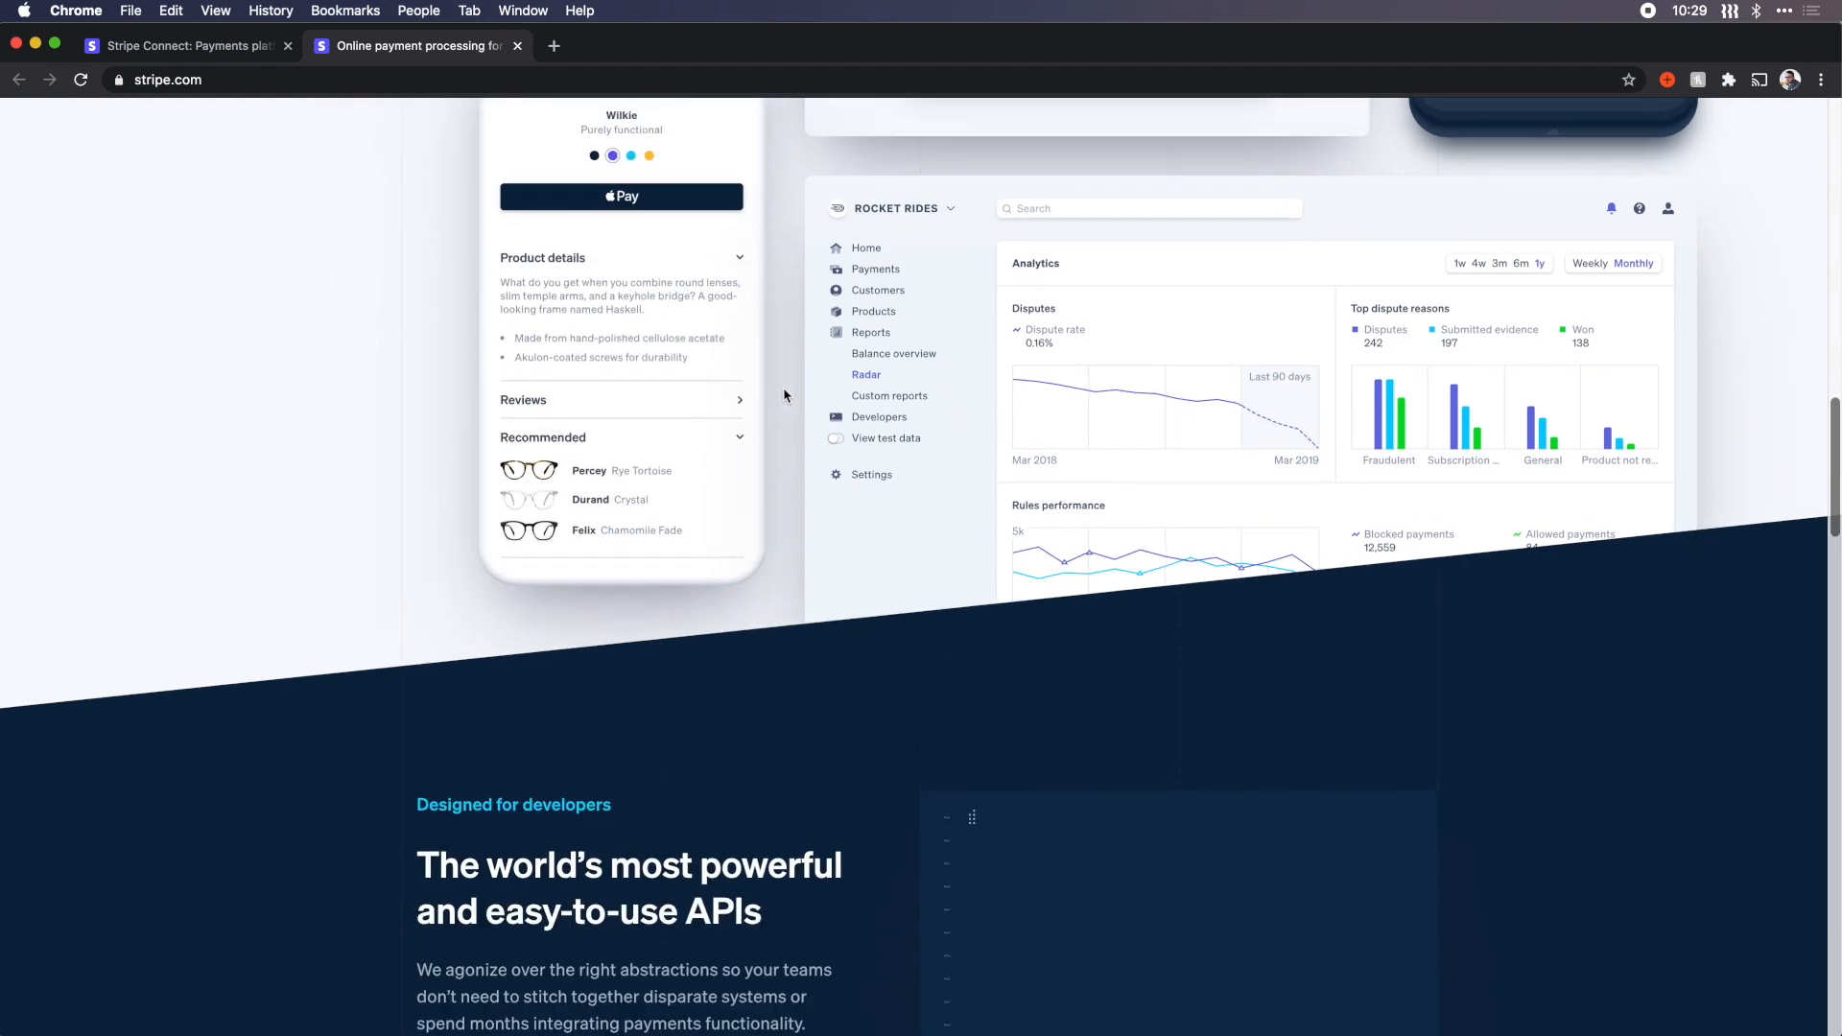
scroll(up, 3)
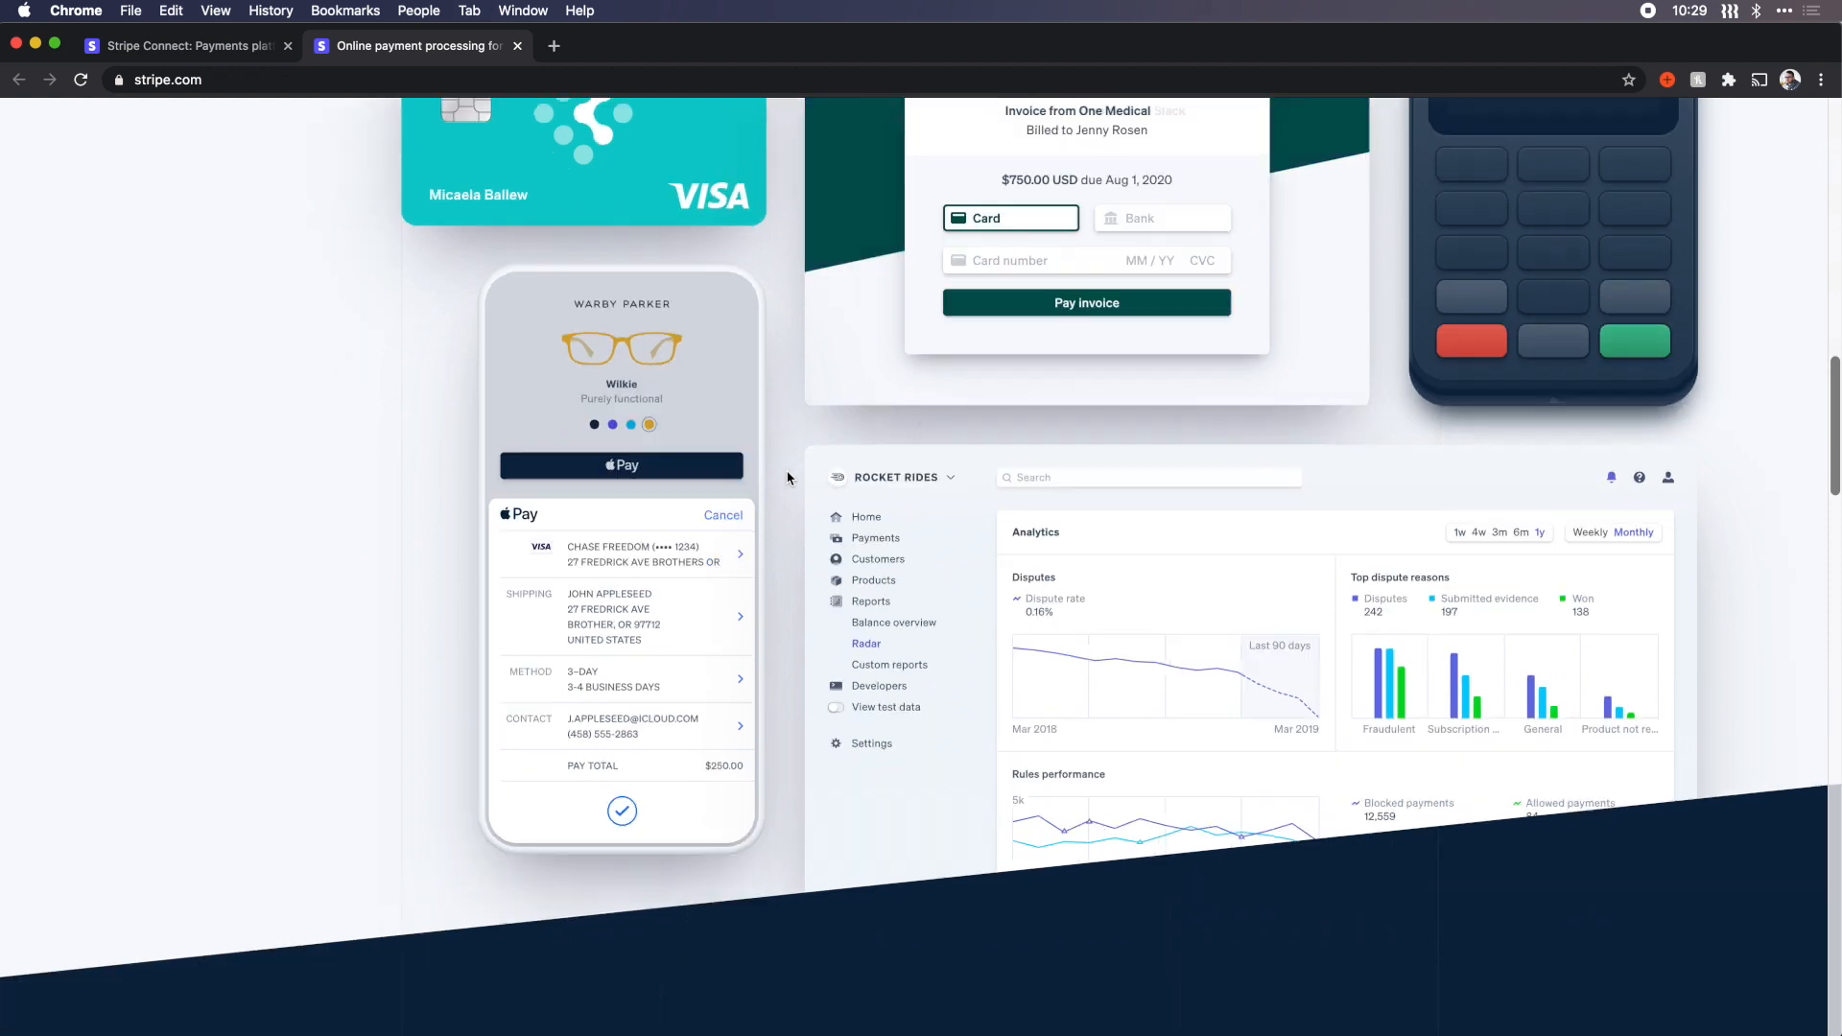
scroll(down, 3)
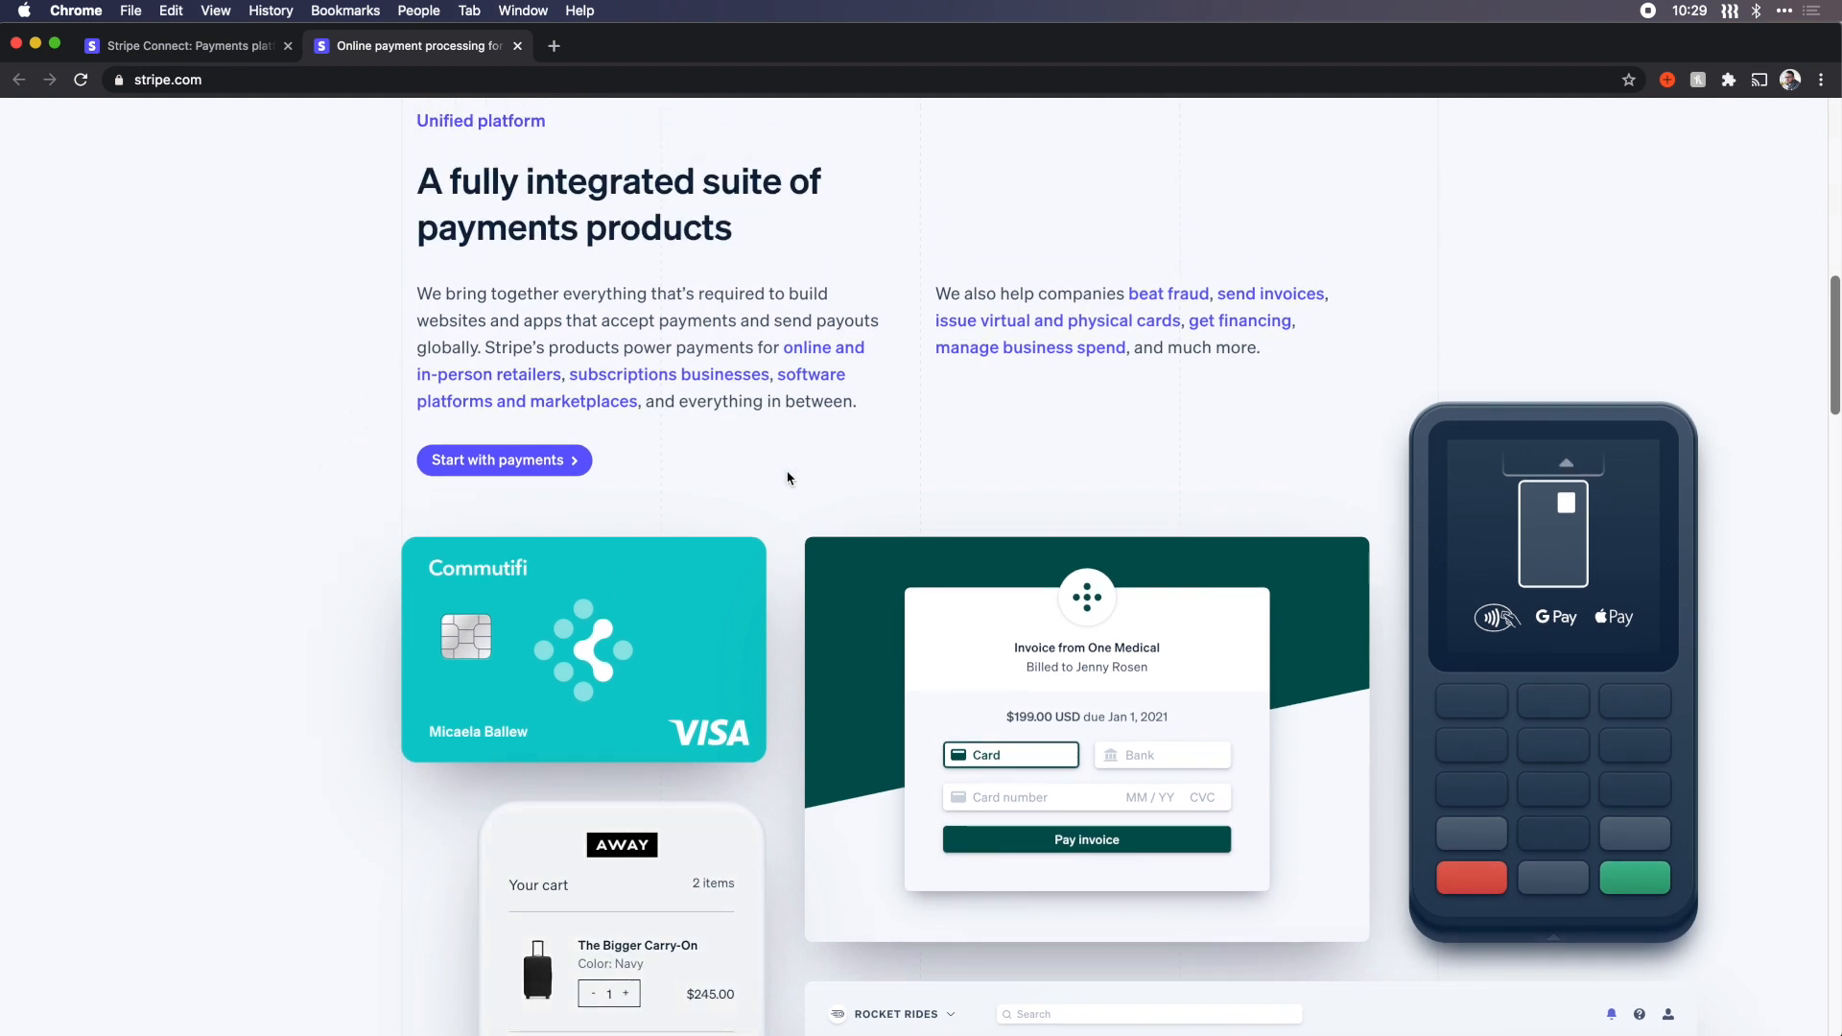
scroll(down, 3)
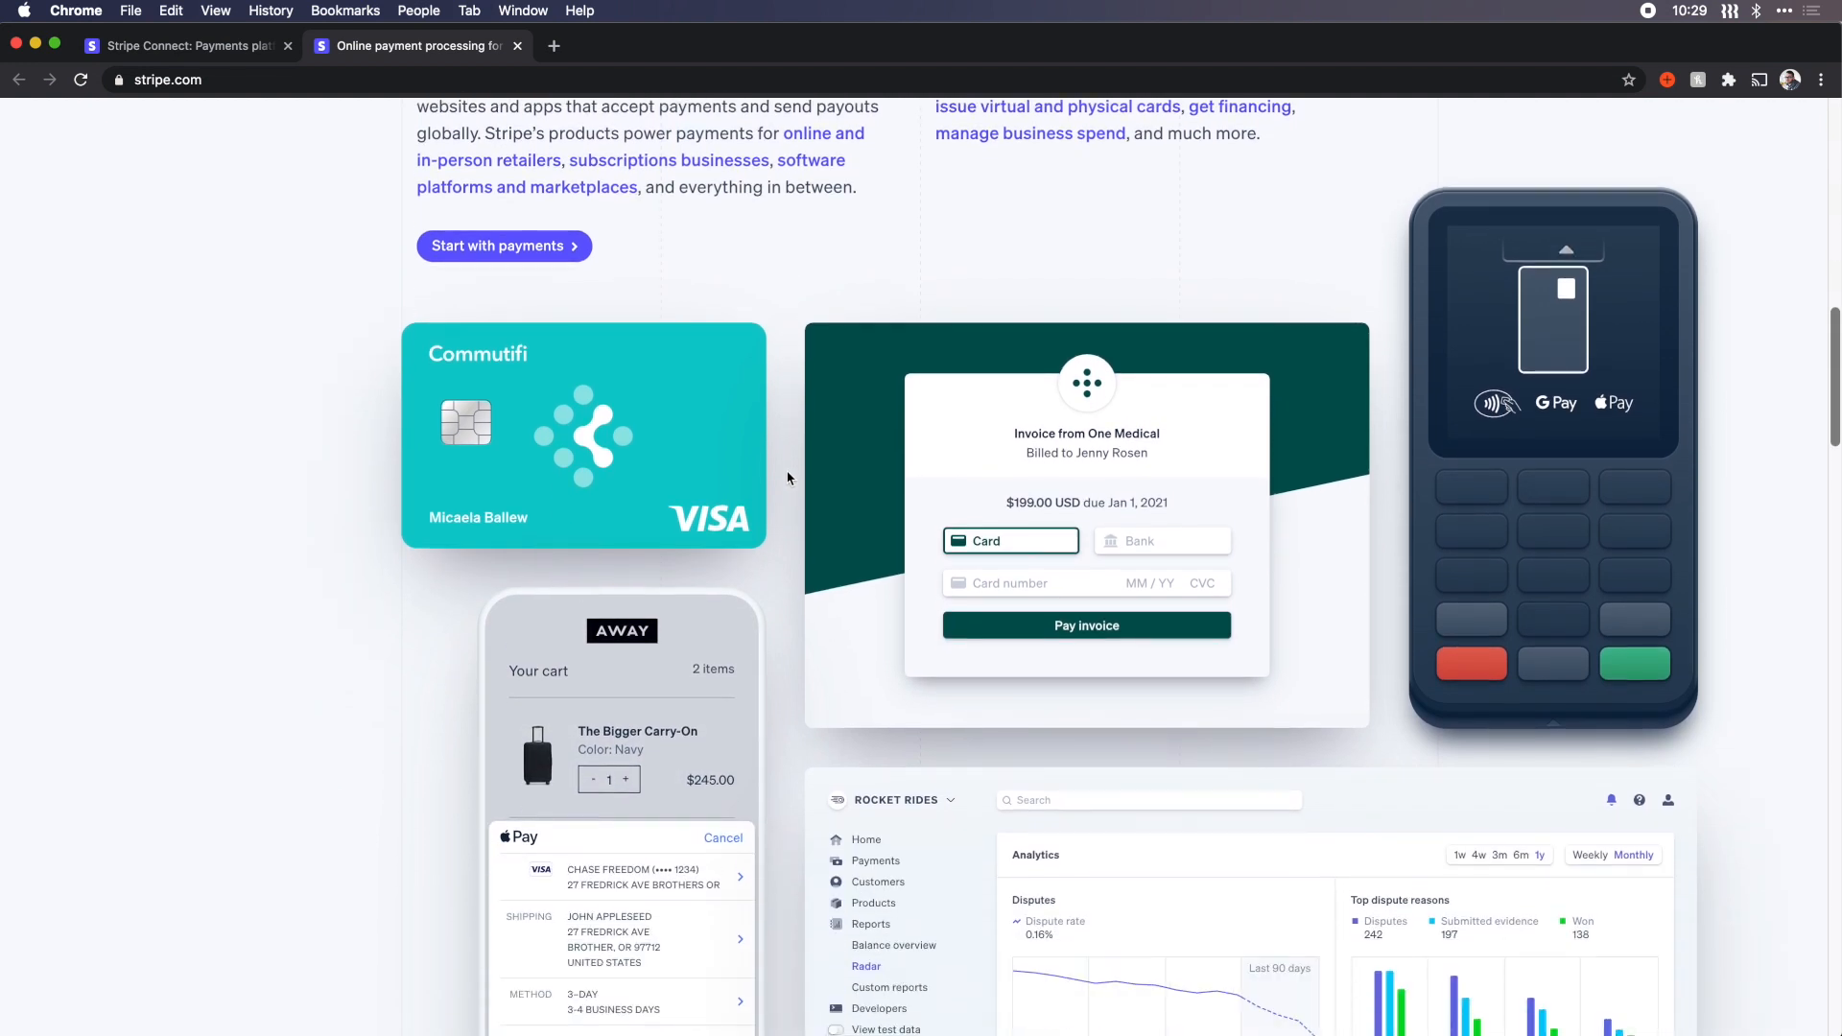
scroll(down, 3)
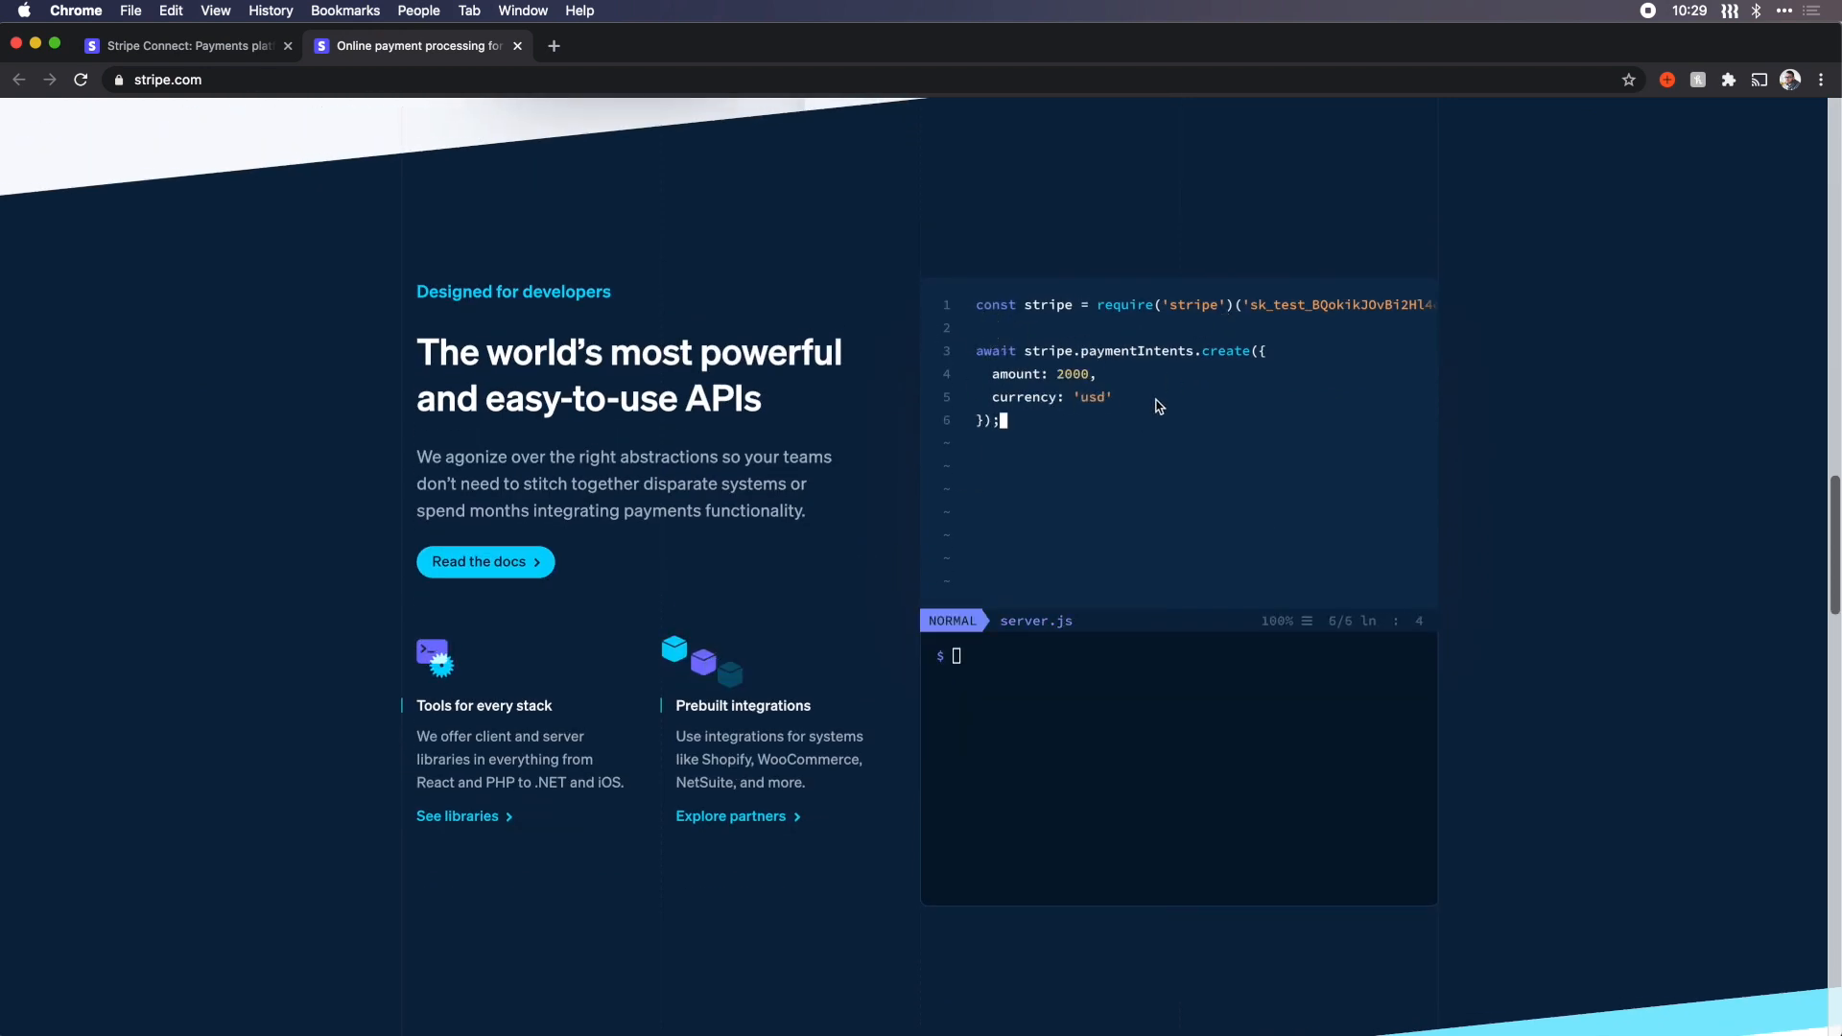
Step: Run 'node server.js && stripe listen' in the demo terminal and watch the payment events appear
text(node server.js && stripe listen)
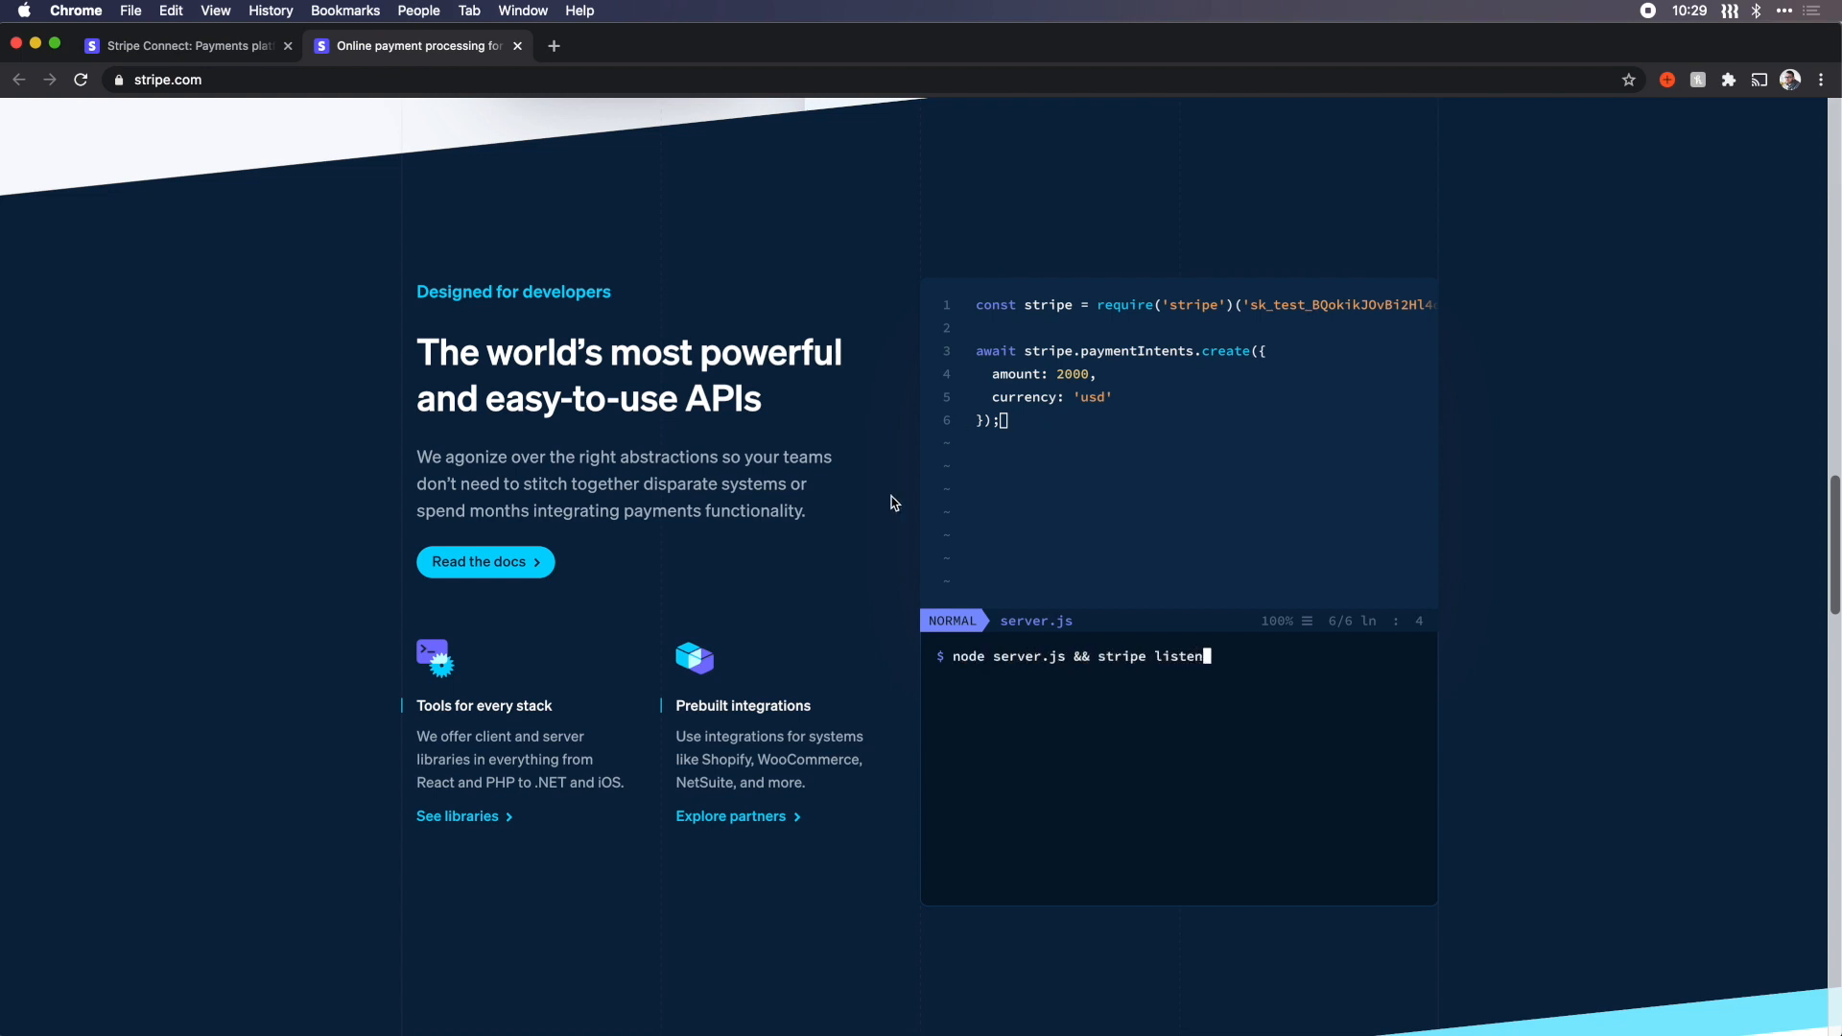
key(enter)
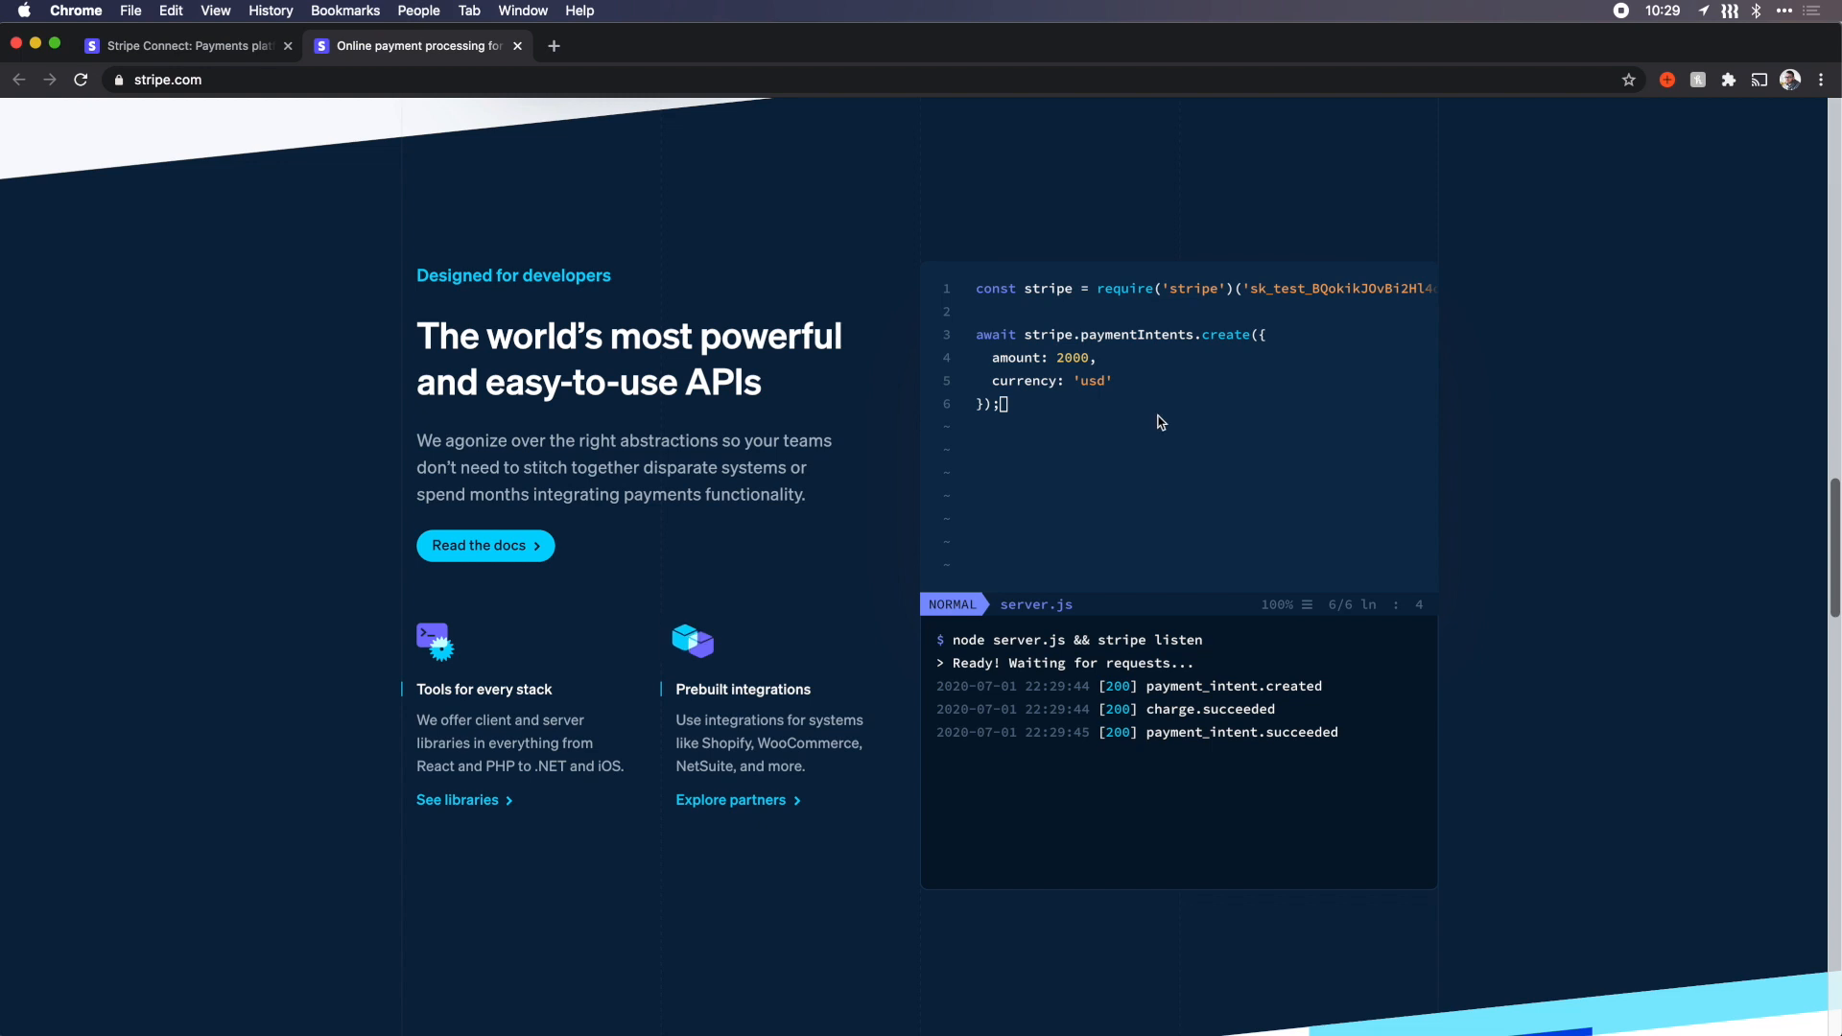
mouse_move(1263, 468)
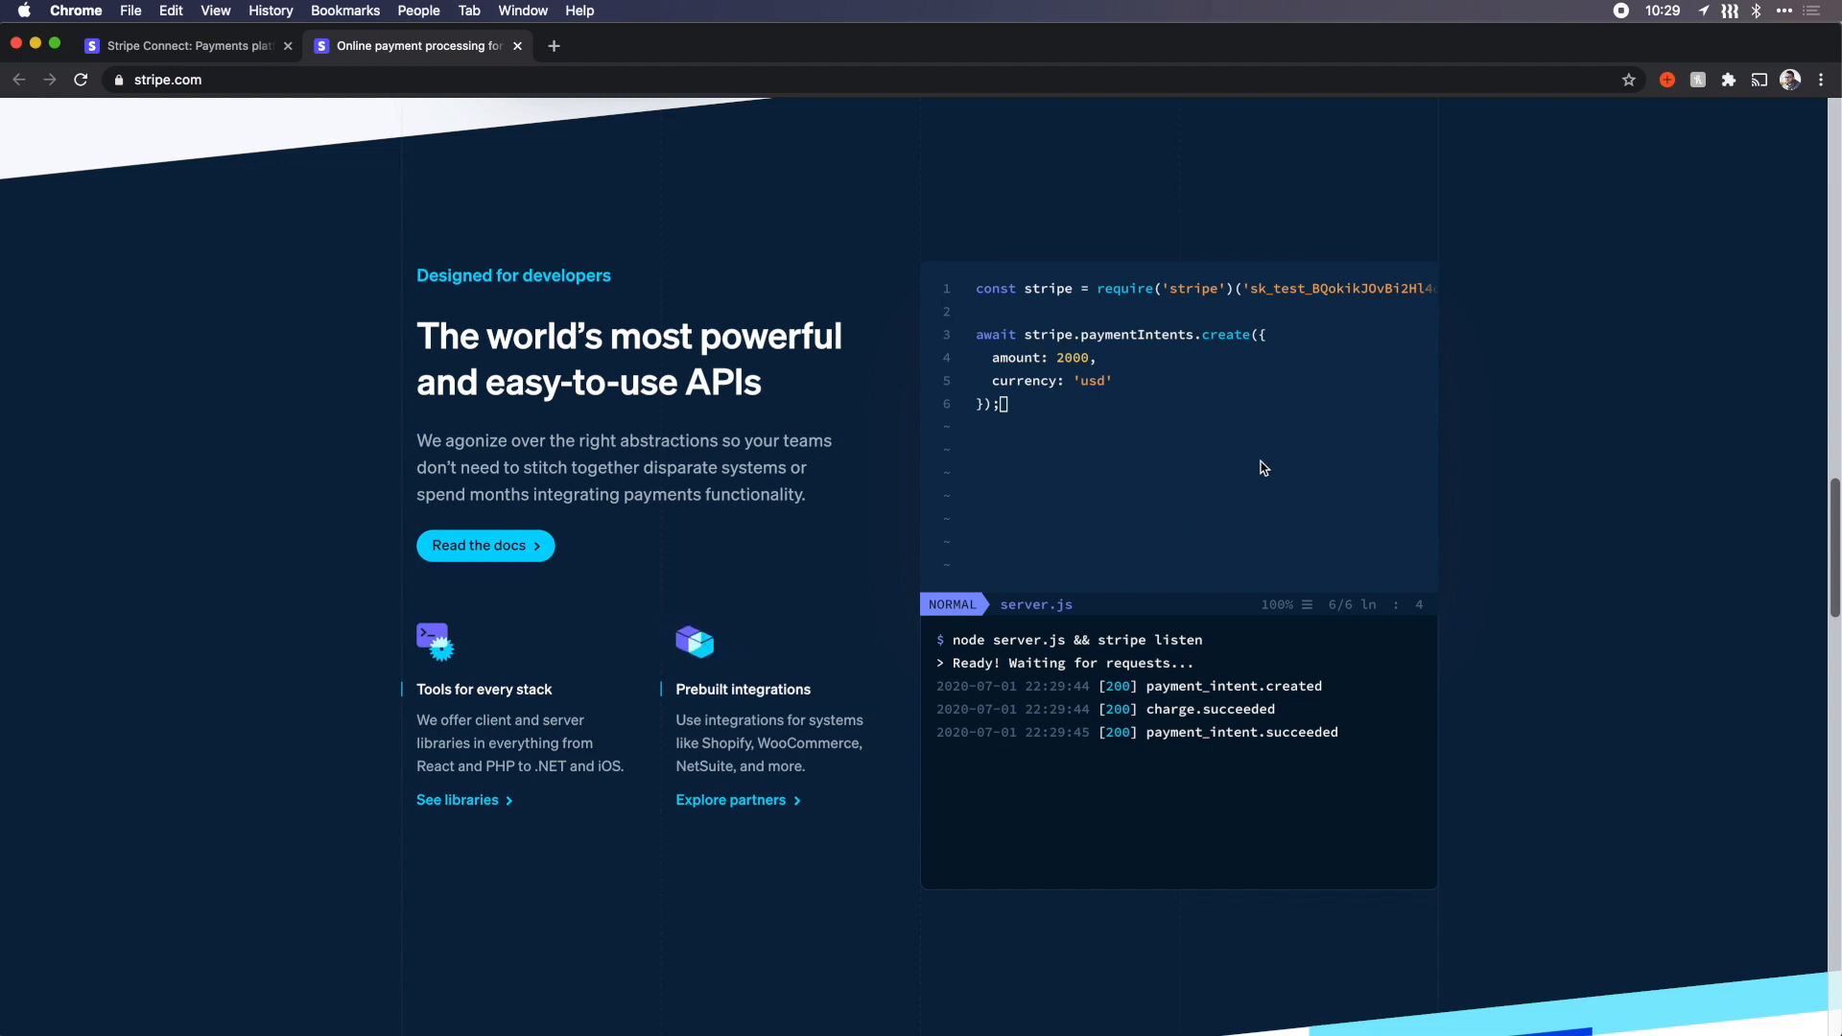
scroll(down, 3)
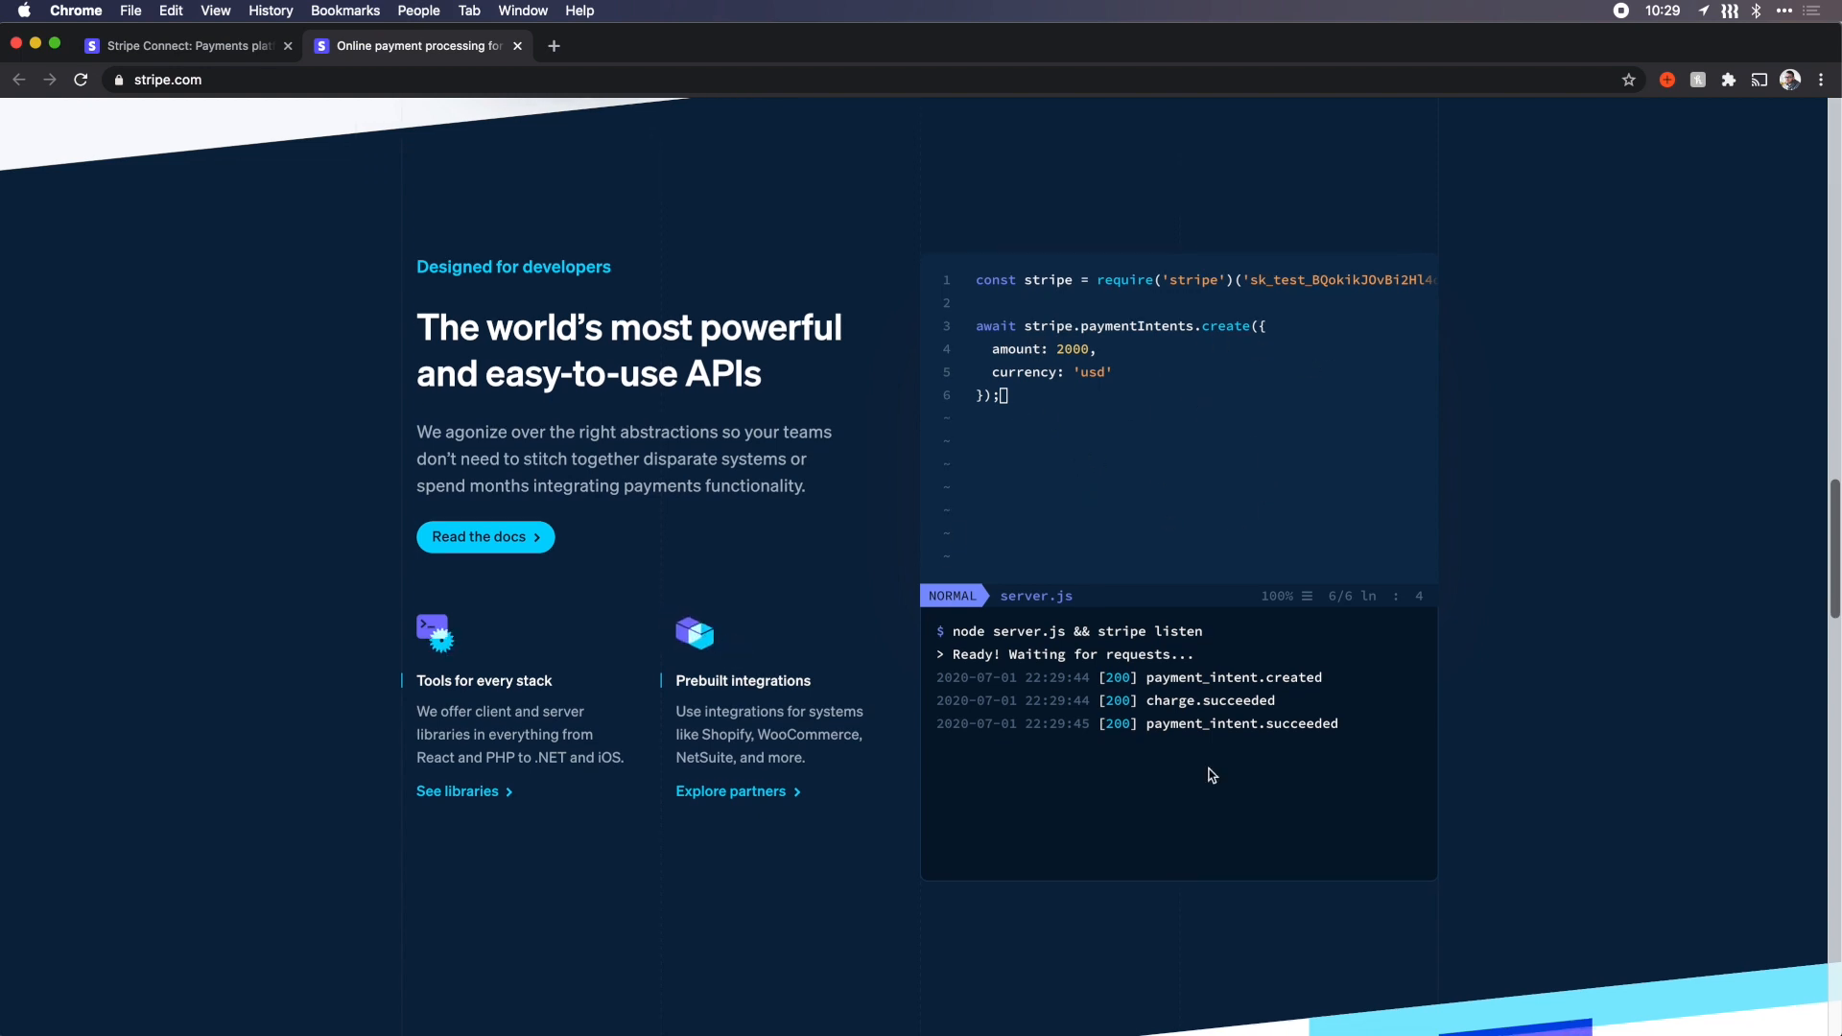
scroll(down, 3)
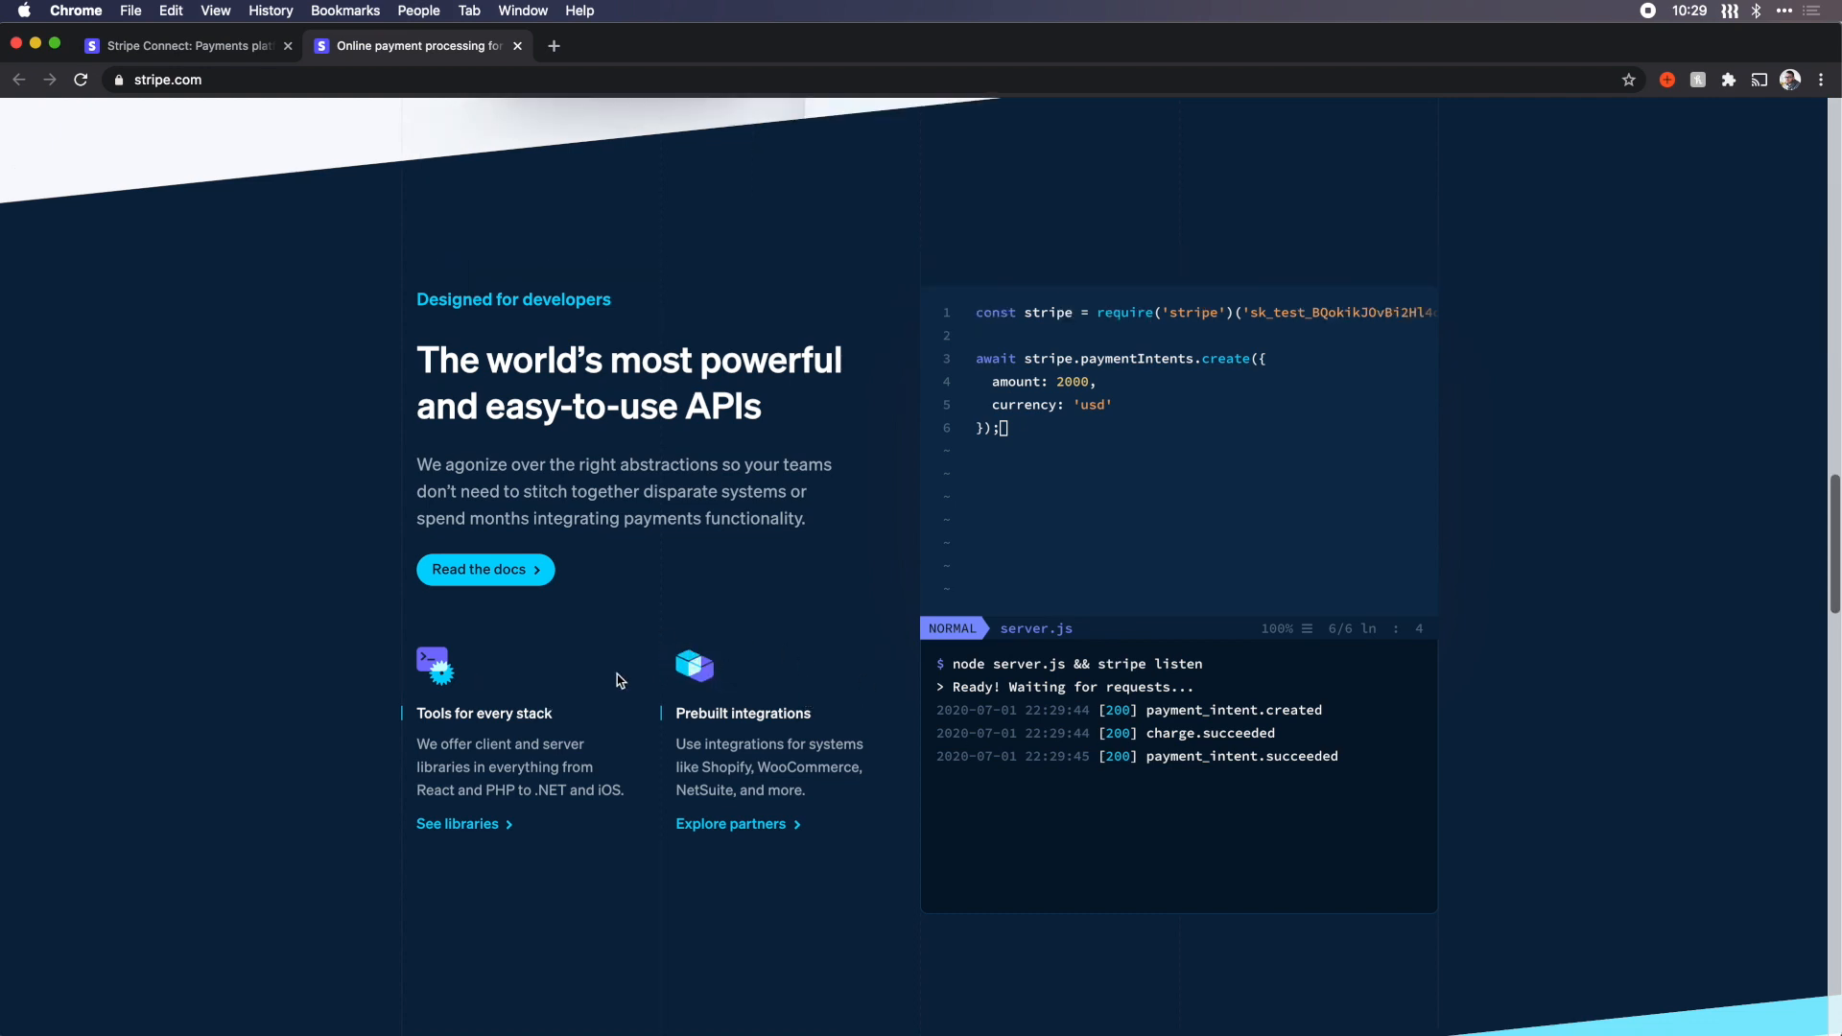
mouse_move(671, 608)
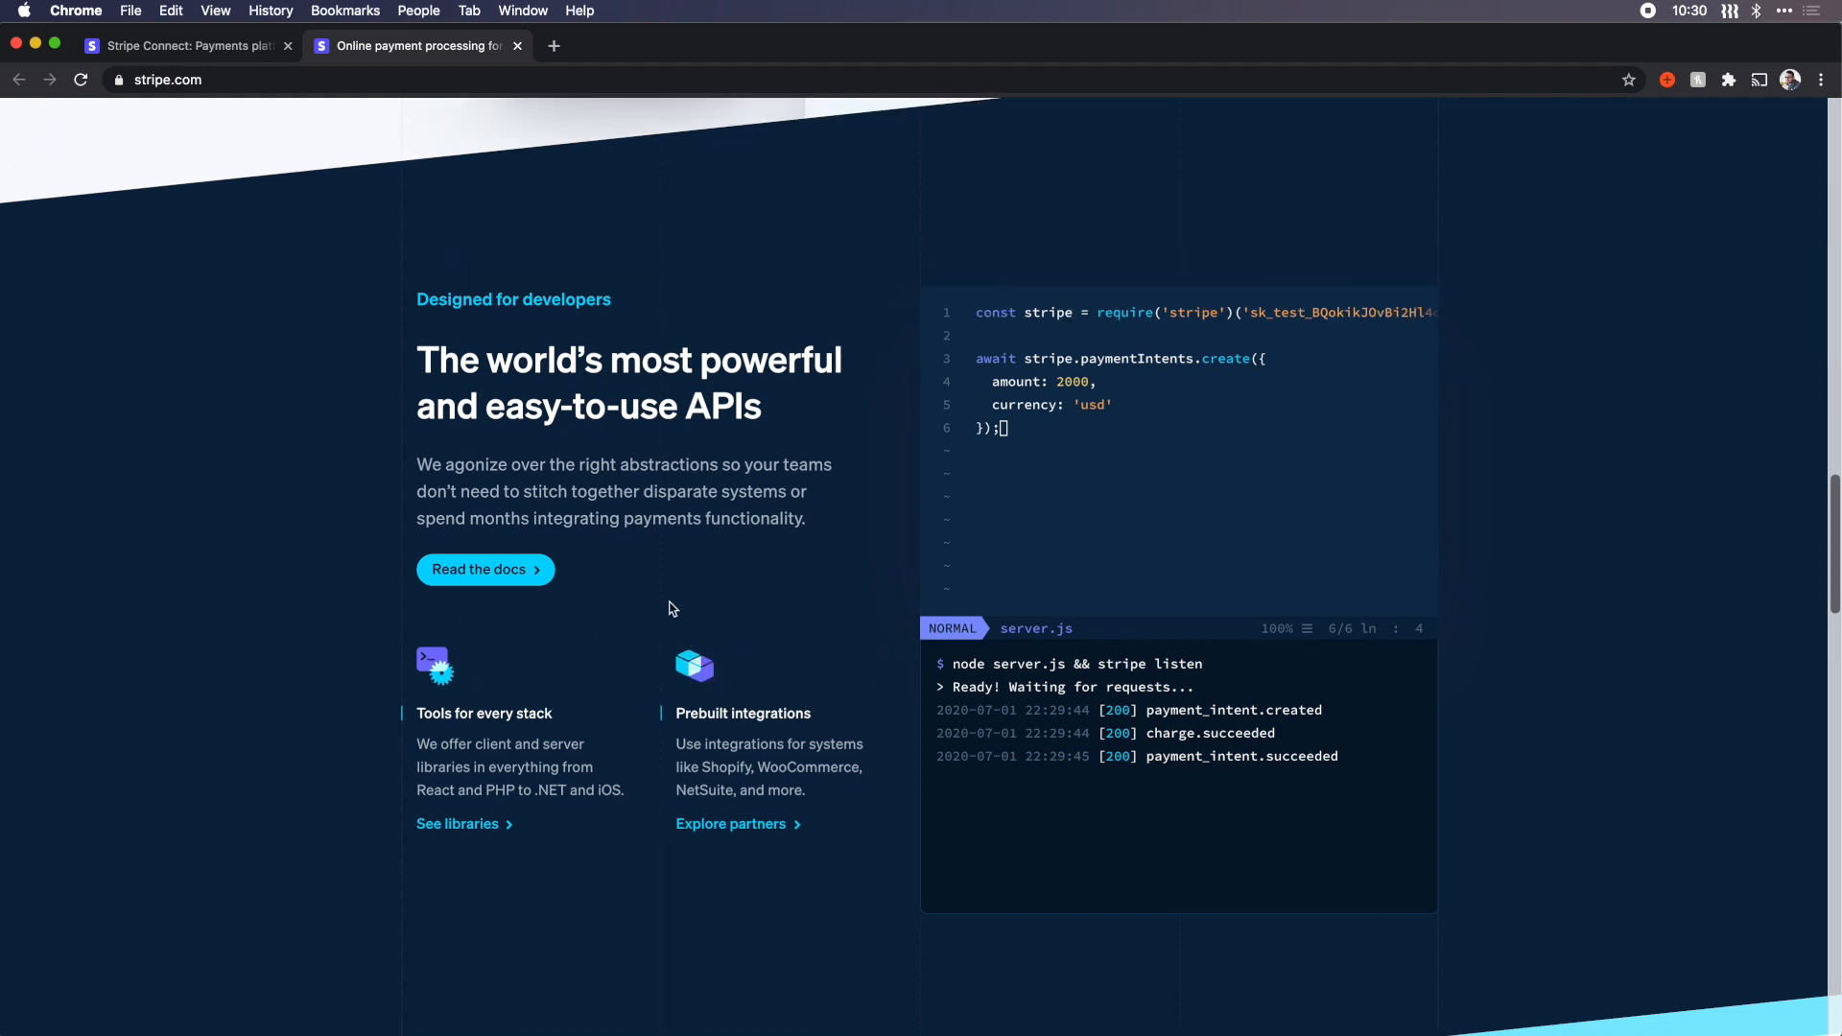
Step: Scroll on past the developer APIs section toward 'Why Stripe'
scroll(down, 3)
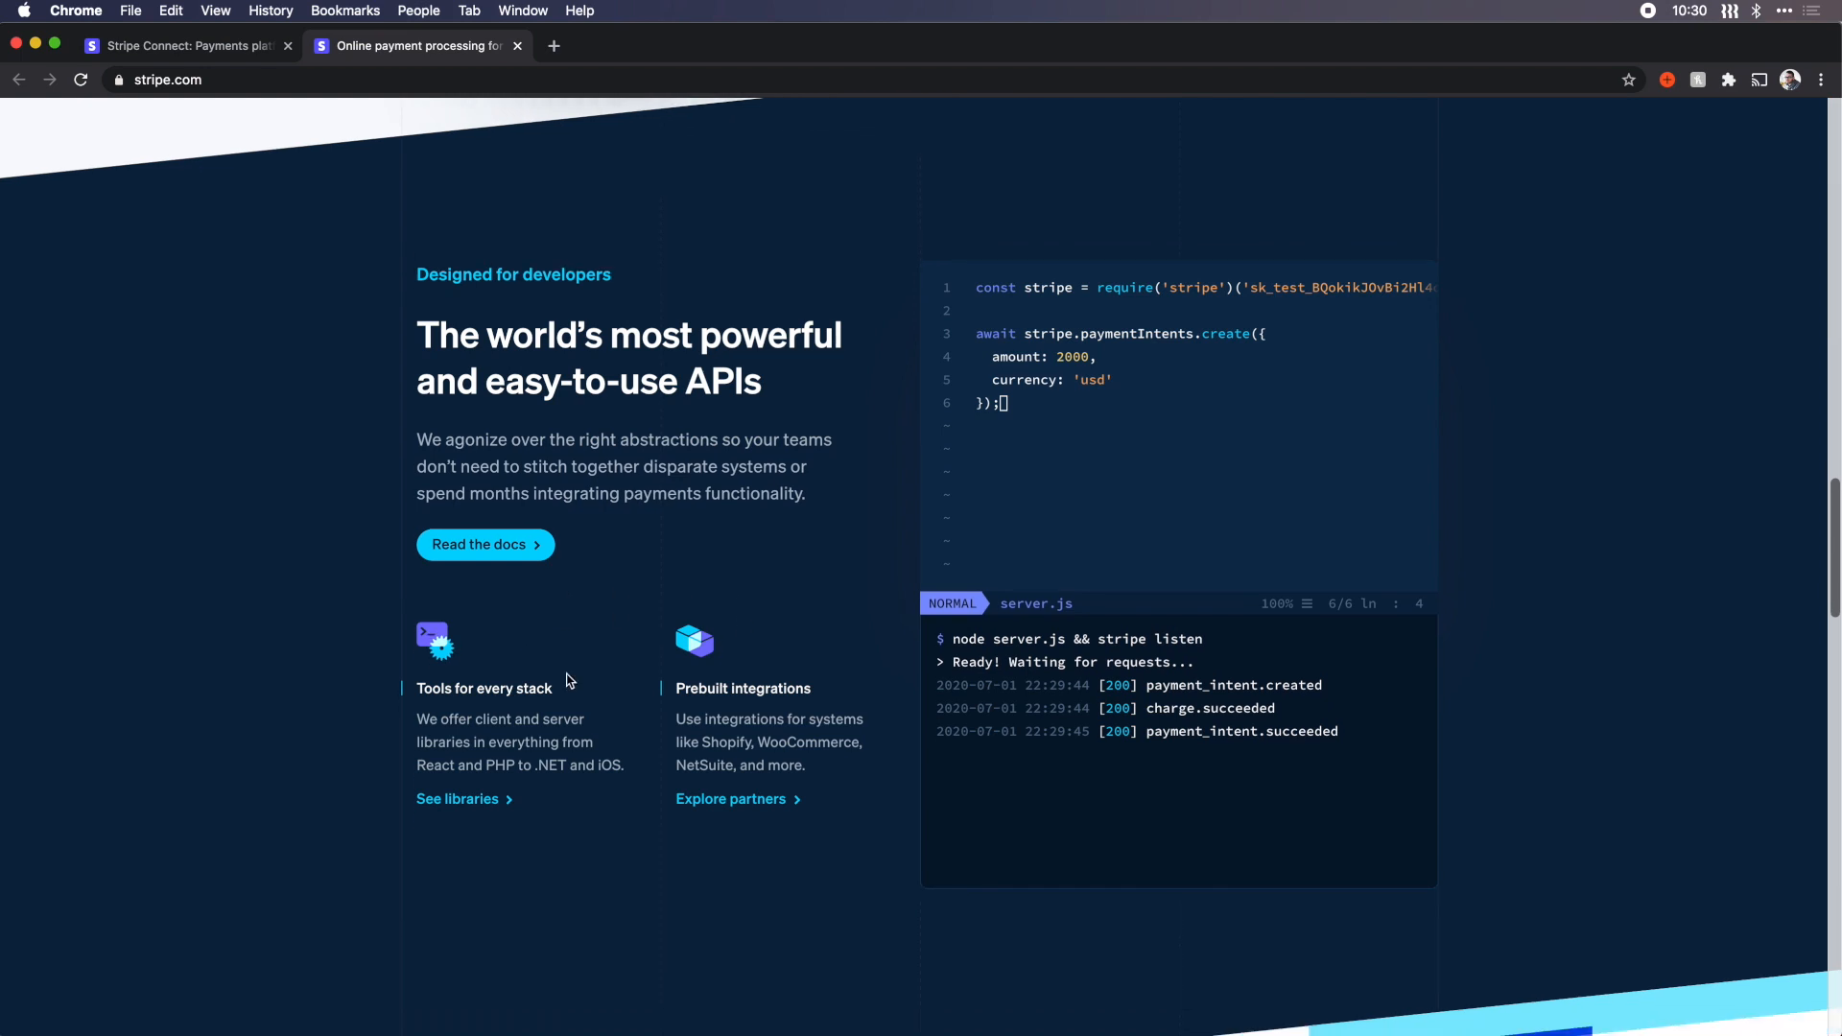
mouse_move(756, 623)
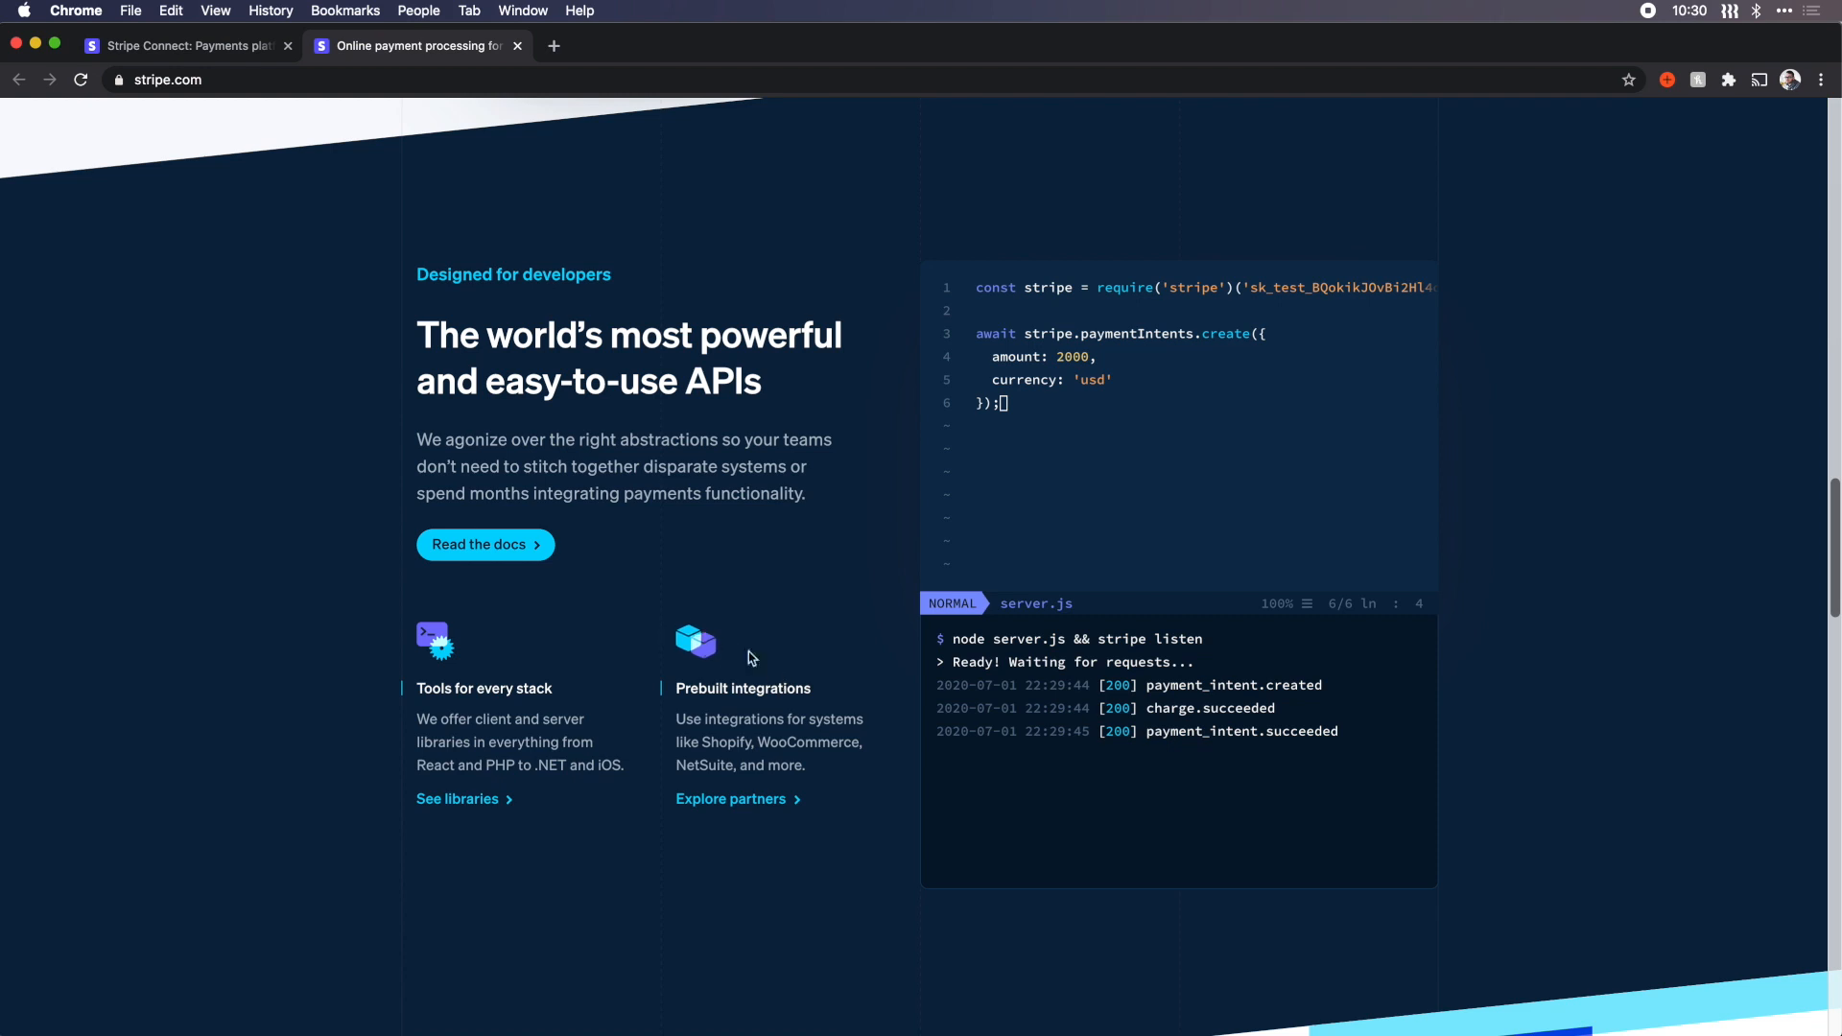
scroll(down, 3)
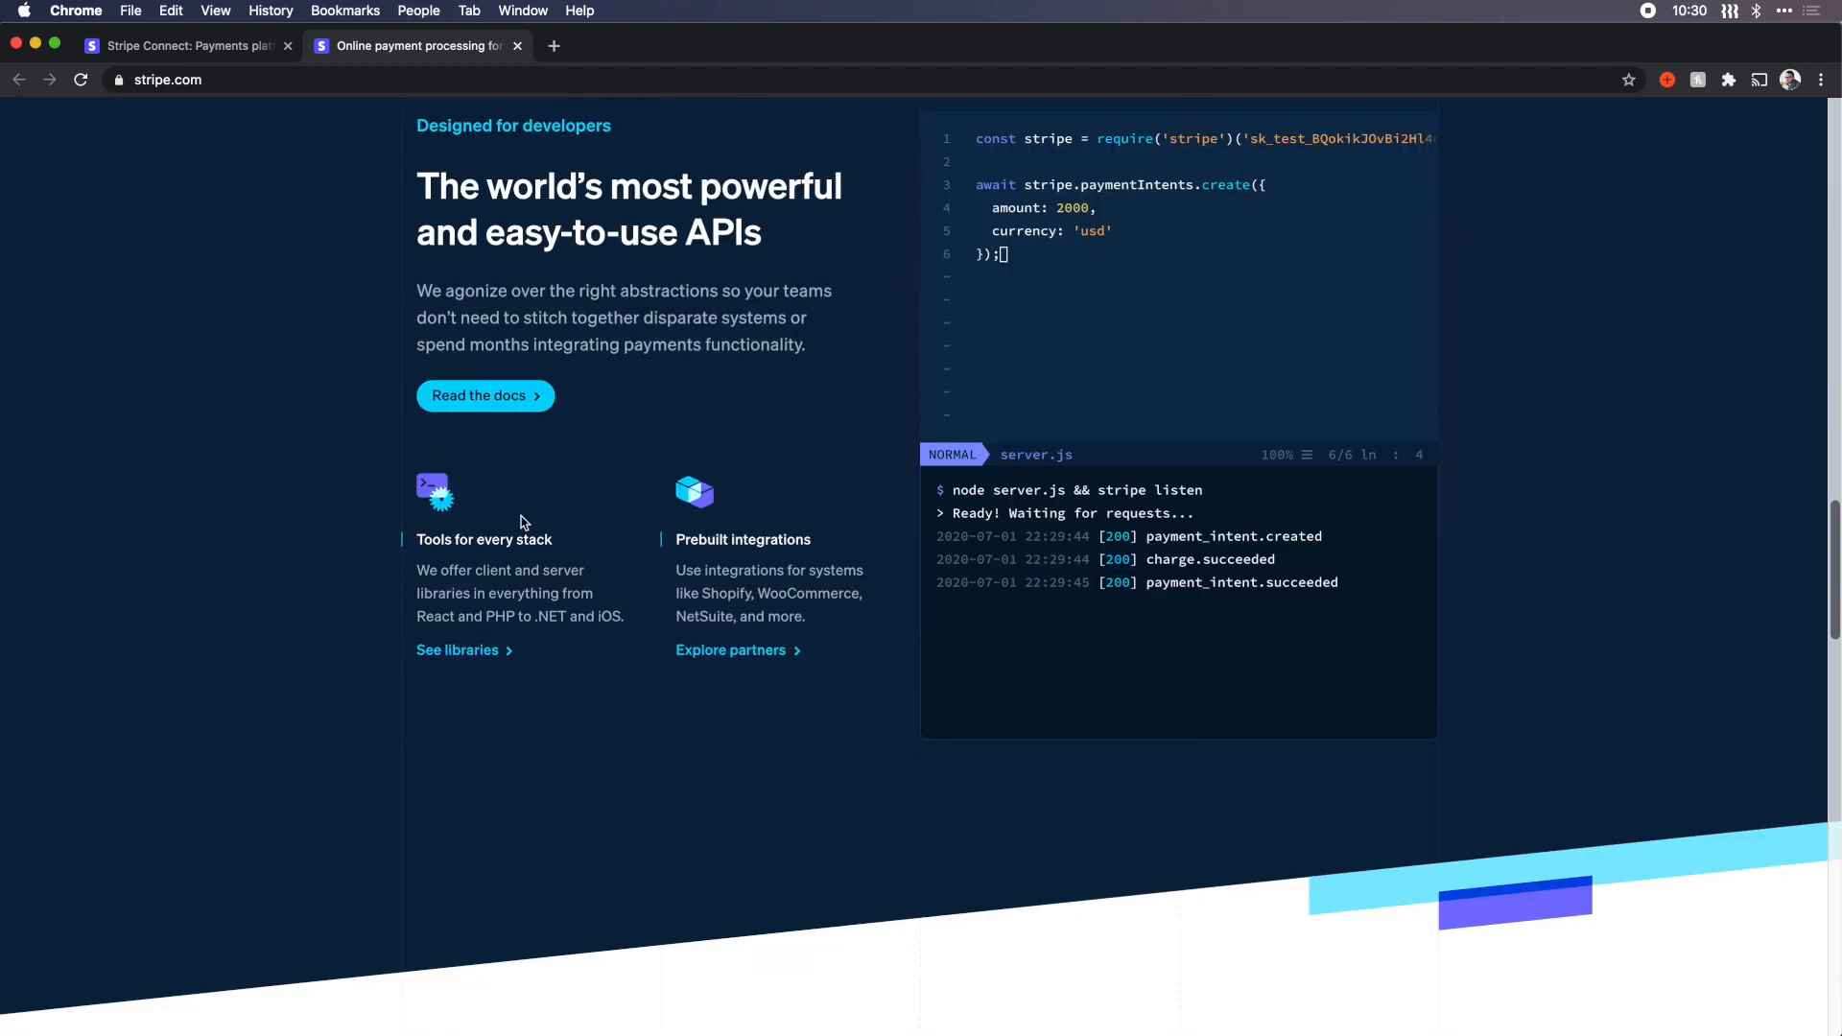
scroll(down, 3)
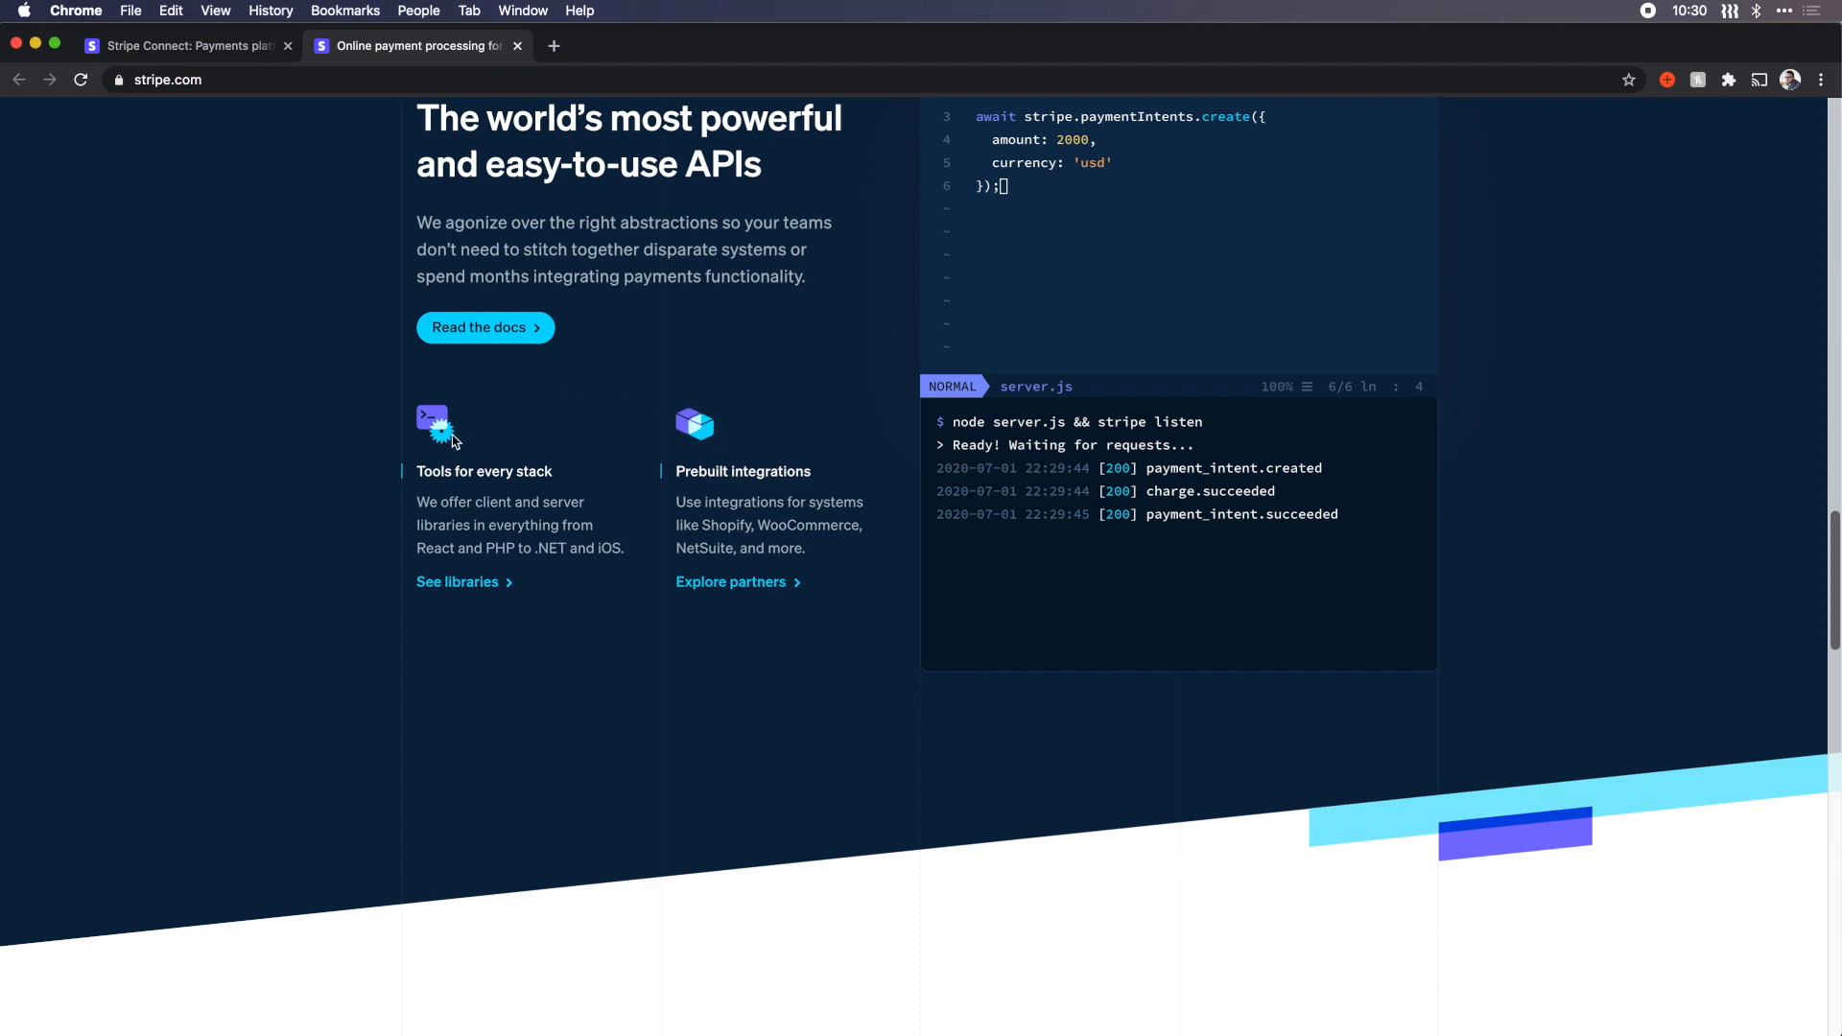
scroll(down, 3)
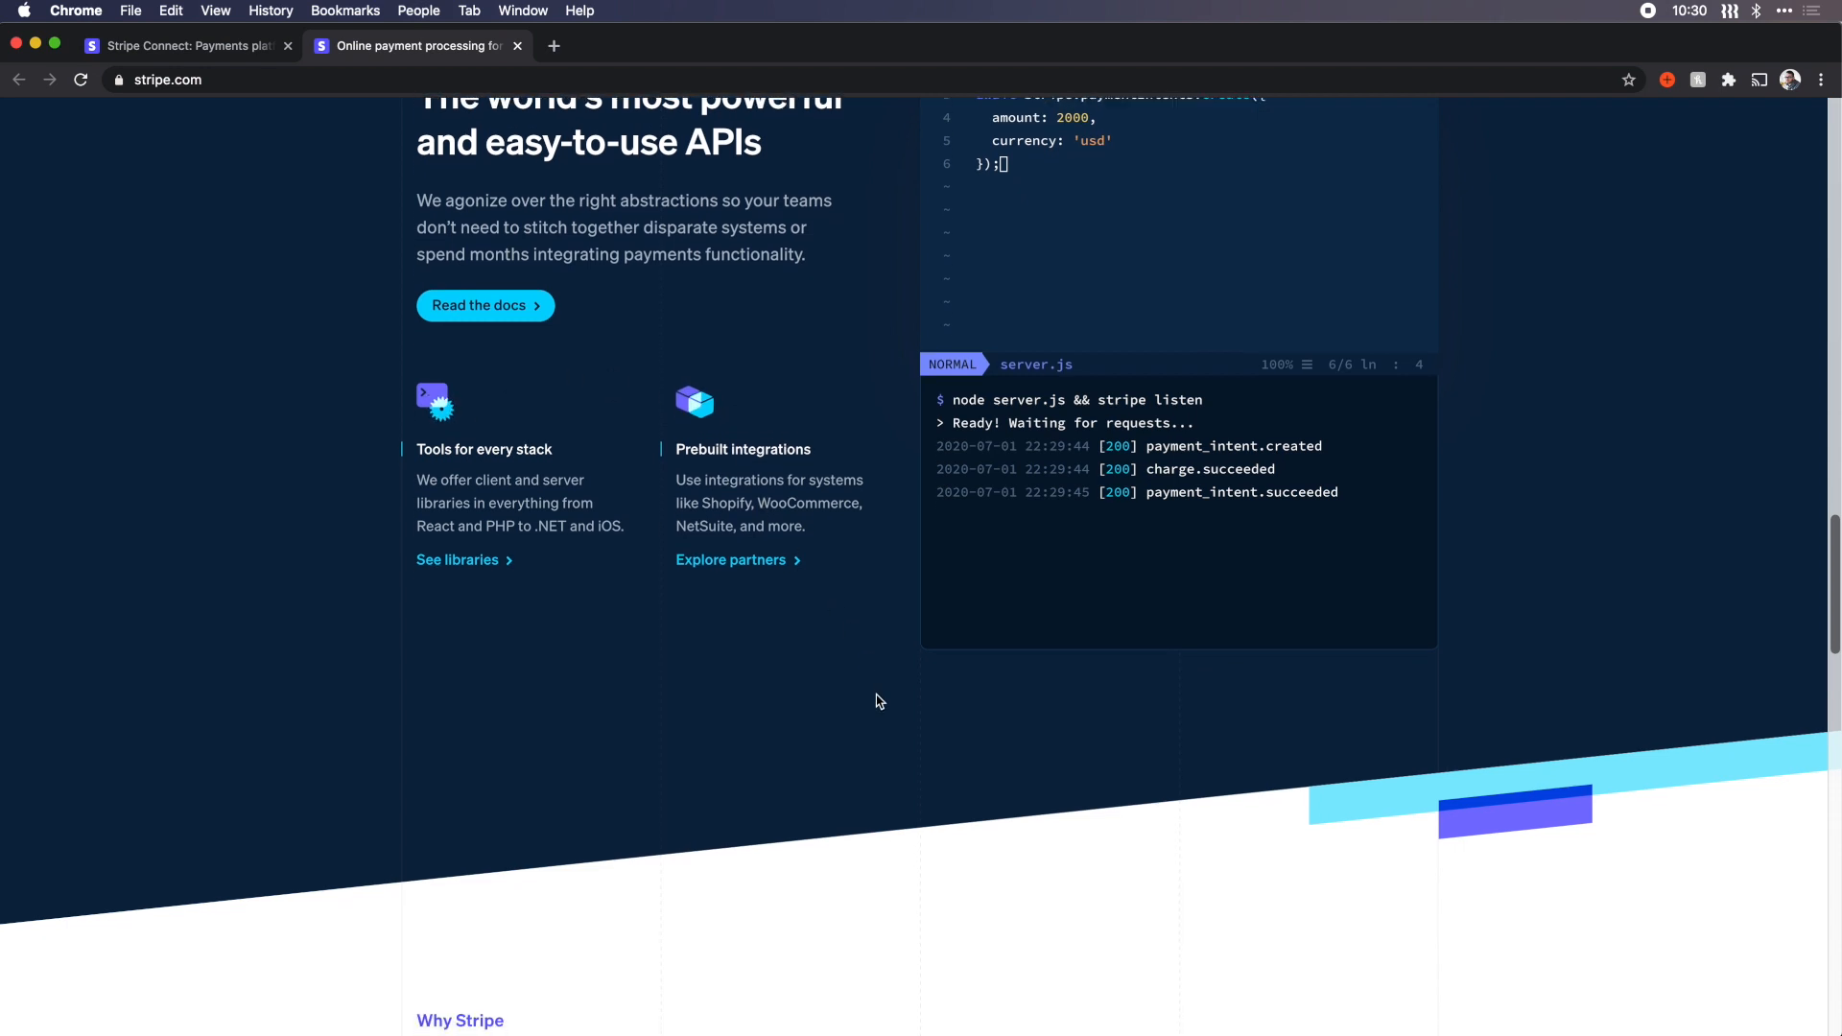
scroll(down, 3)
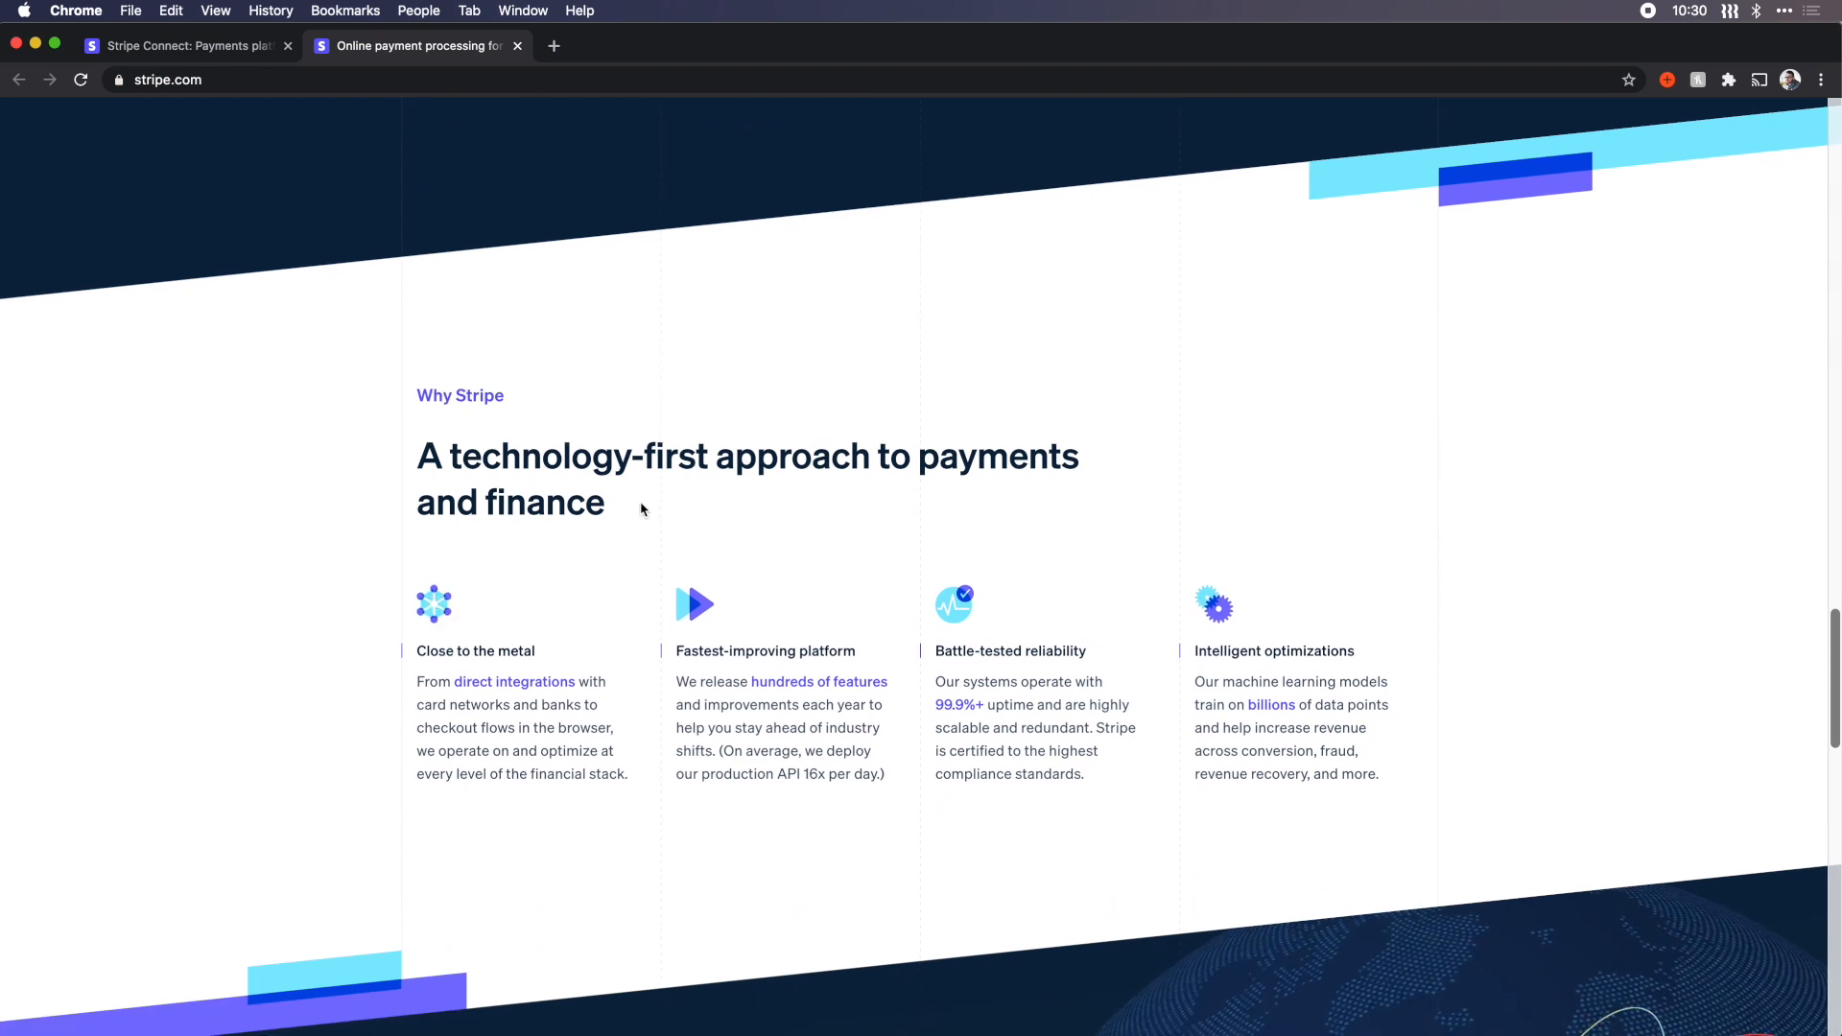
Step: Scroll through the 'Why Stripe' technology-first section to the start of 'Global scale'
scroll(down, 3)
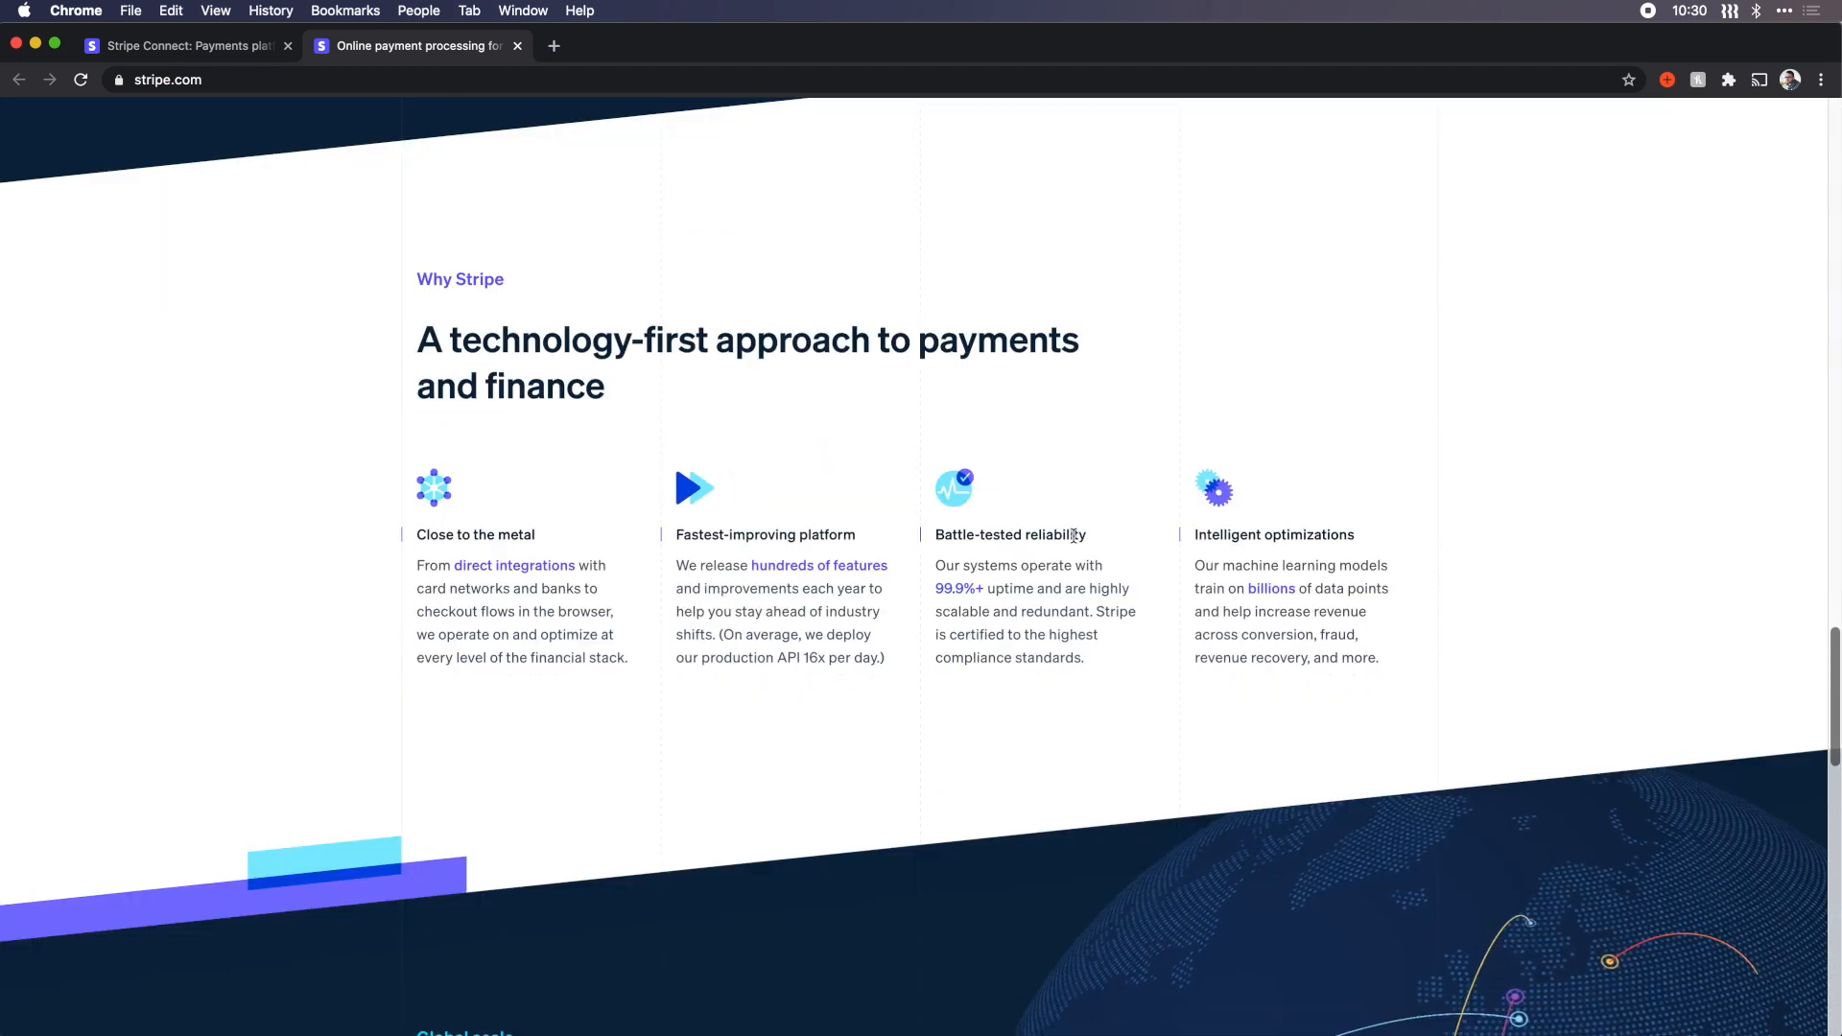
scroll(down, 3)
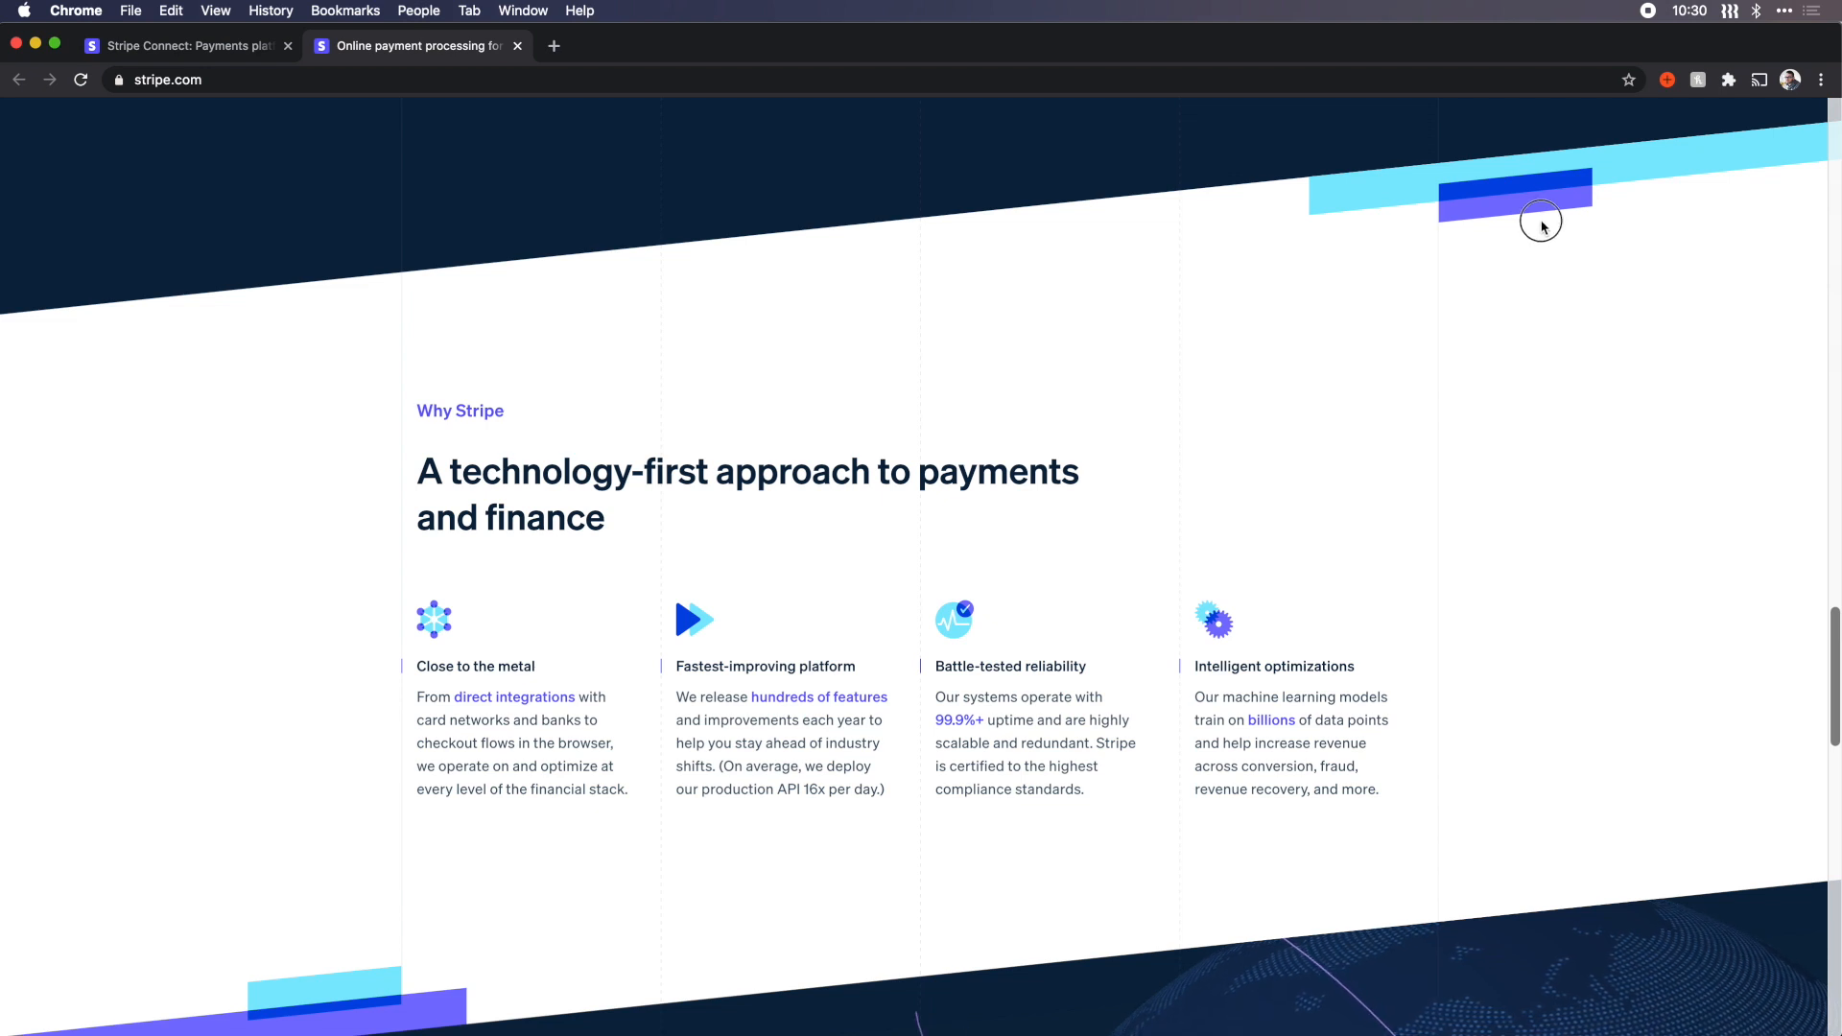
mouse_move(1147, 376)
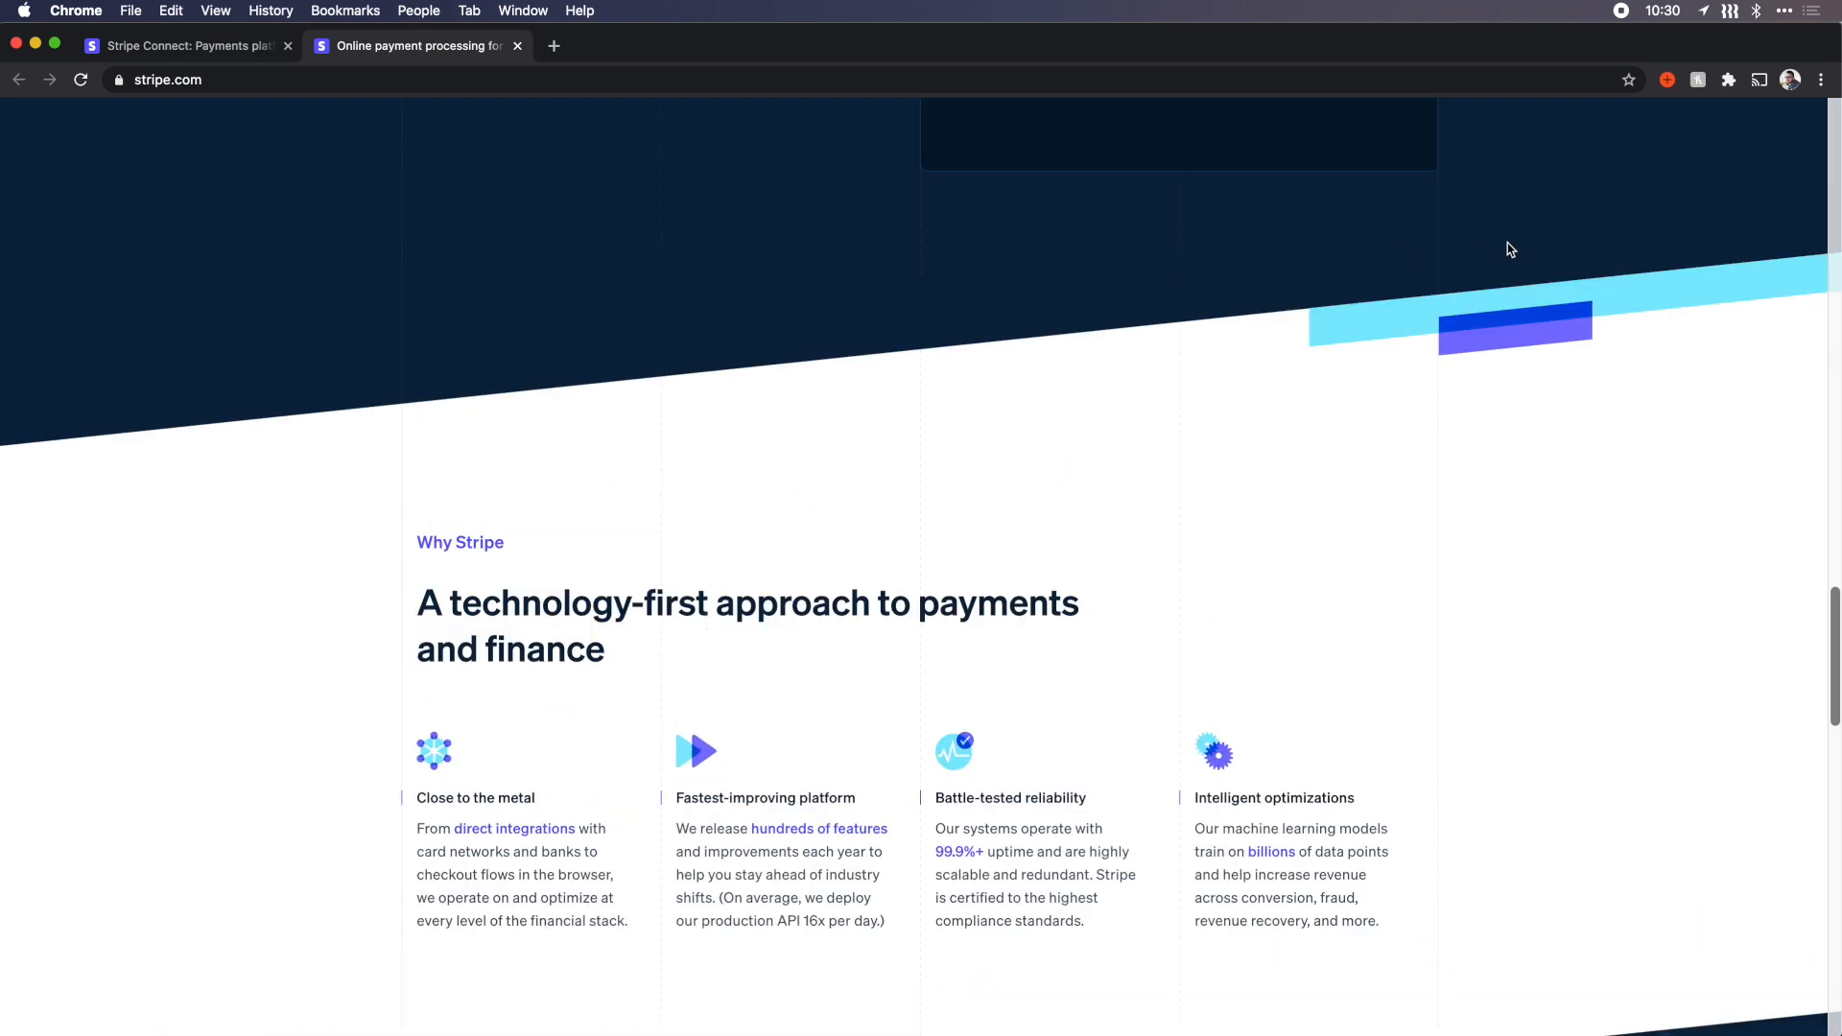
scroll(up, 3)
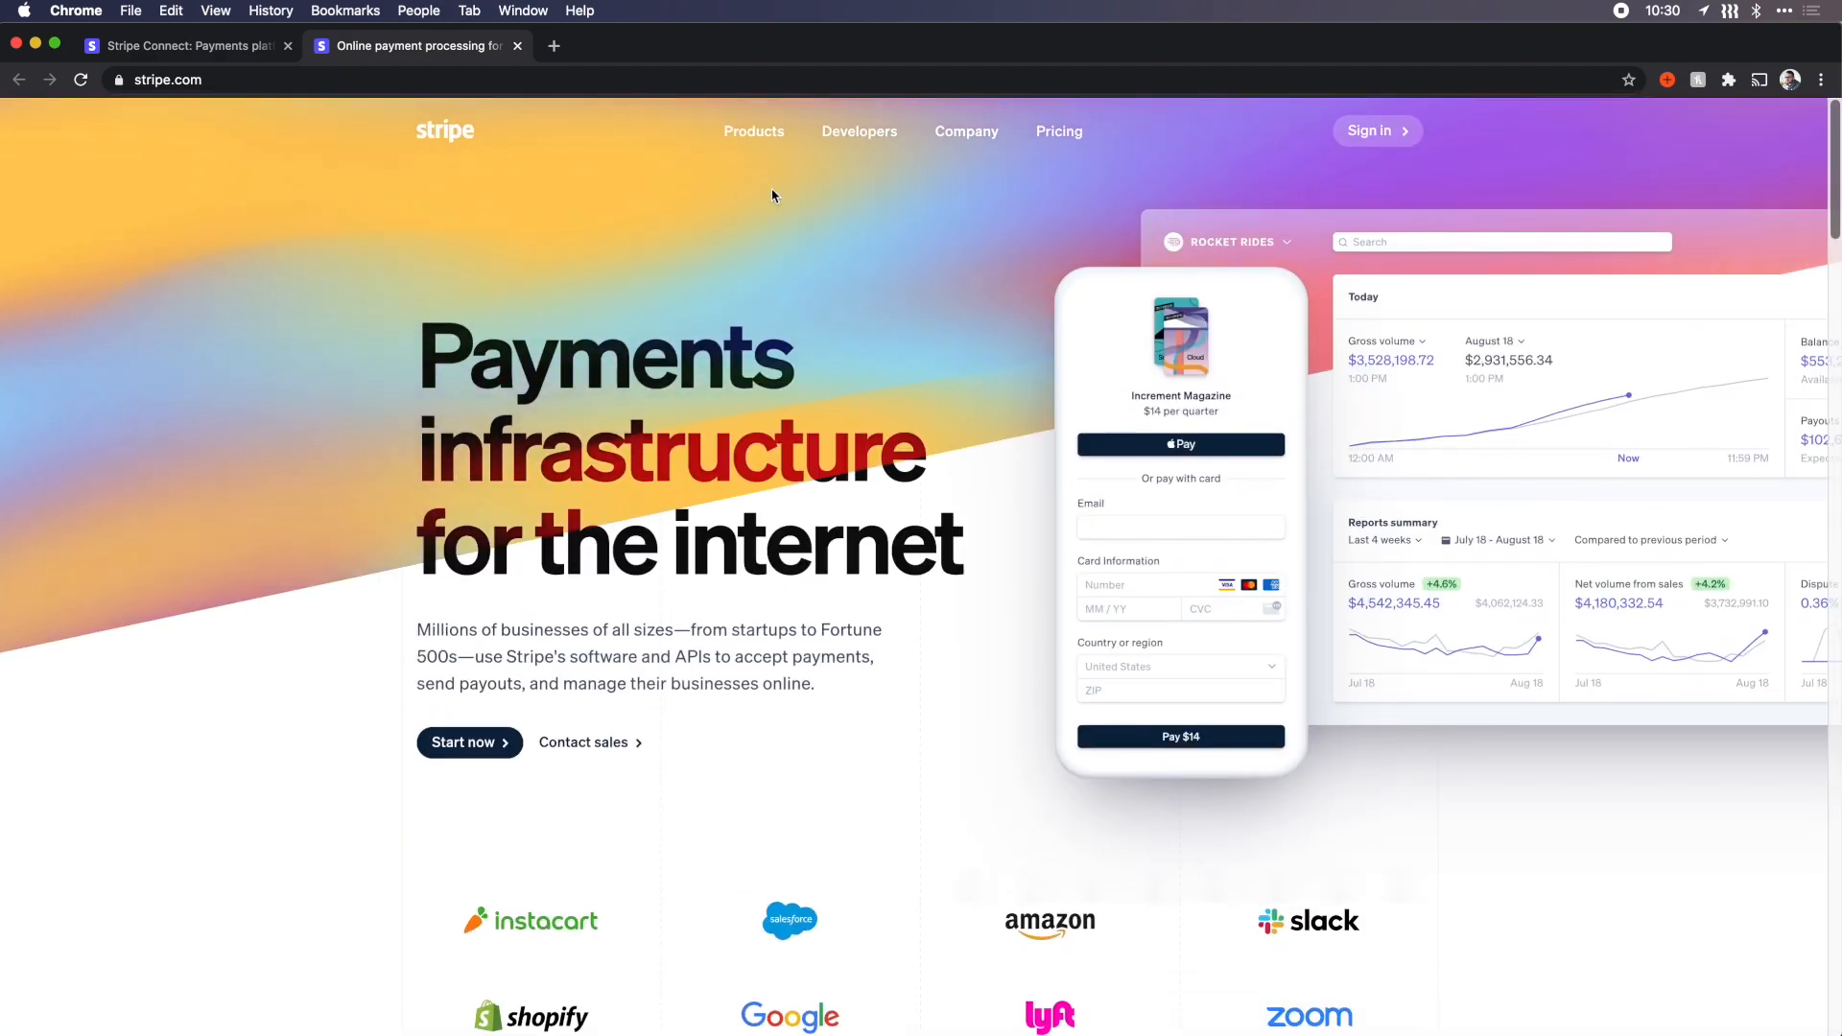
scroll(down, 3)
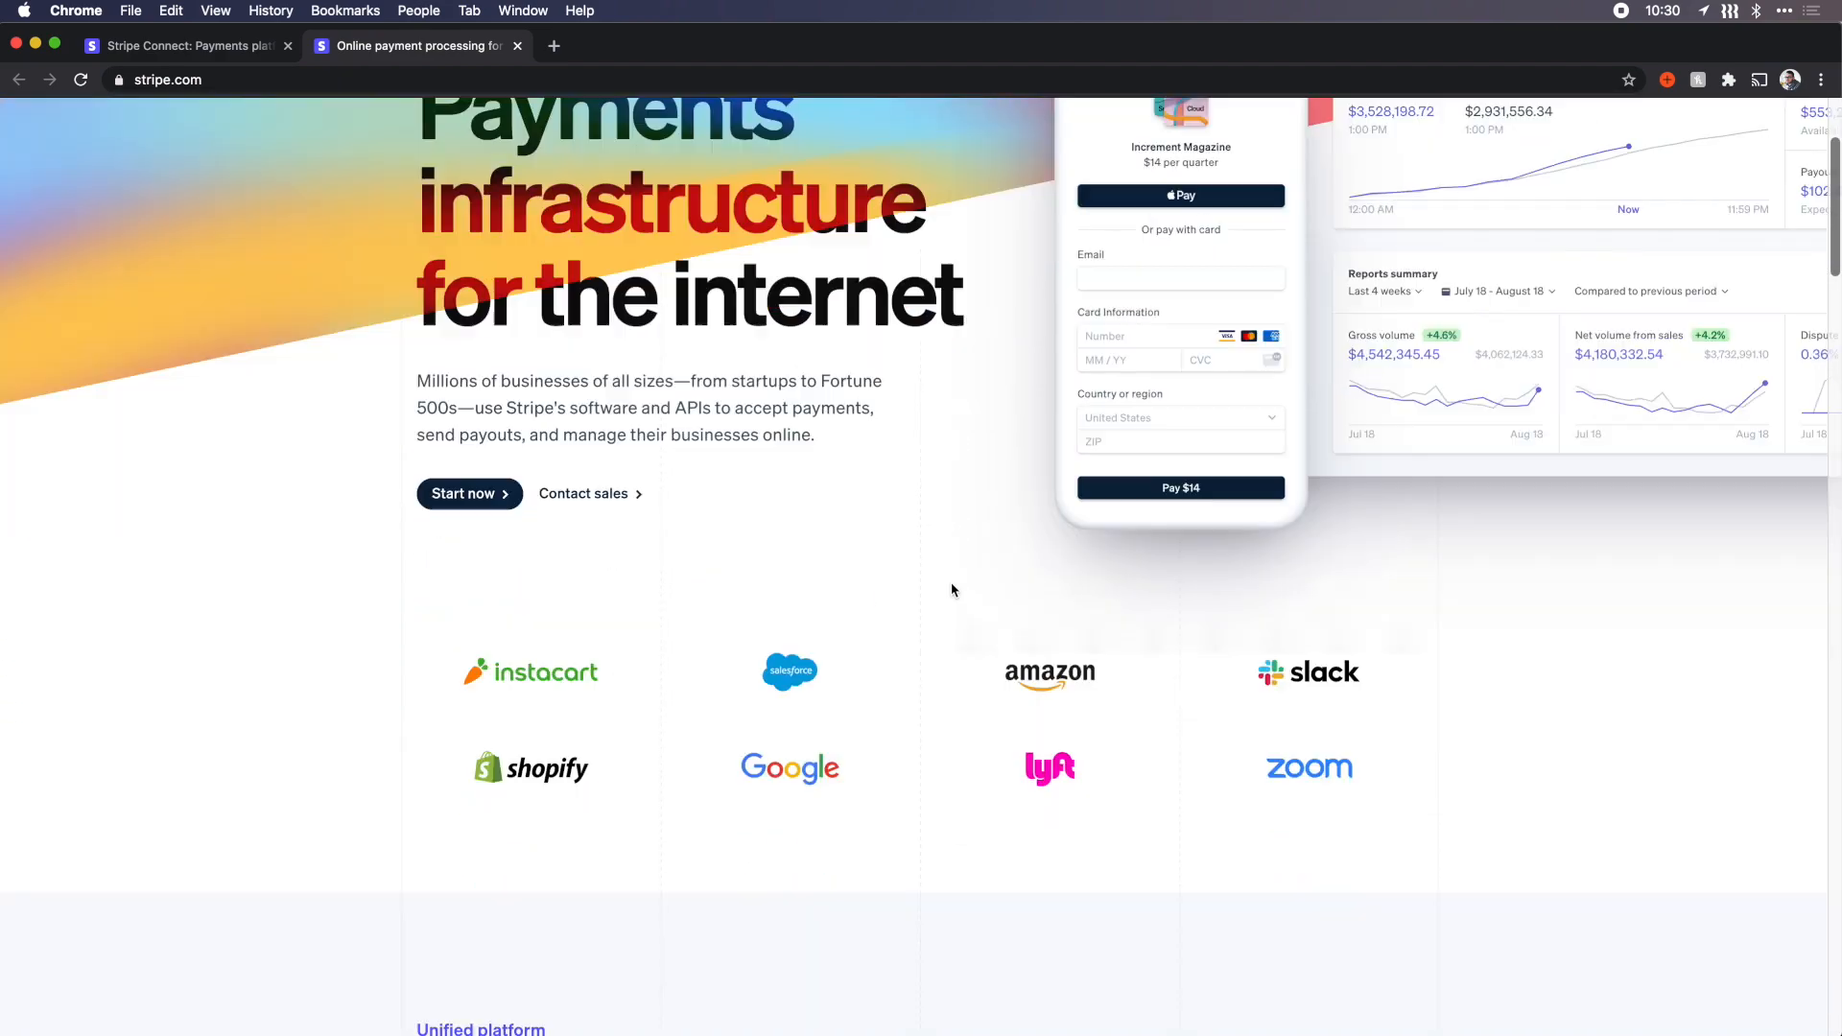
scroll(down, 3)
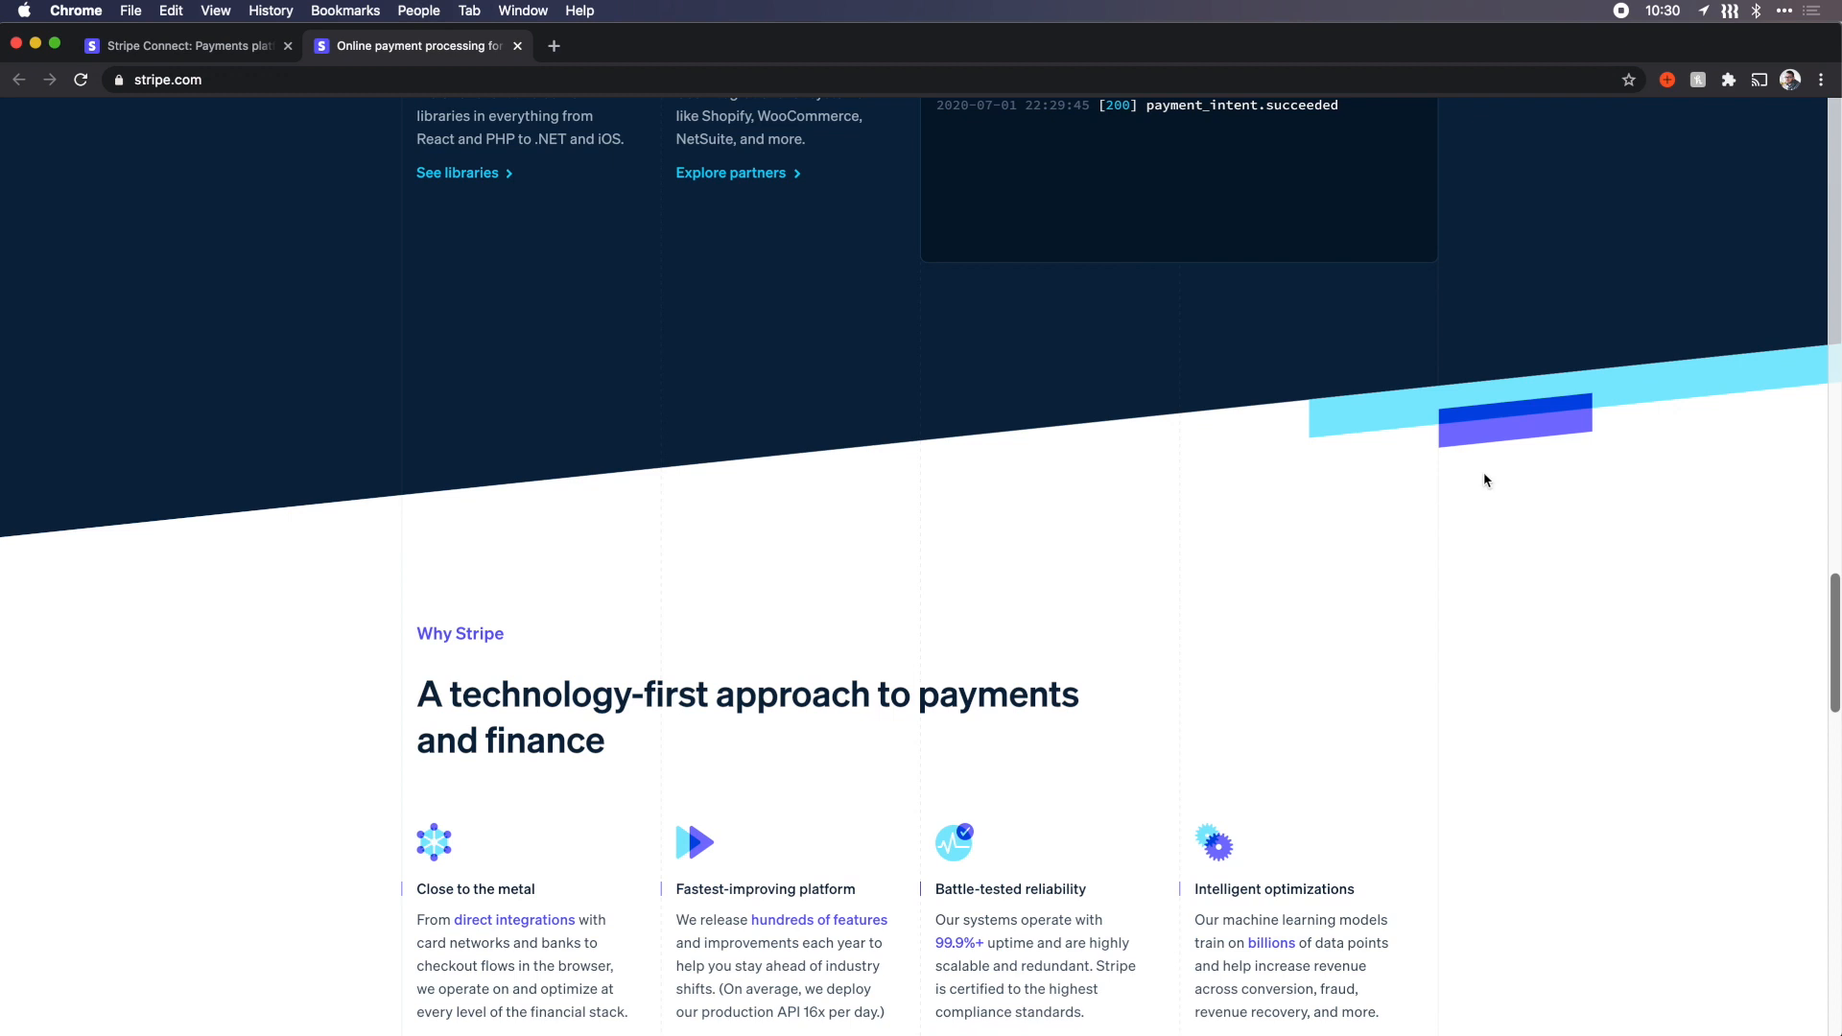
mouse_move(1383, 493)
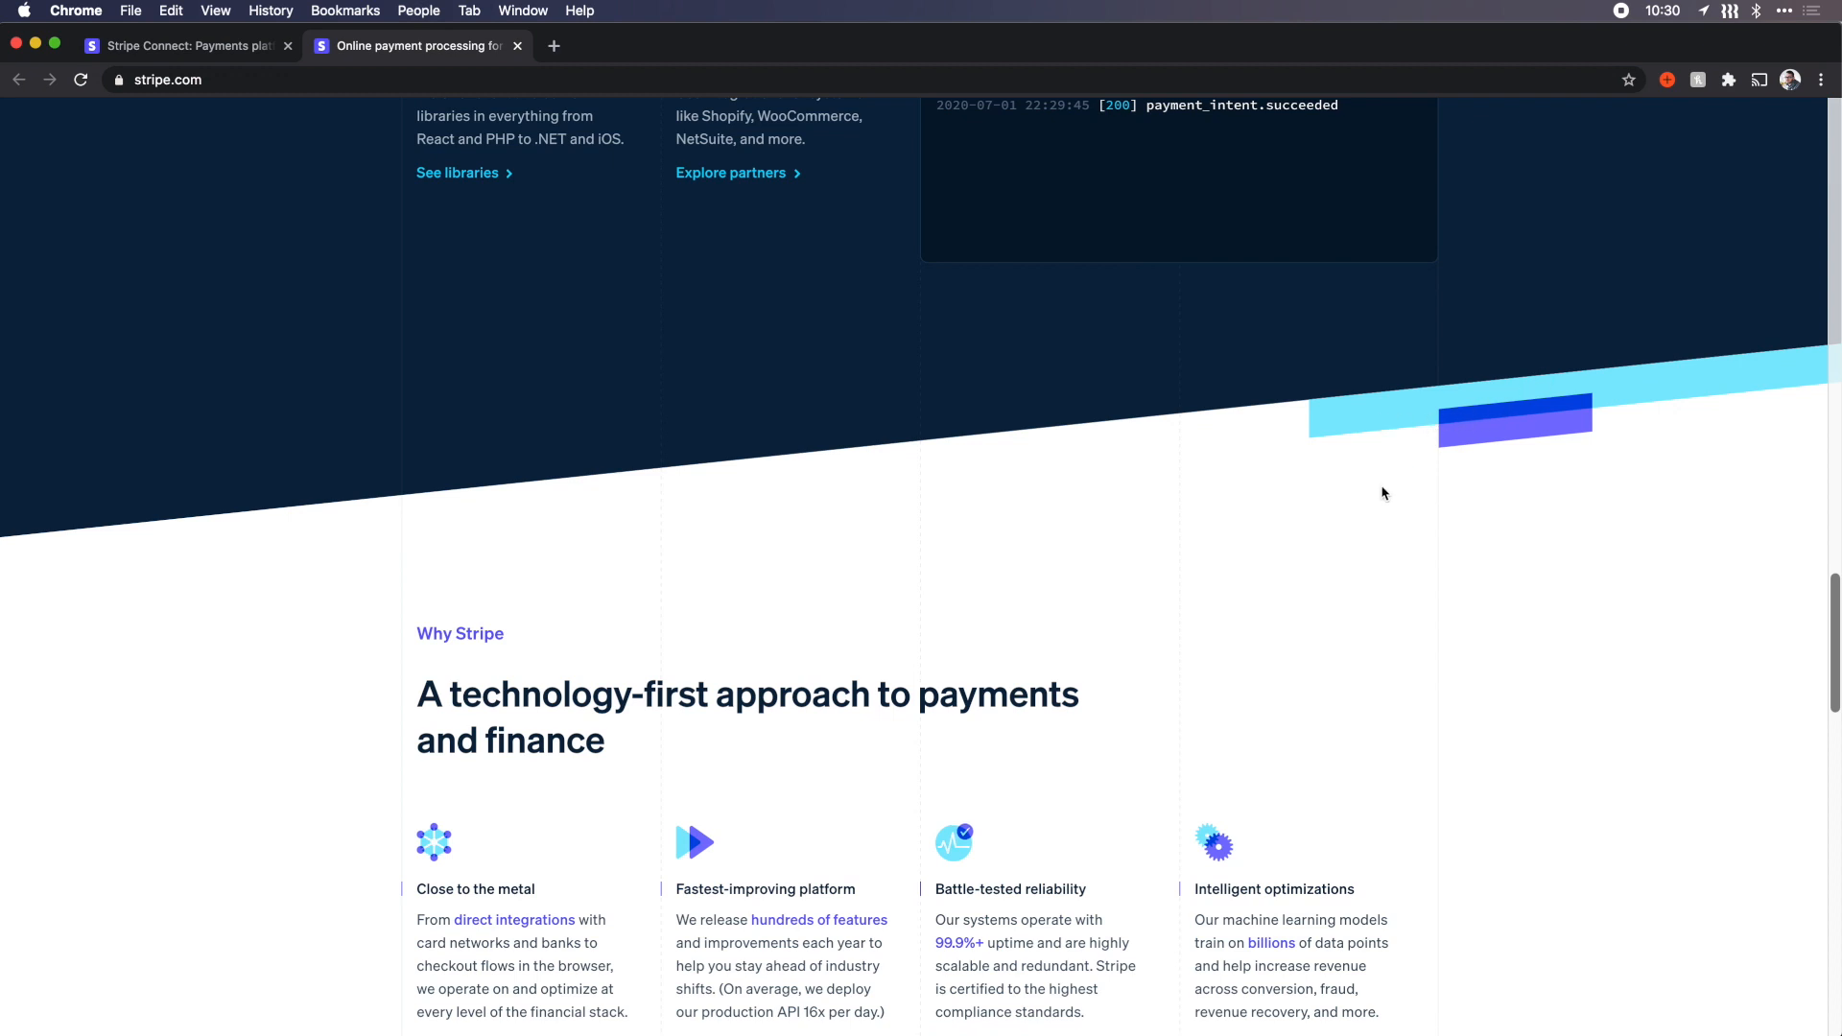
scroll(down, 3)
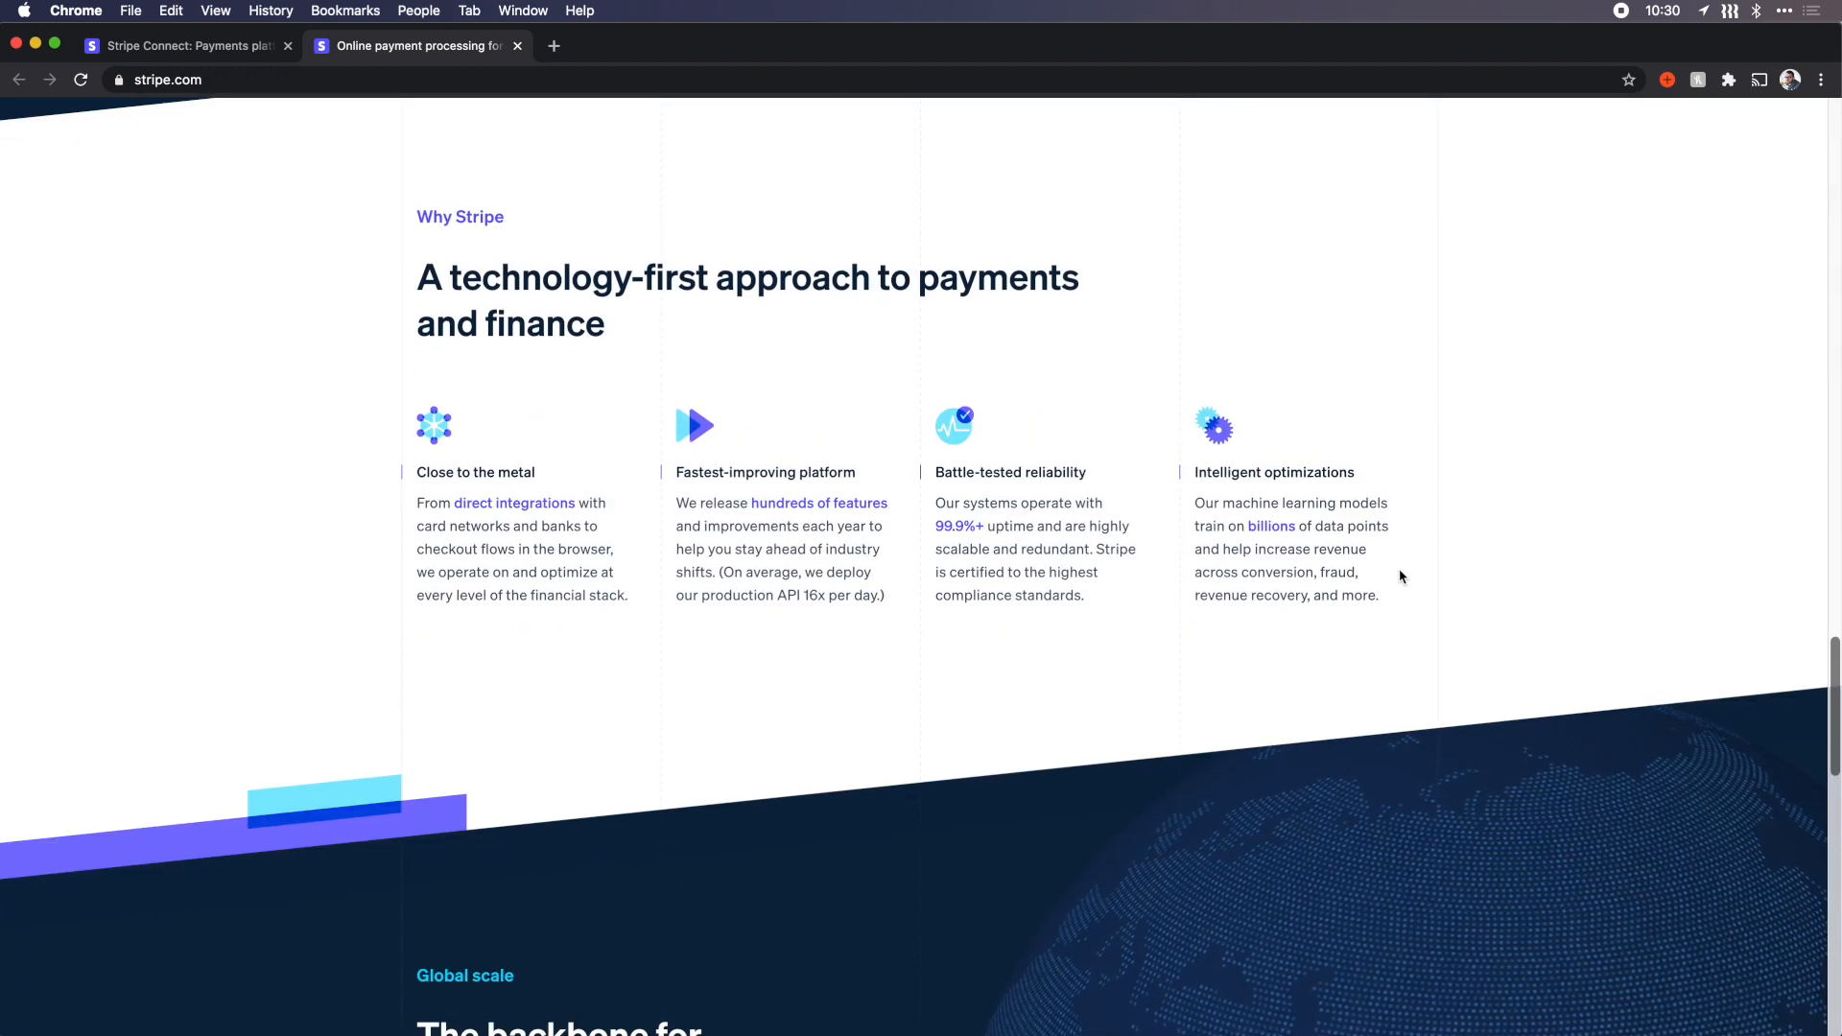
scroll(down, 3)
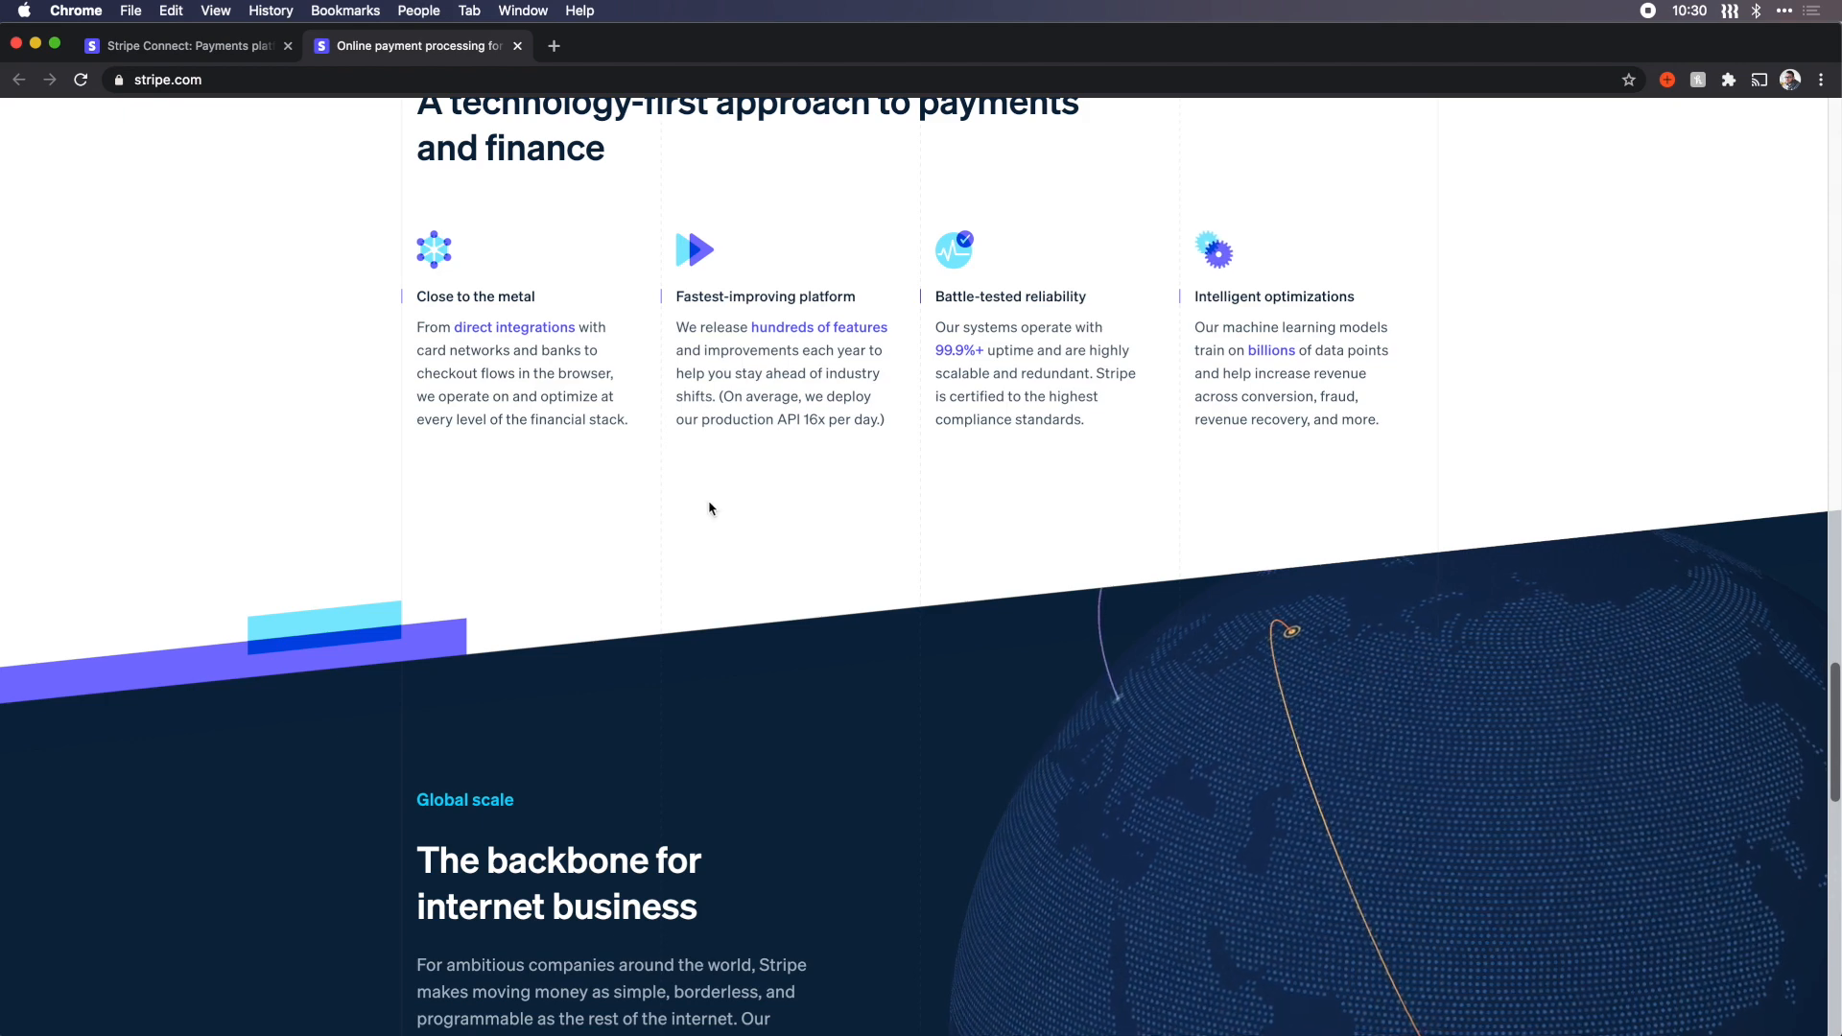
Step: Scroll past the Global scale globe and 'Ready to get started', then back to the hero headline
scroll(down, 3)
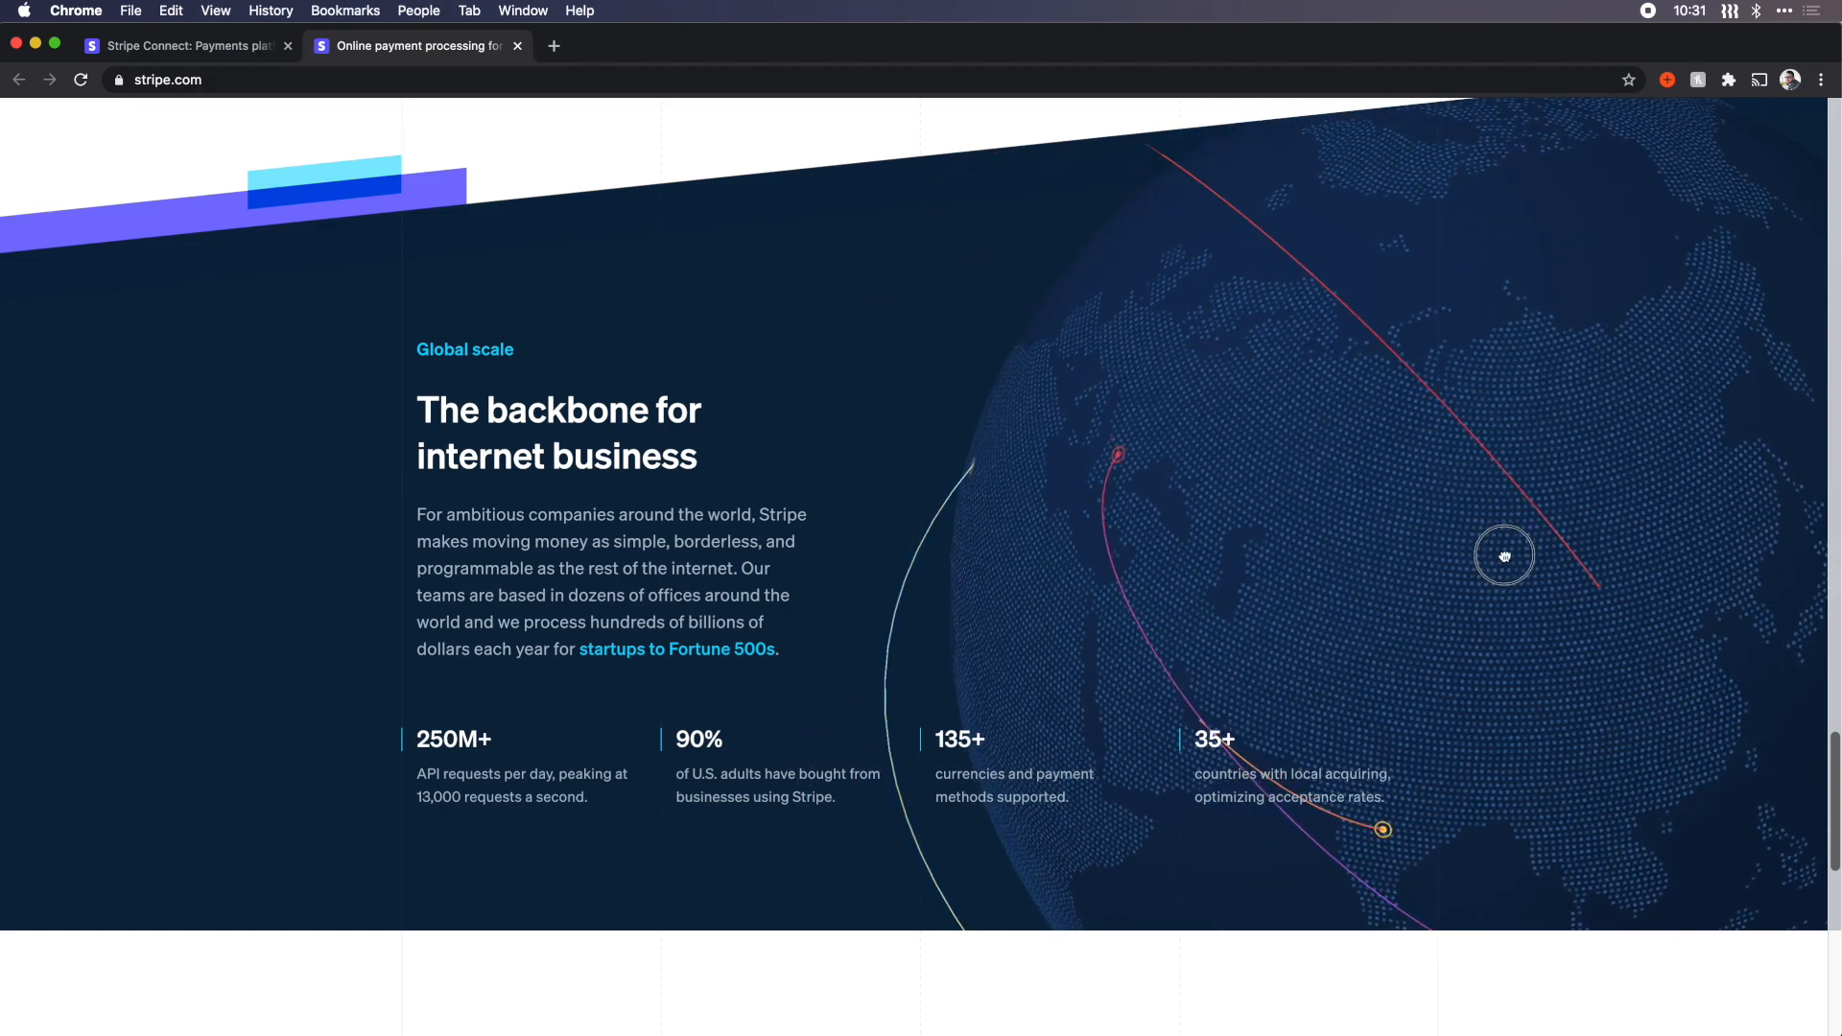
scroll(up, 3)
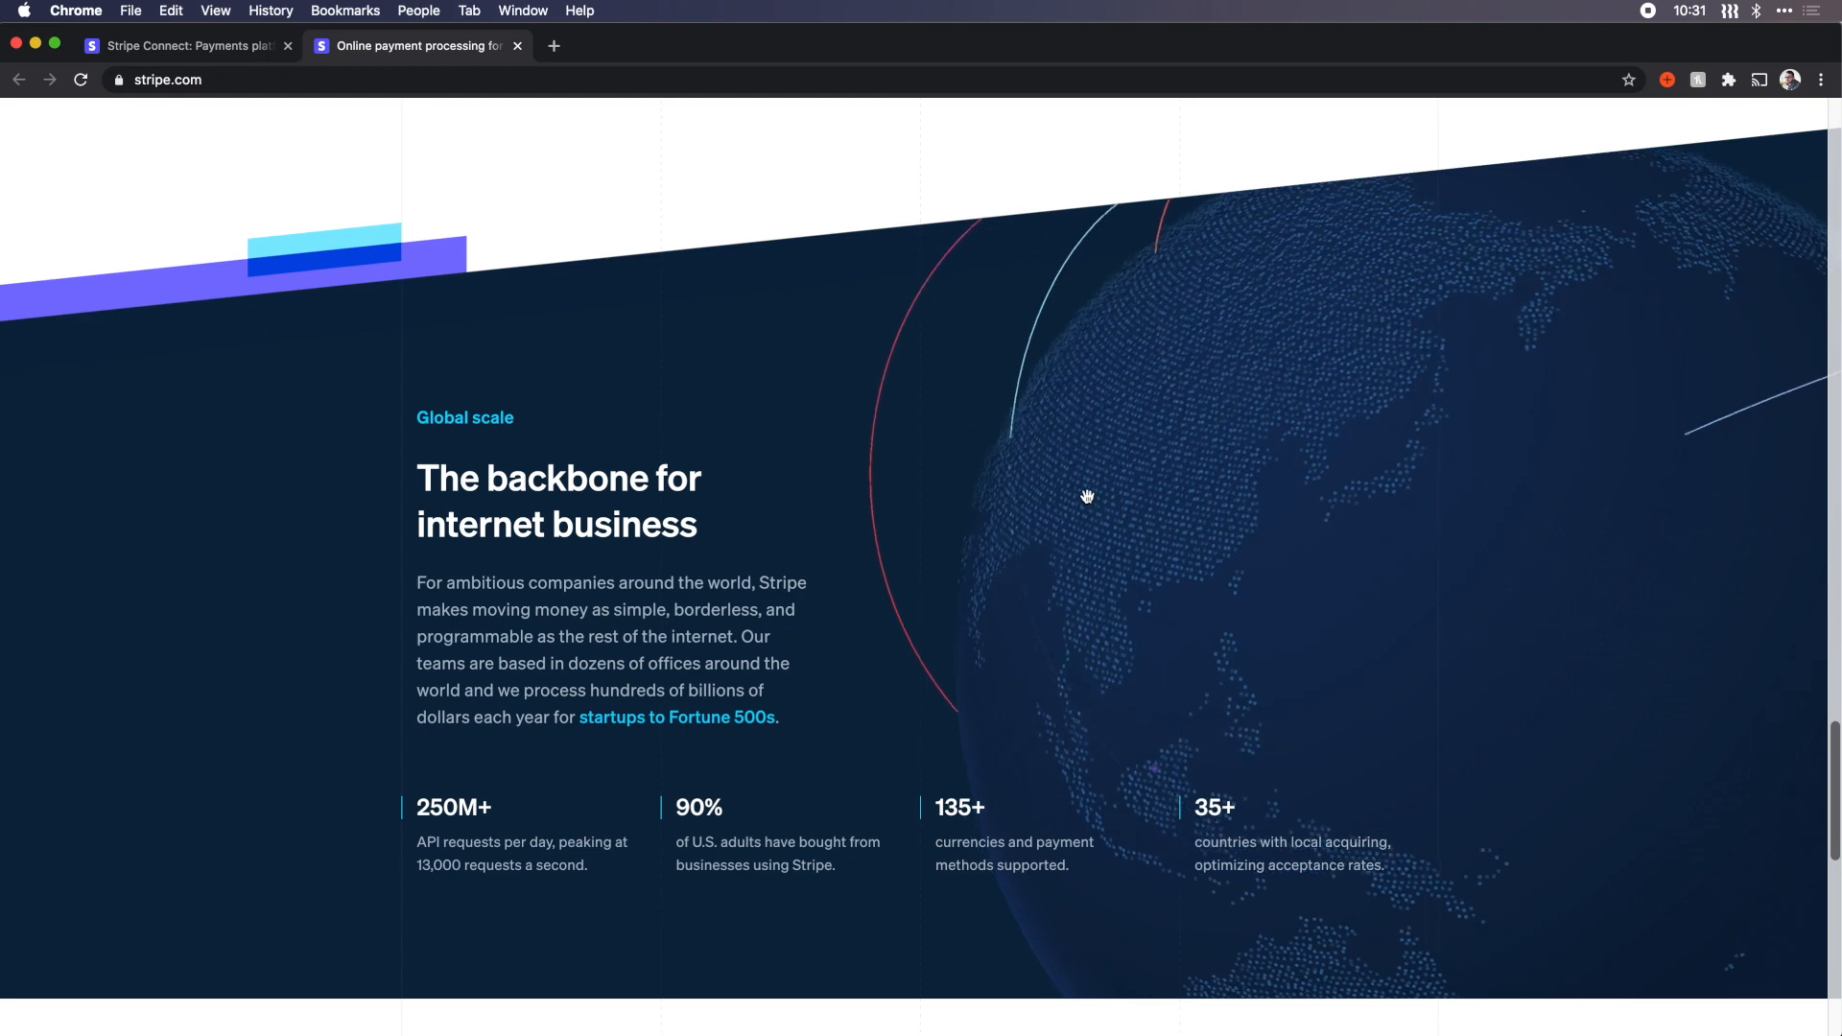
scroll(down, 3)
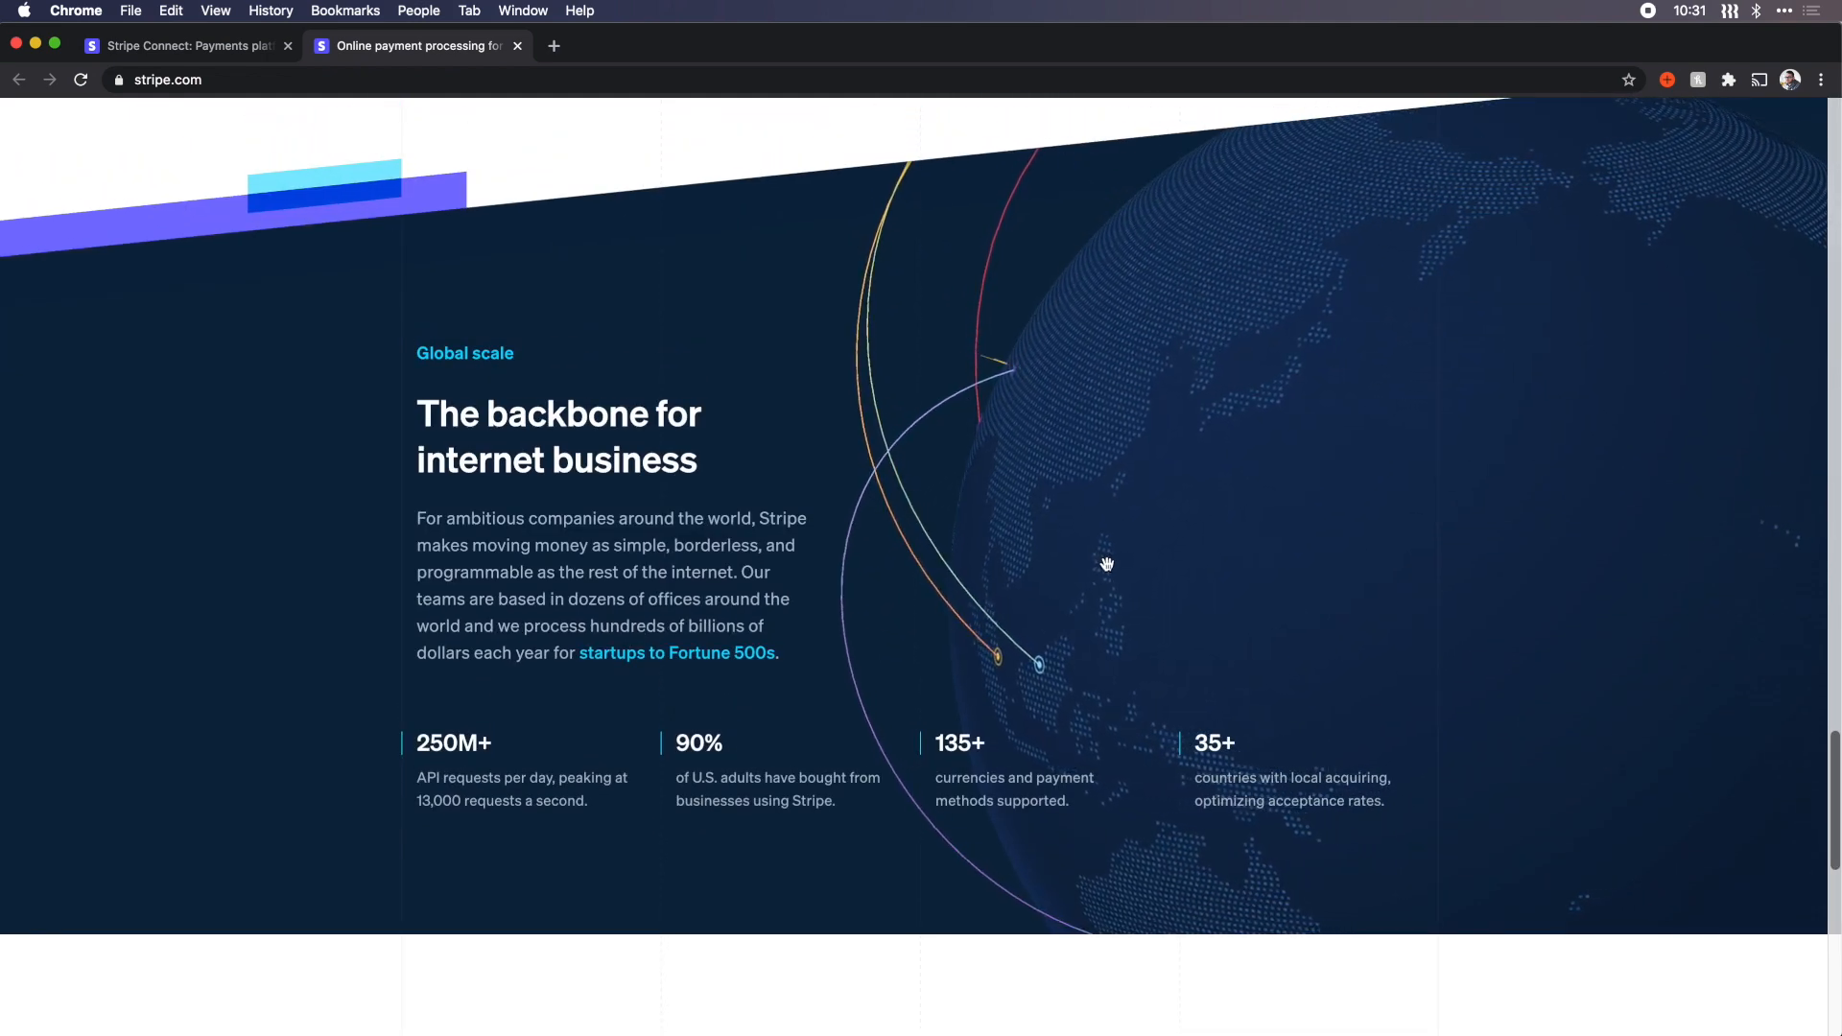
scroll(down, 3)
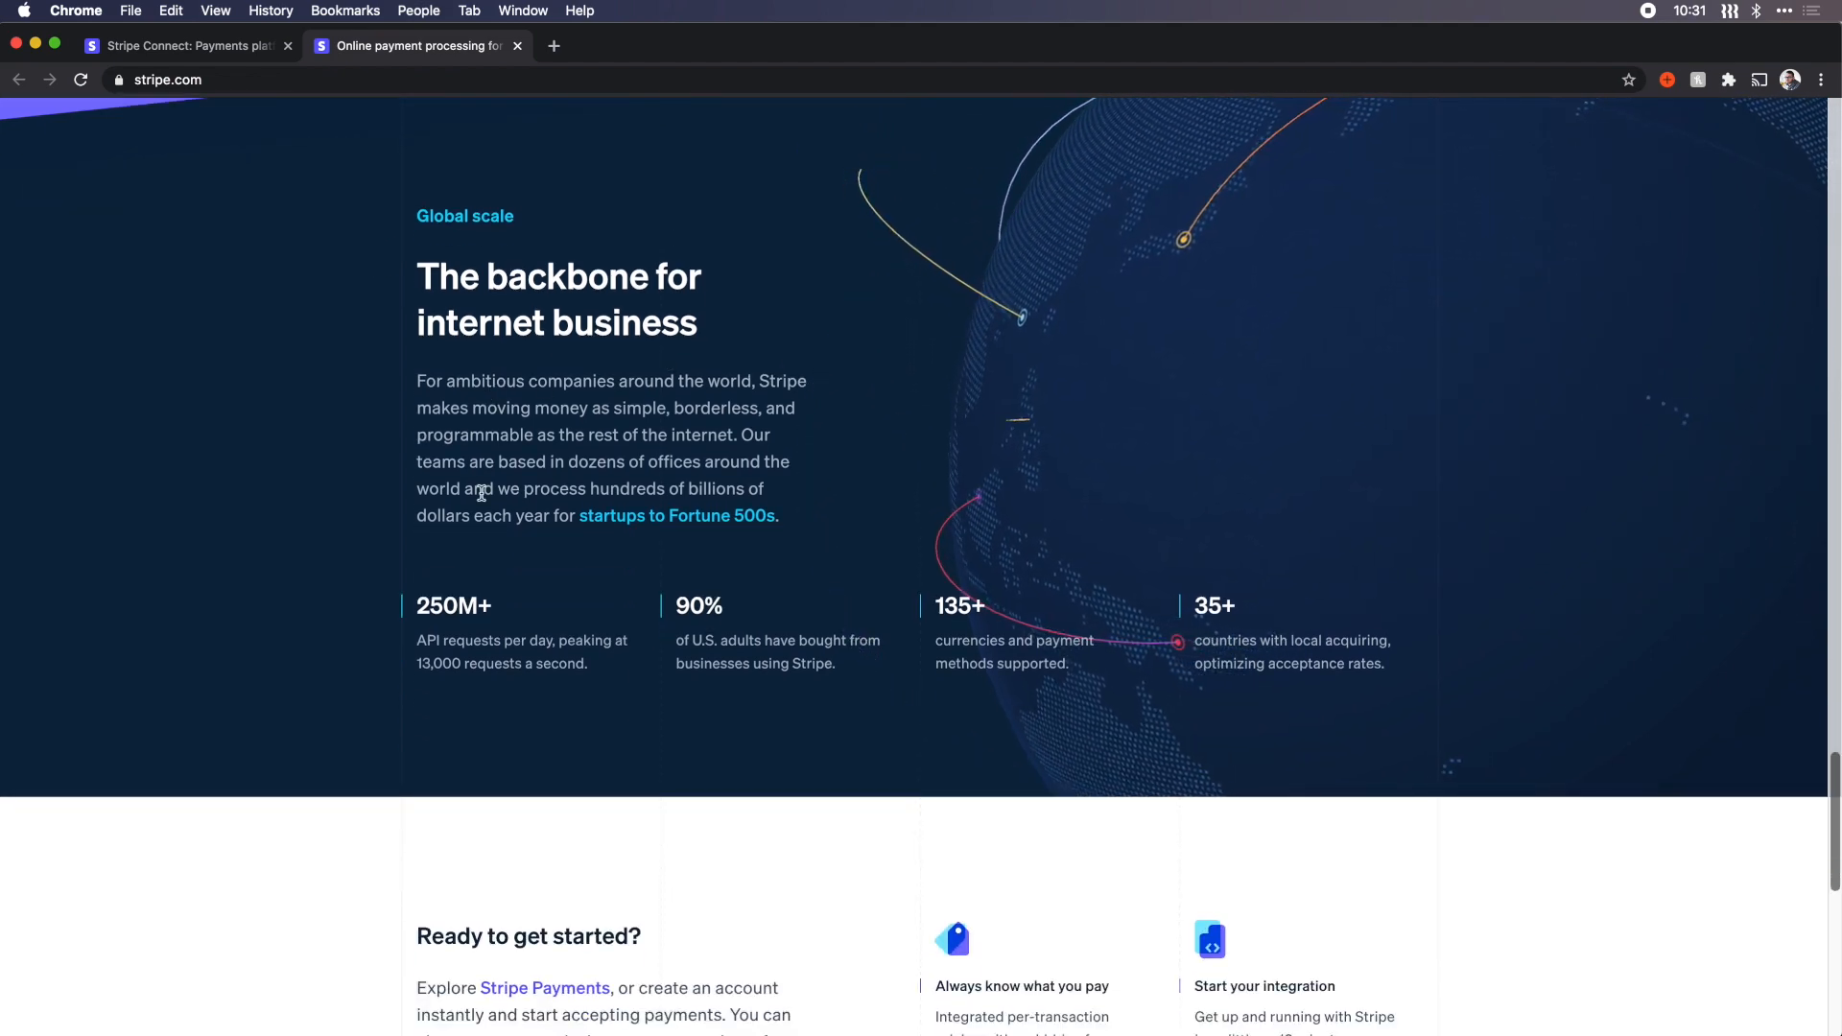
scroll(down, 3)
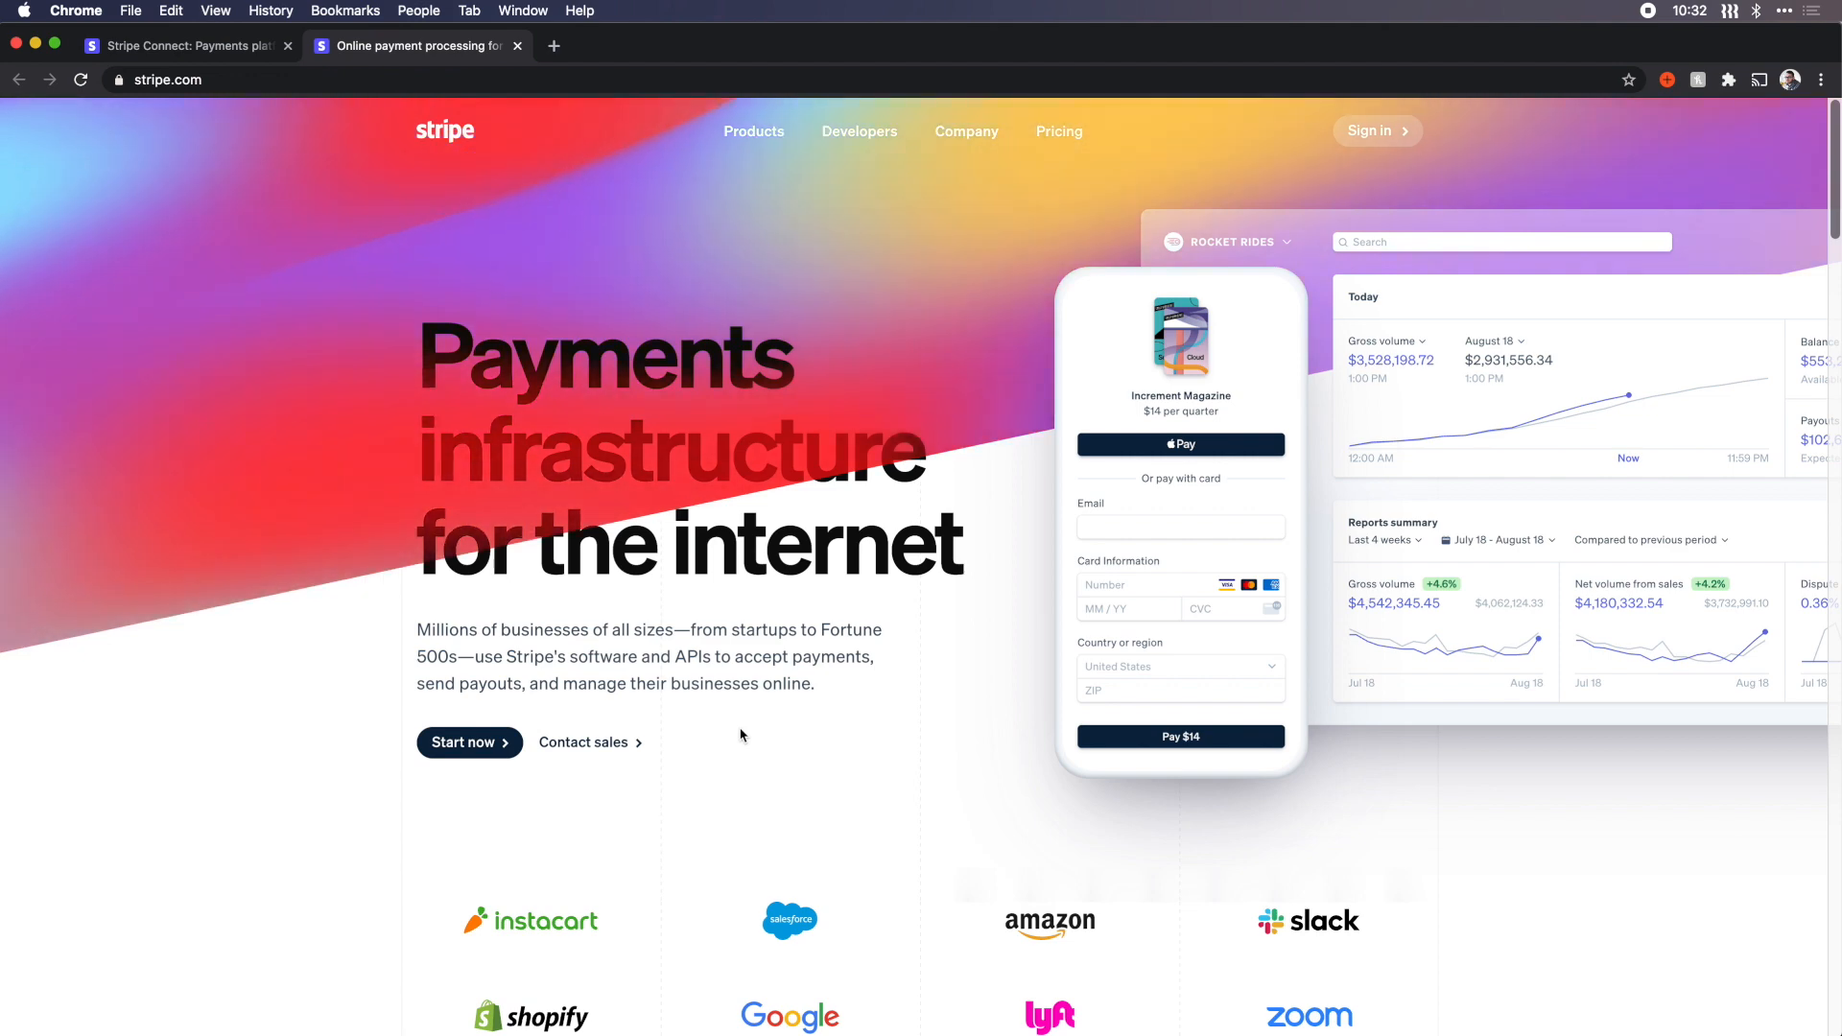
Step: Scroll to the 'Unified platform' payments suite section and reveal the Company navigation menu
scroll(down, 3)
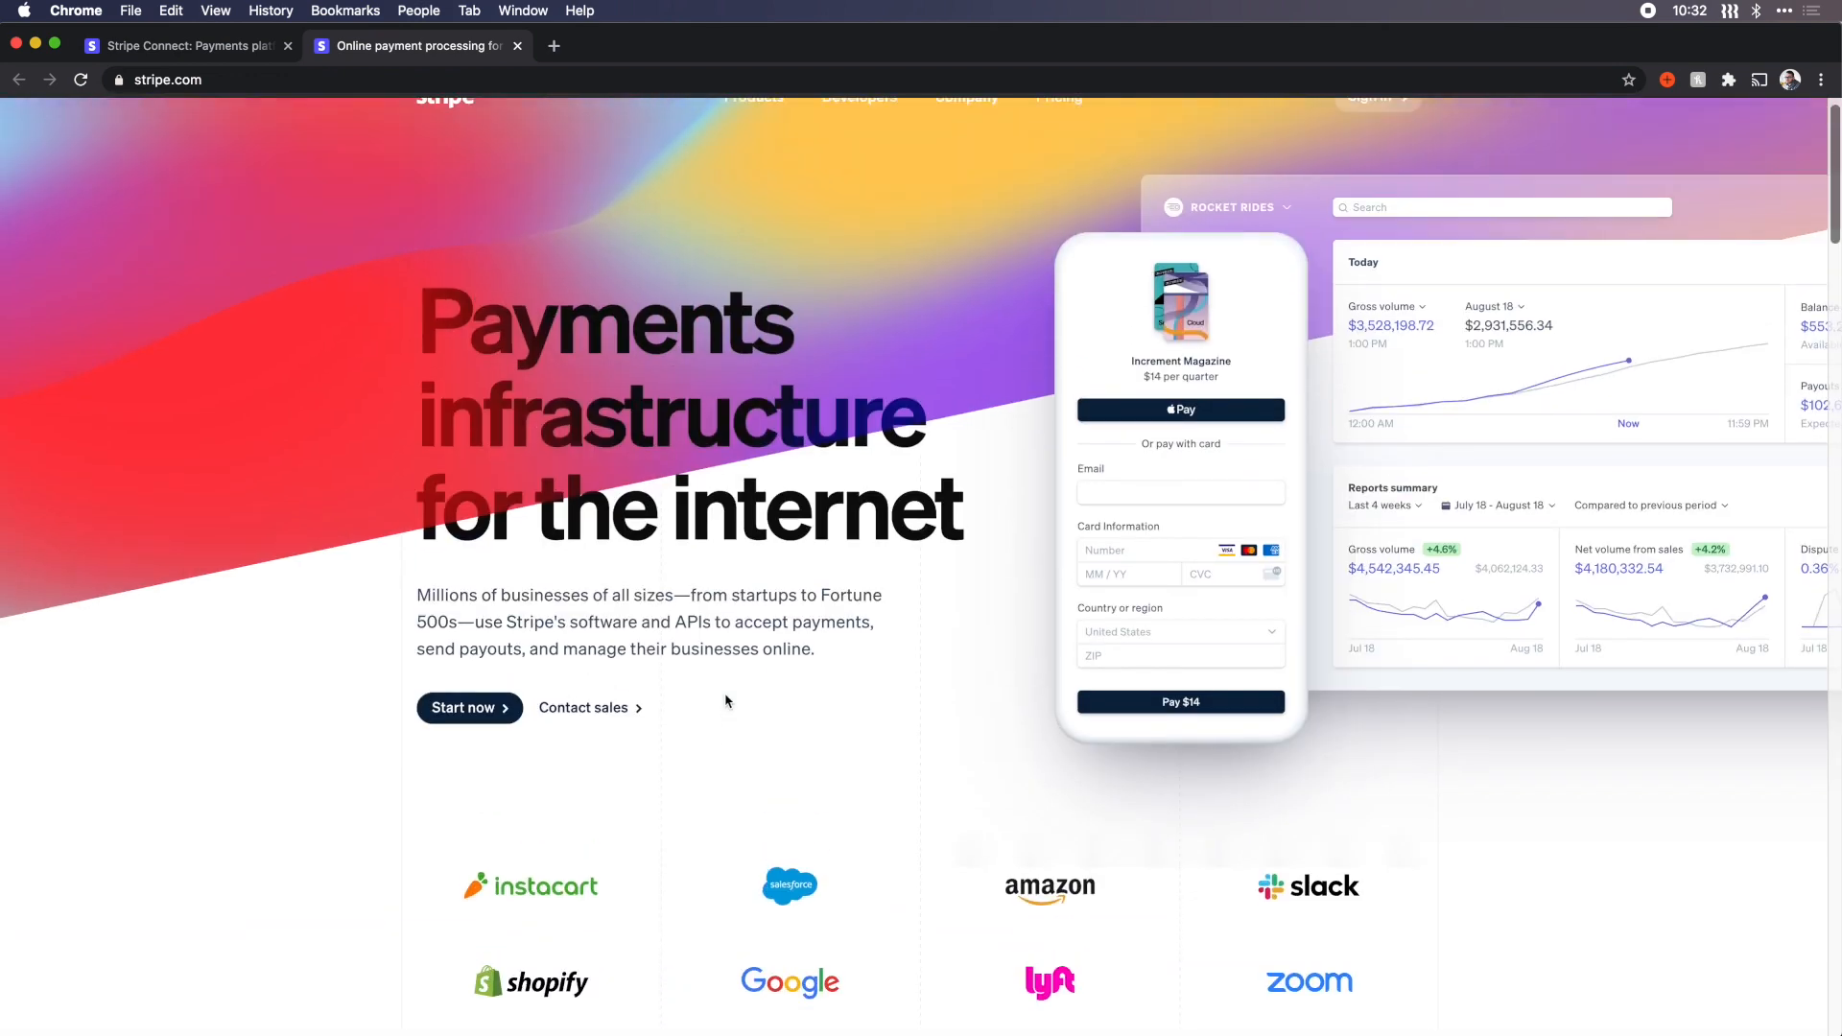
scroll(down, 3)
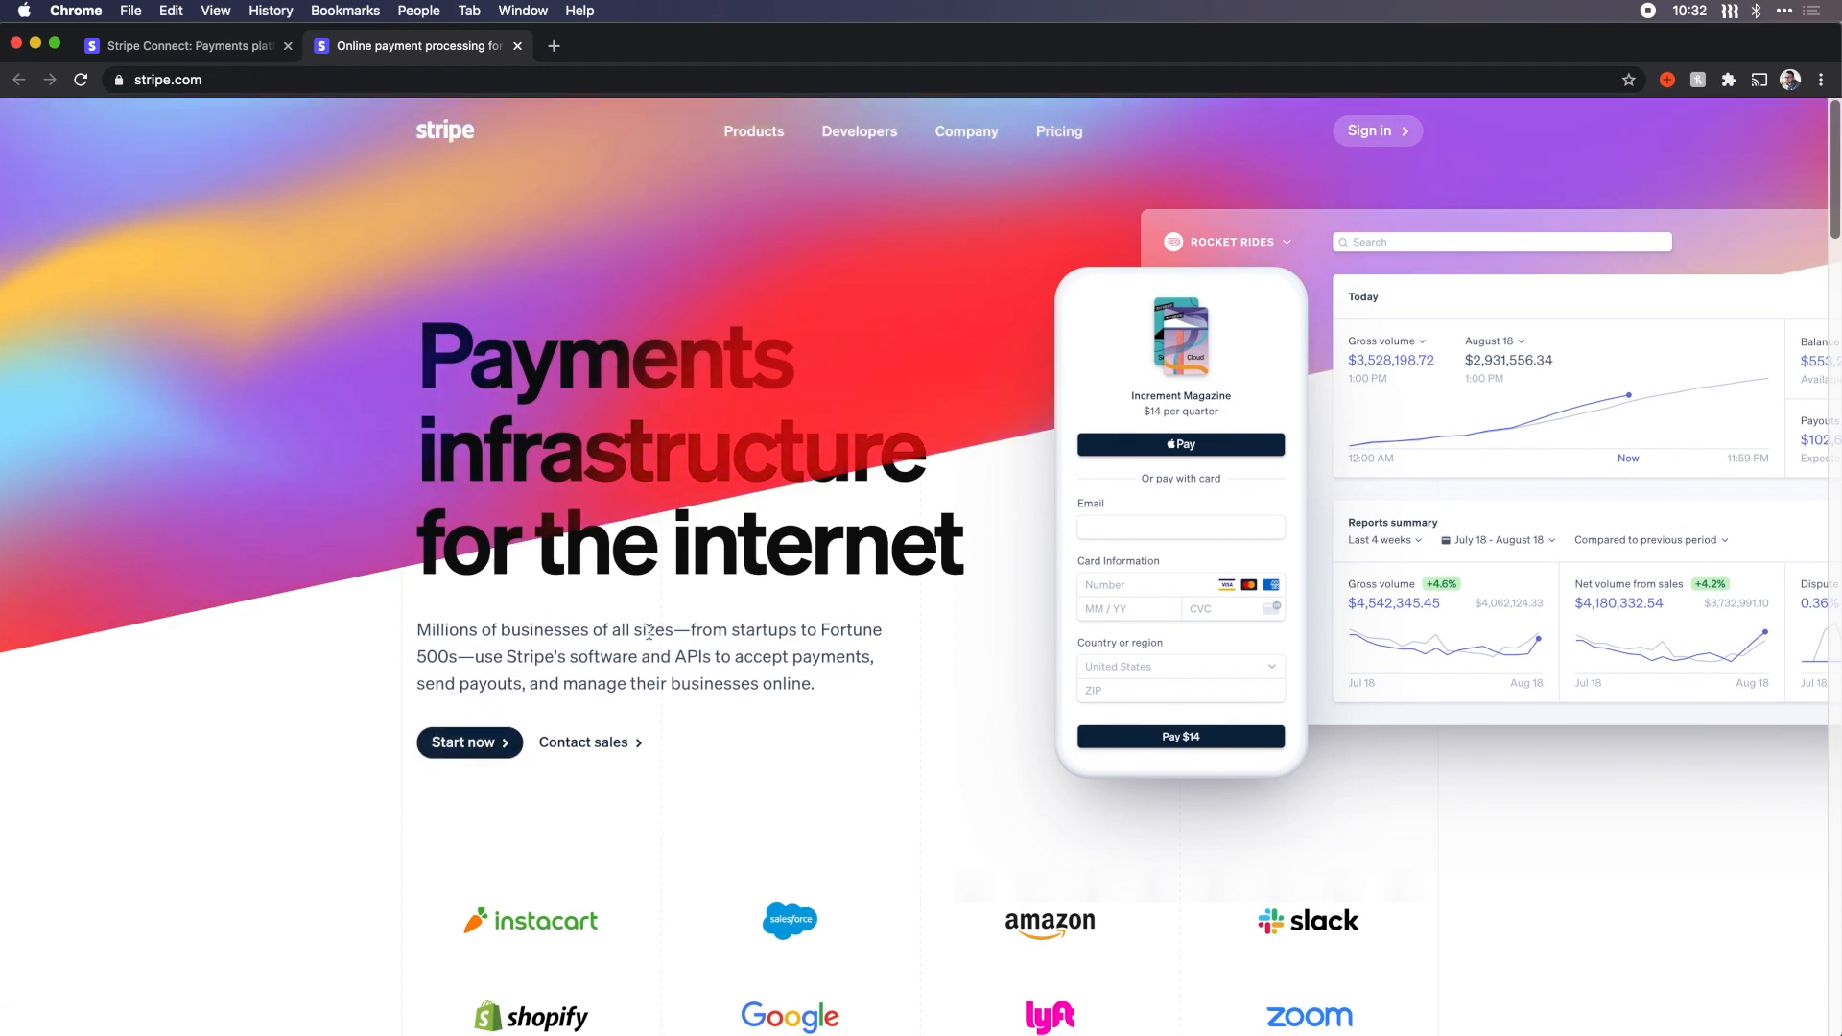
mouse_move(656, 708)
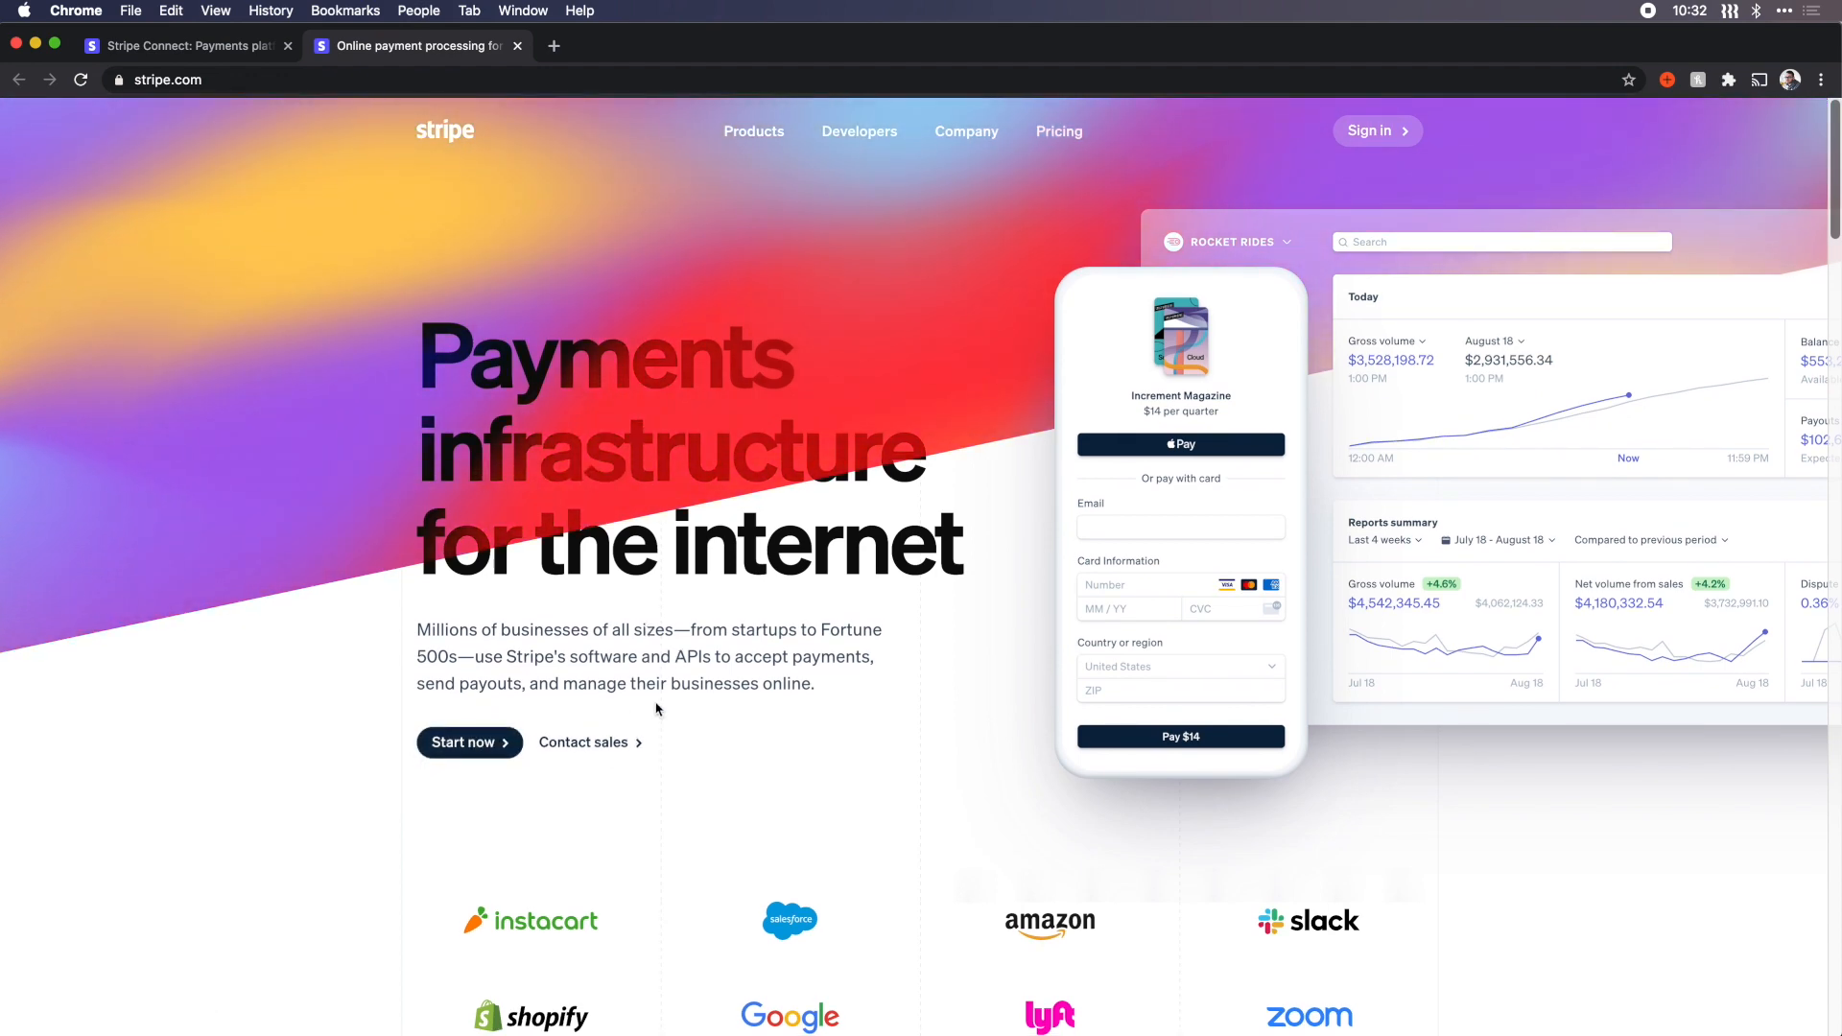
scroll(down, 3)
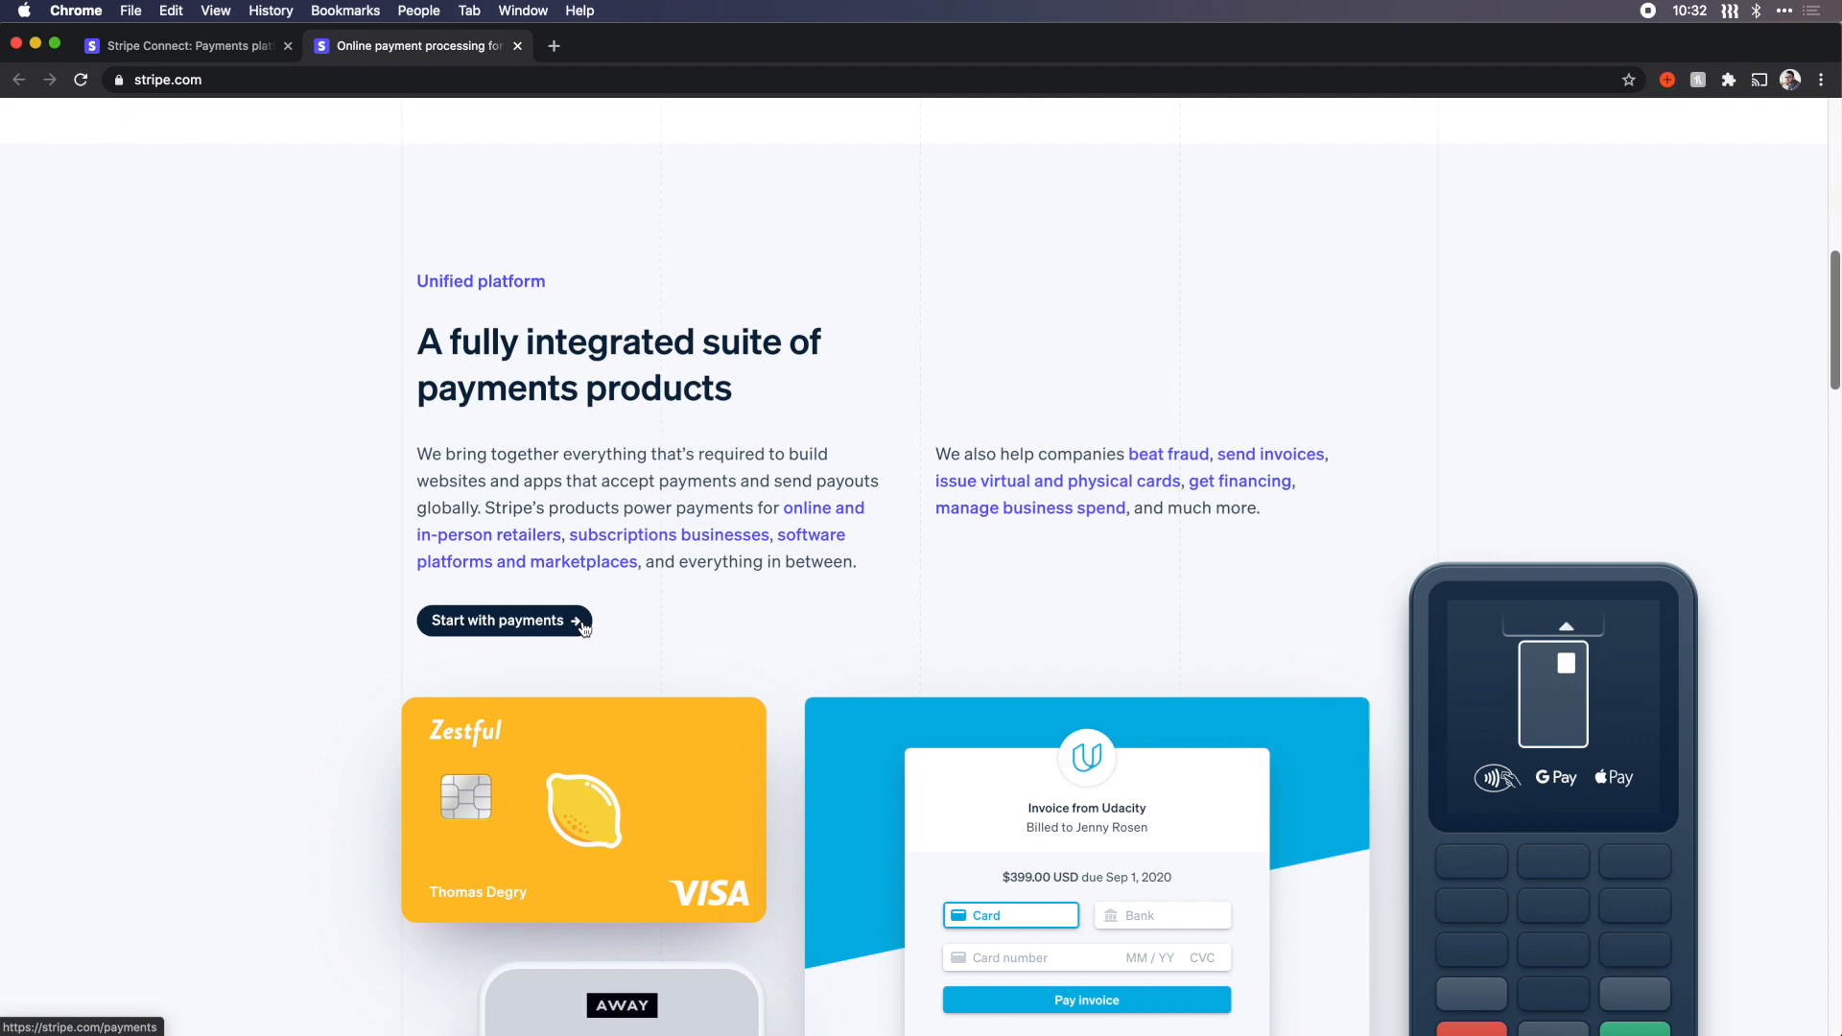
mouse_move(532, 645)
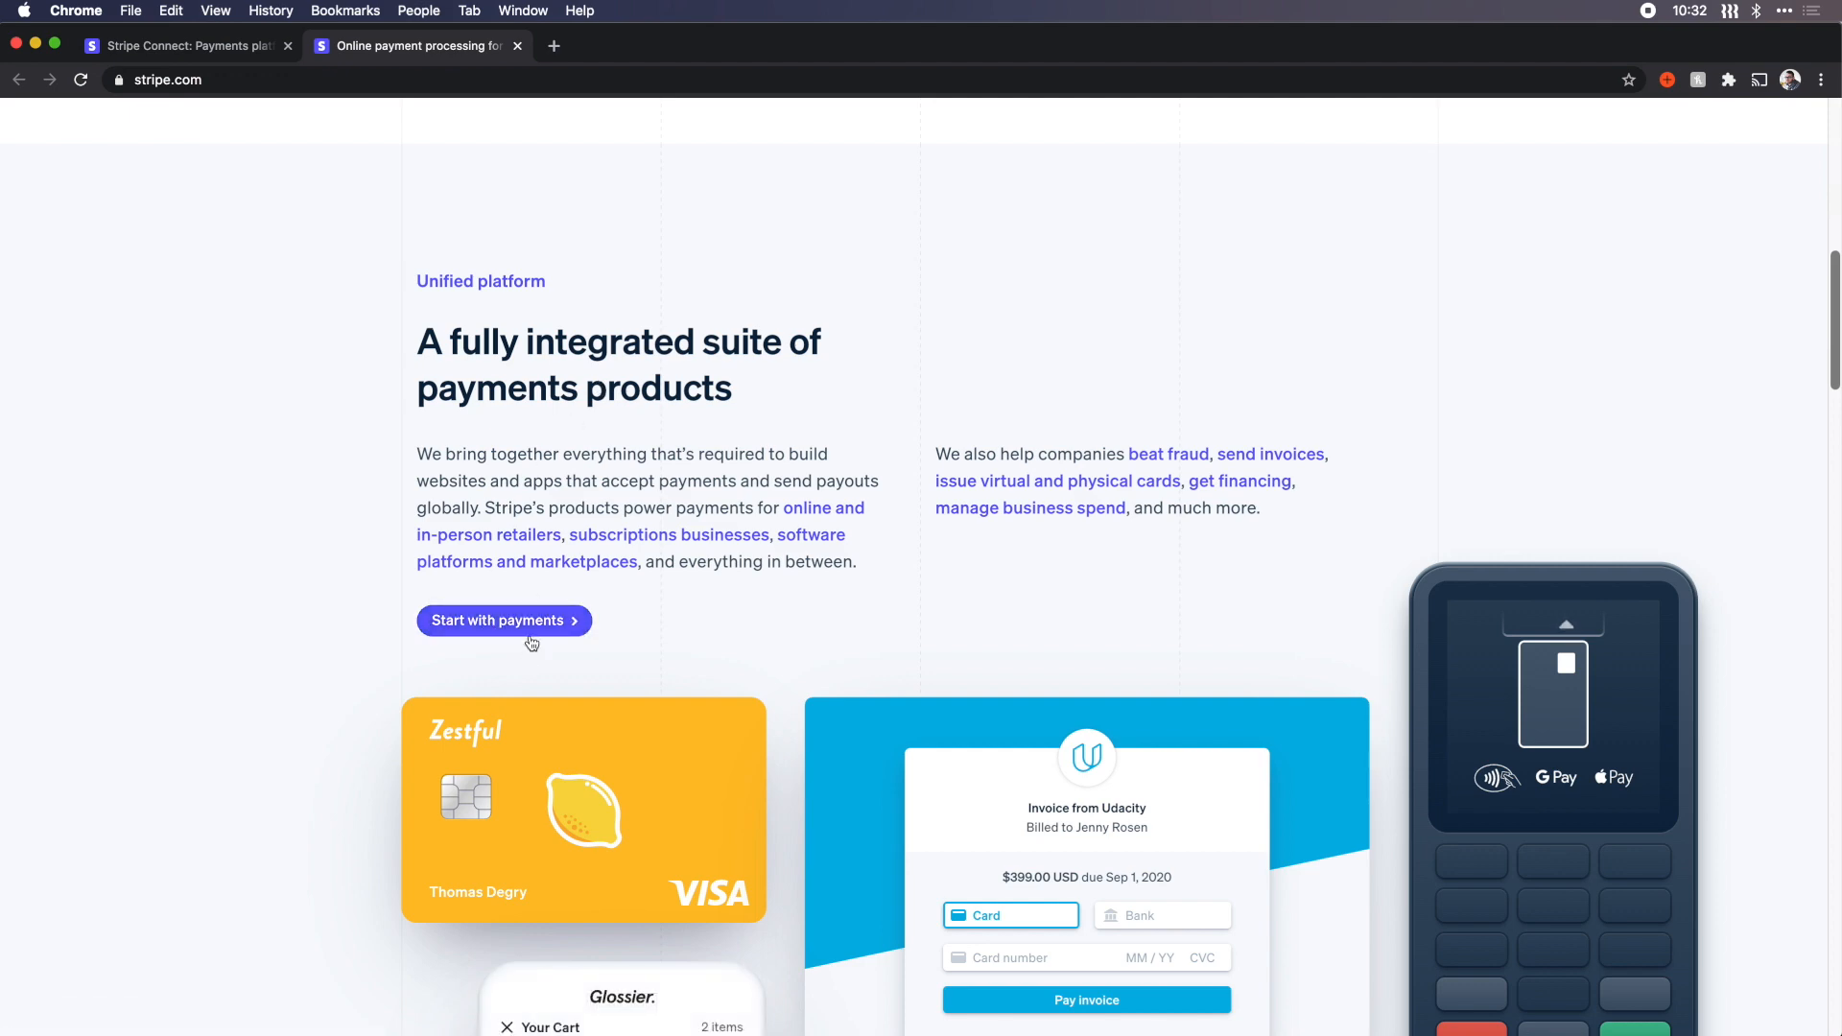
mouse_move(504, 619)
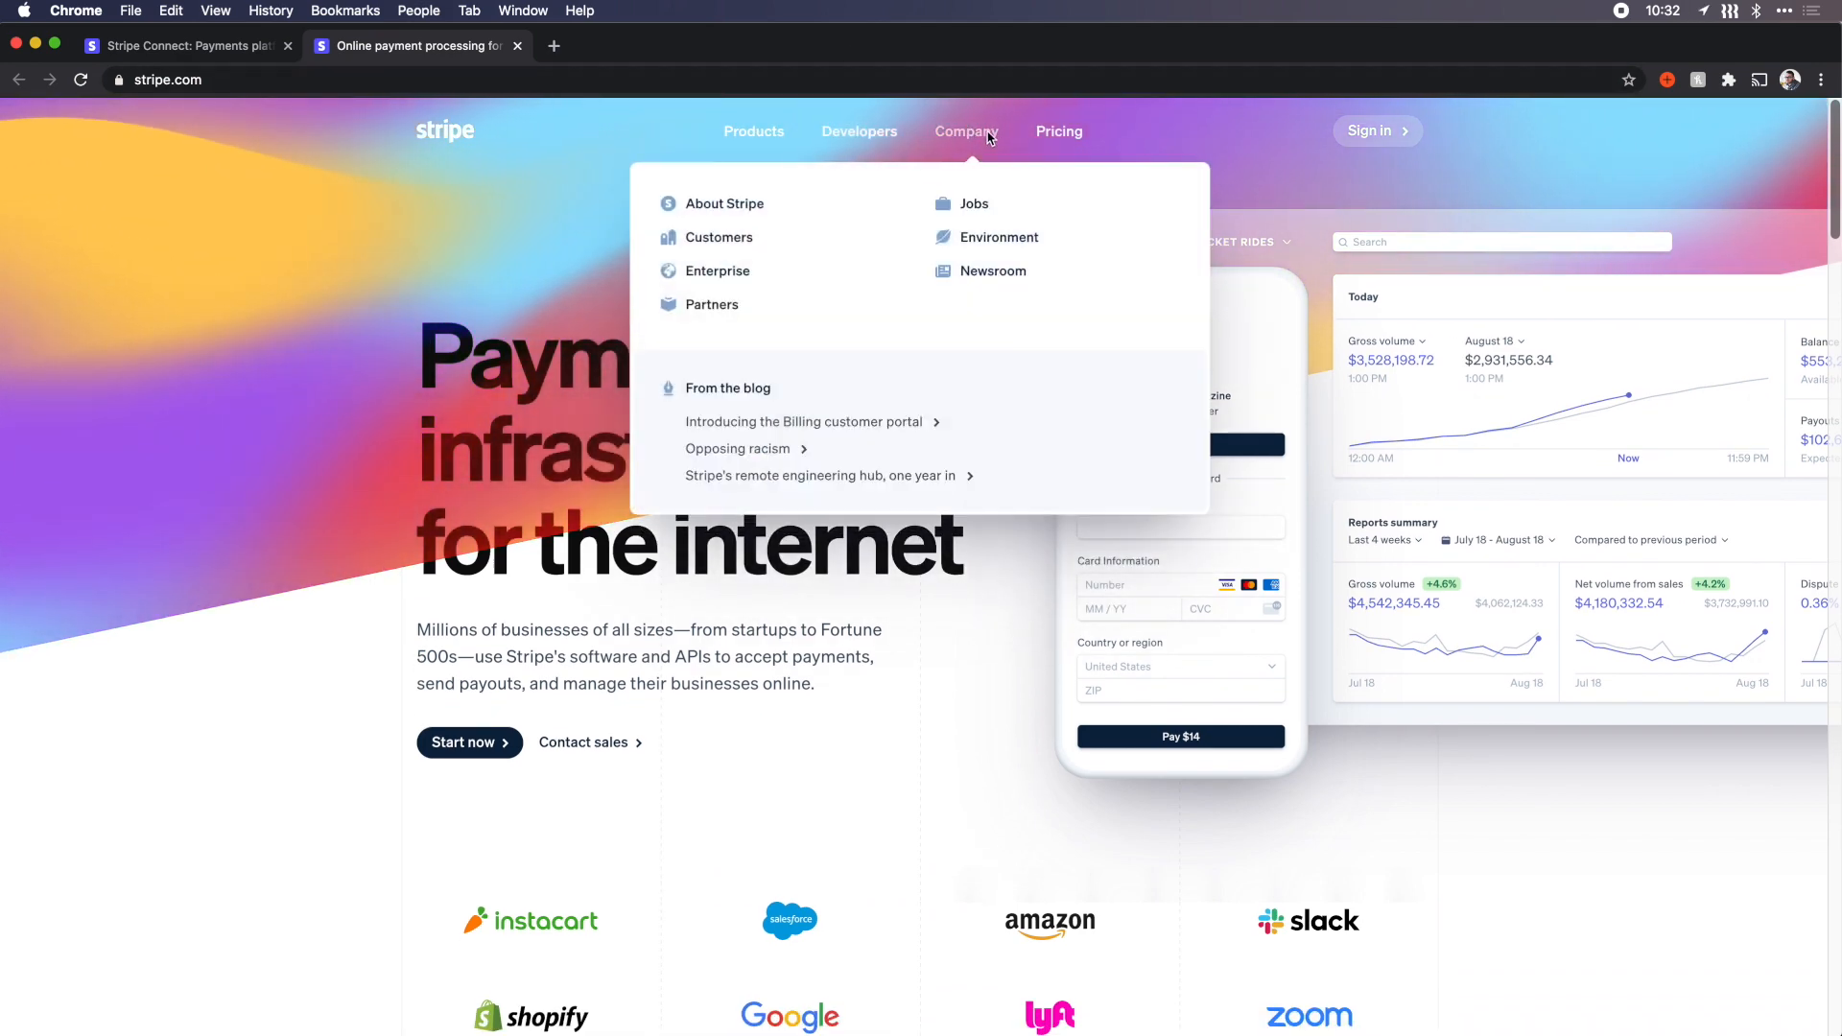
Step: Go to the About Stripe page and scroll its 'increase the GDP of the internet' mission section
click(723, 204)
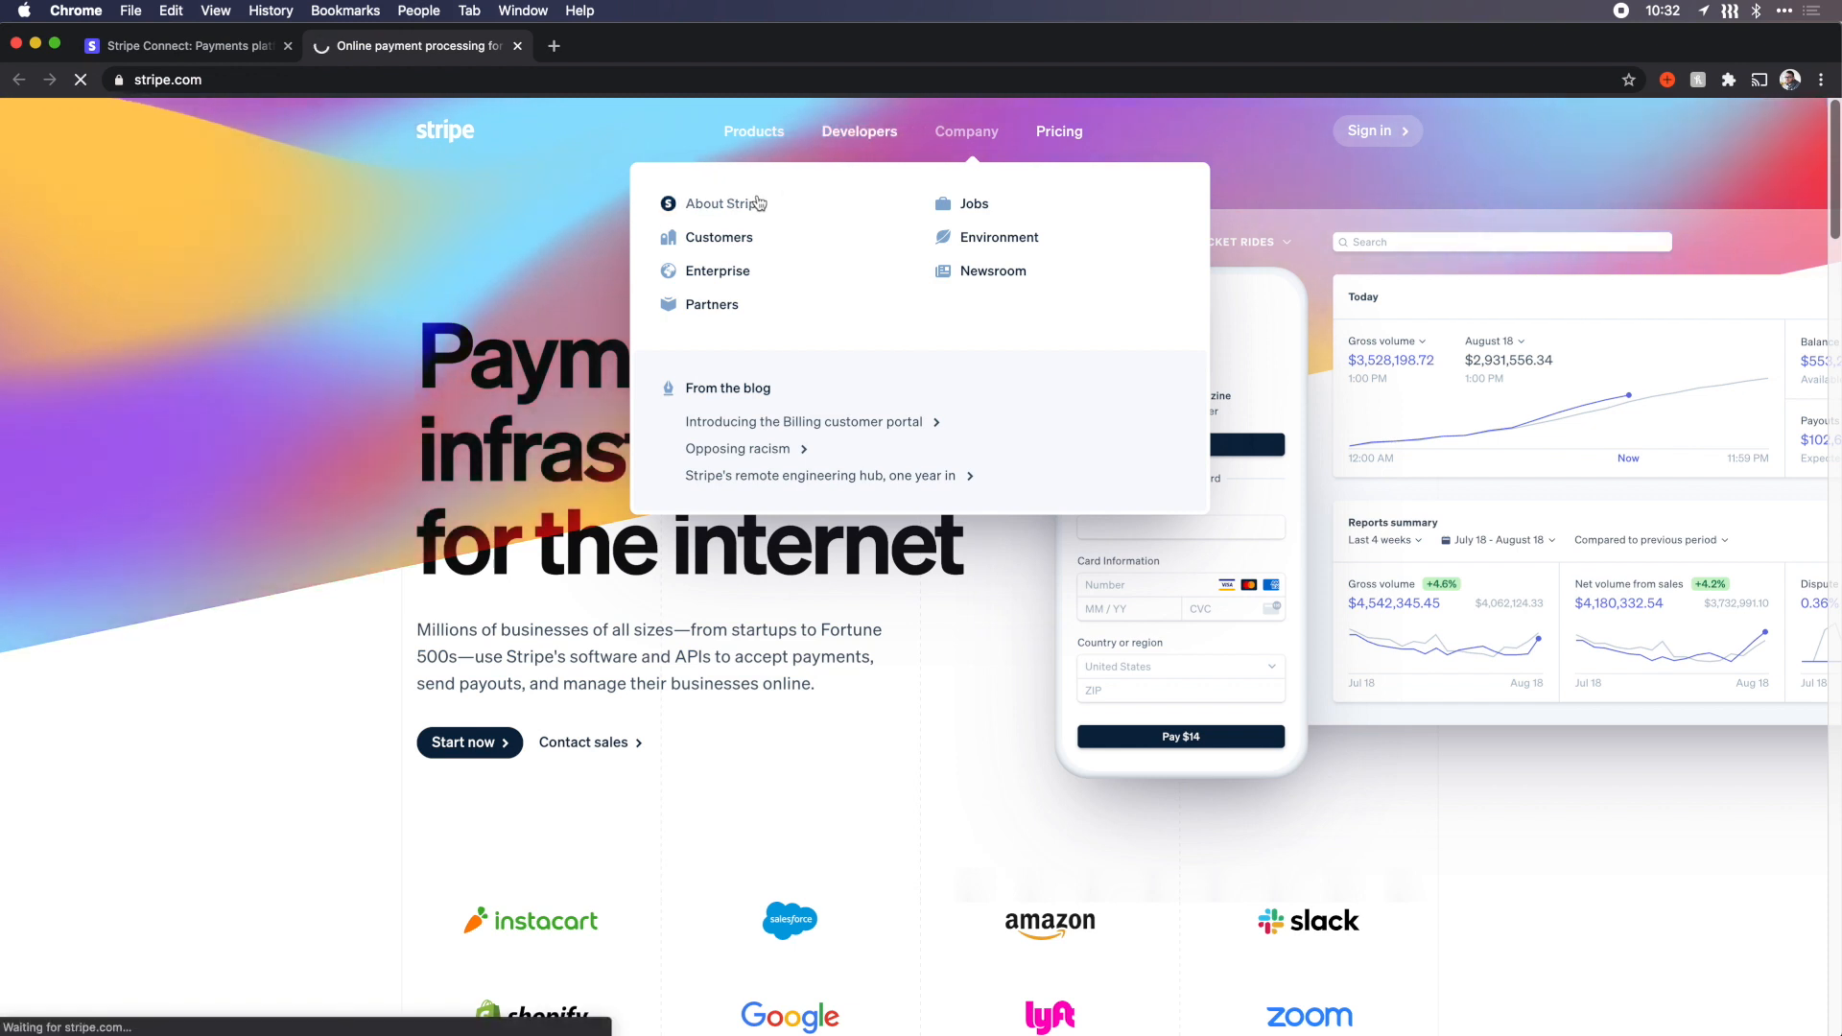
click(723, 203)
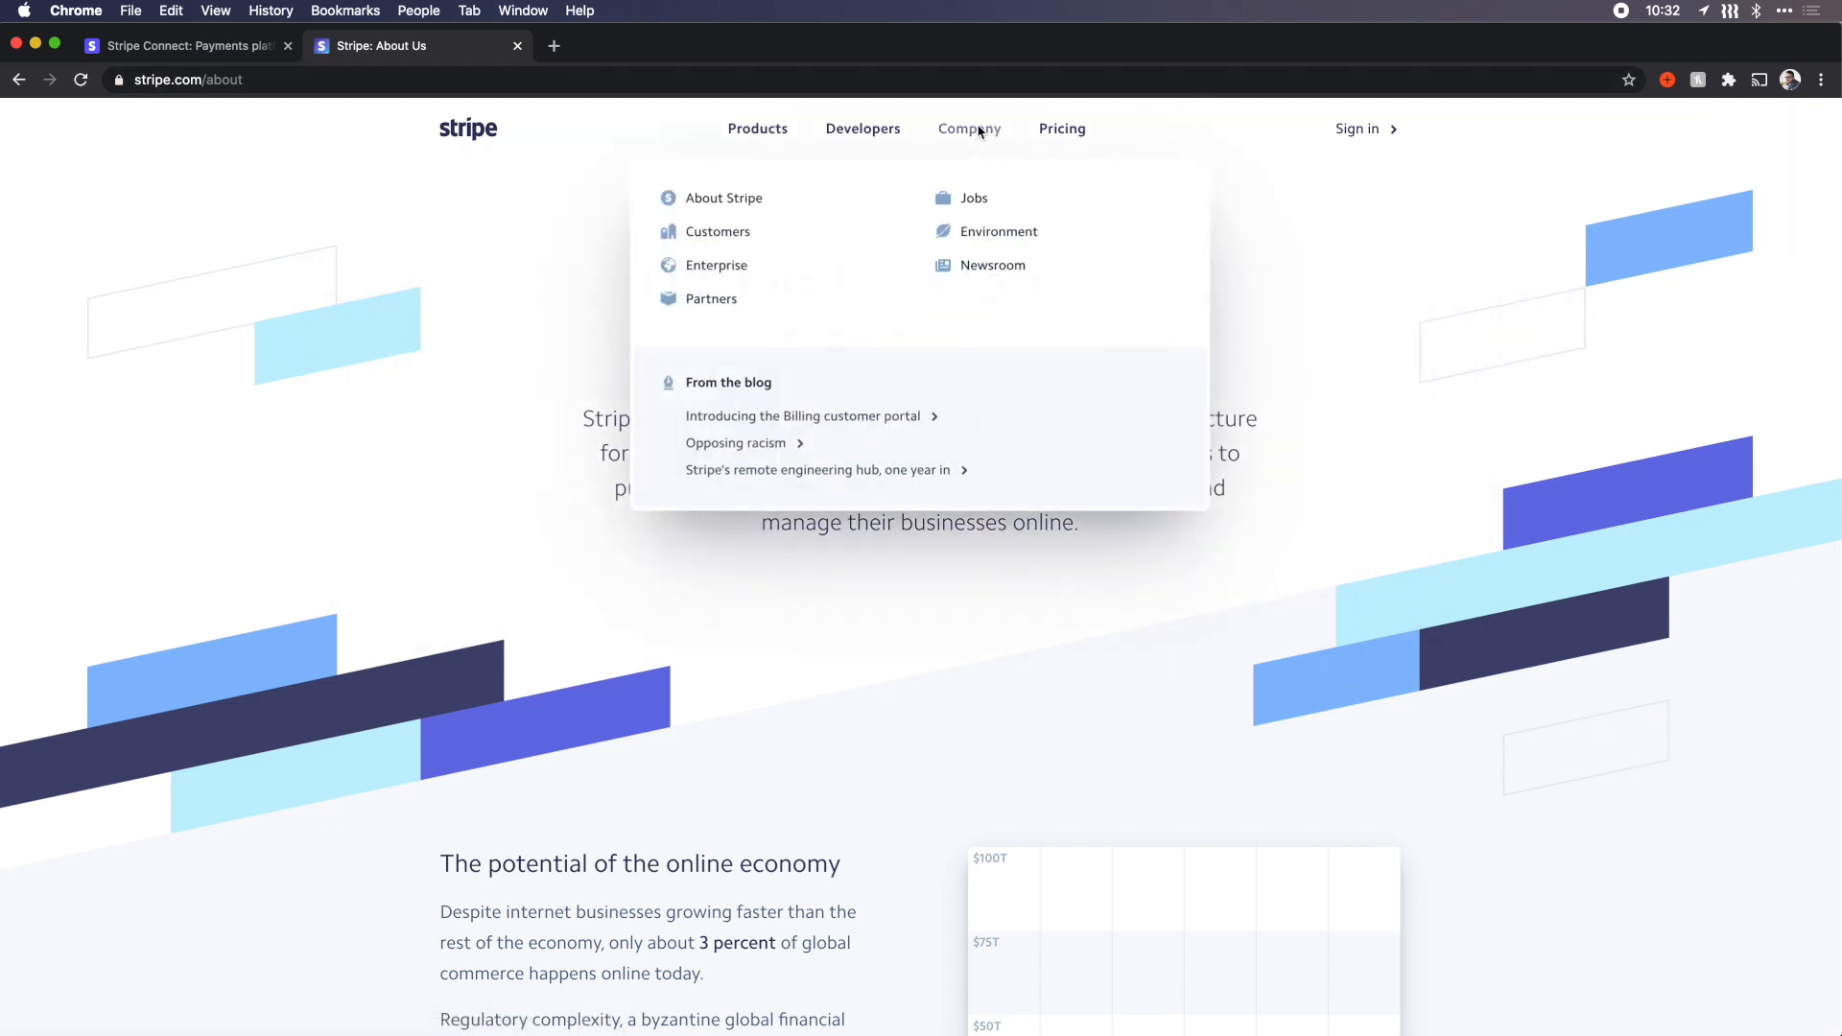
mouse_move(524, 317)
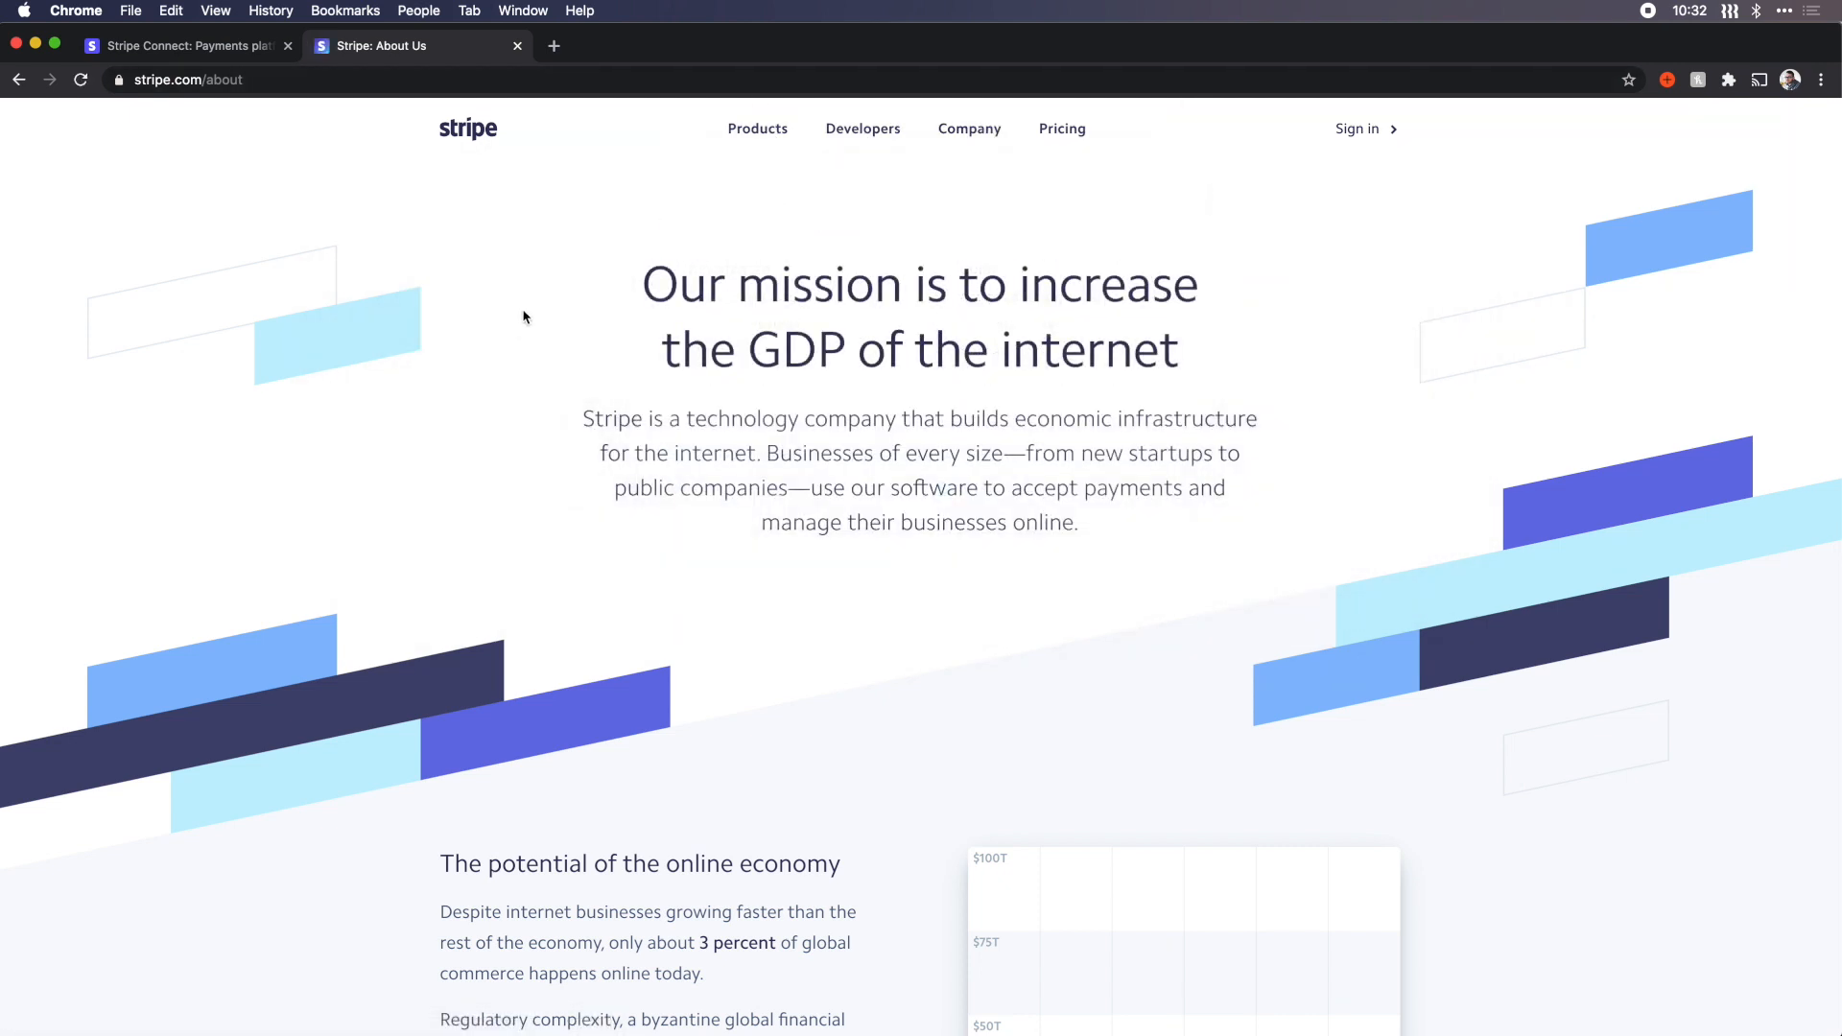
scroll(down, 3)
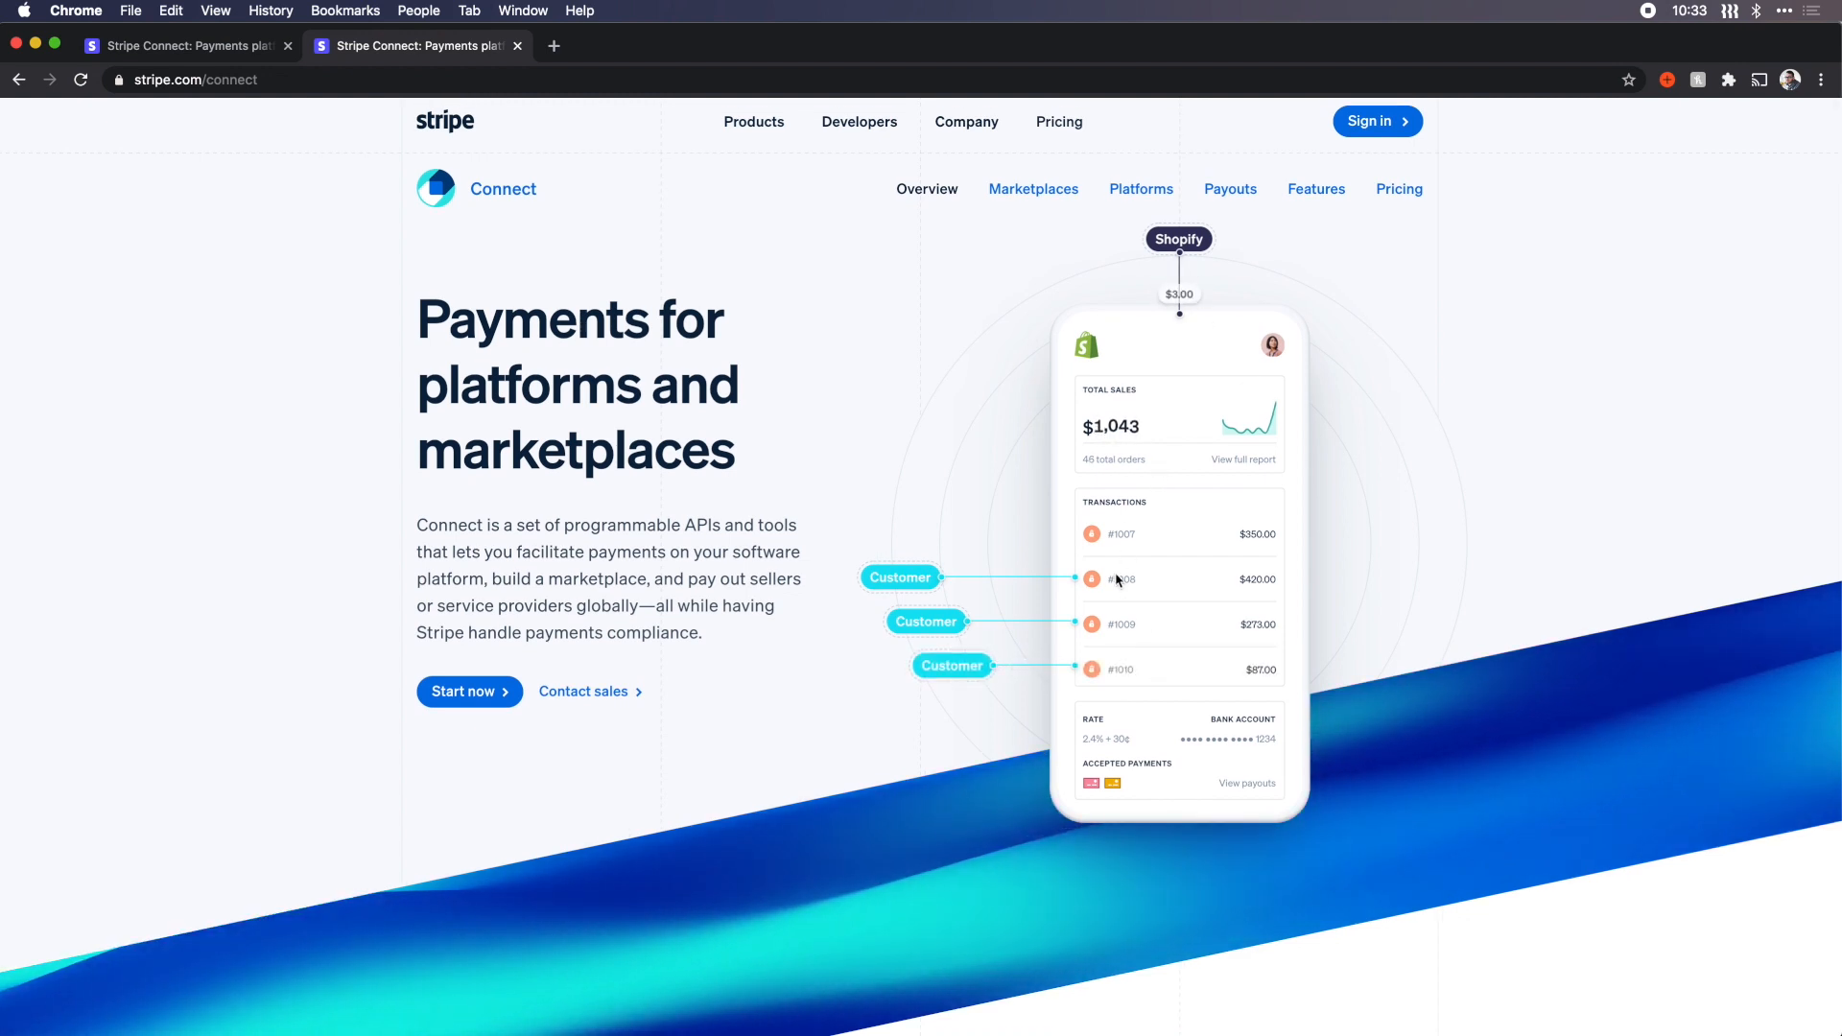
Step: Scroll the Connect page through hero, logos and 'How it works' to 'Onboard and verify your users'
scroll(down, 3)
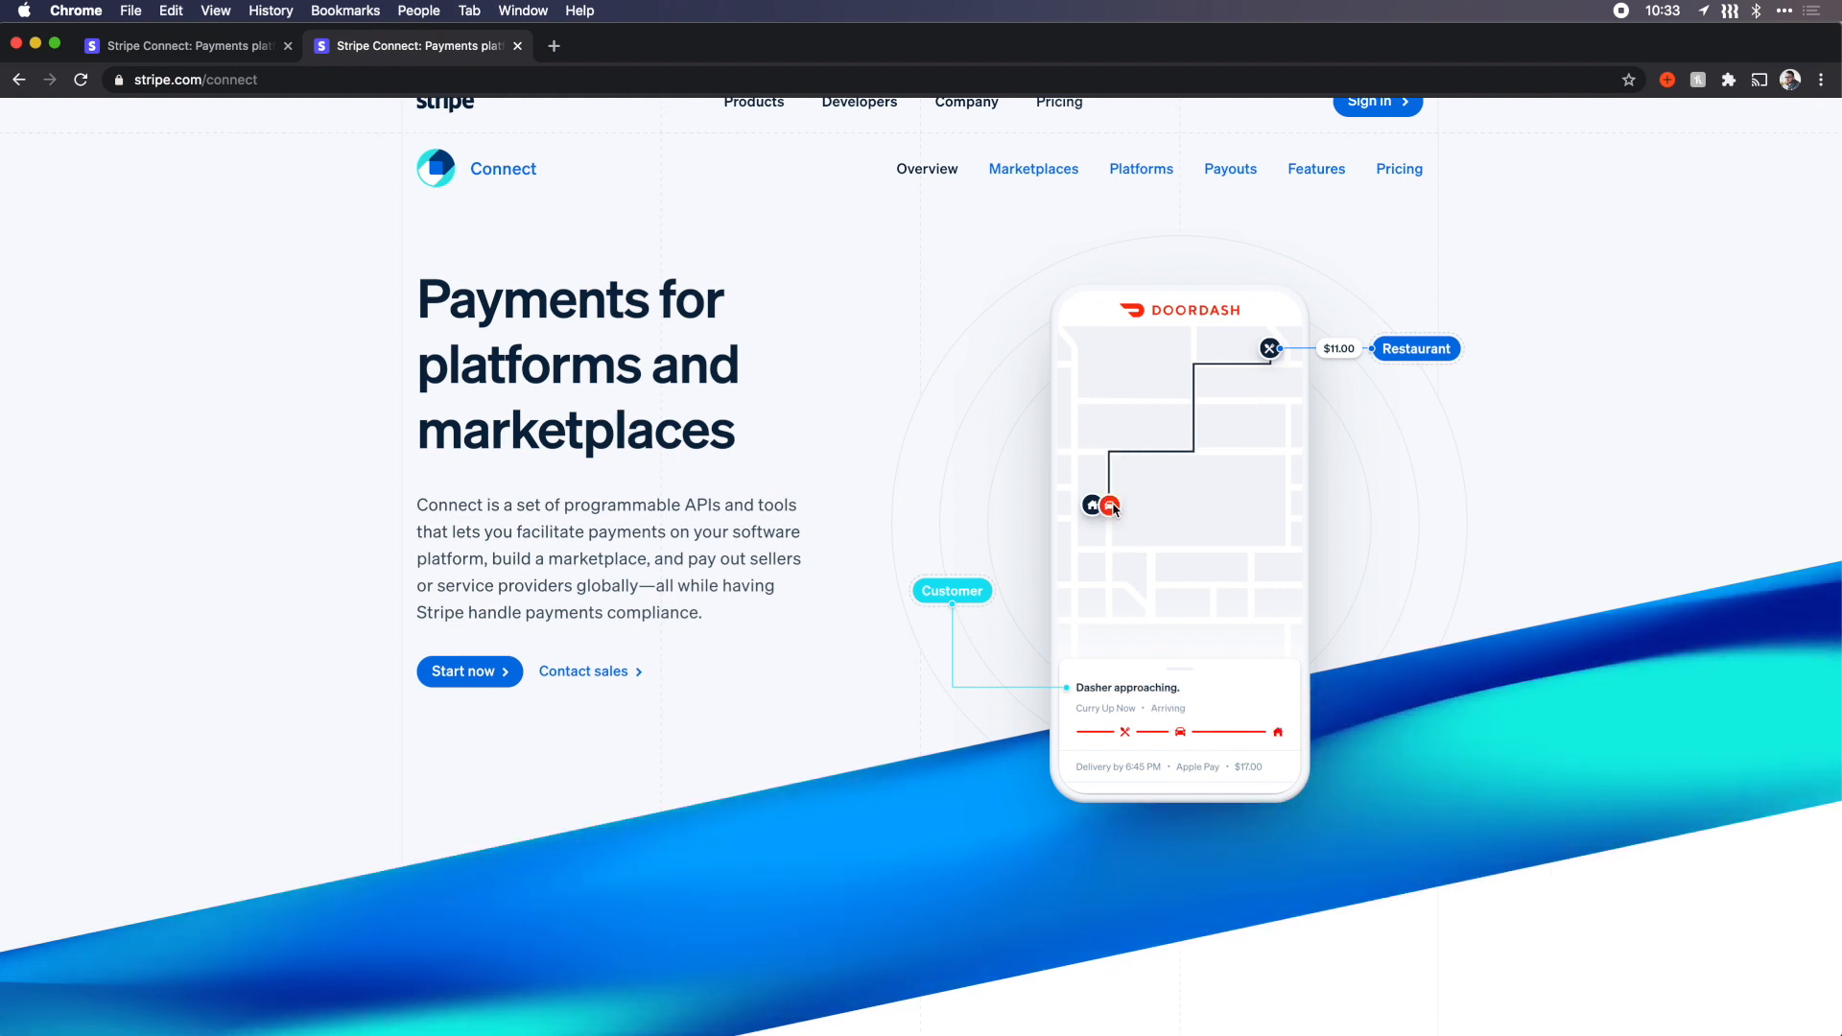
scroll(down, 3)
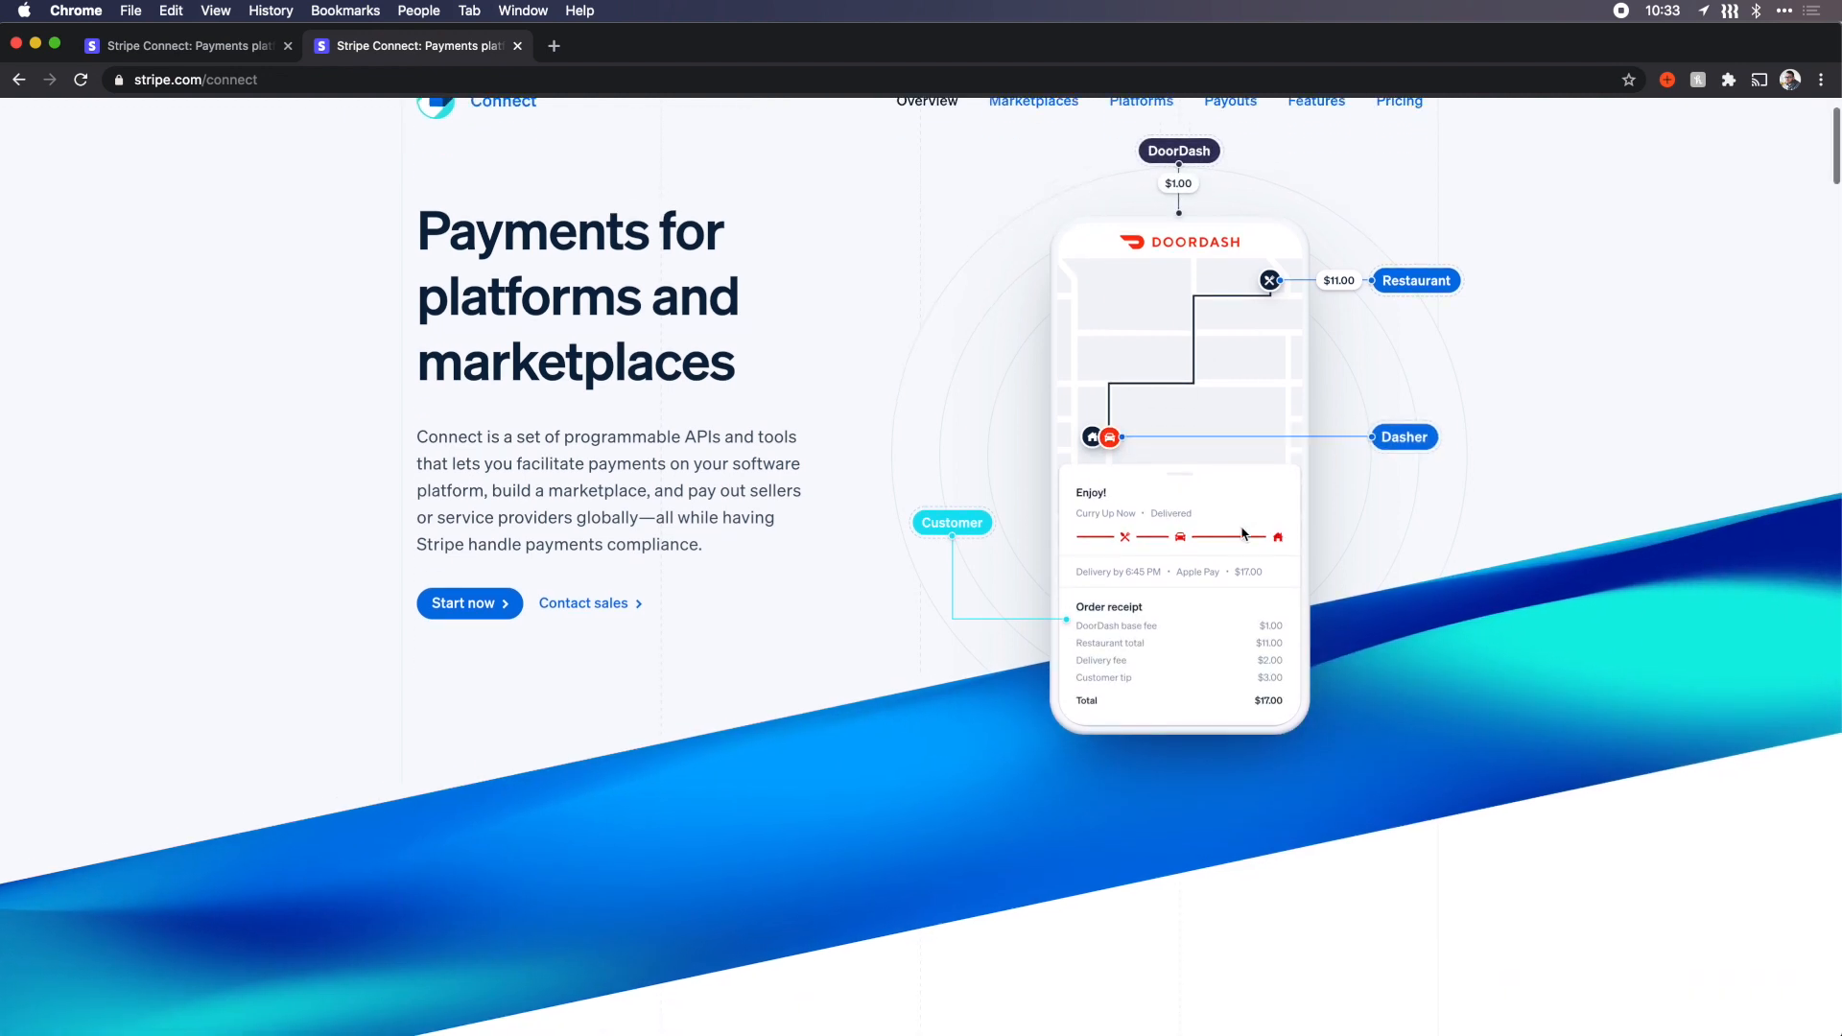
scroll(down, 3)
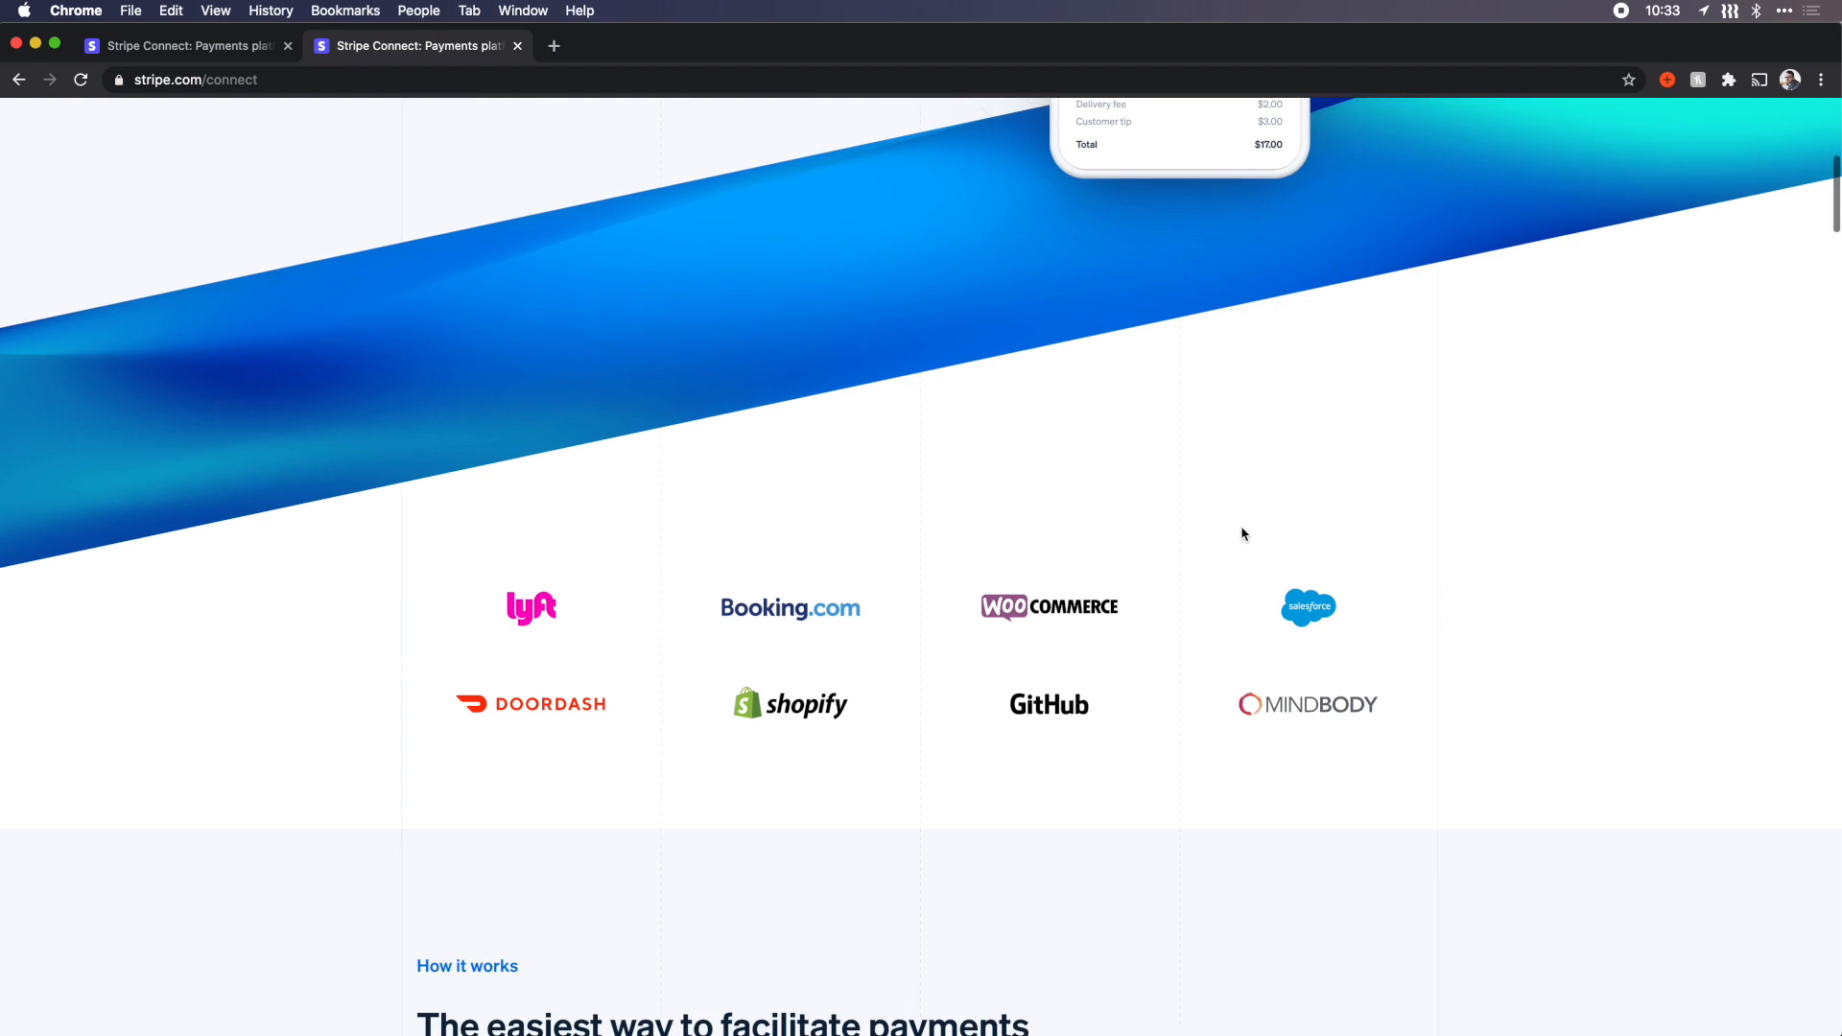
scroll(down, 3)
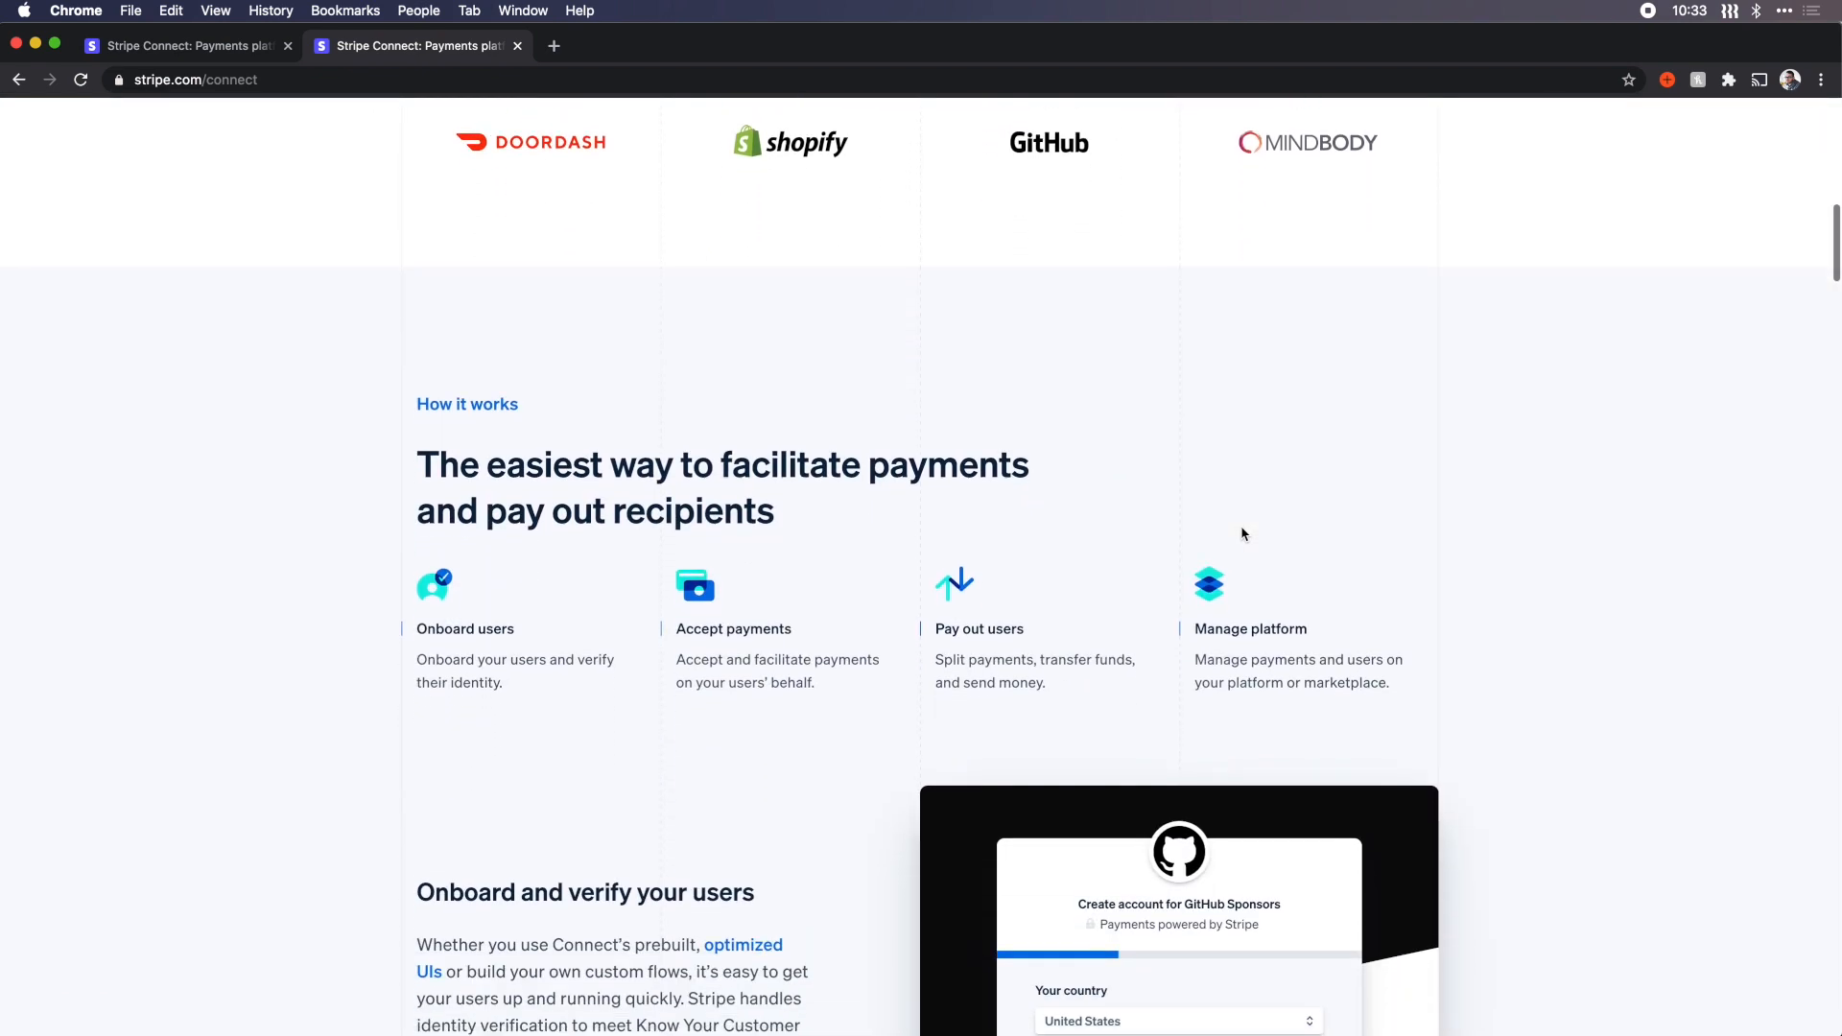
scroll(down, 3)
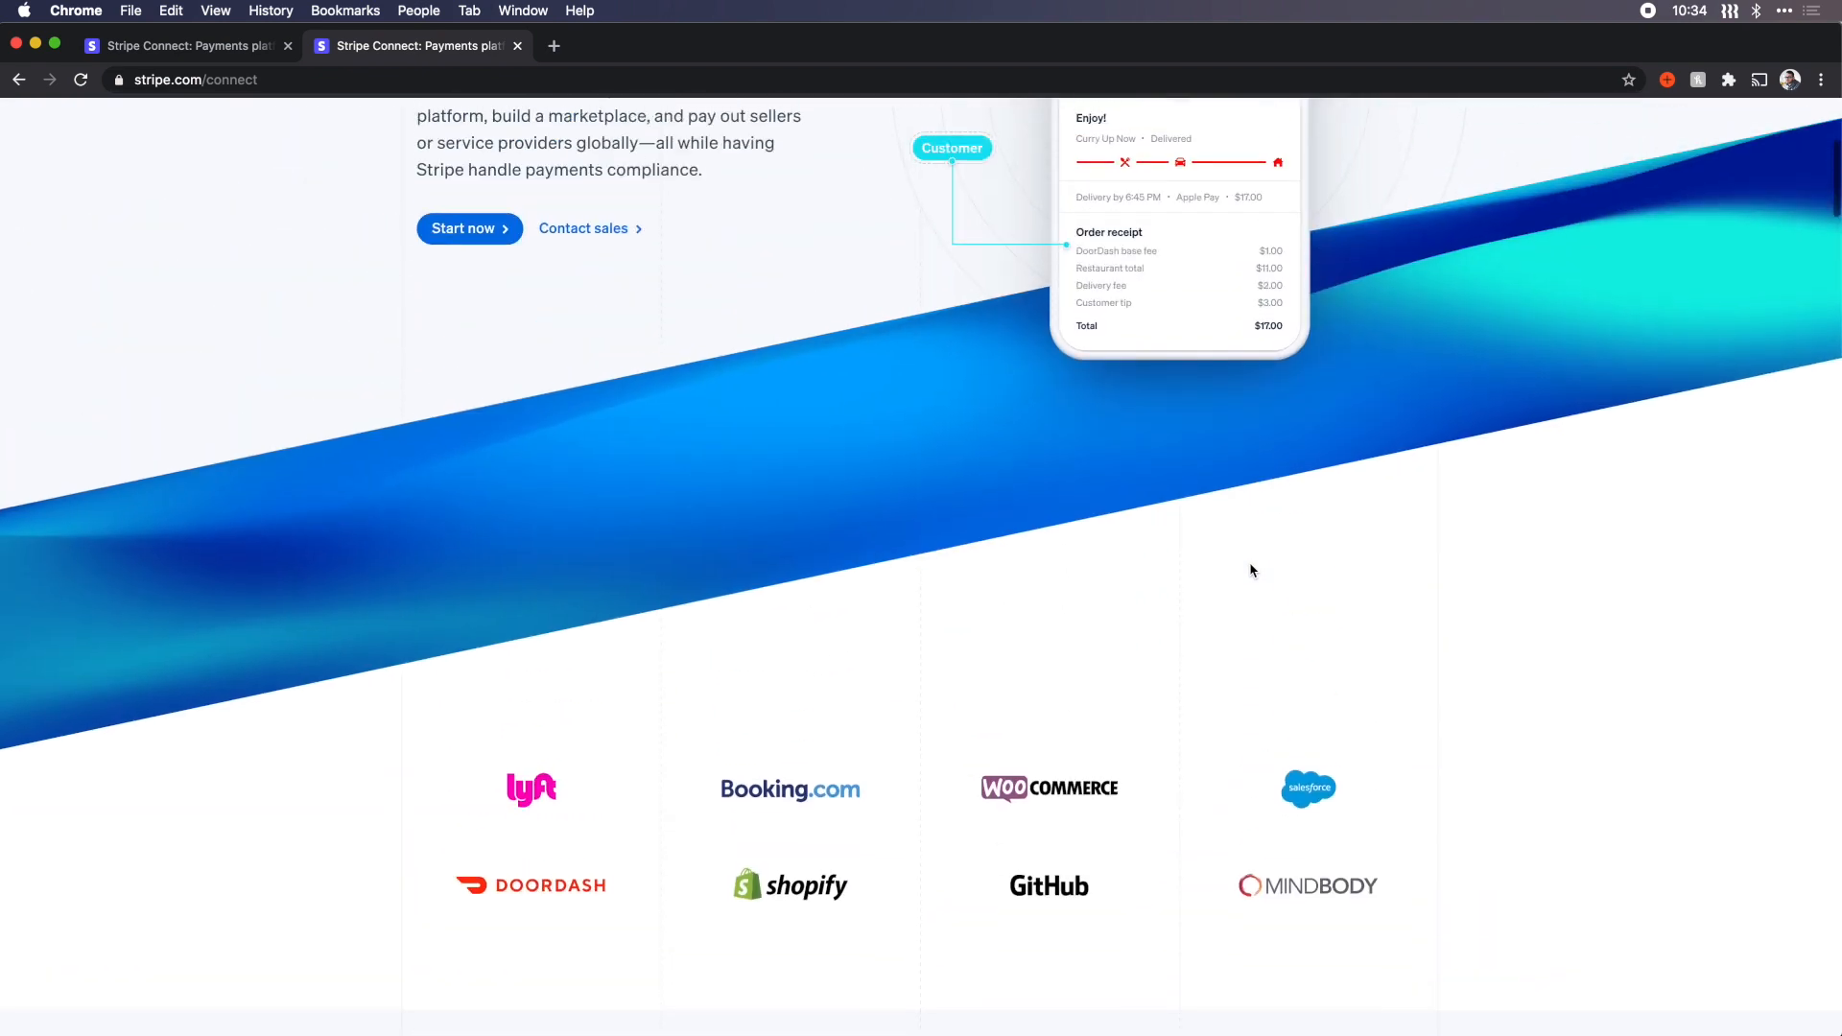
scroll(down, 3)
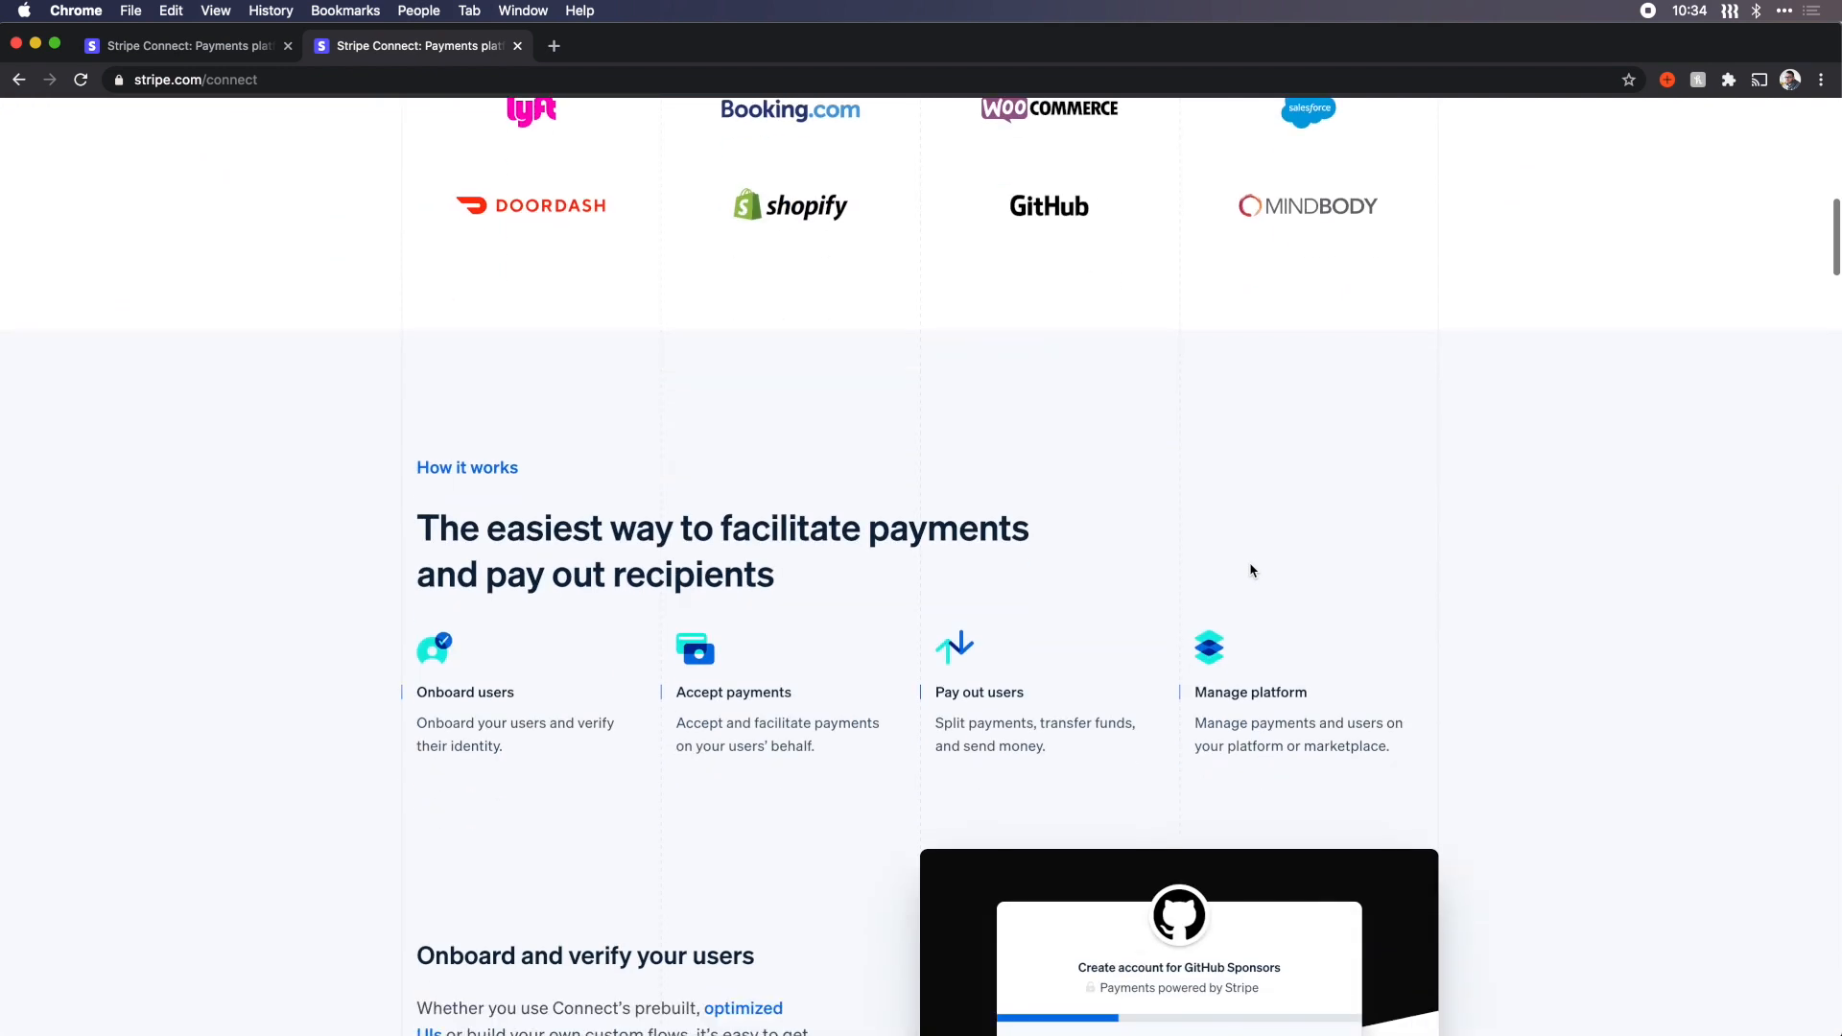
scroll(down, 3)
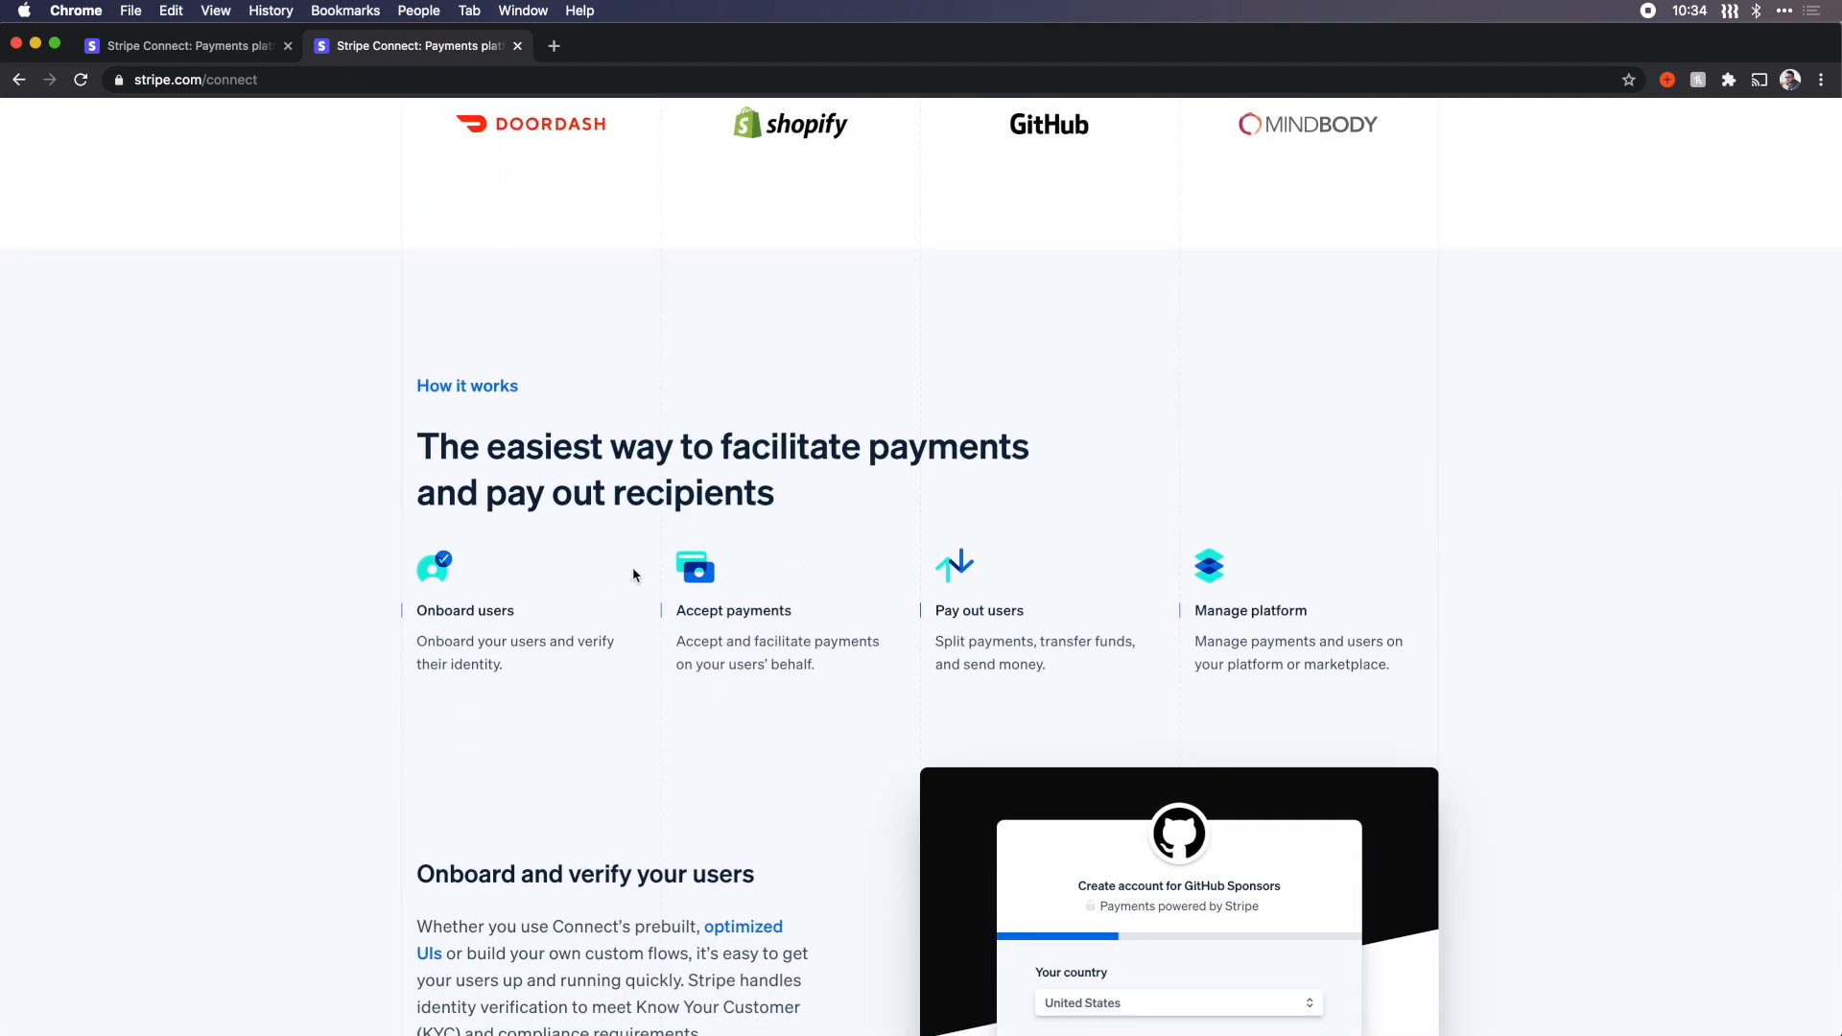
scroll(down, 3)
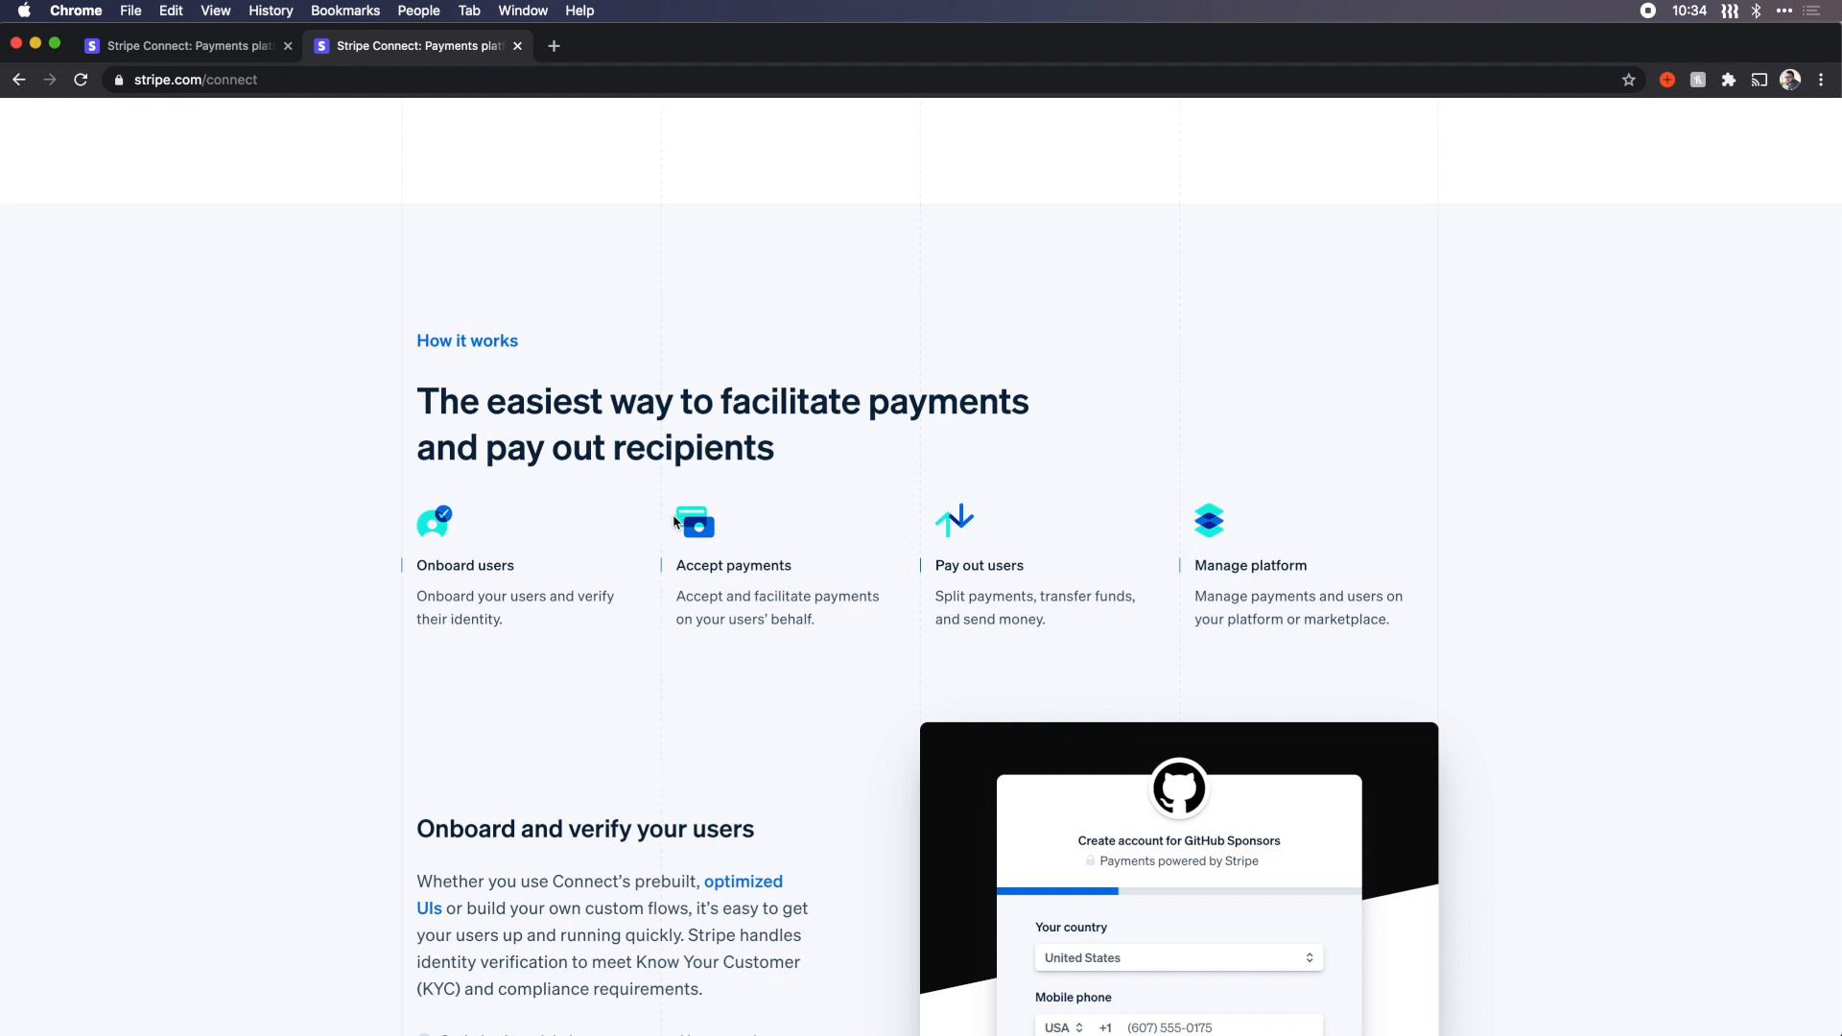
mouse_move(823, 432)
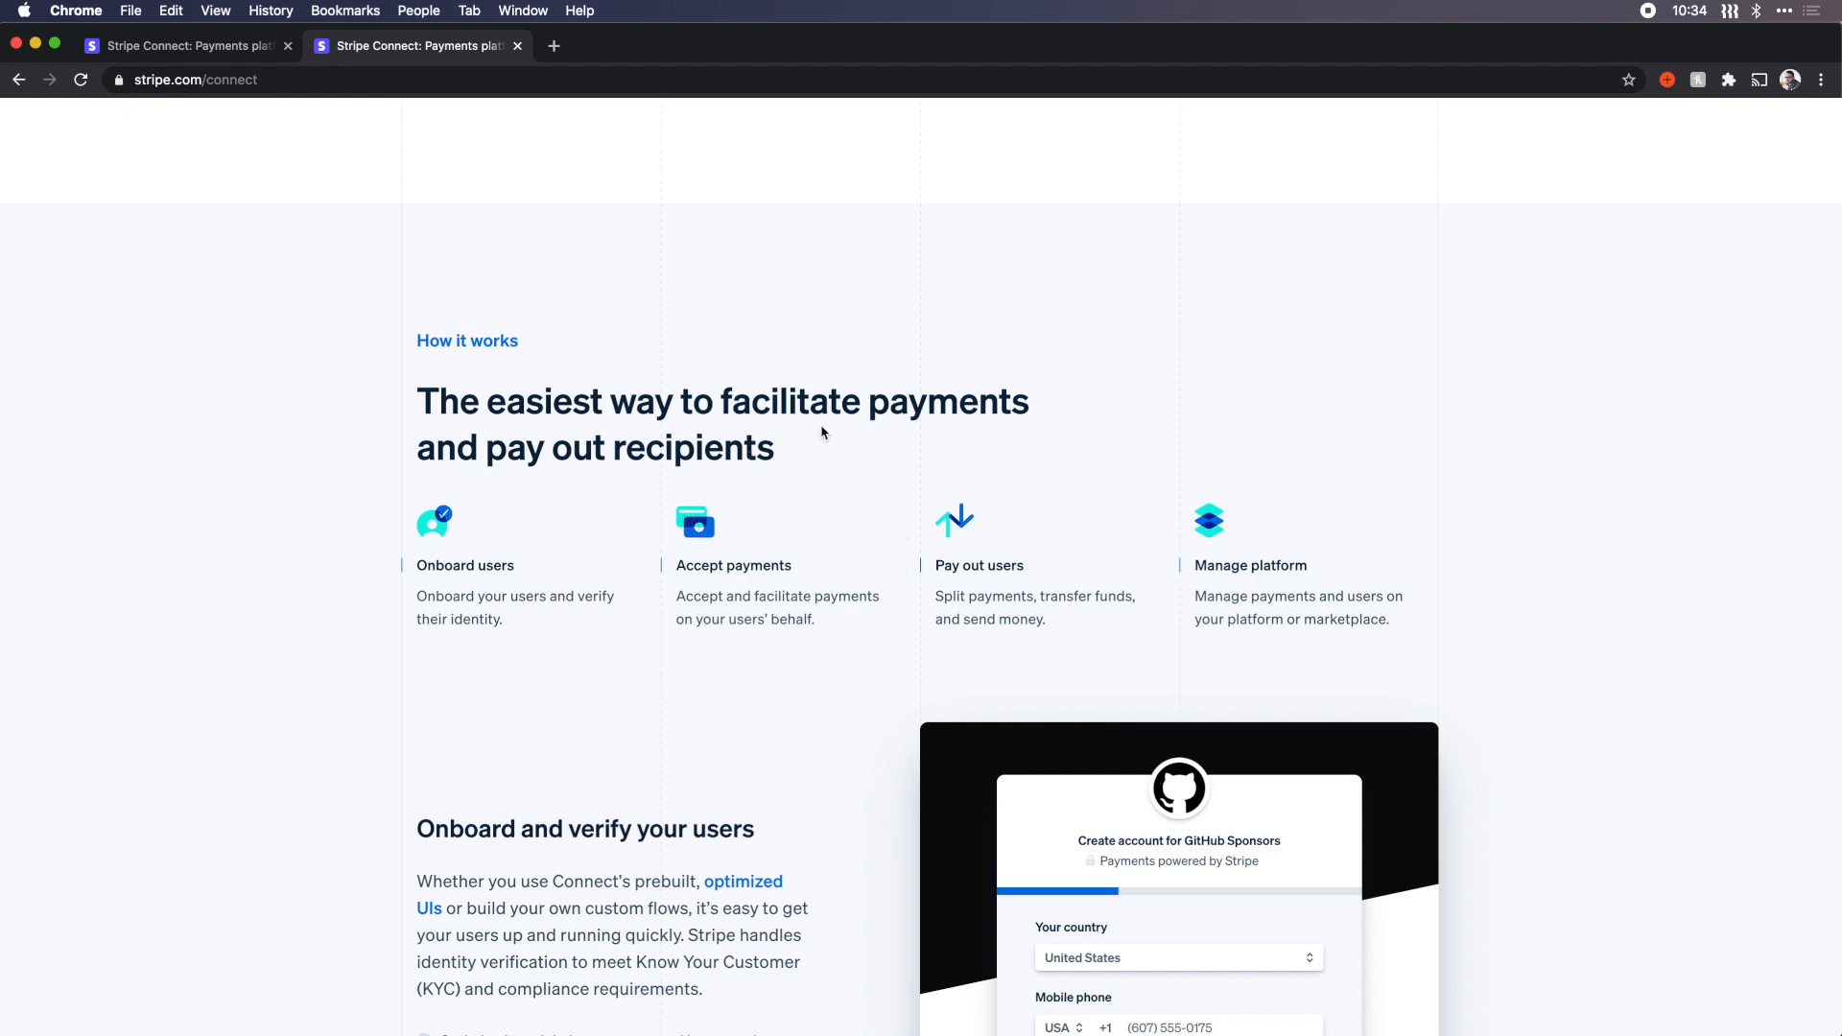
scroll(up, 3)
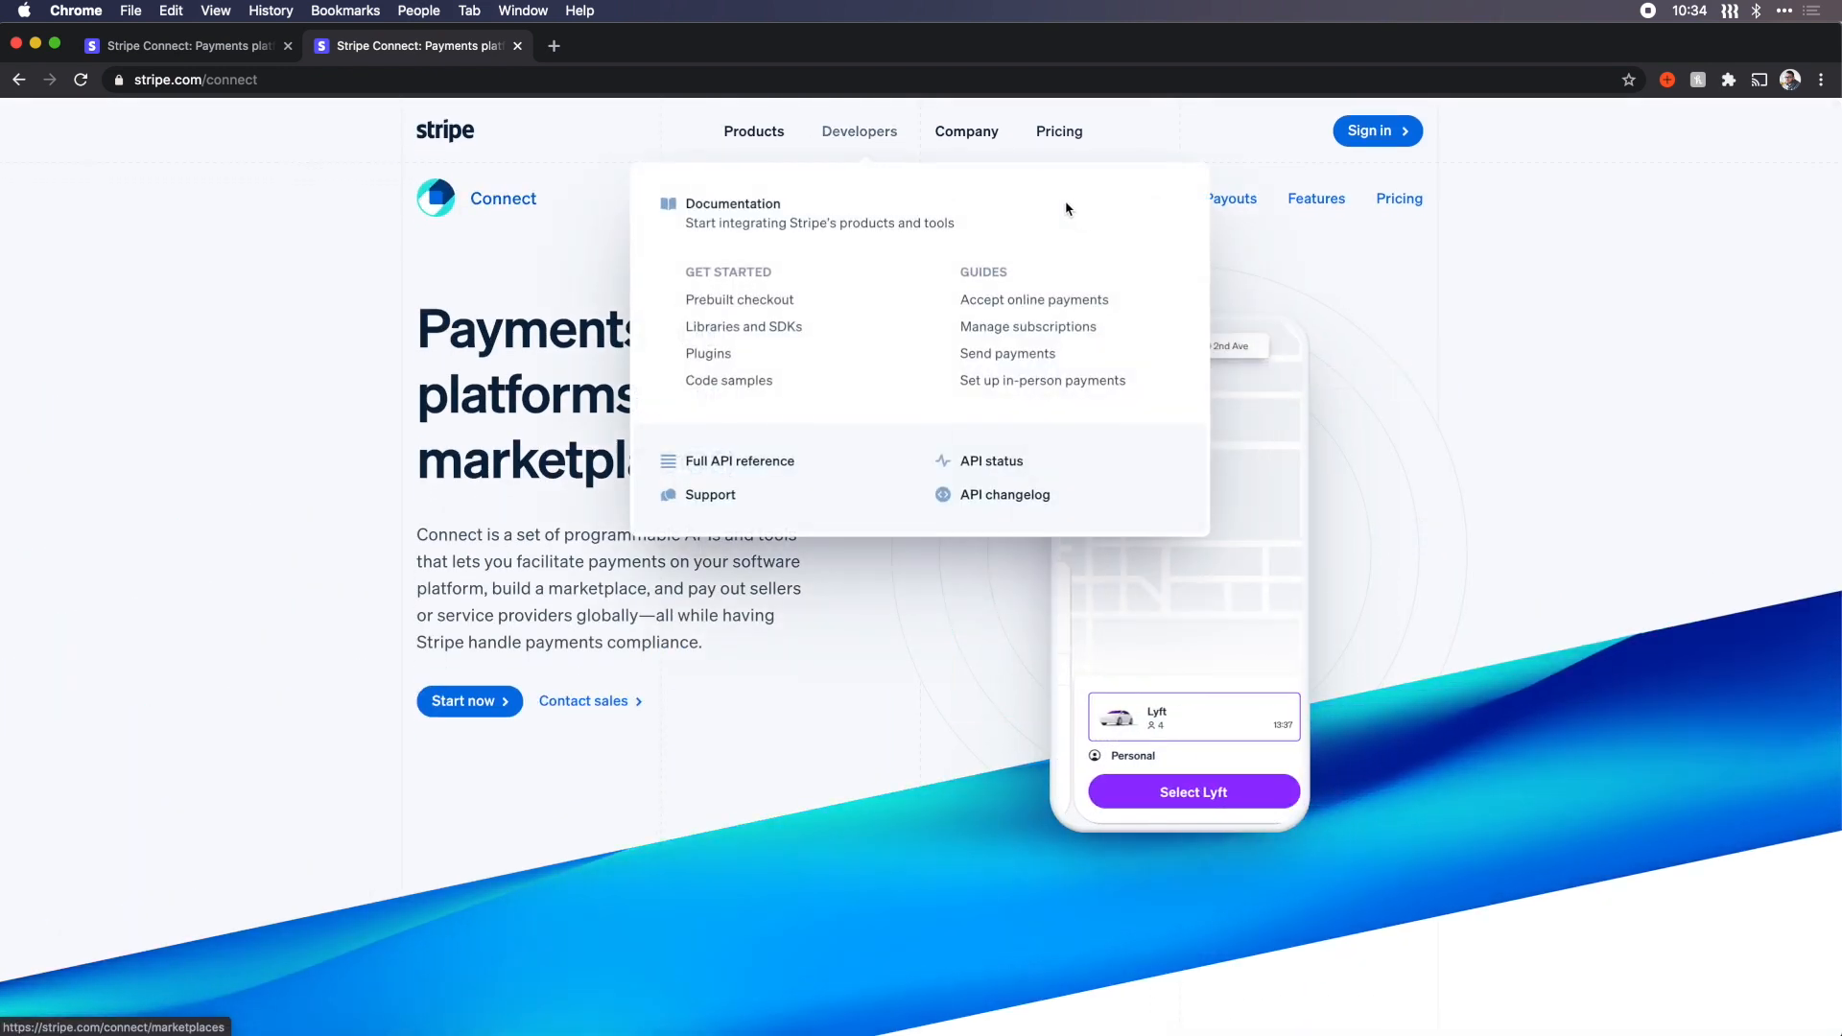
scroll(down, 3)
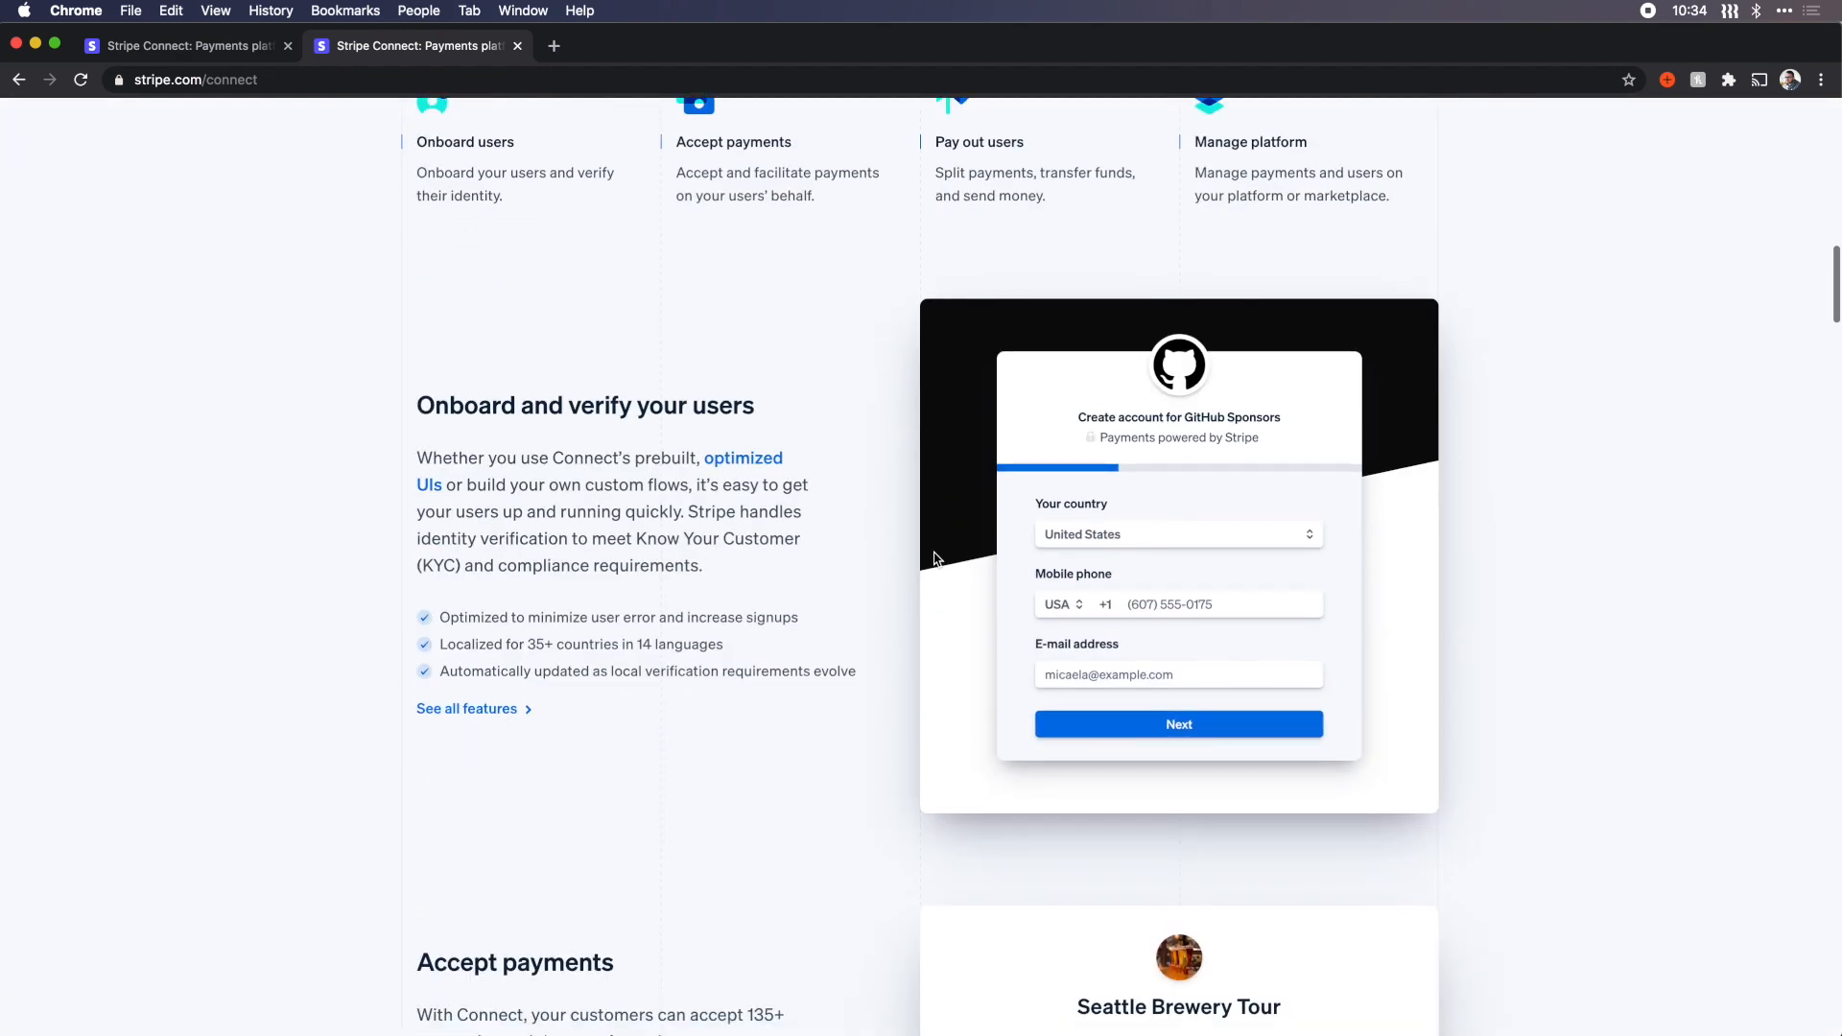
Step: Scroll down the Connect page to the 'Control how funds flow' section
scroll(down, 3)
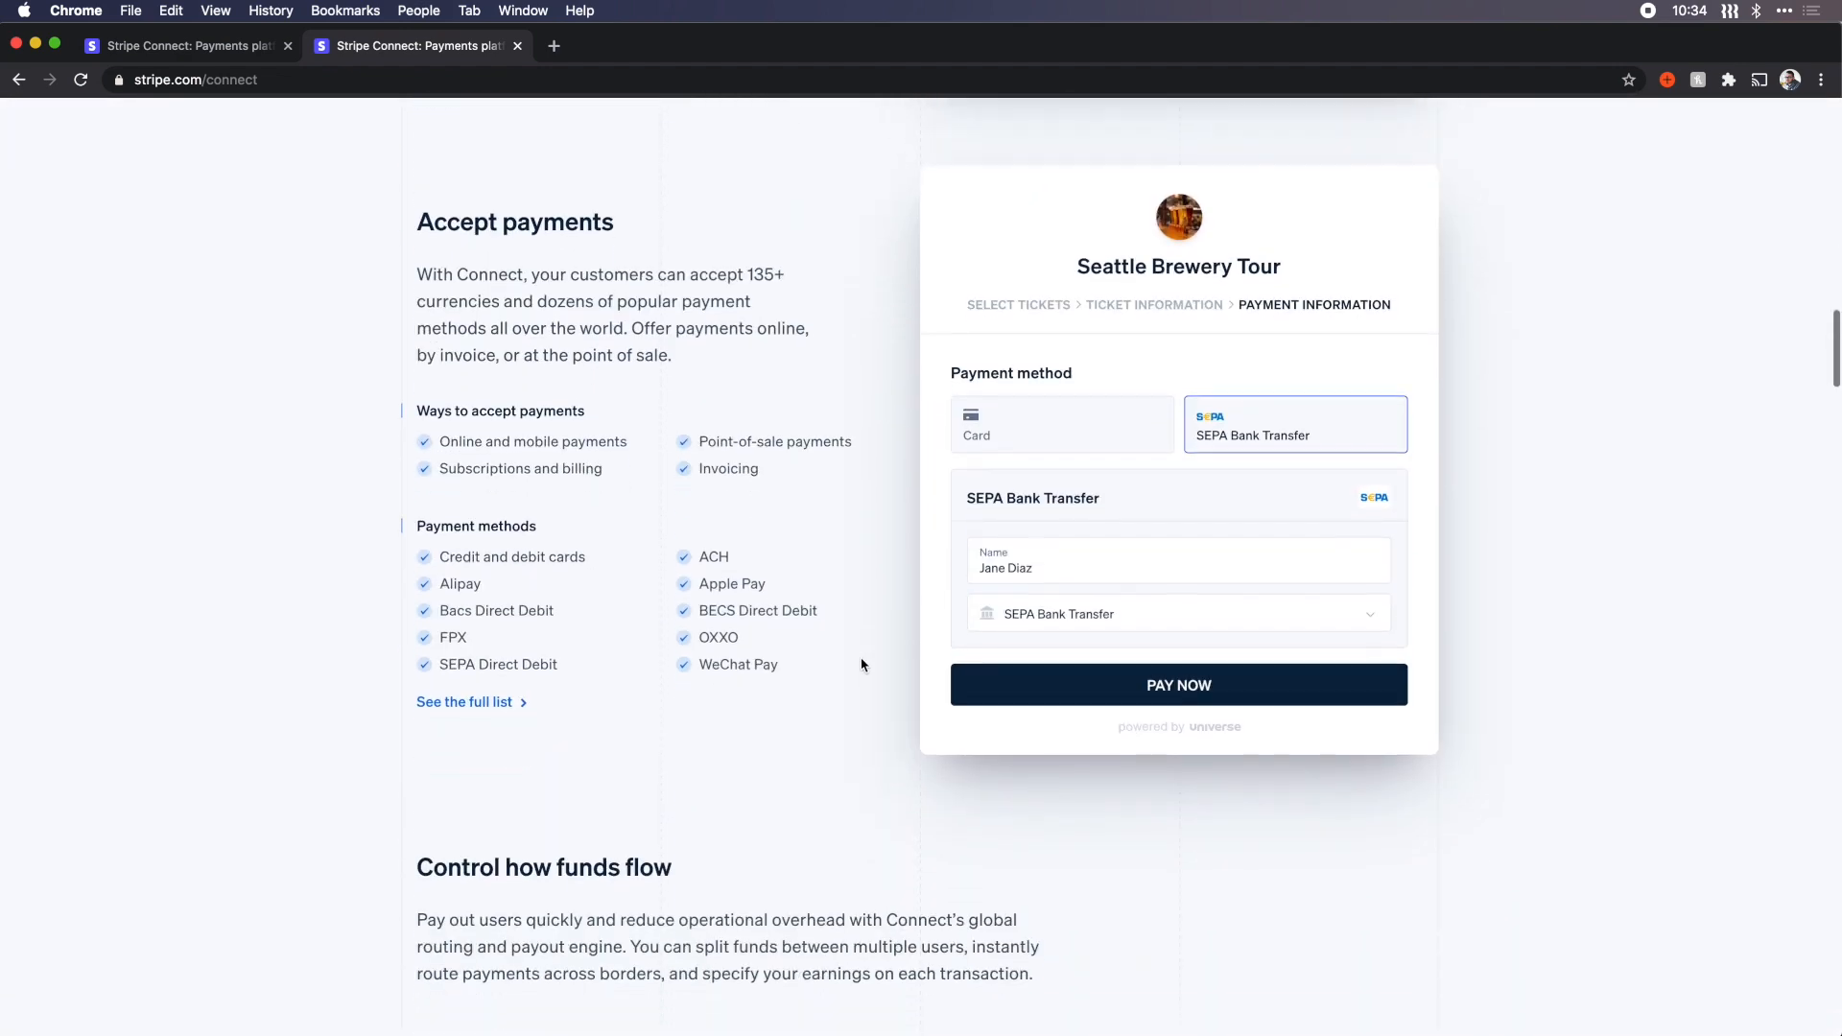
scroll(down, 3)
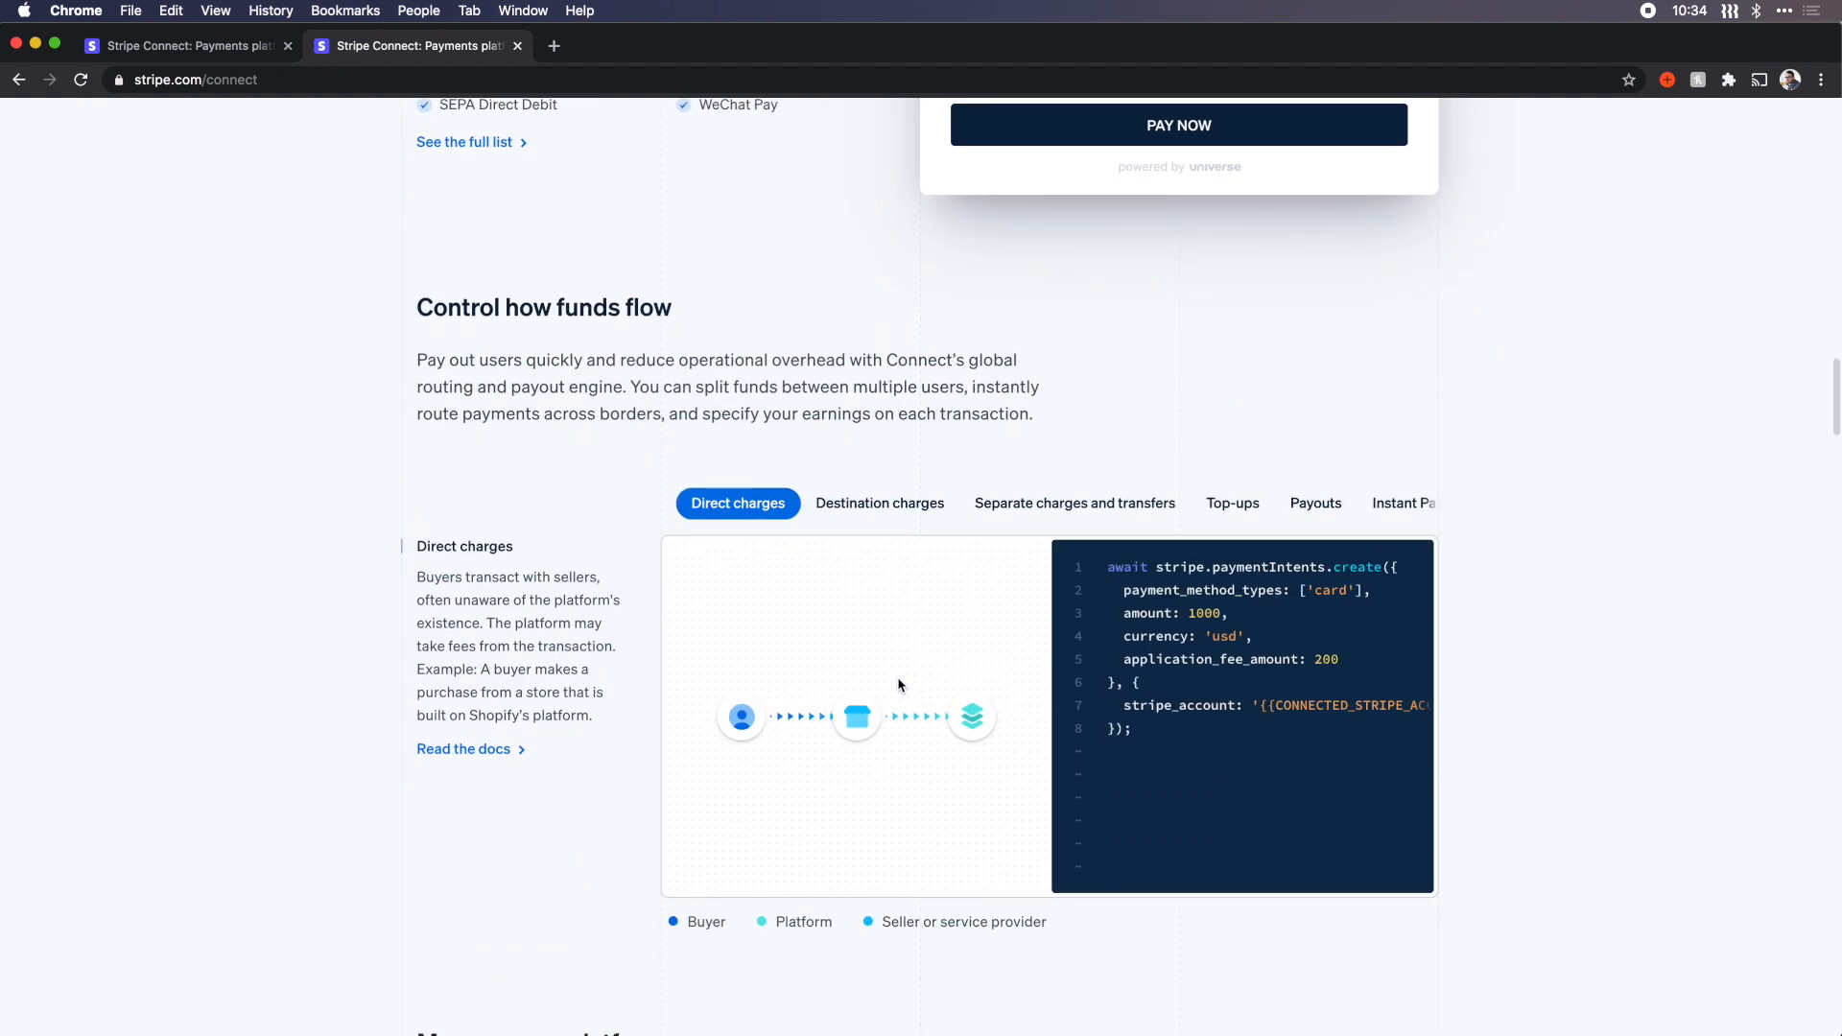
scroll(down, 3)
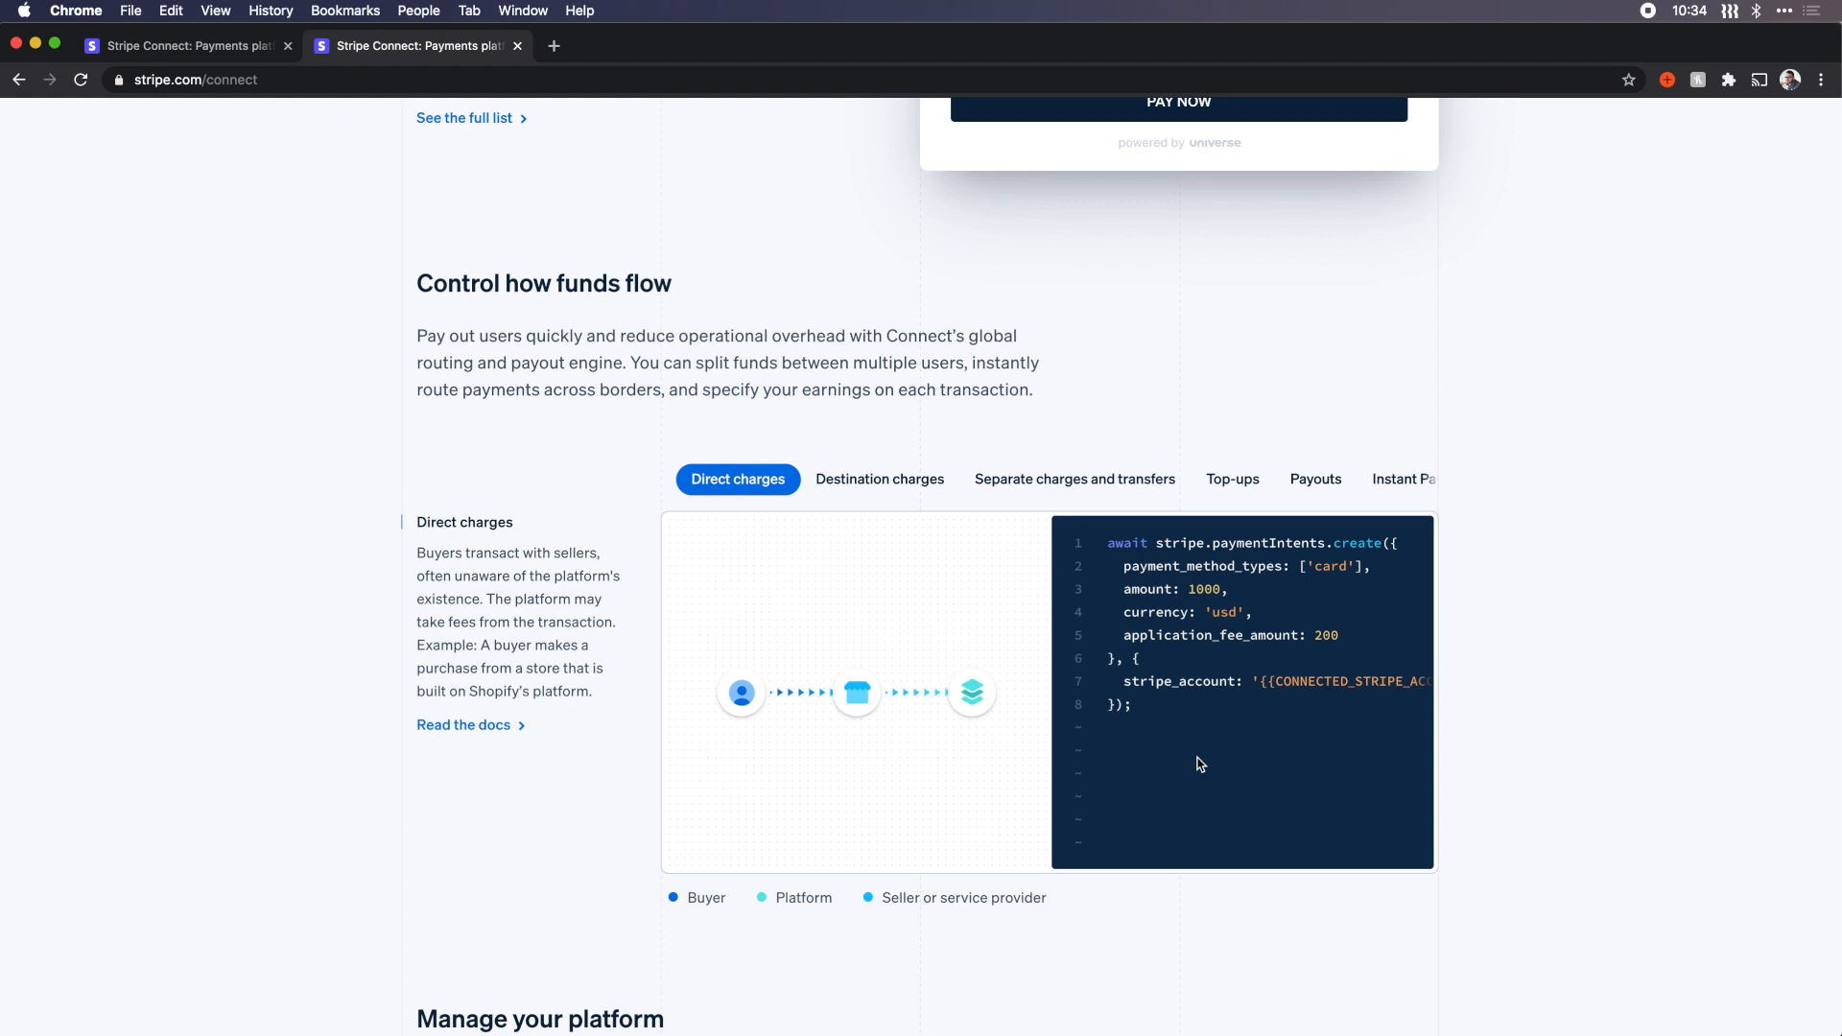
scroll(down, 3)
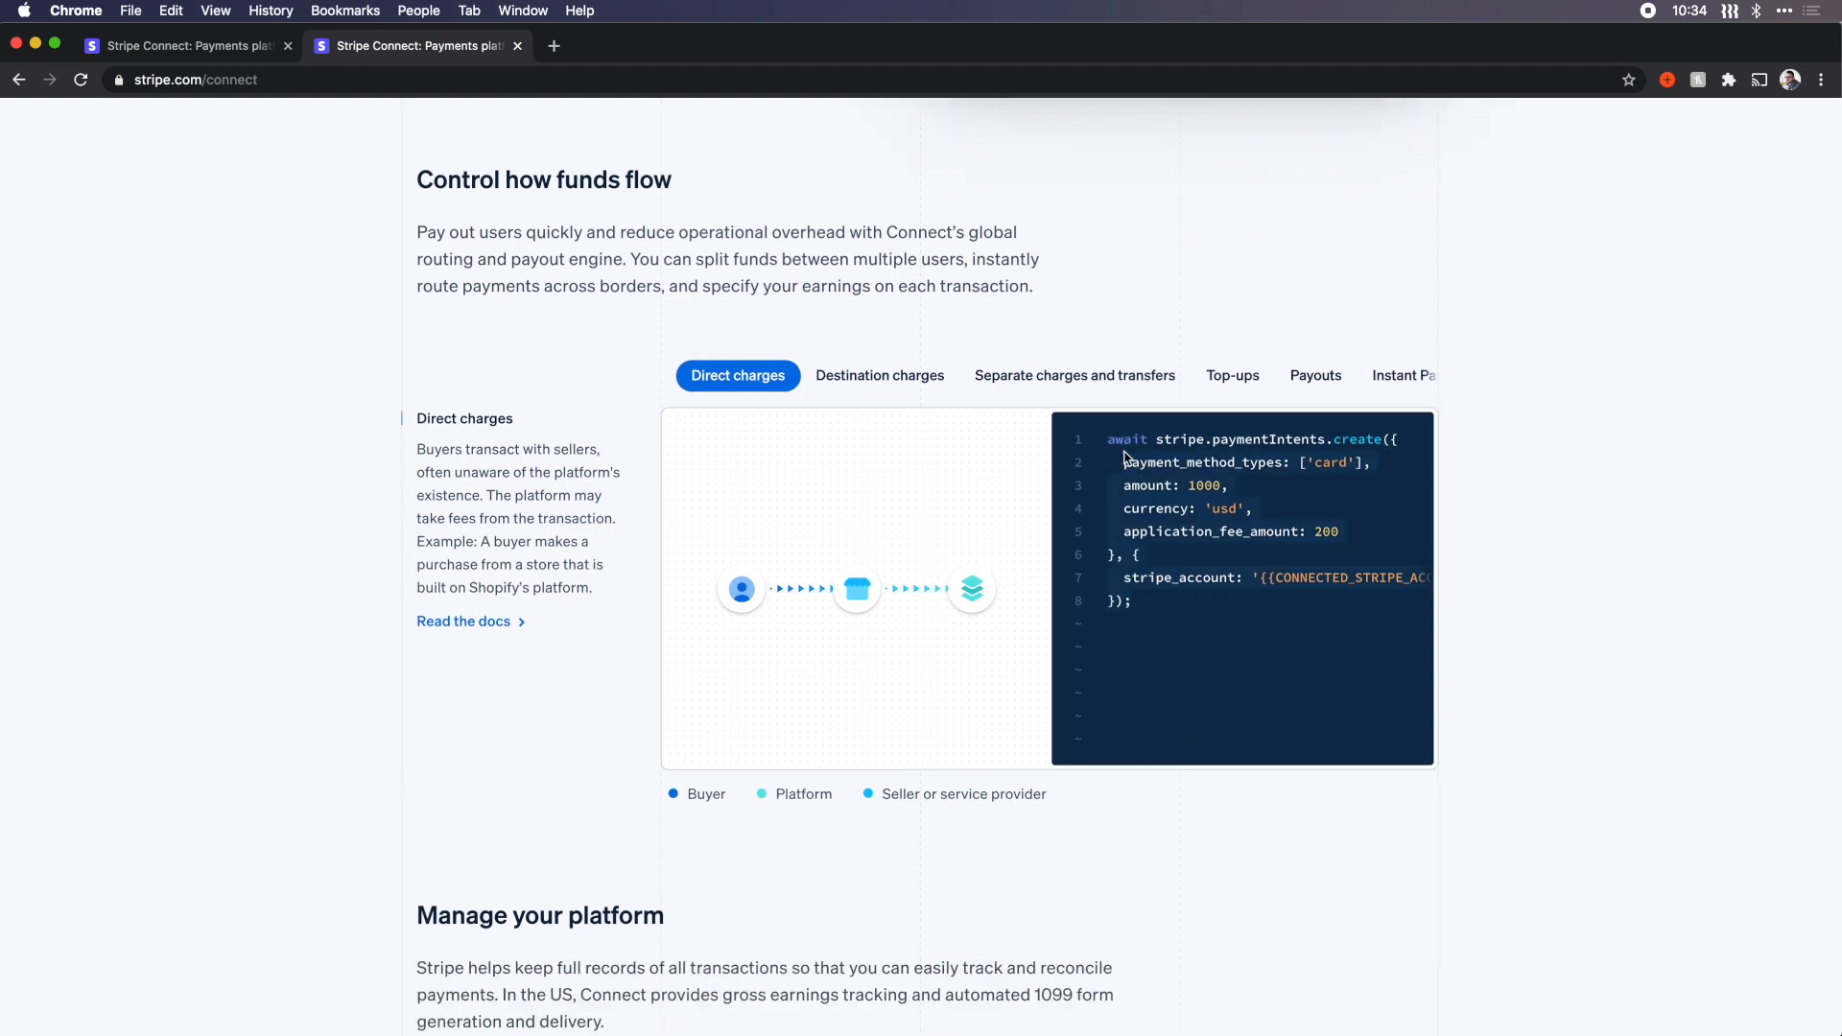
scroll(down, 3)
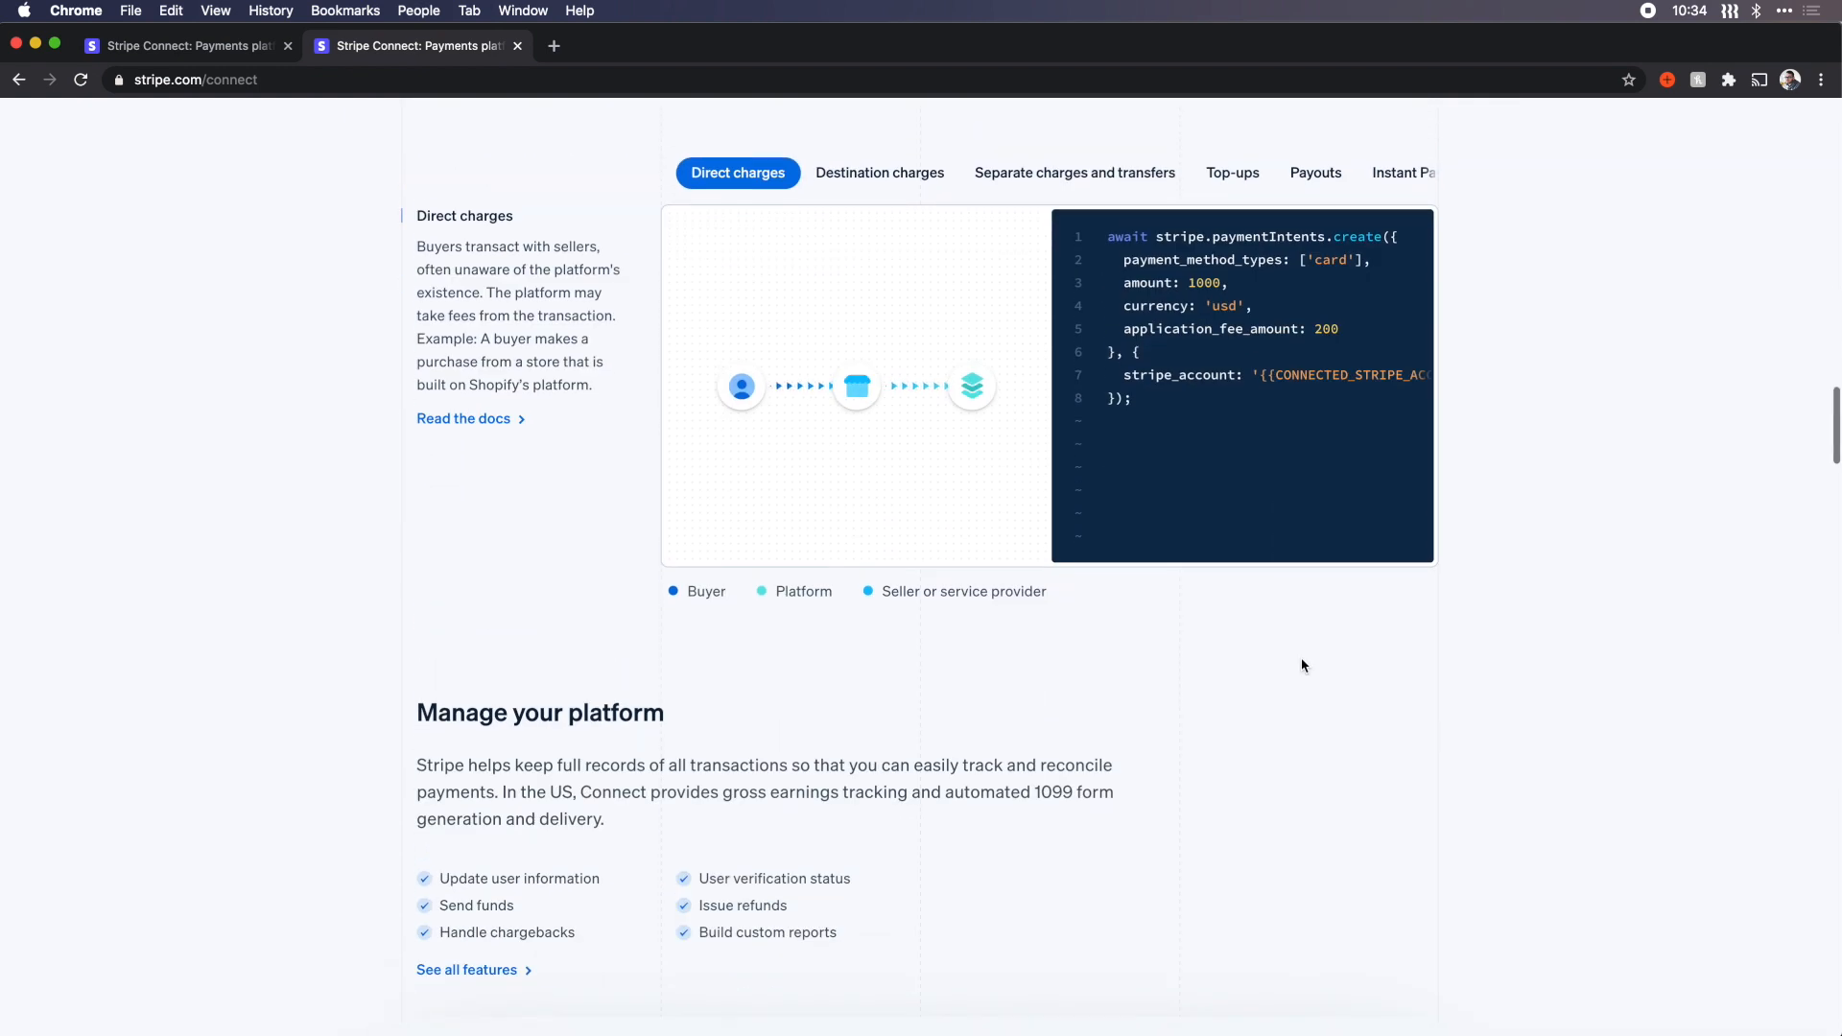
scroll(down, 3)
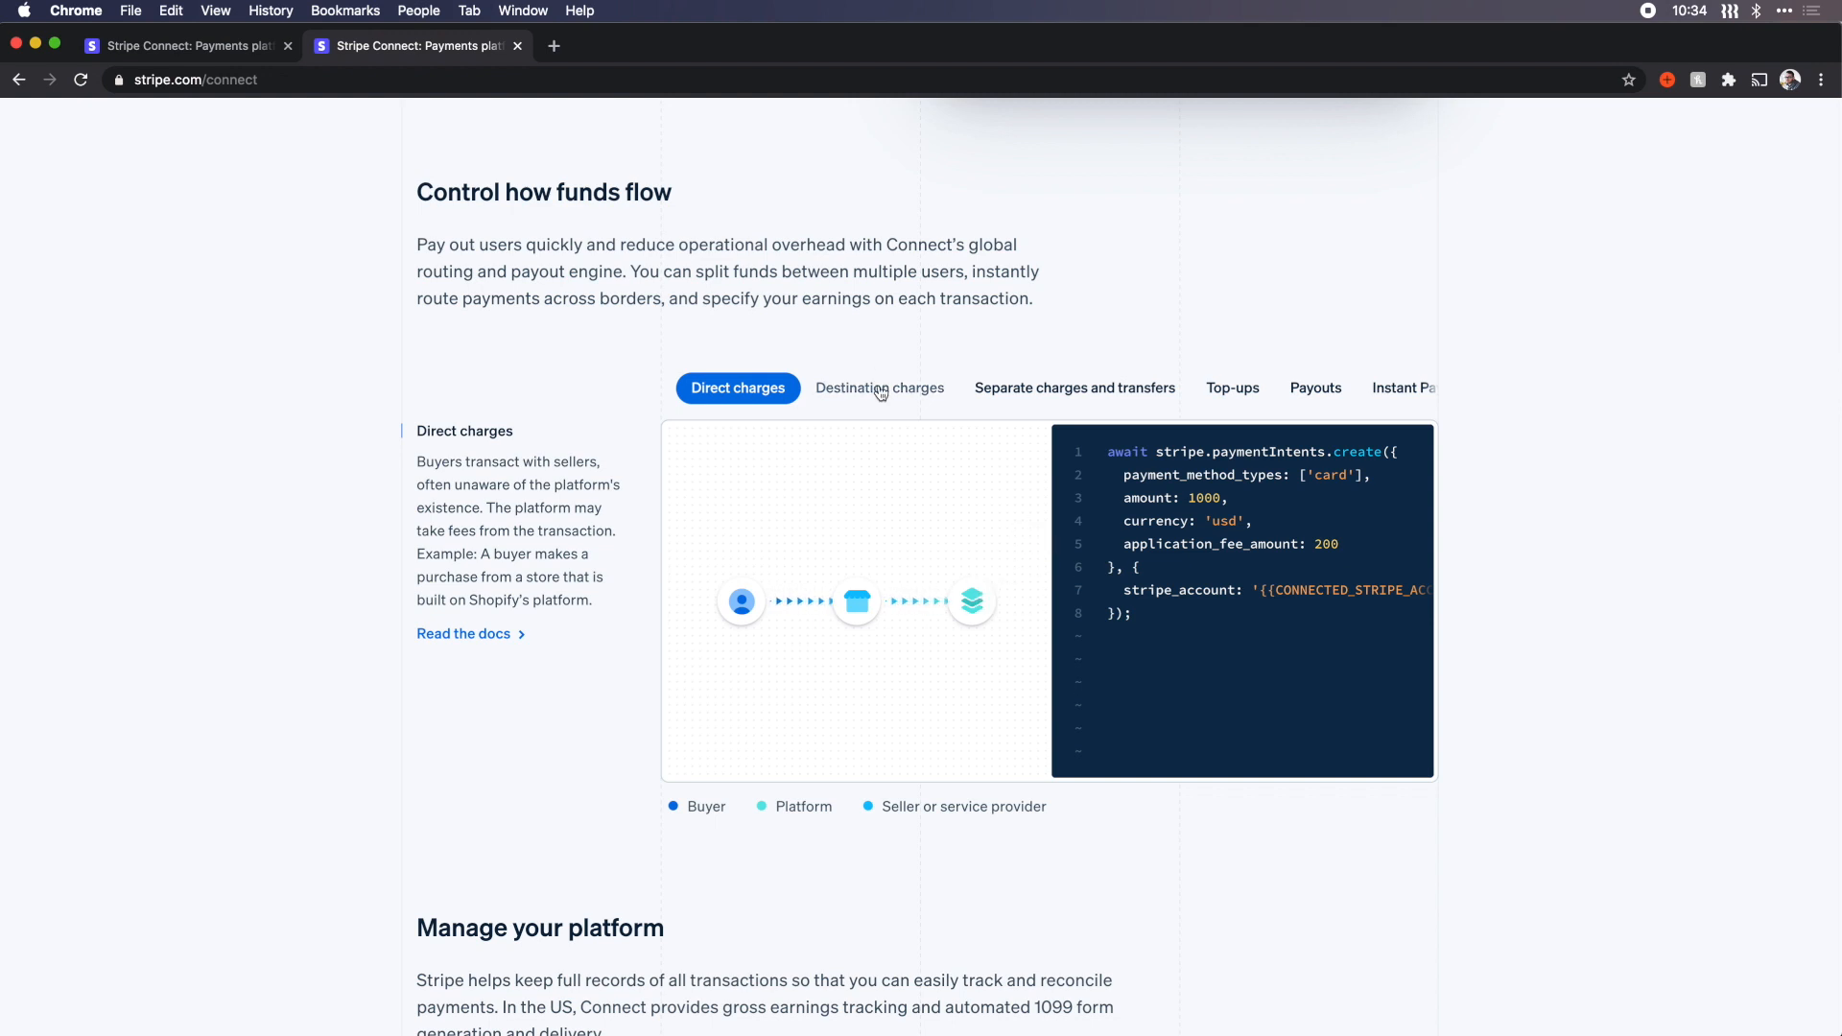
Step: Show the 'Separate charges and transfers' example and continue to 'Manage your platform'
click(1074, 388)
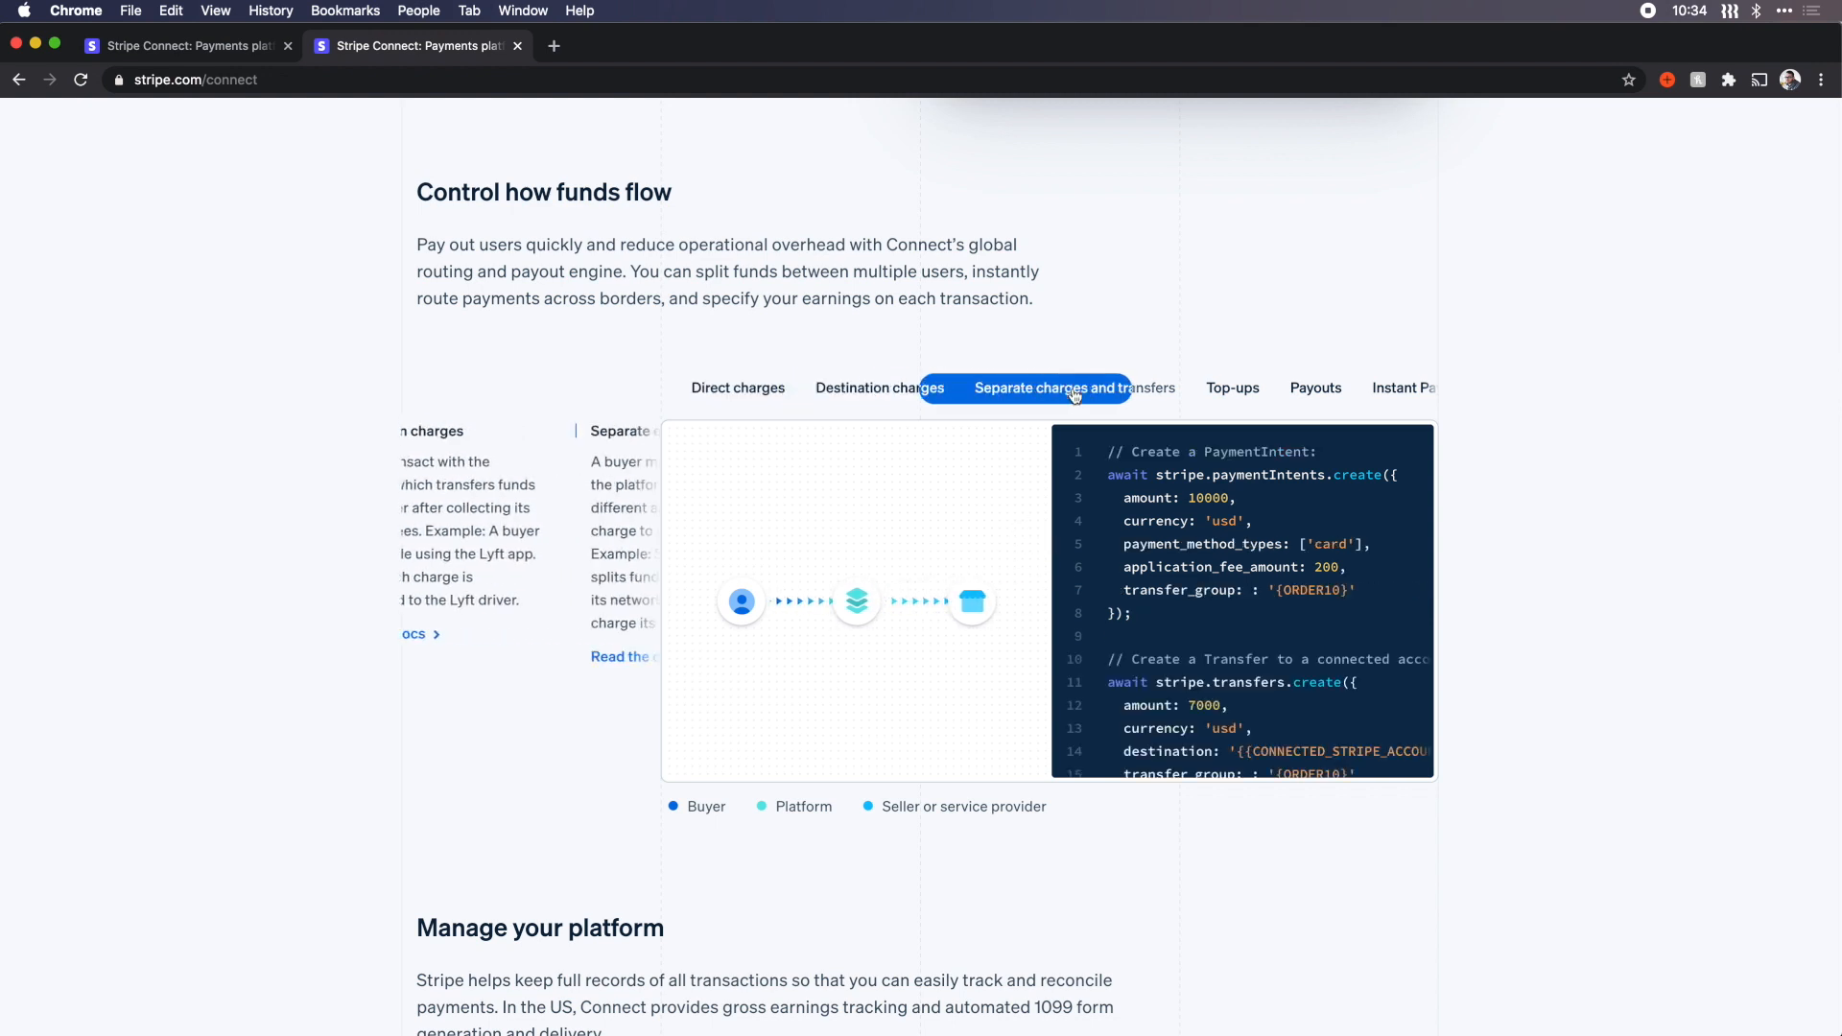
click(1072, 388)
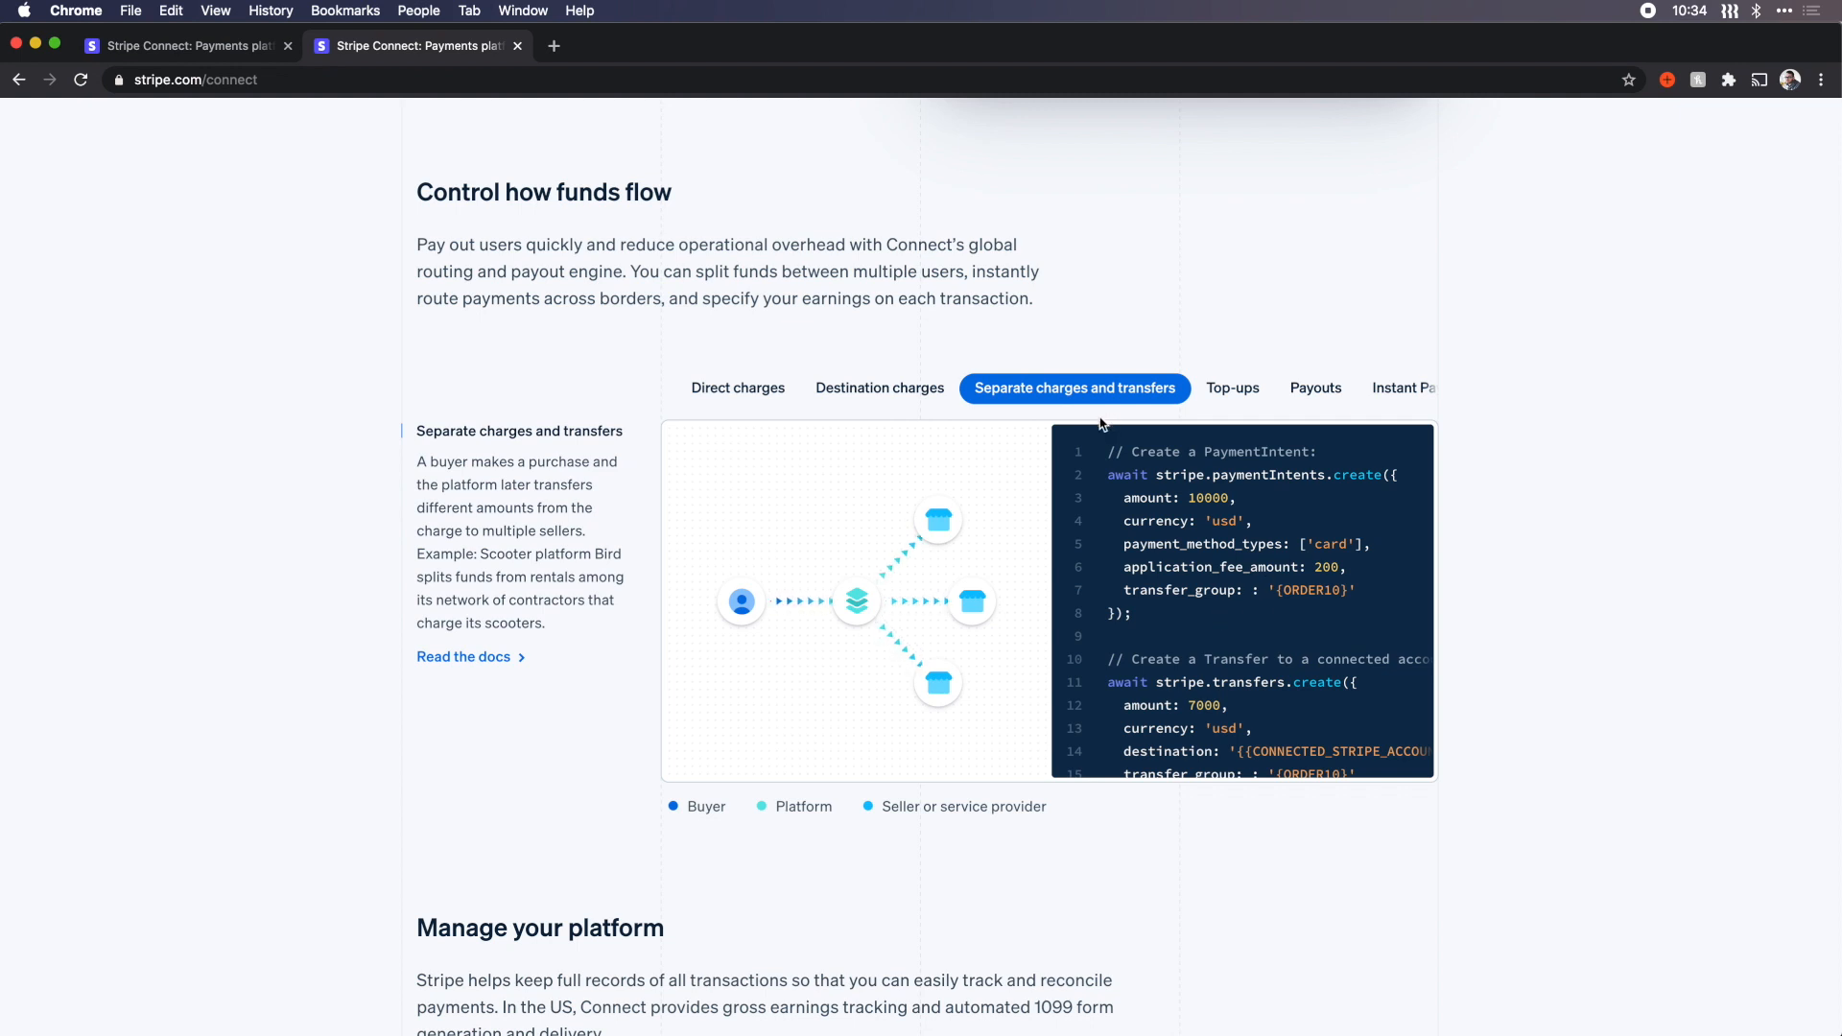
scroll(down, 3)
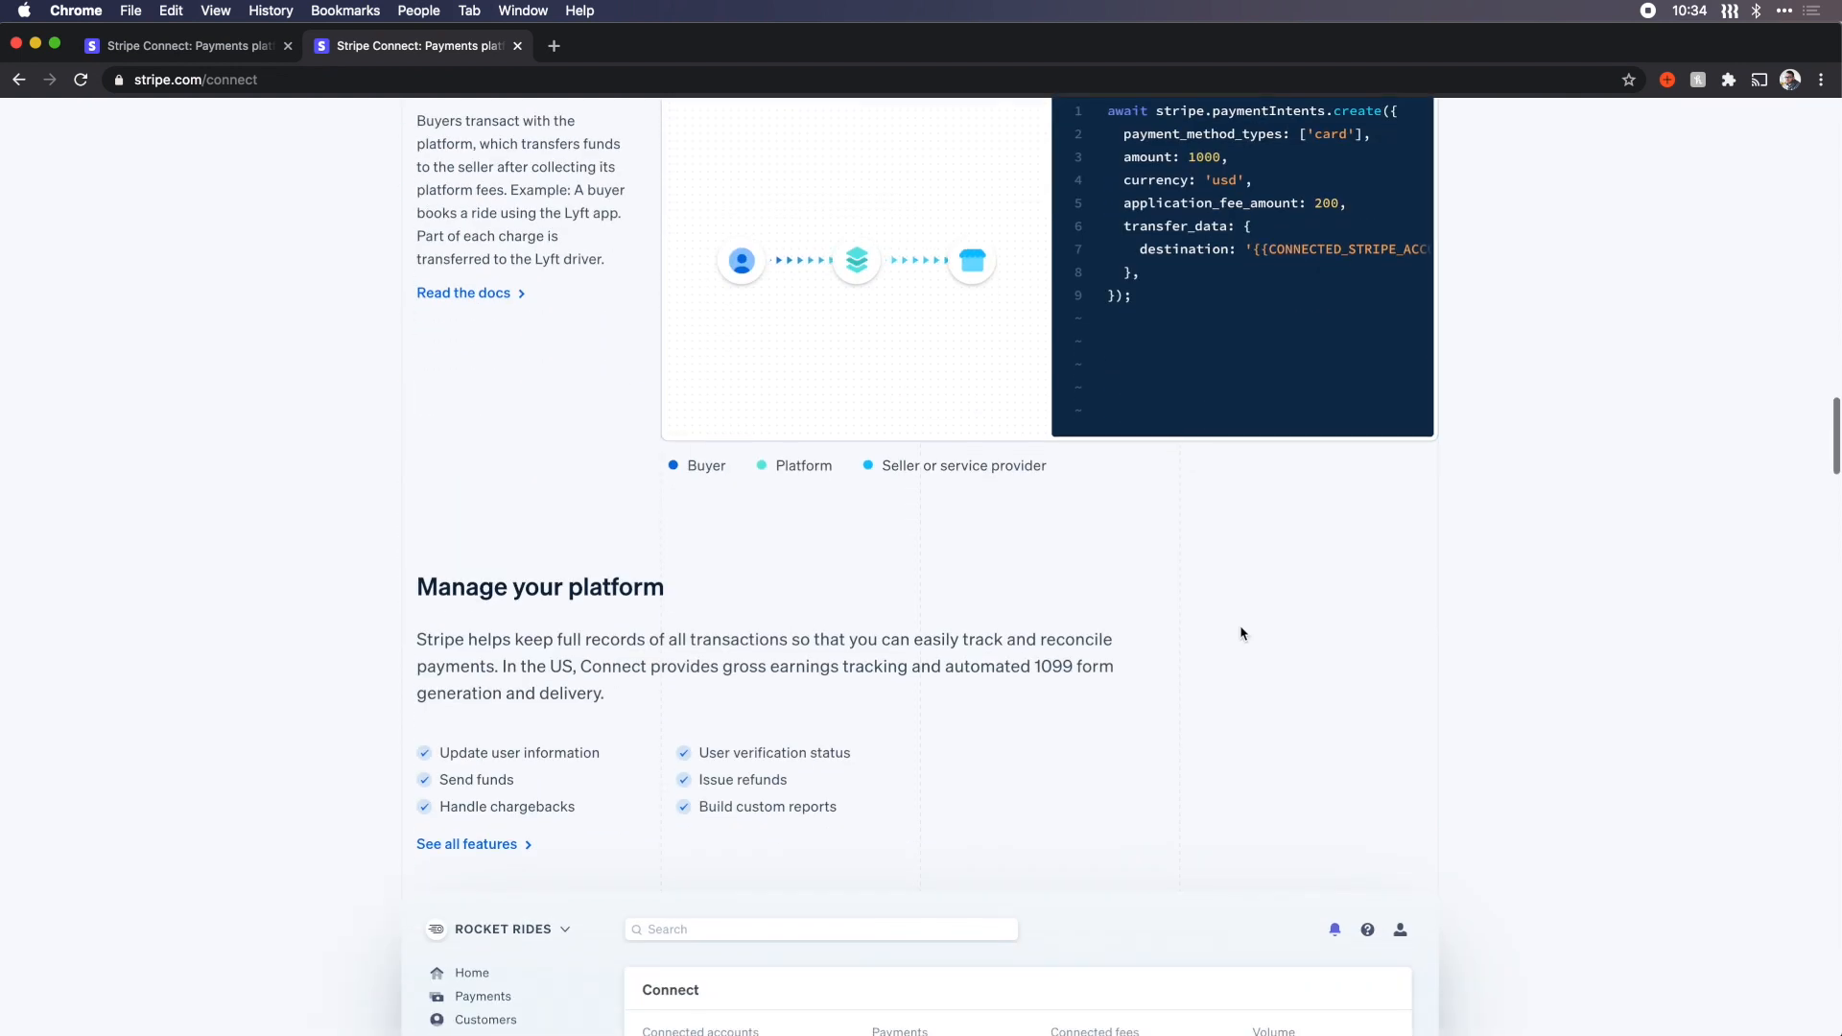
Step: Scroll down the Connect page to 'Building blocks for every business model'
scroll(down, 3)
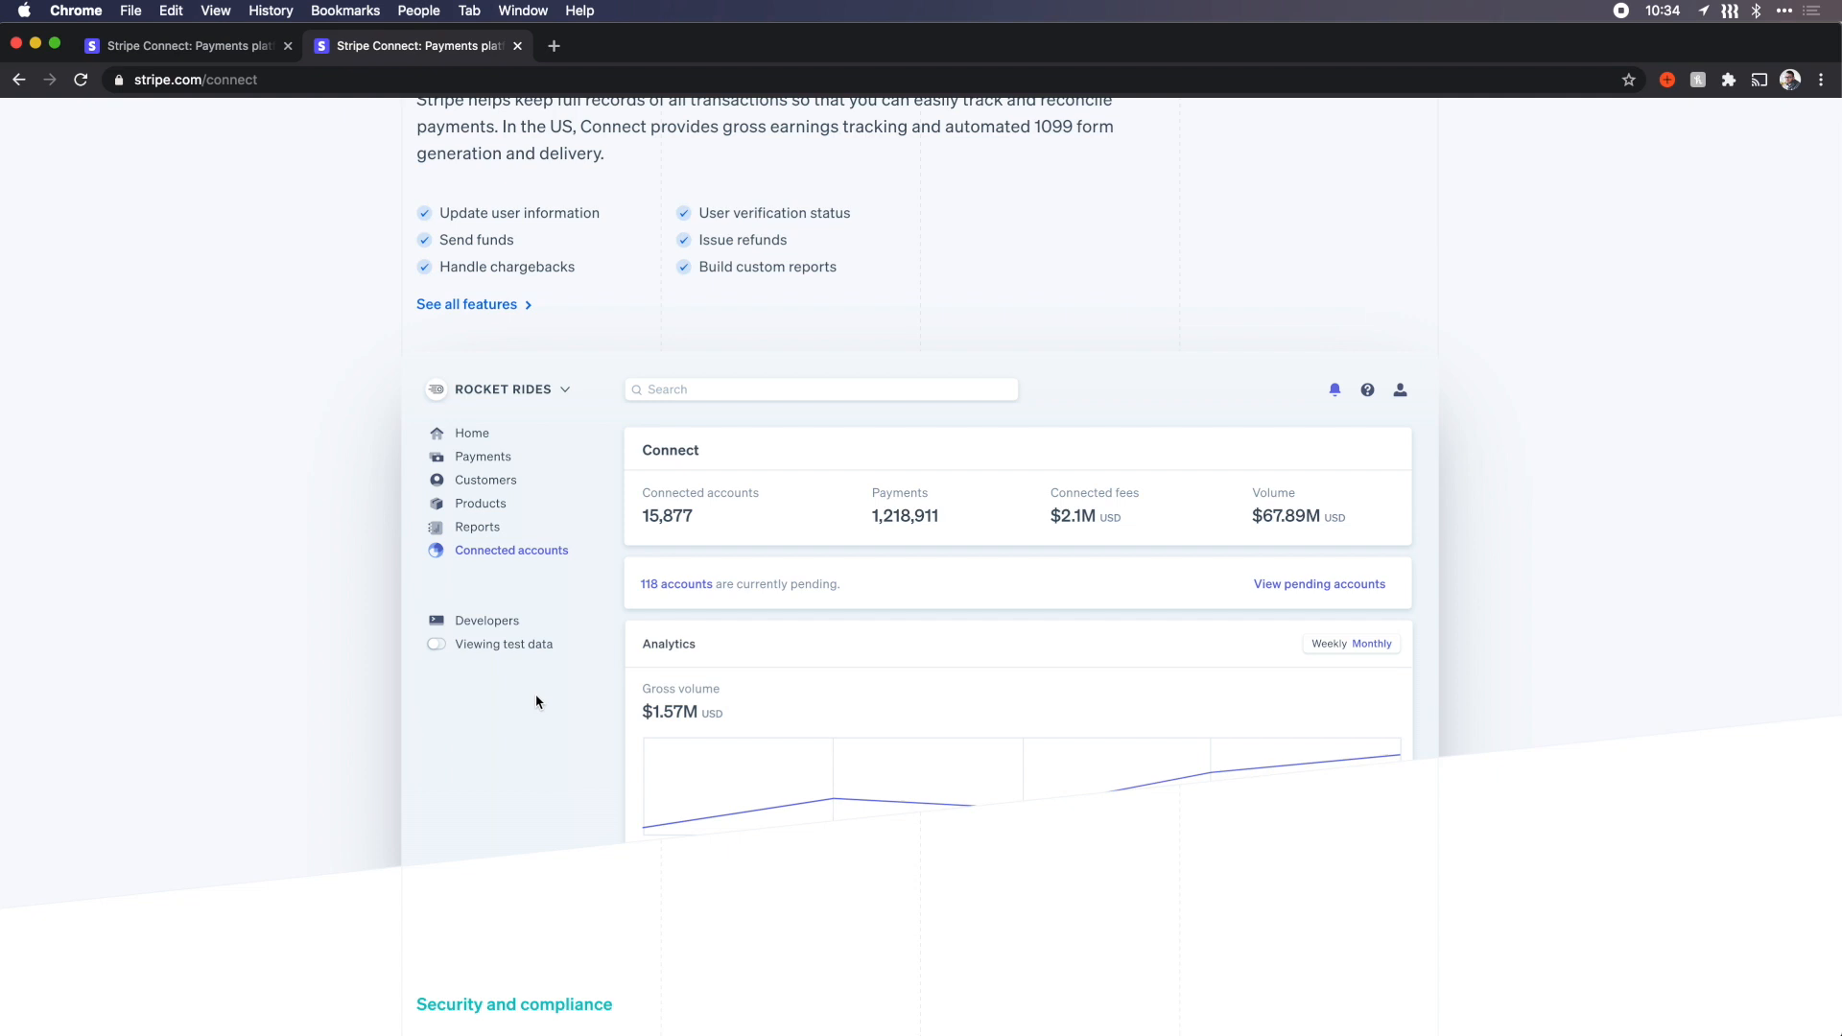
scroll(down, 3)
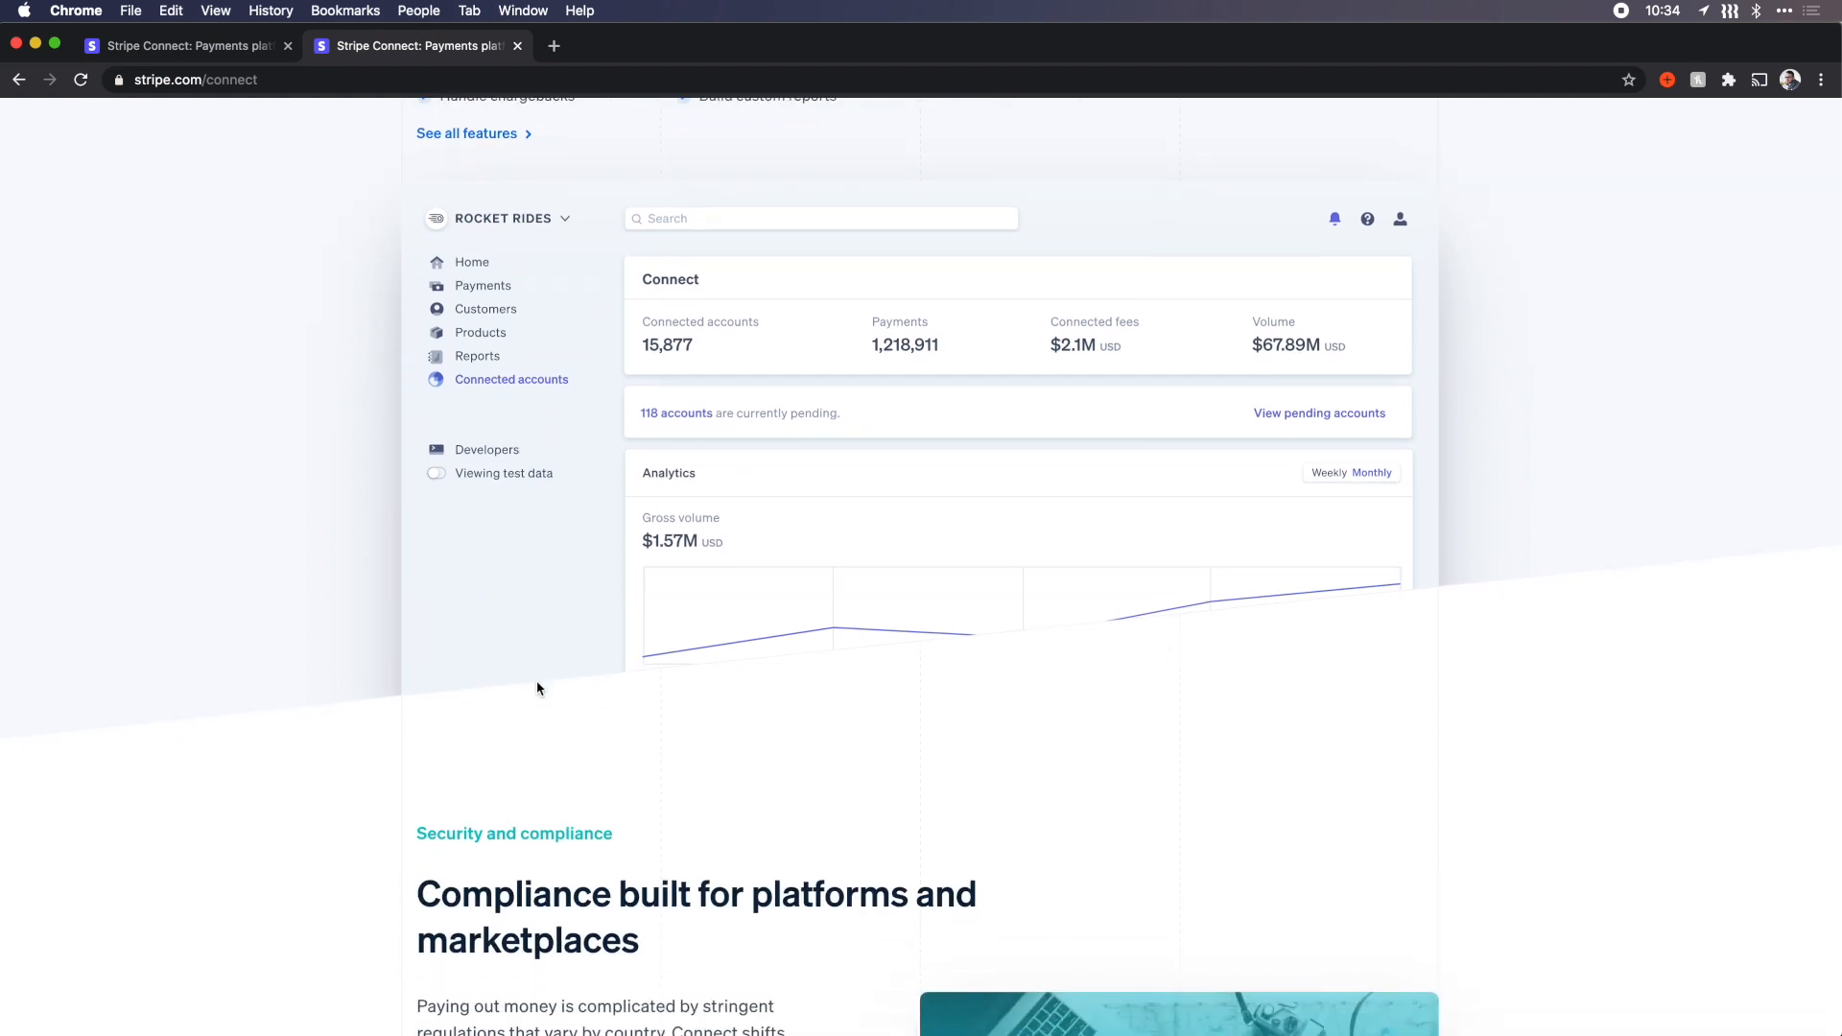
scroll(down, 3)
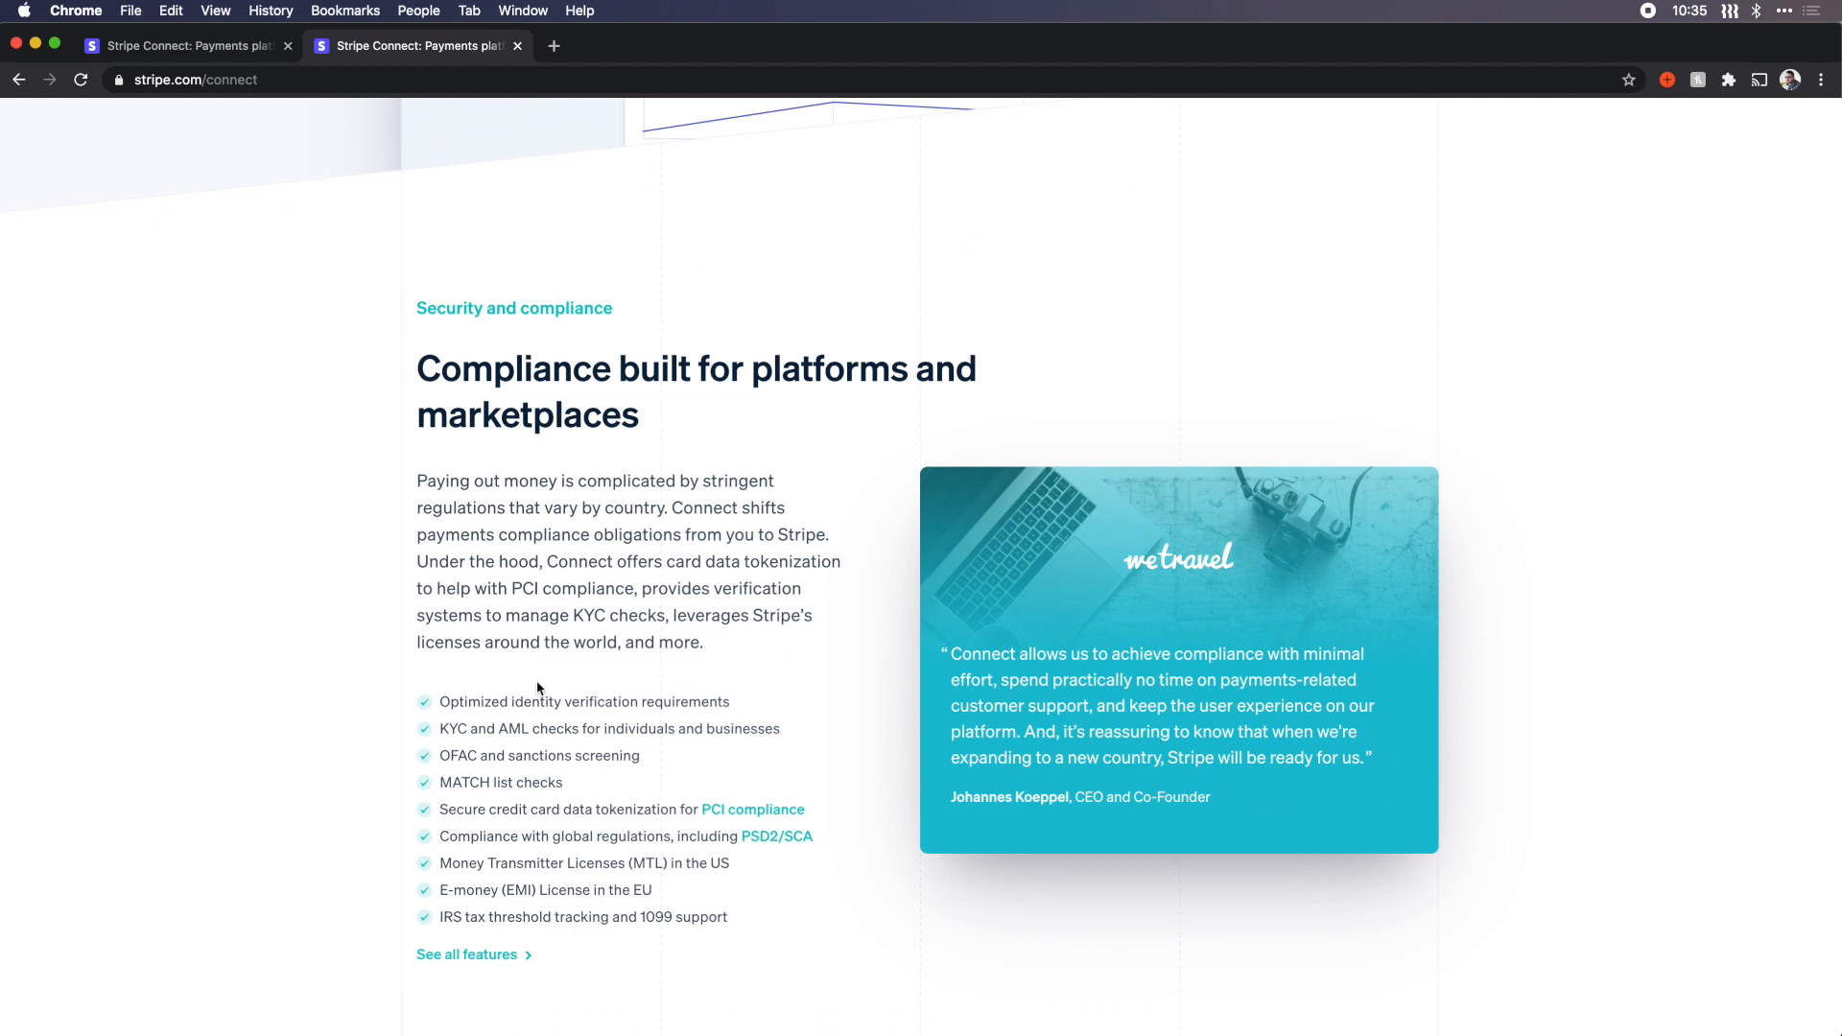
scroll(down, 3)
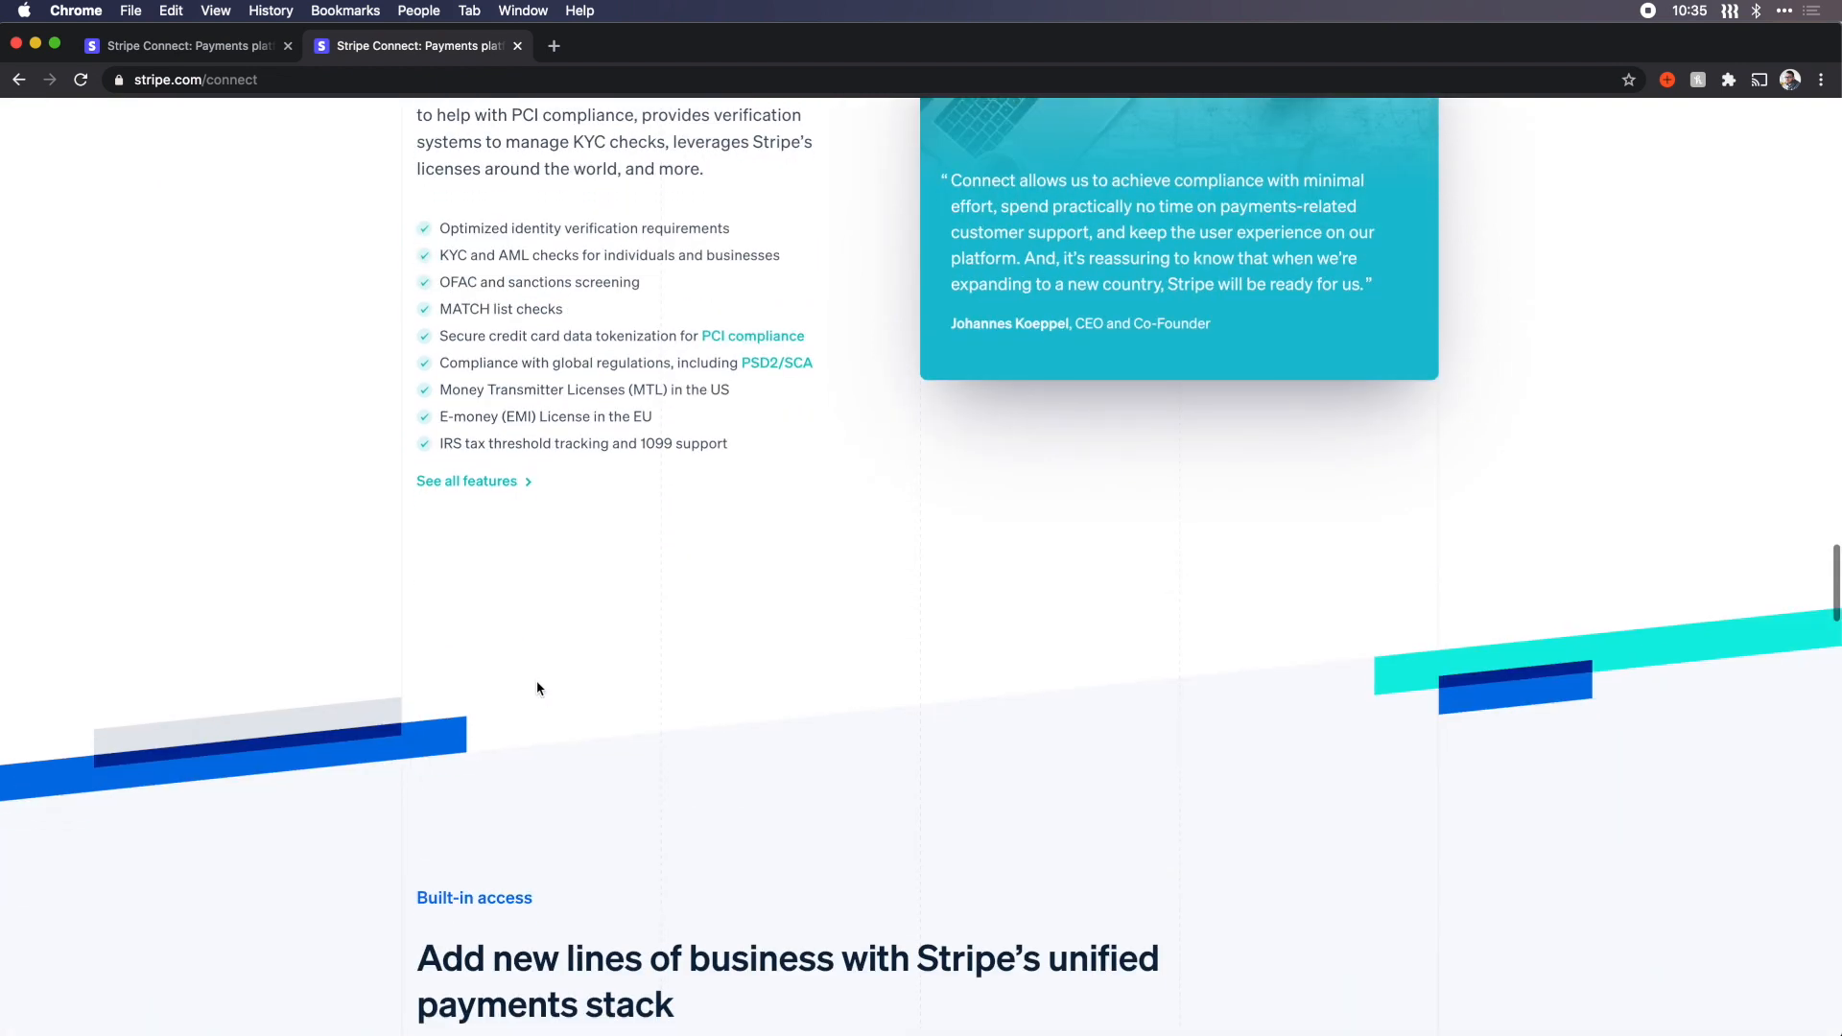
scroll(down, 3)
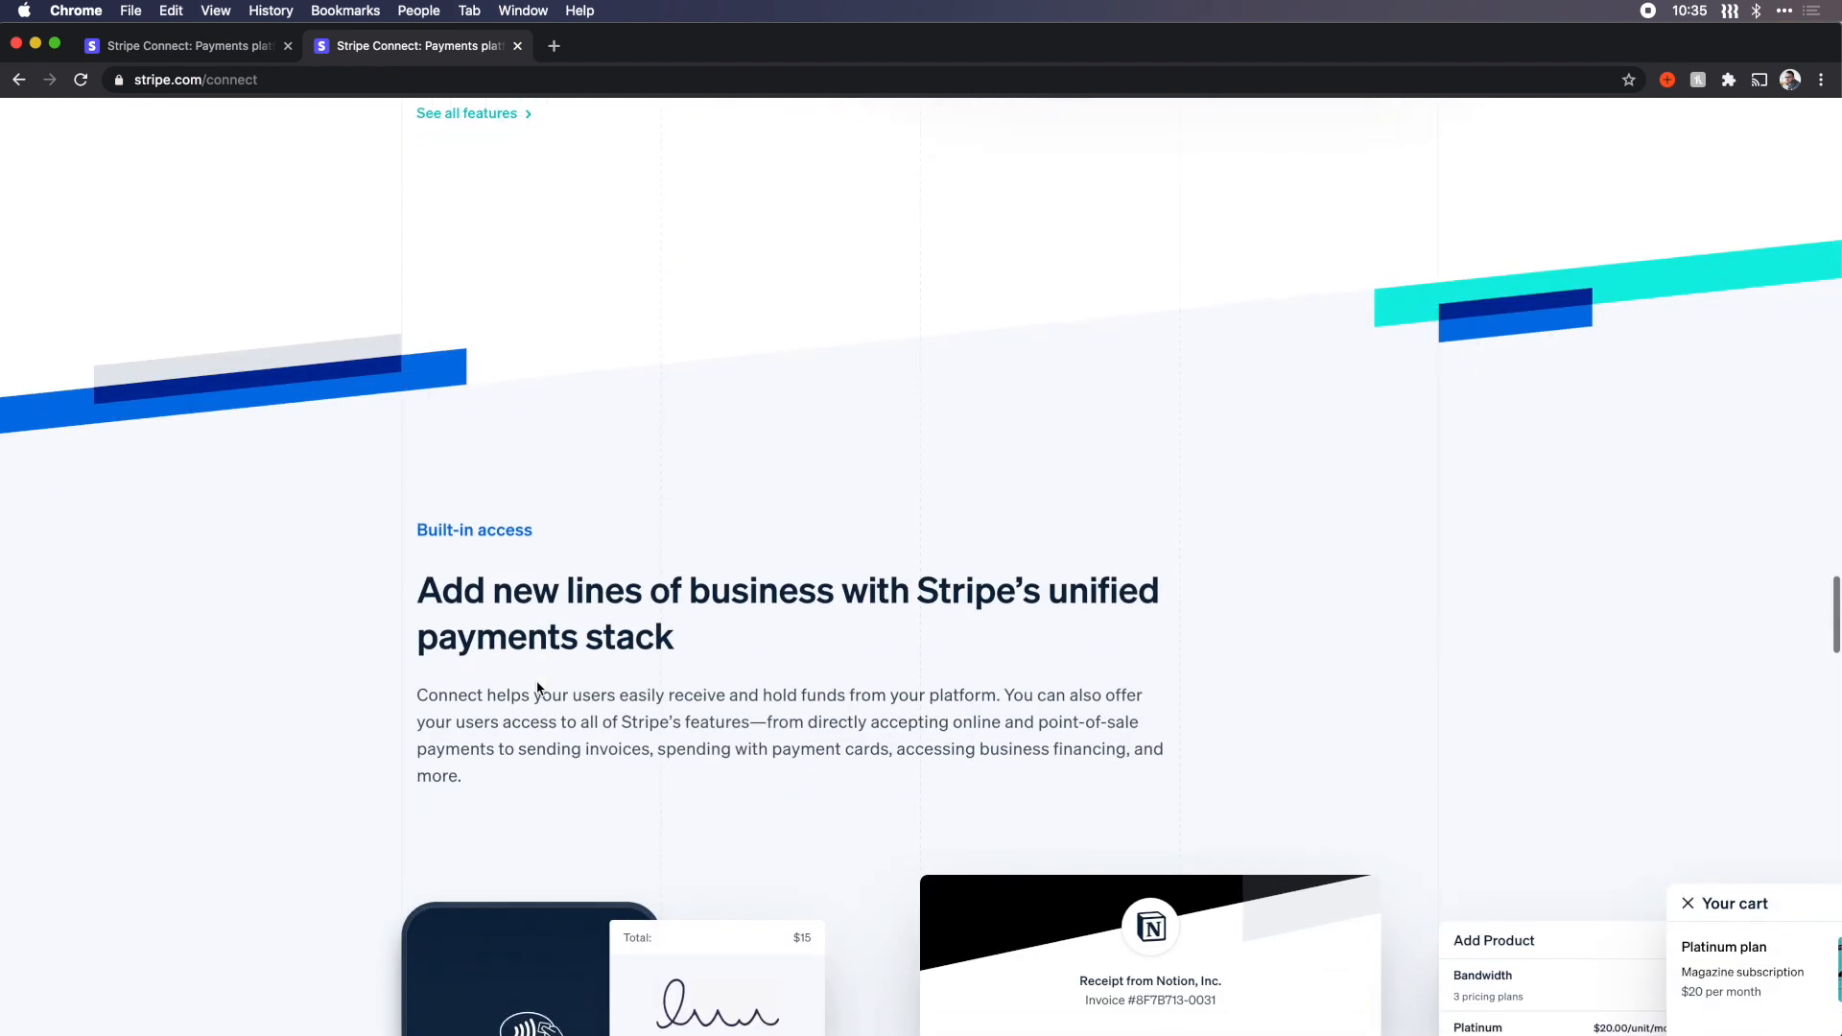
scroll(down, 3)
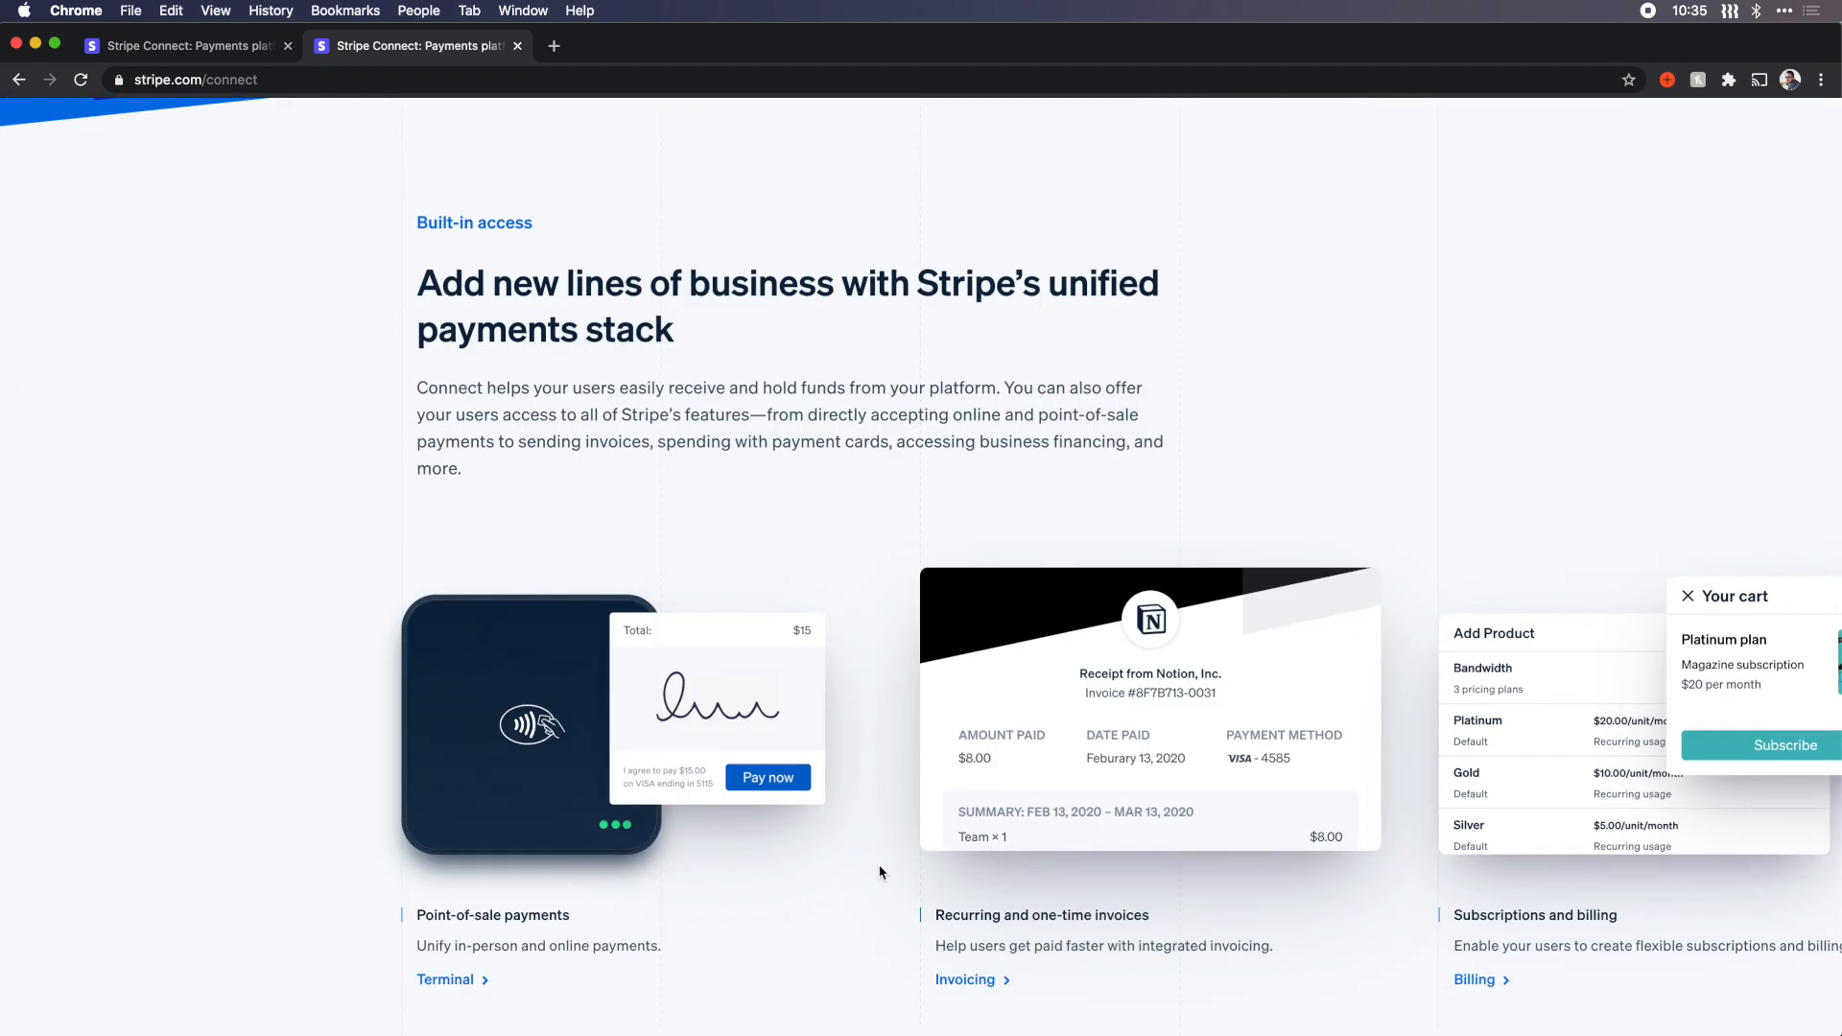
scroll(down, 3)
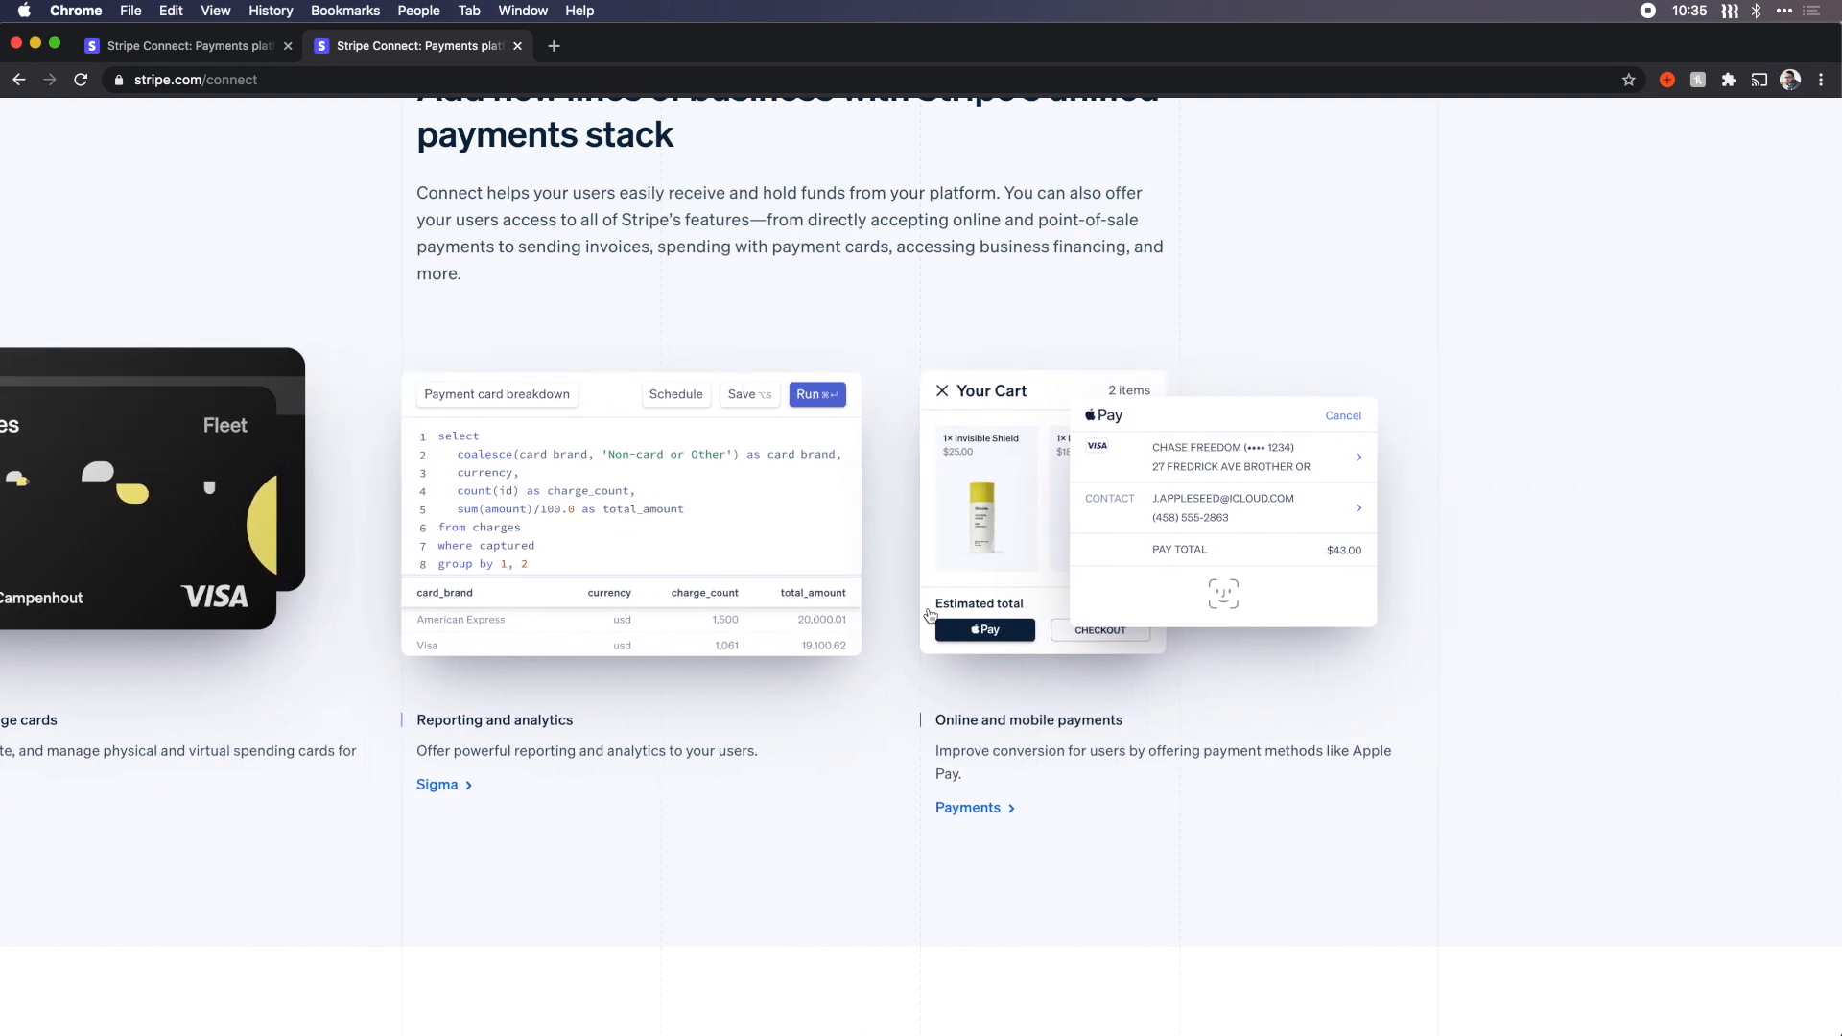
mouse_move(666, 558)
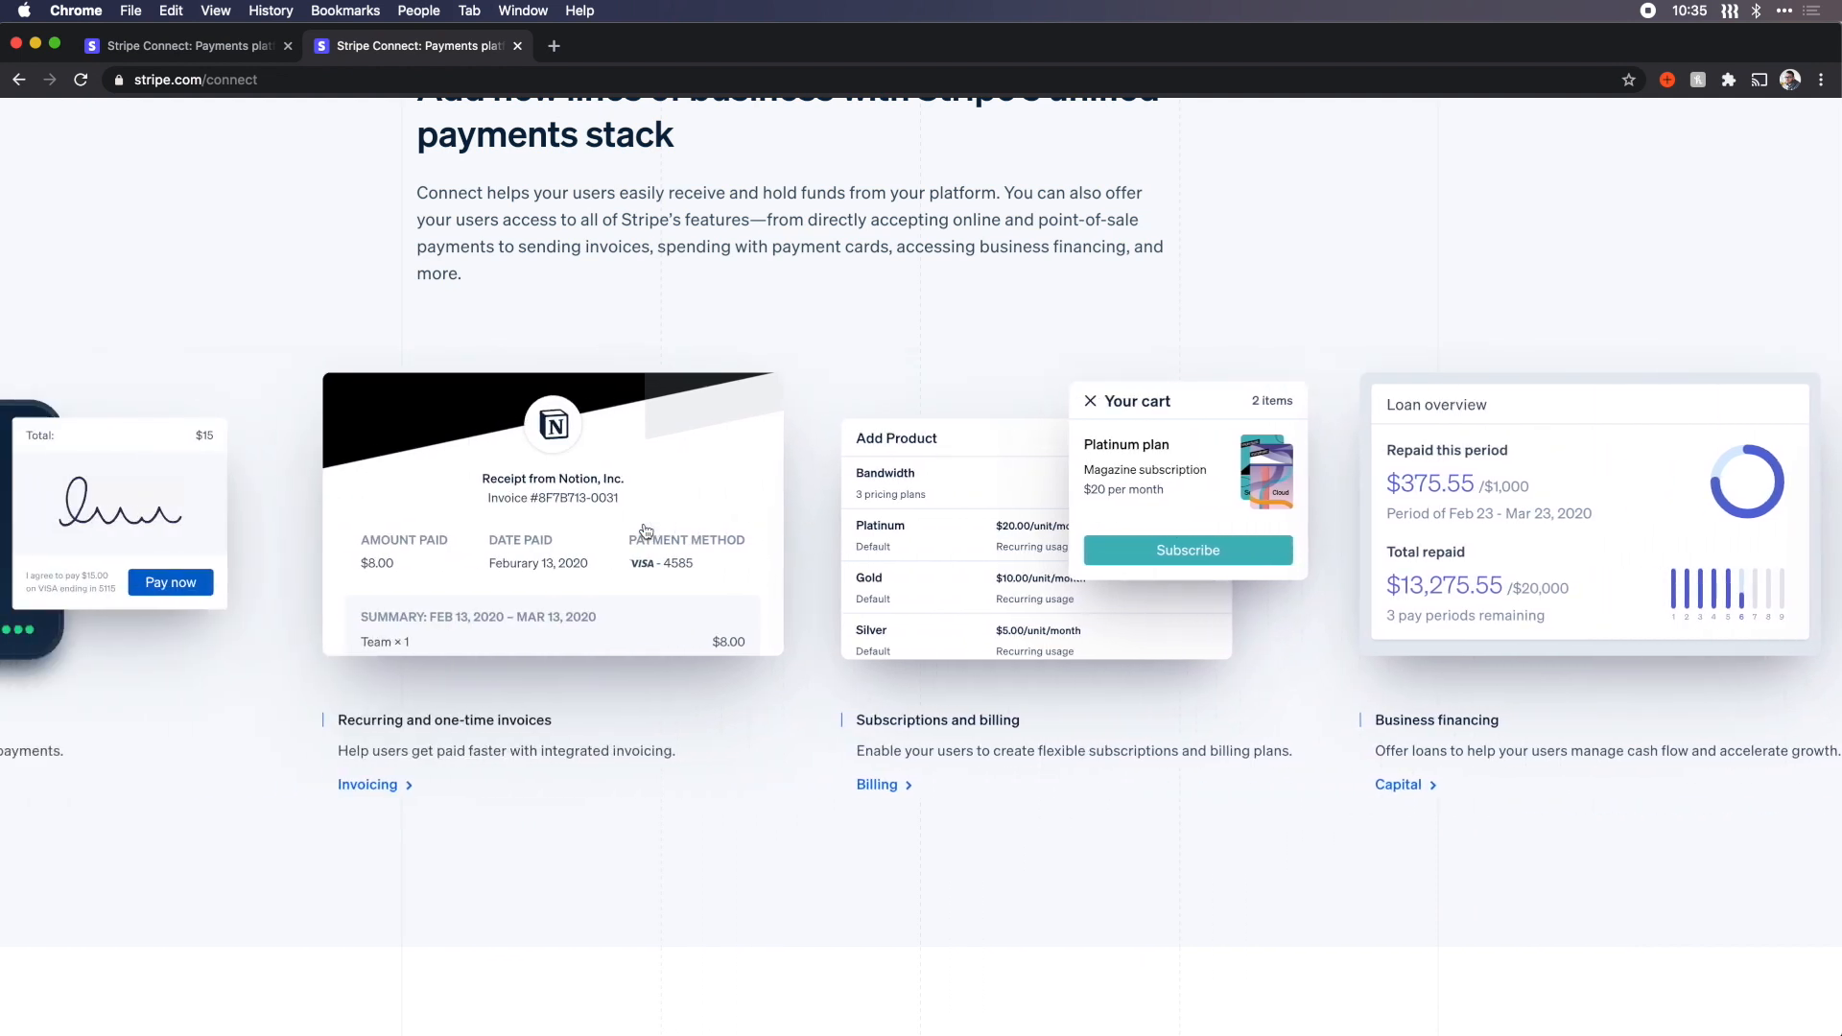
Step: Return to the top of the Connect page and reveal the Products menu
scroll(right, 3)
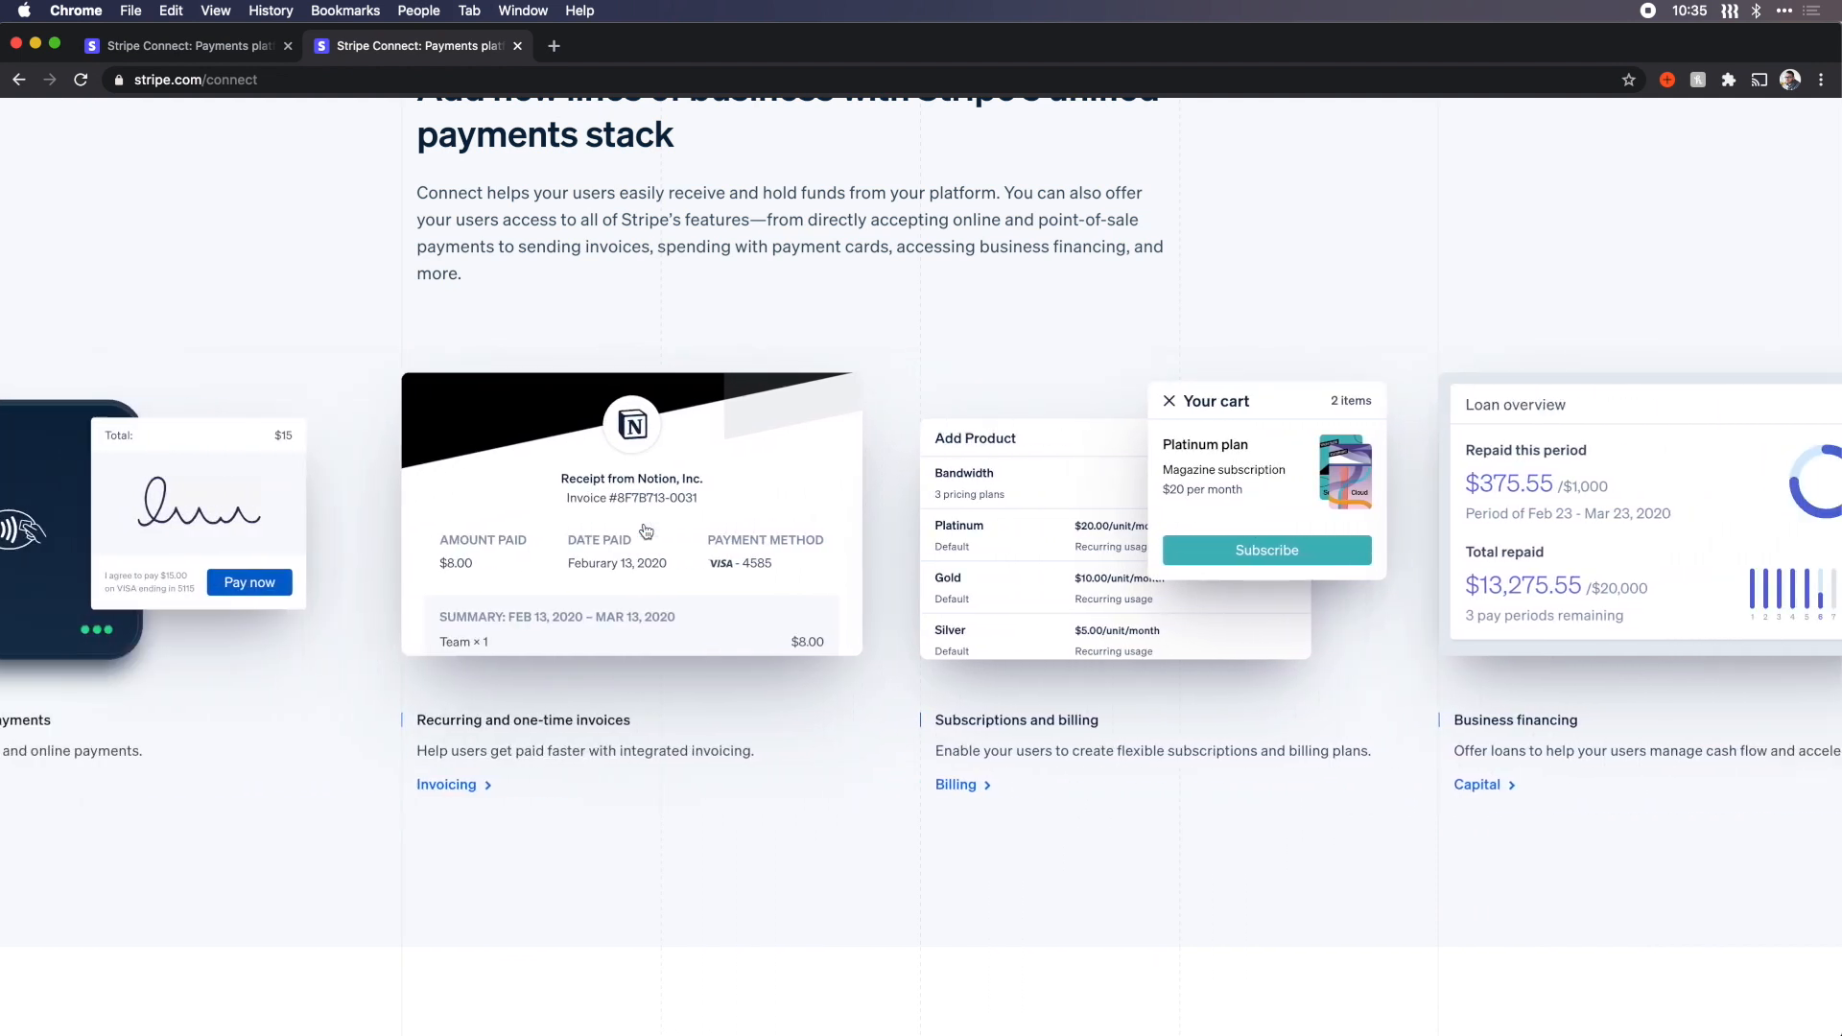
scroll(down, 3)
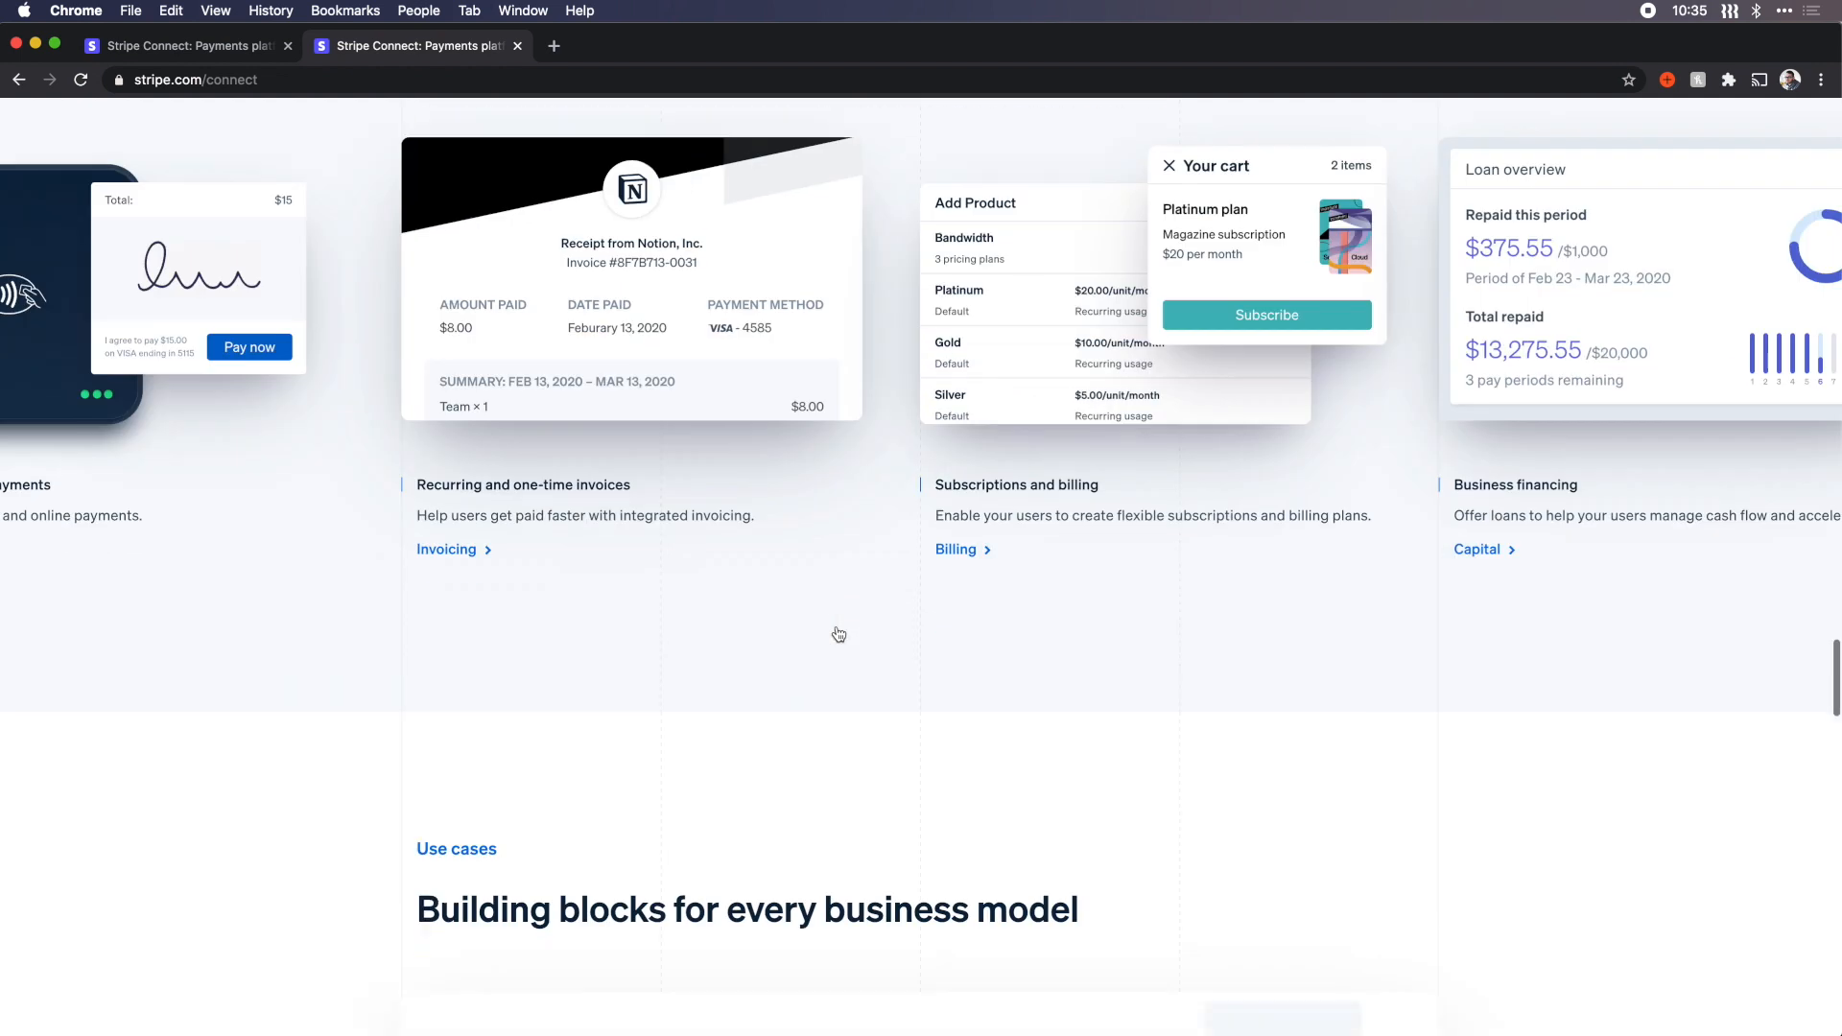
scroll(down, 3)
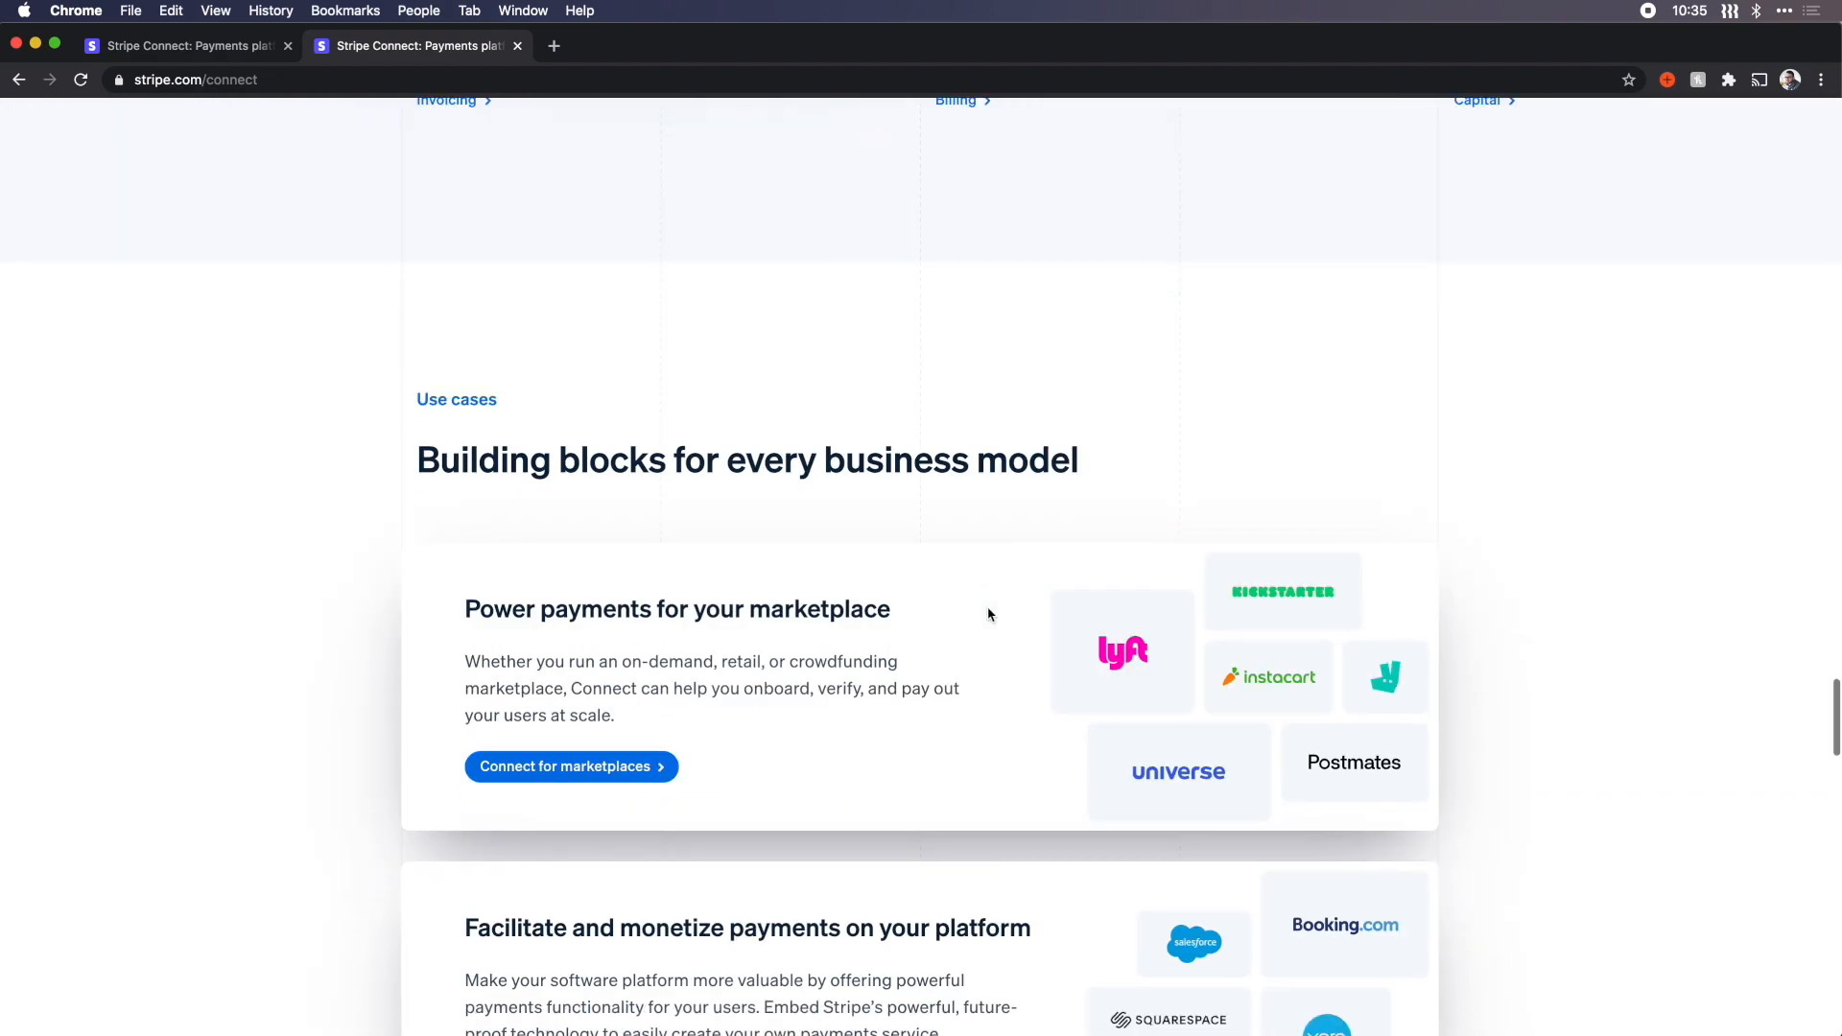
scroll(down, 3)
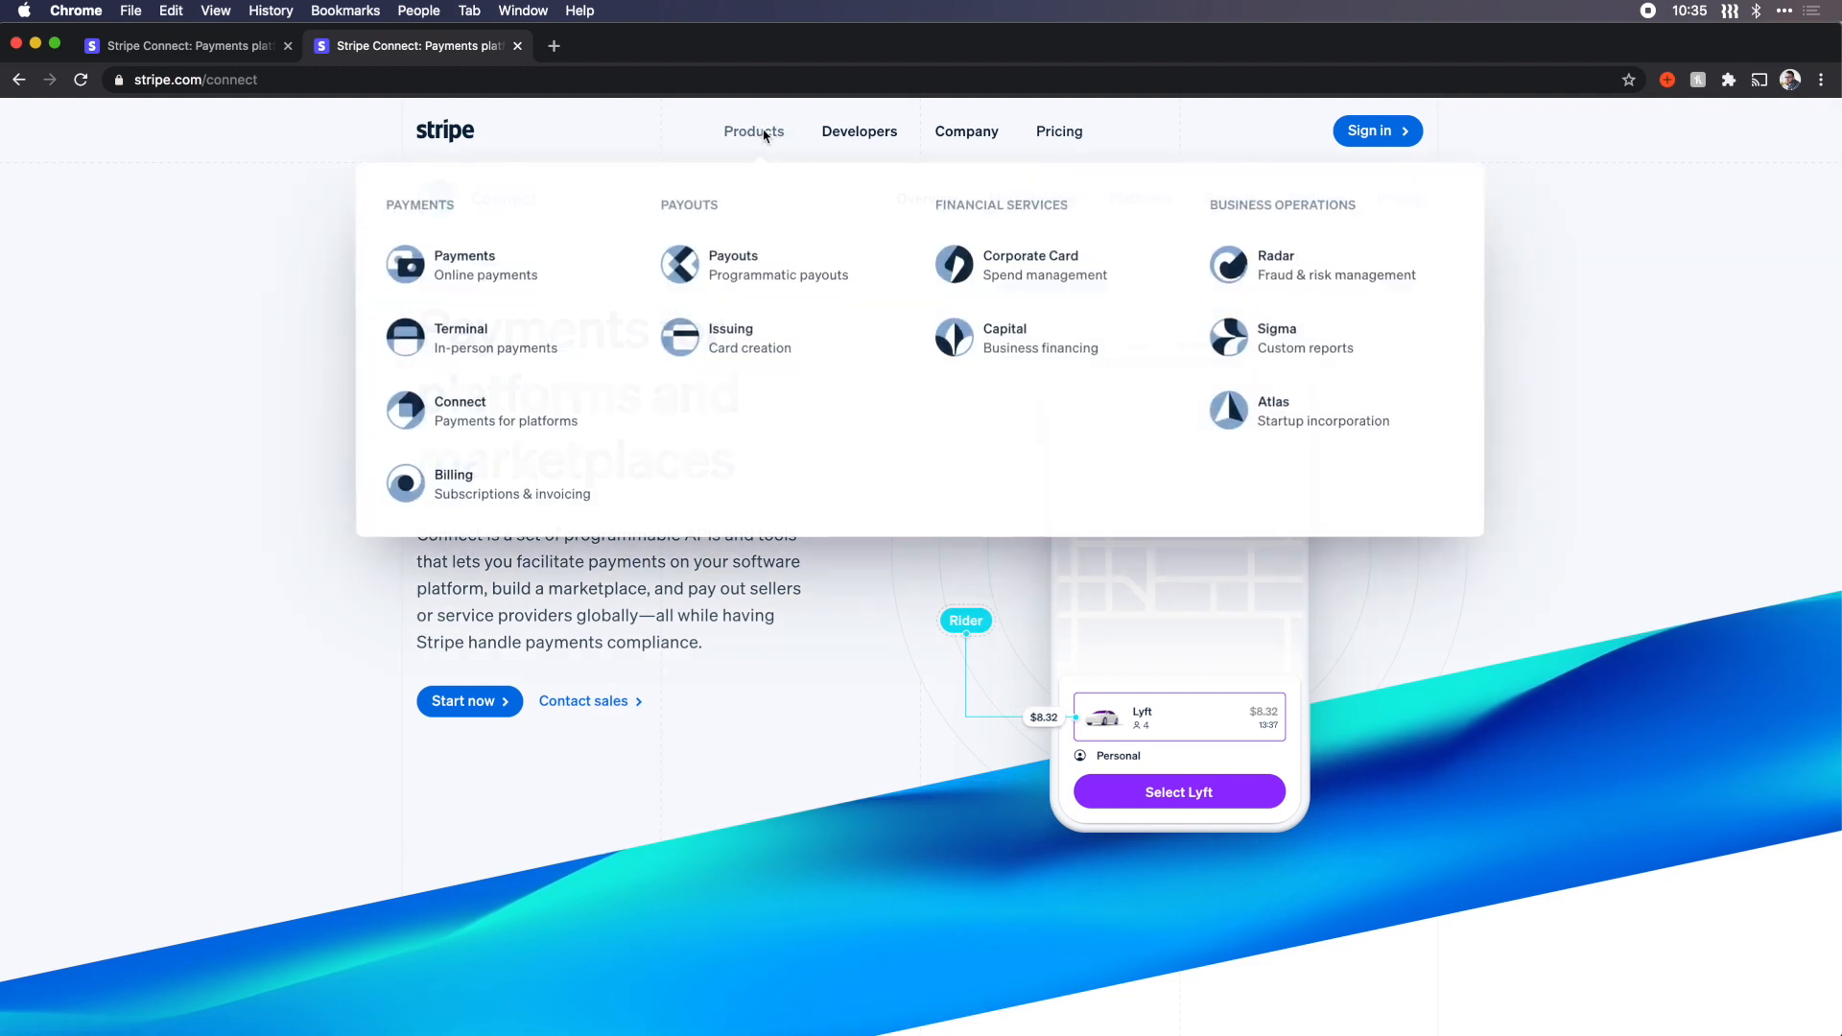
click(453, 484)
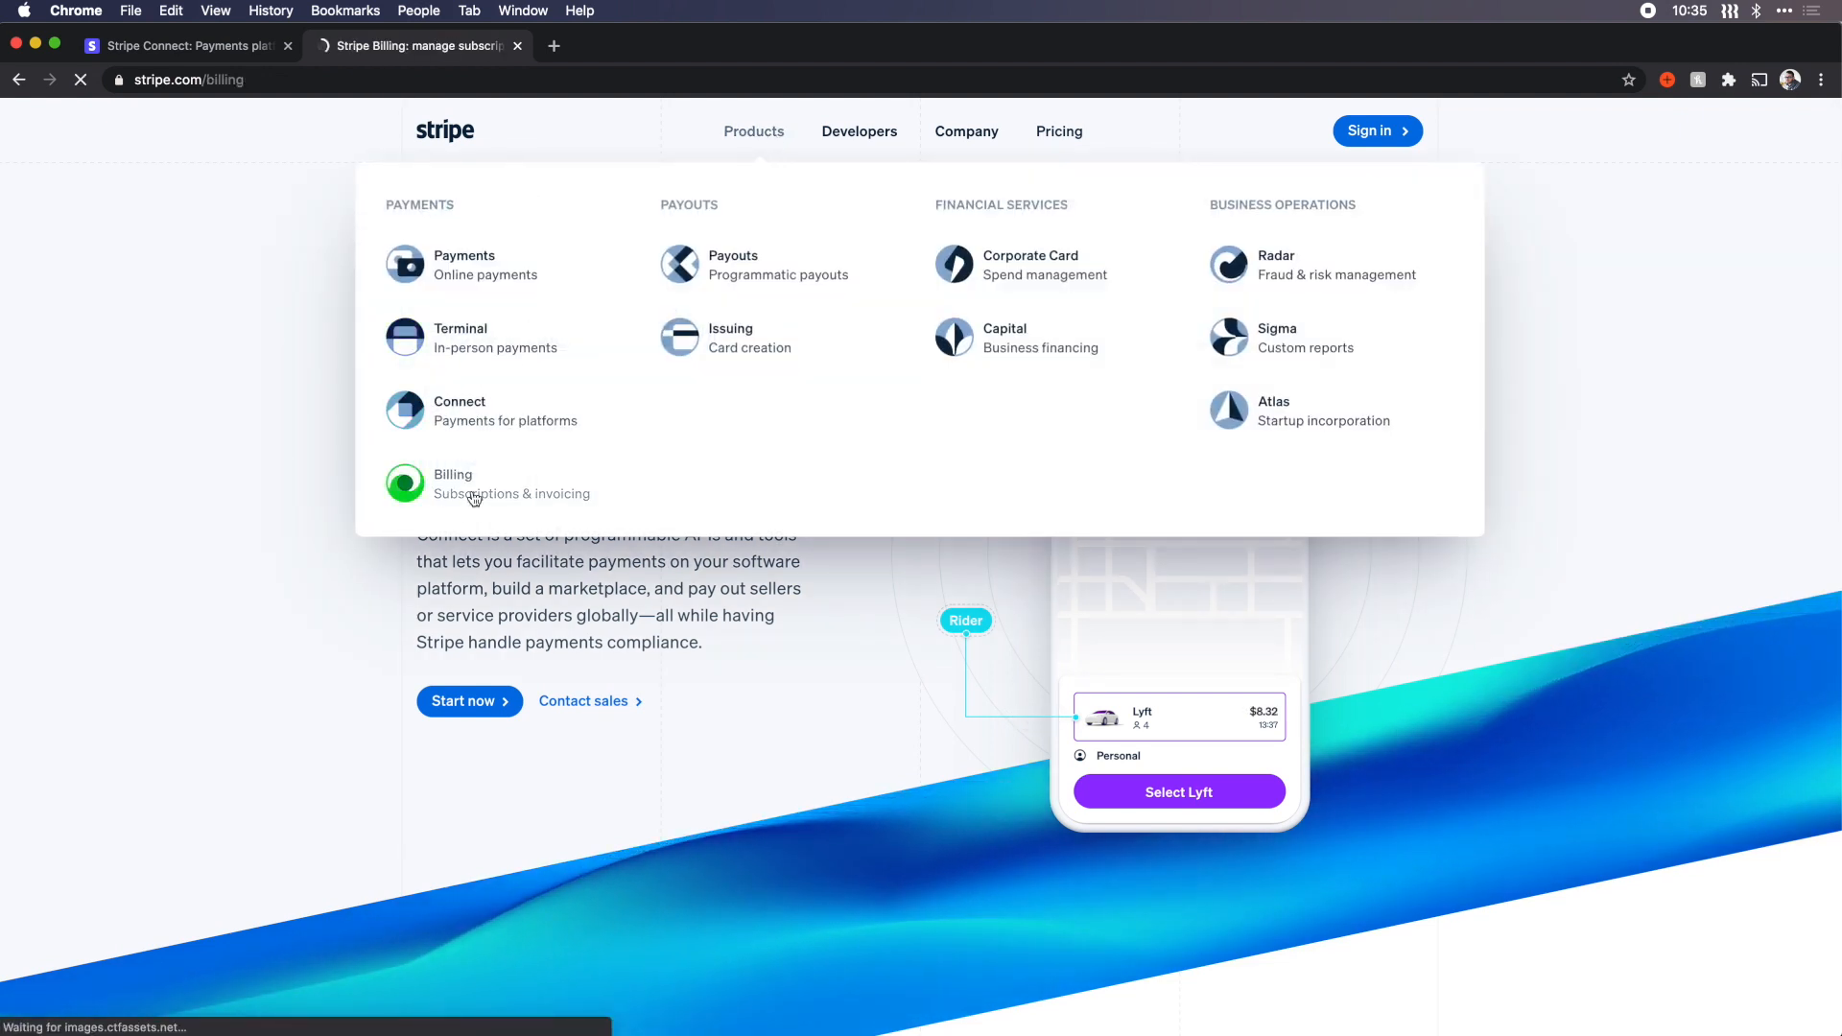
click(453, 483)
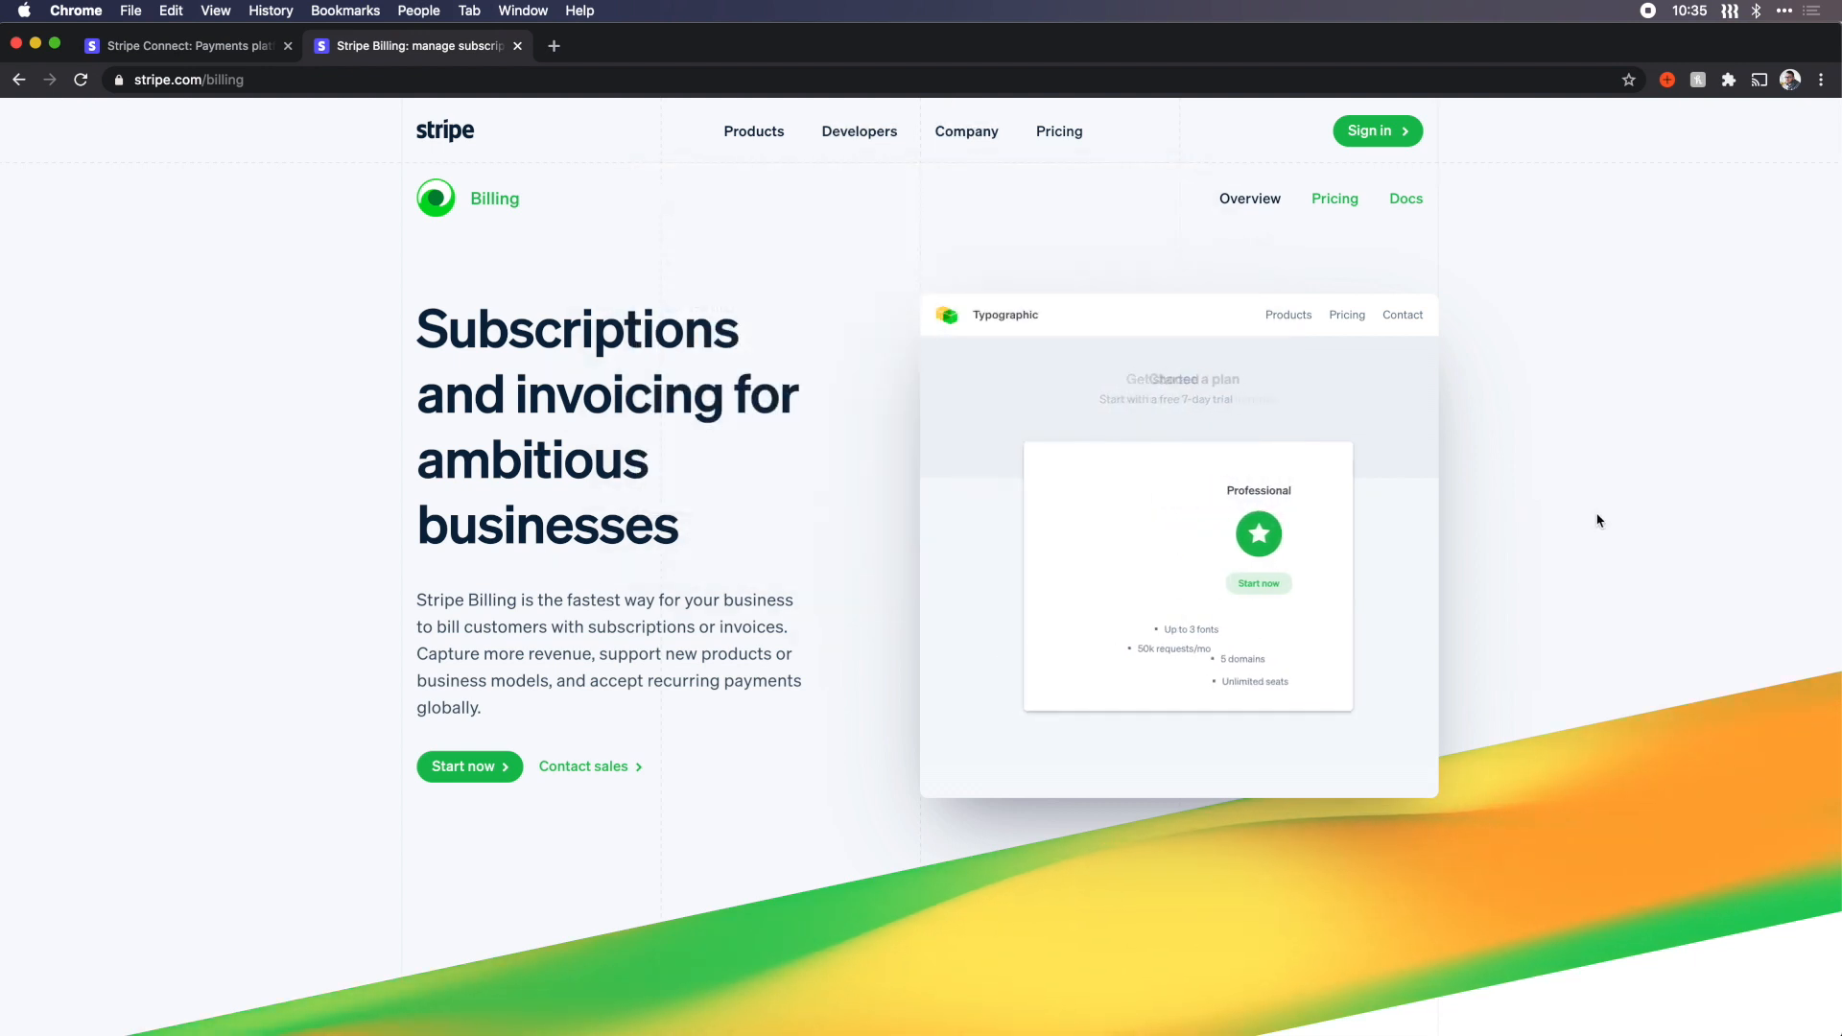
click(1335, 197)
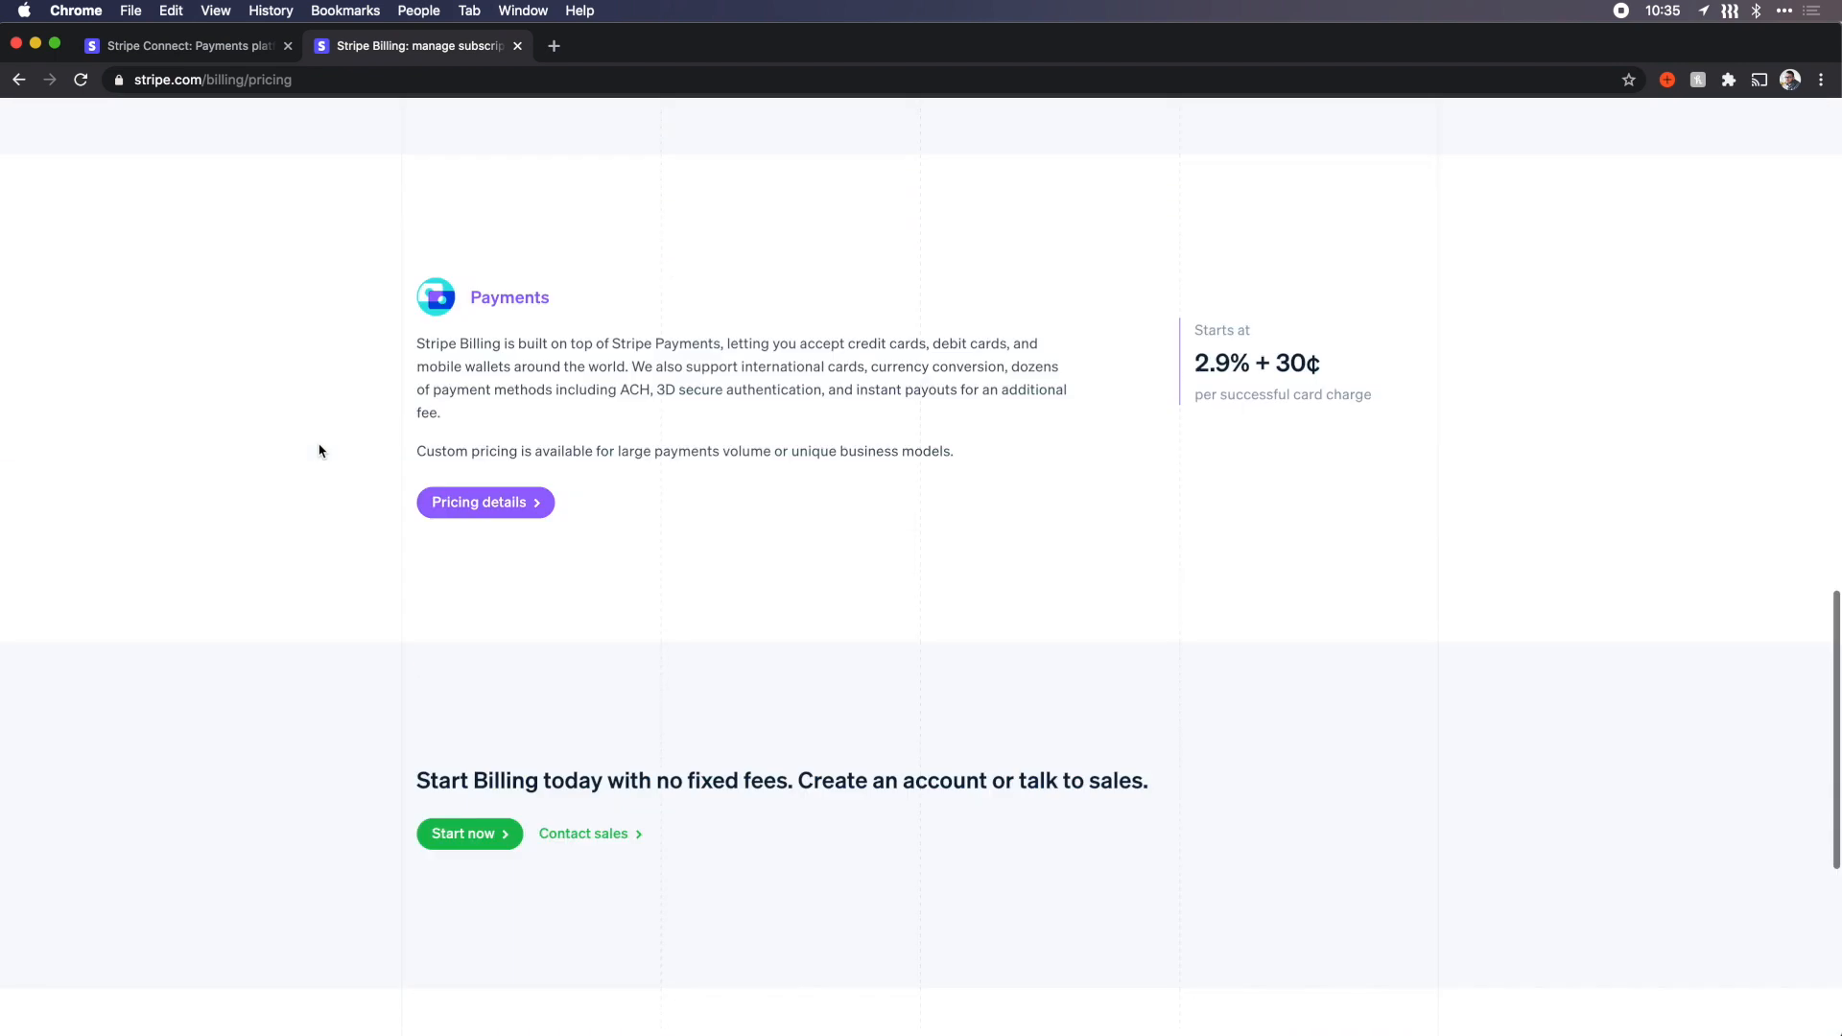
scroll(up, 3)
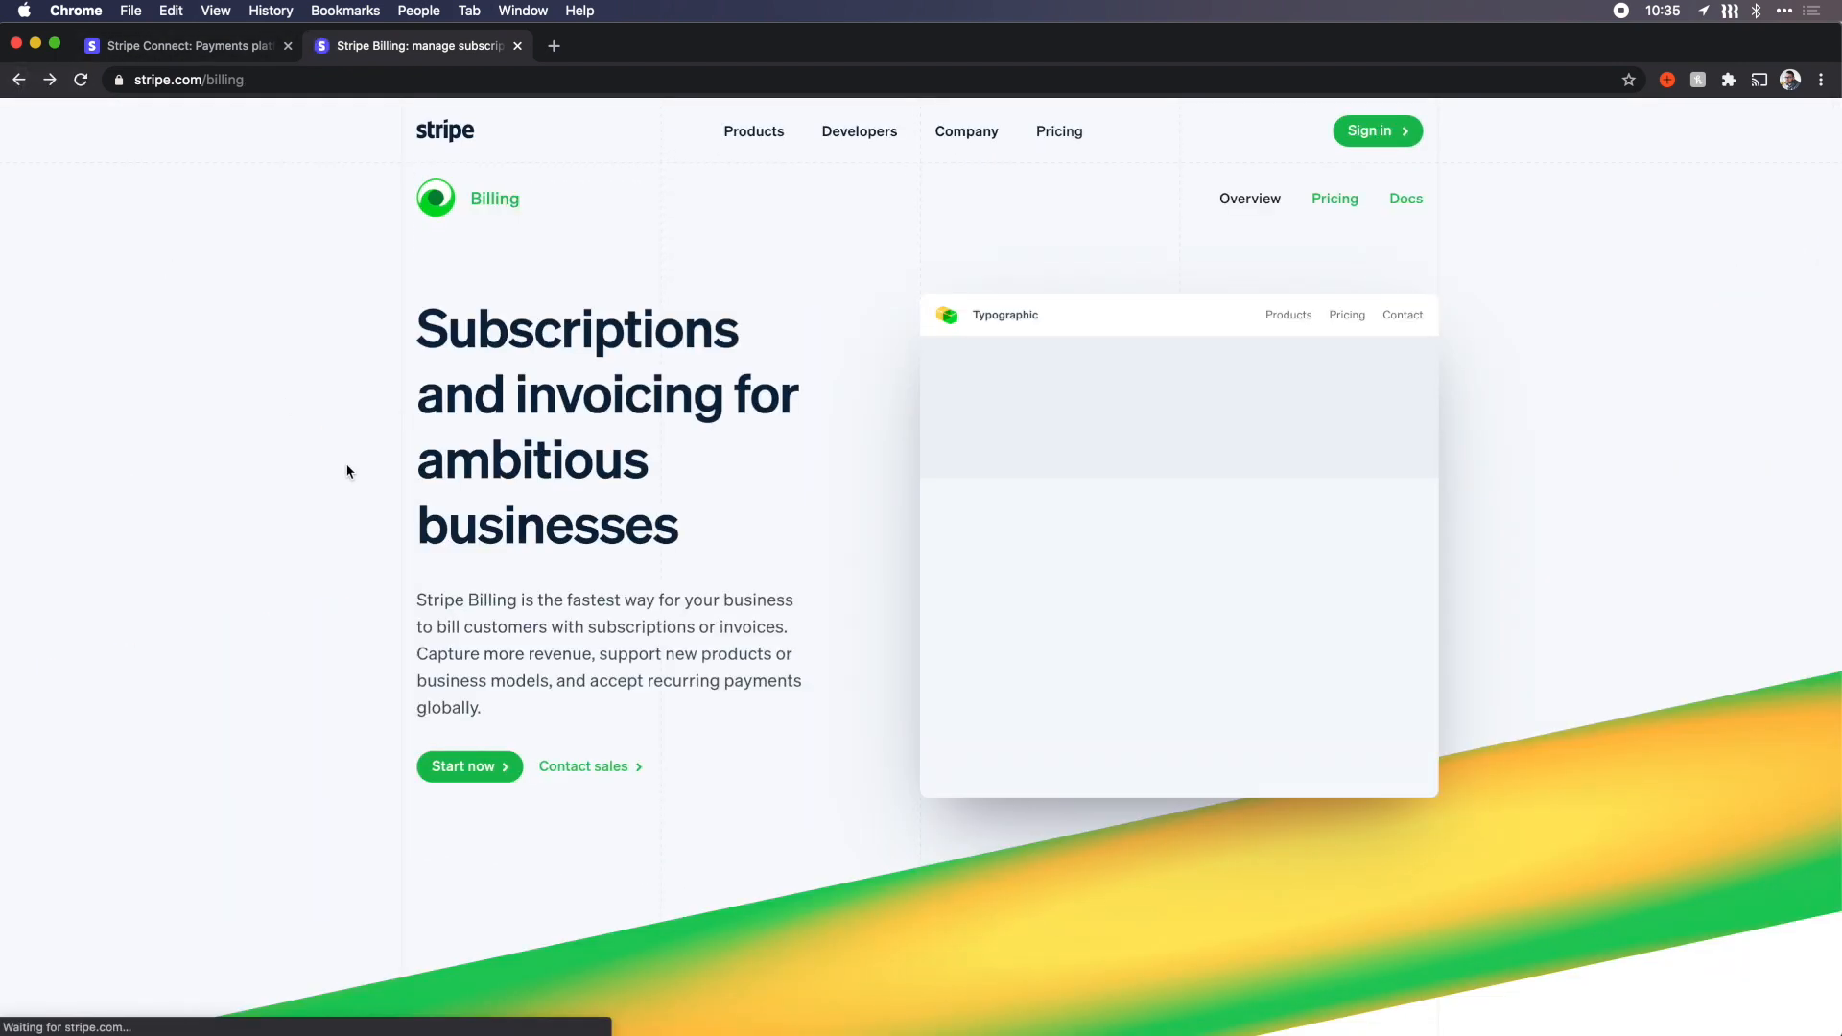
scroll(down, 3)
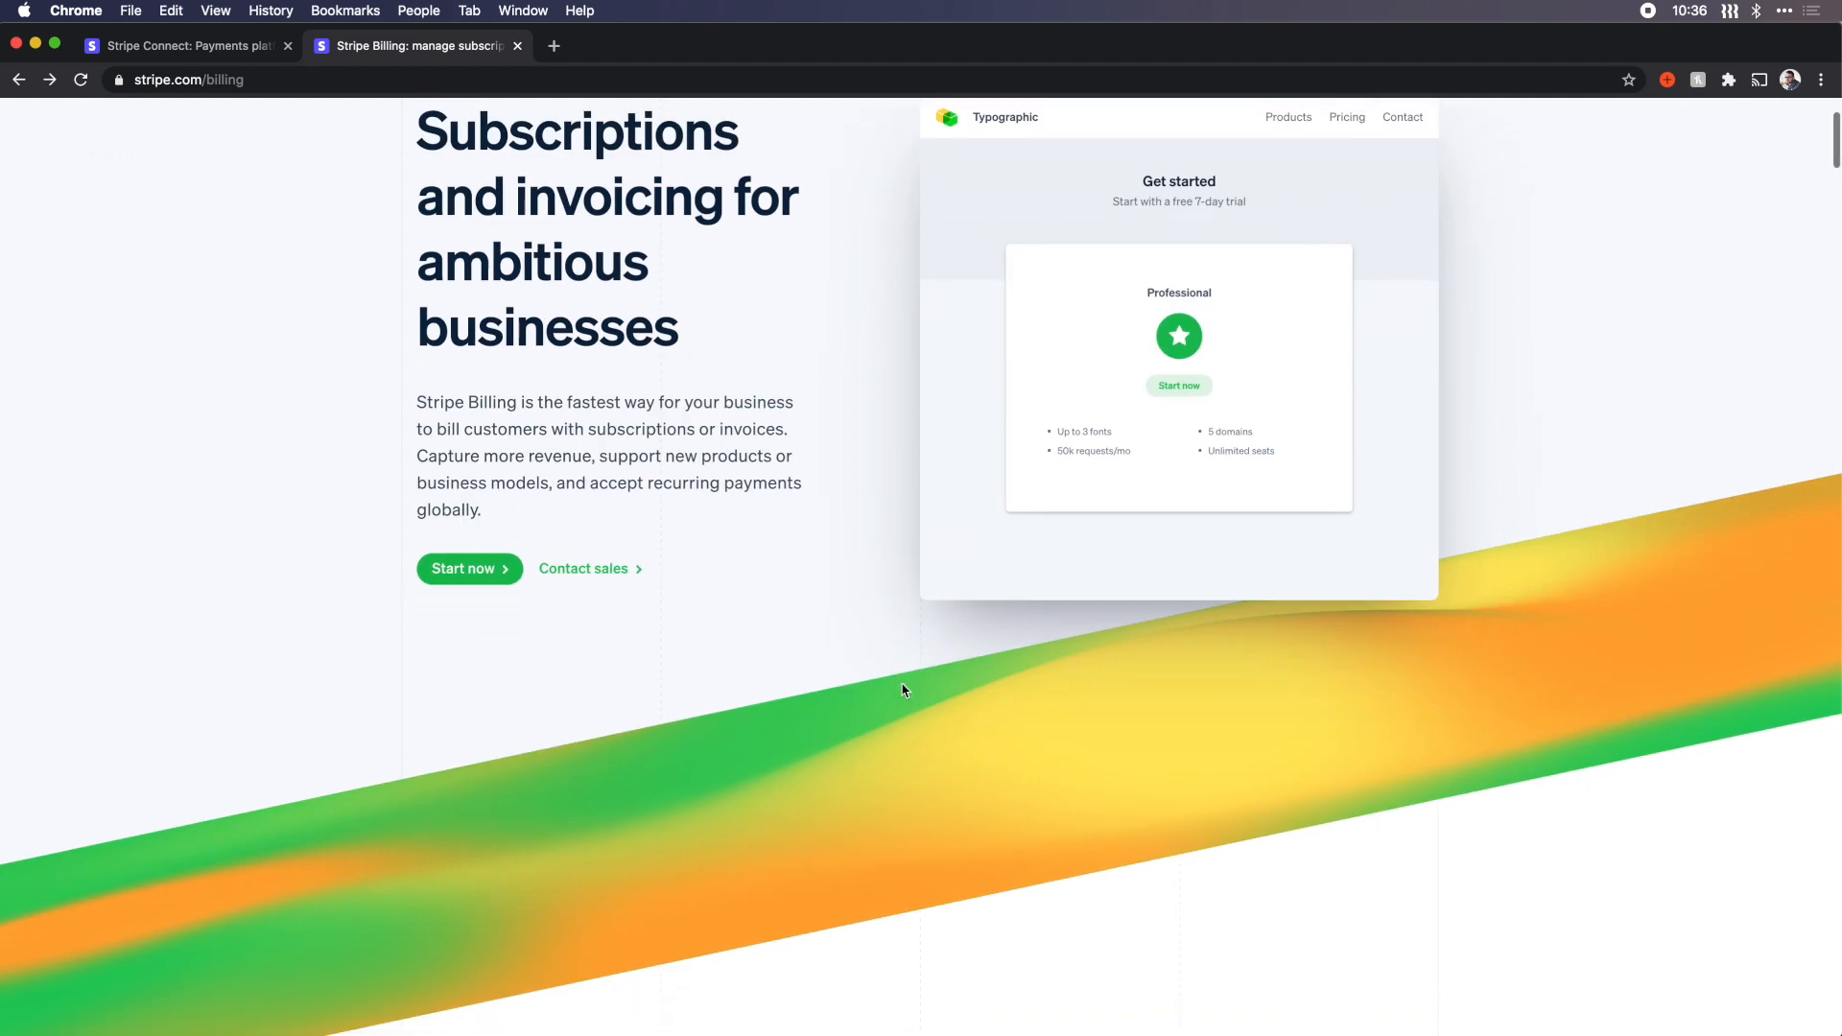
scroll(down, 3)
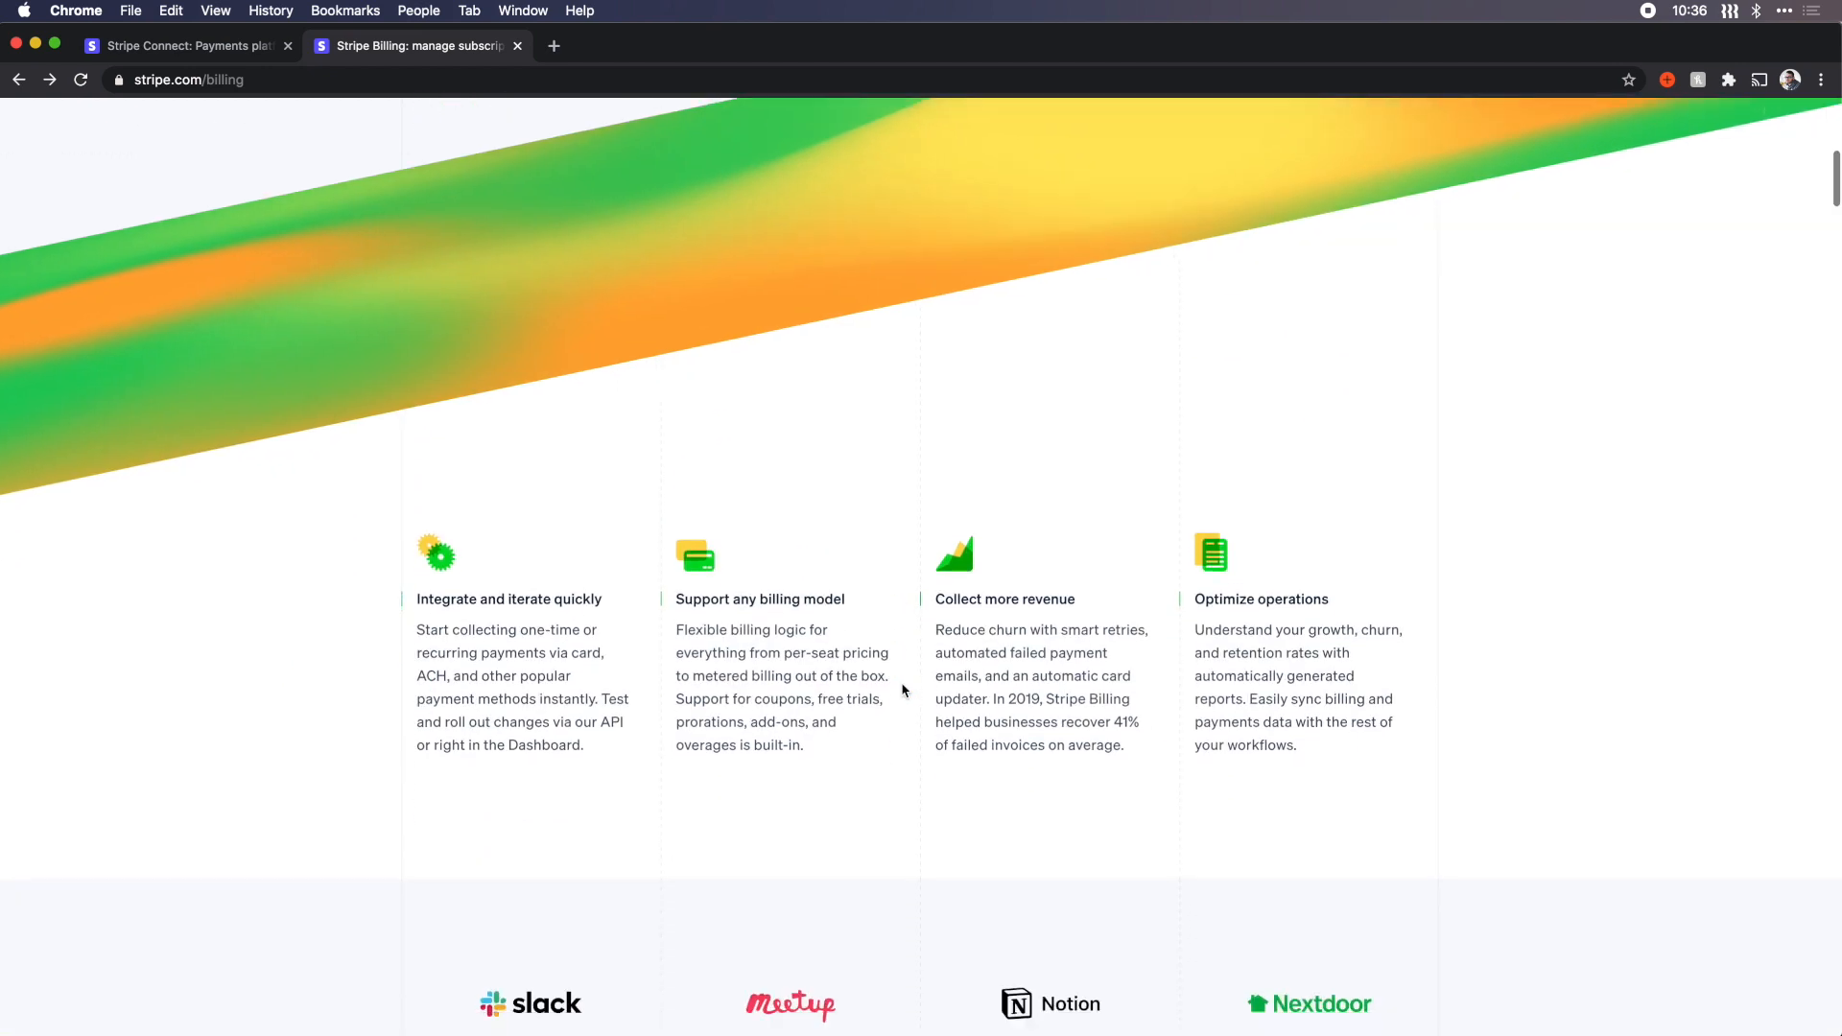
scroll(down, 3)
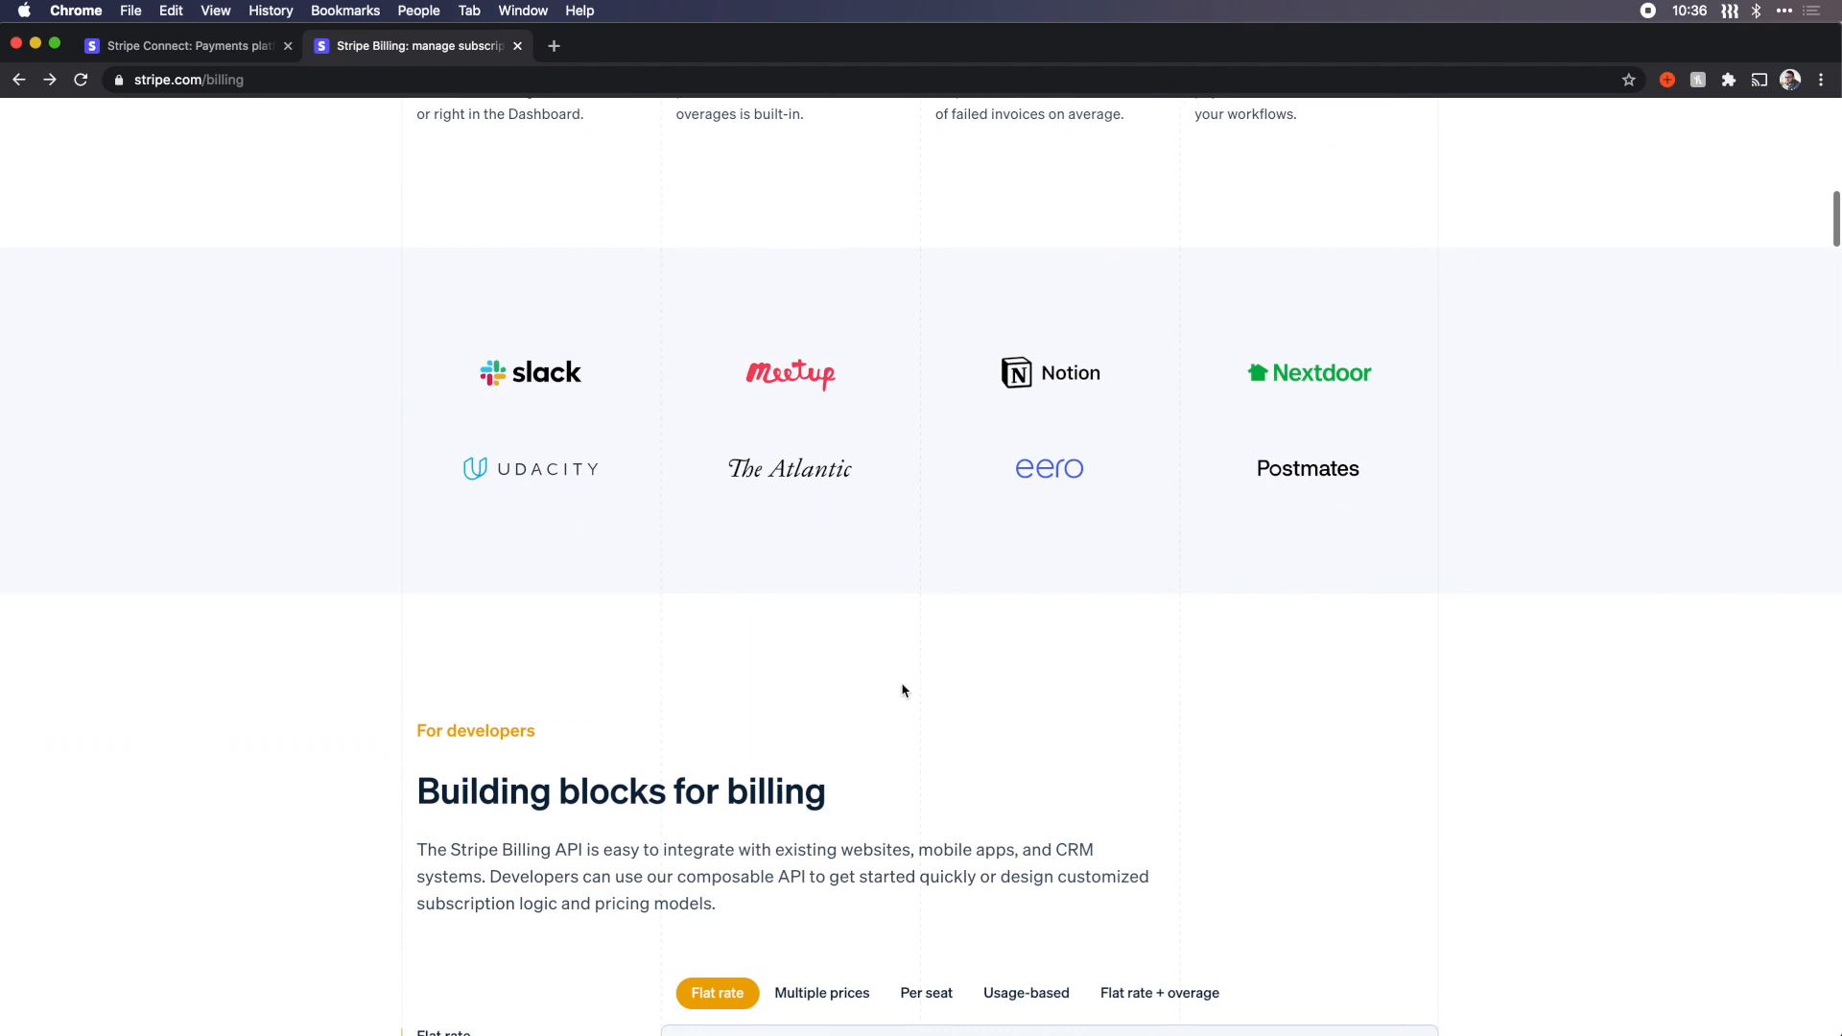
click(821, 511)
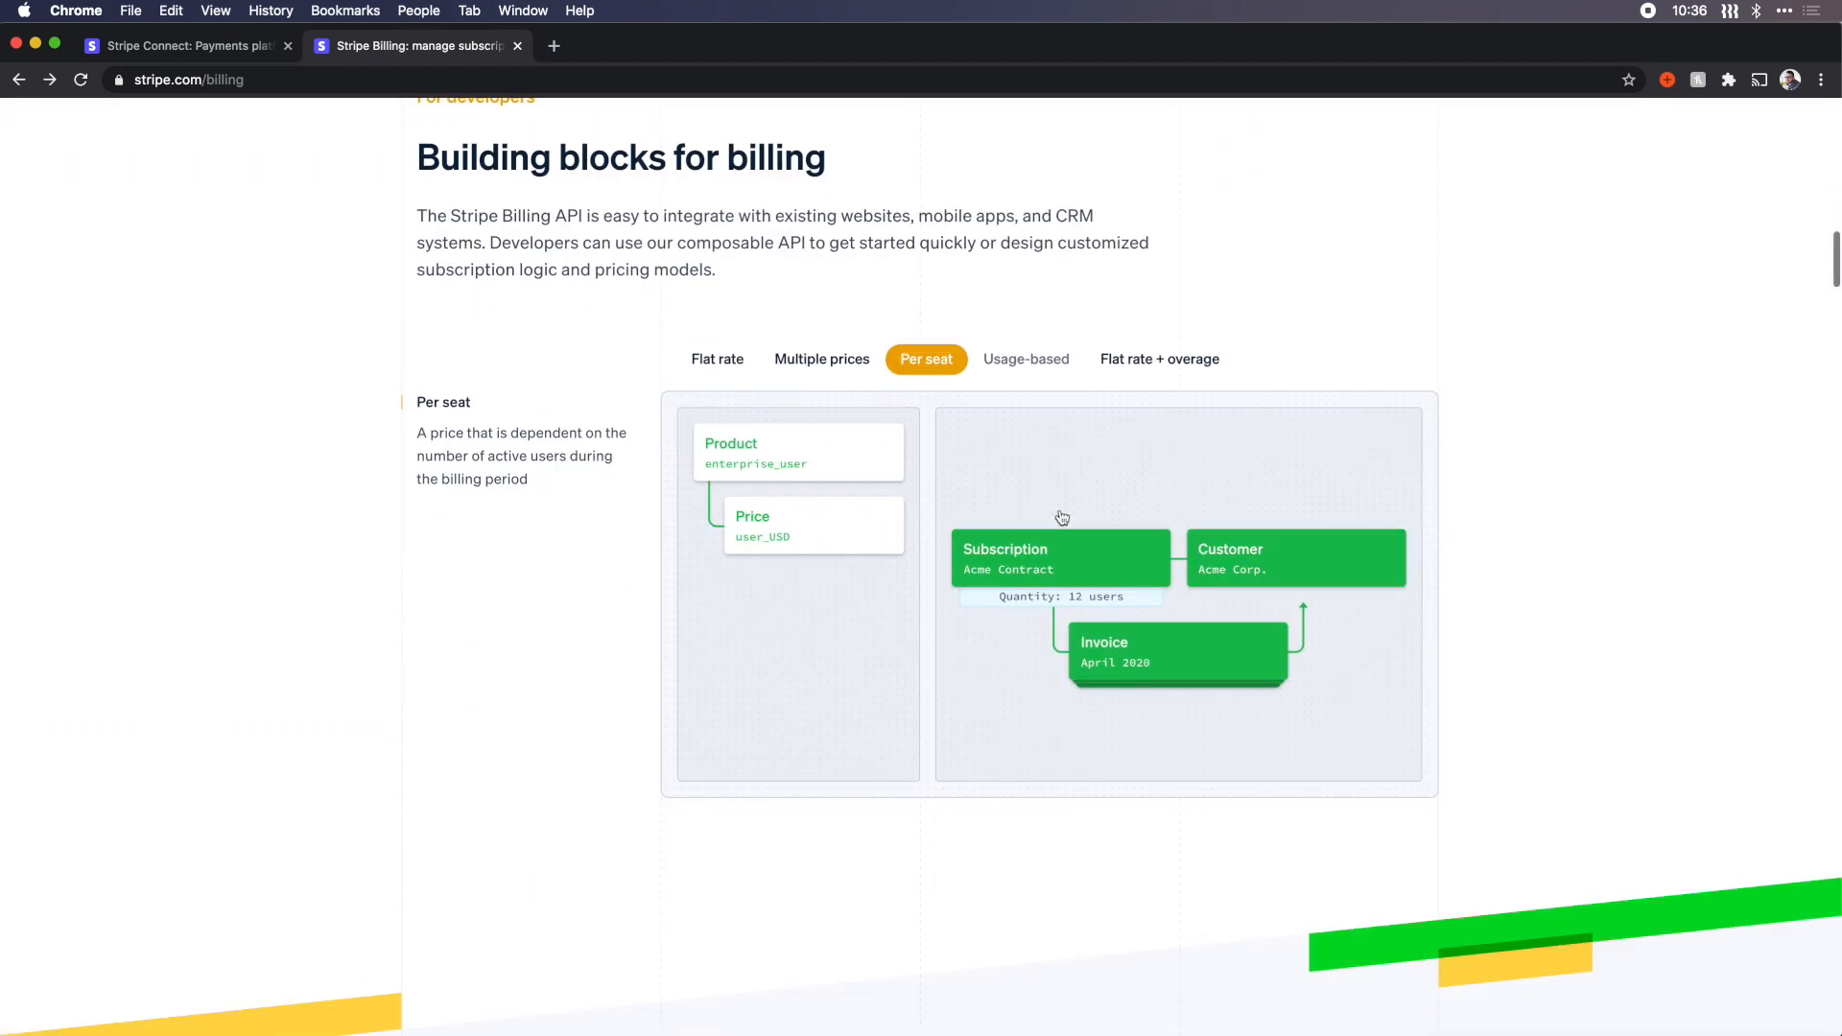
scroll(down, 3)
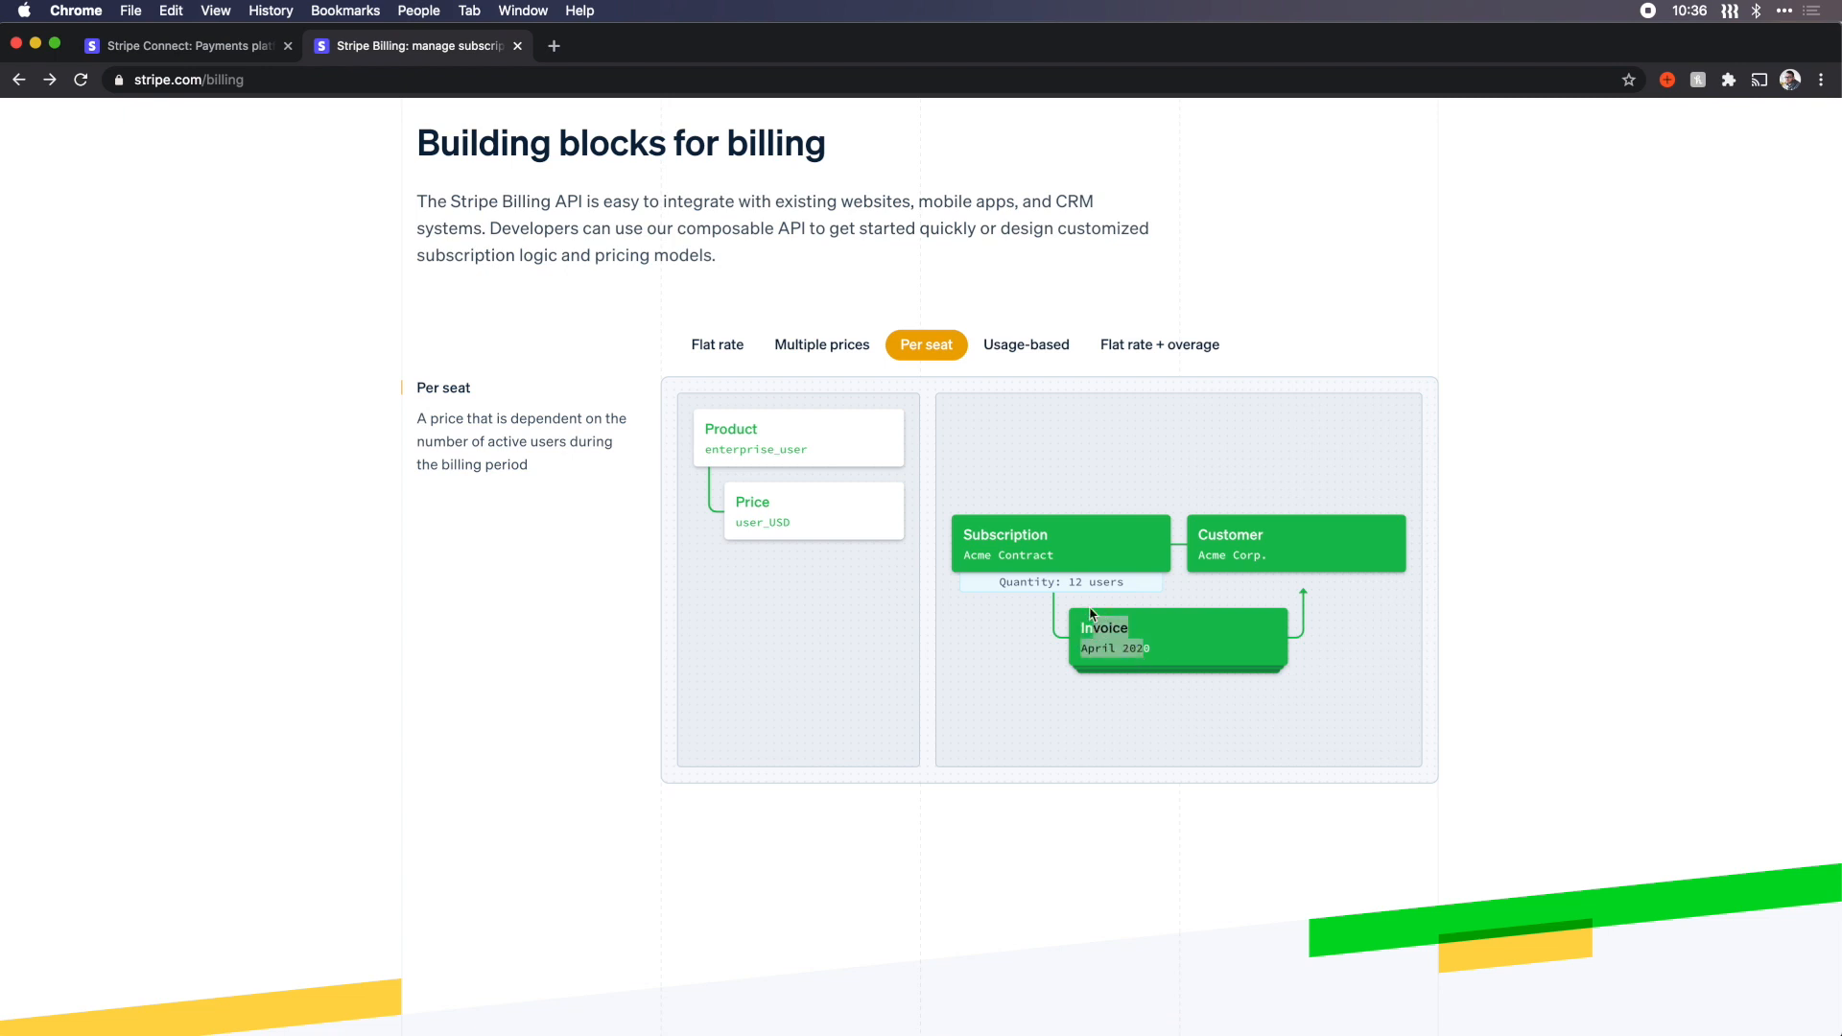
mouse_move(1059, 449)
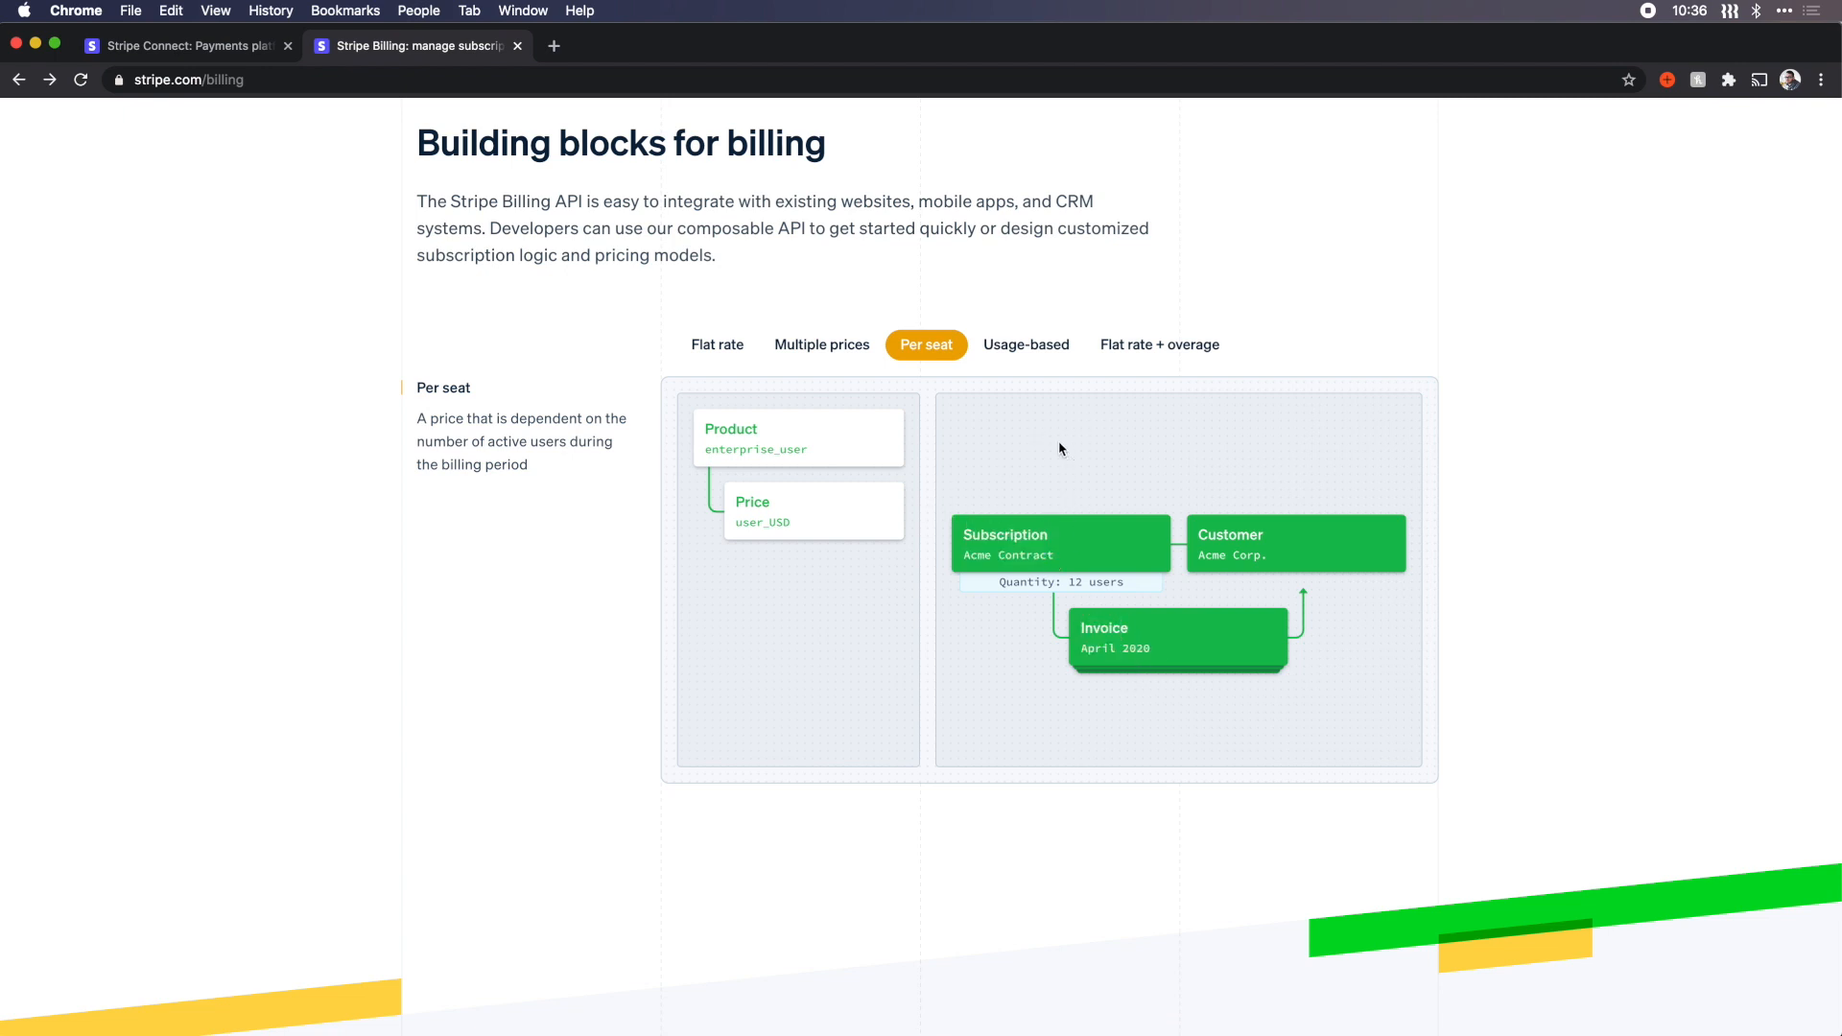
scroll(down, 3)
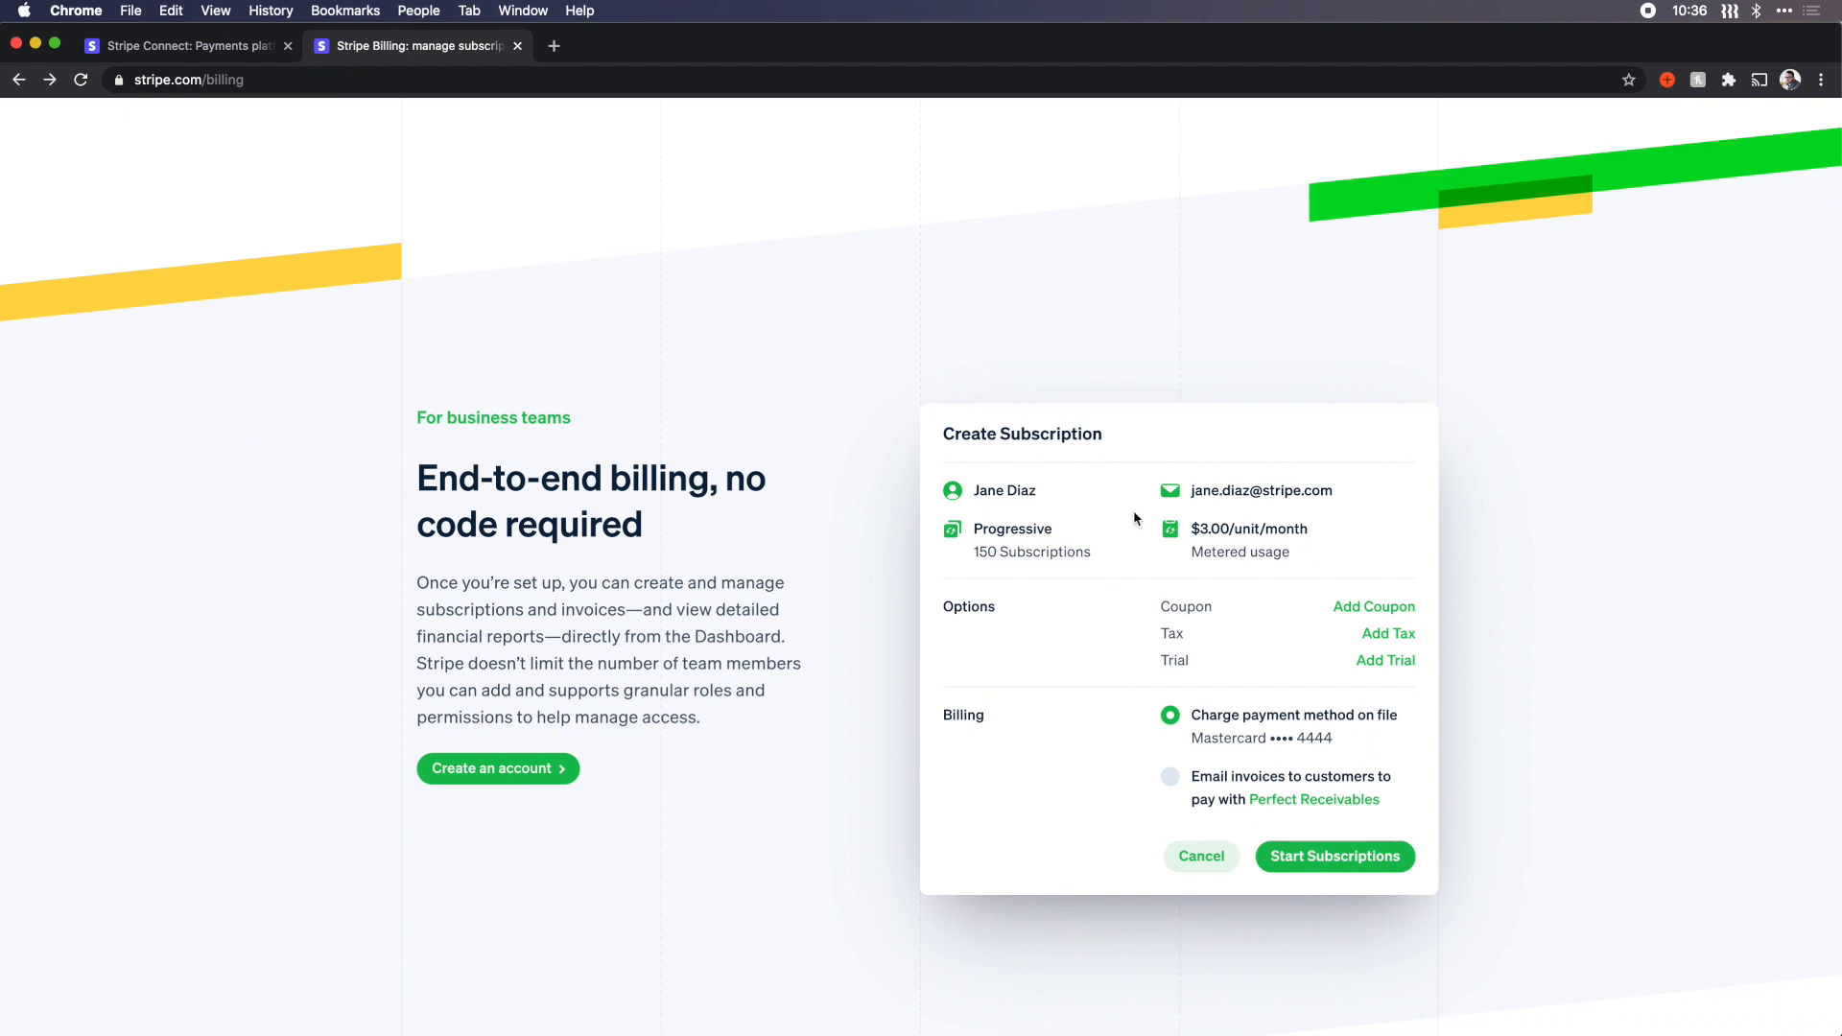
scroll(down, 3)
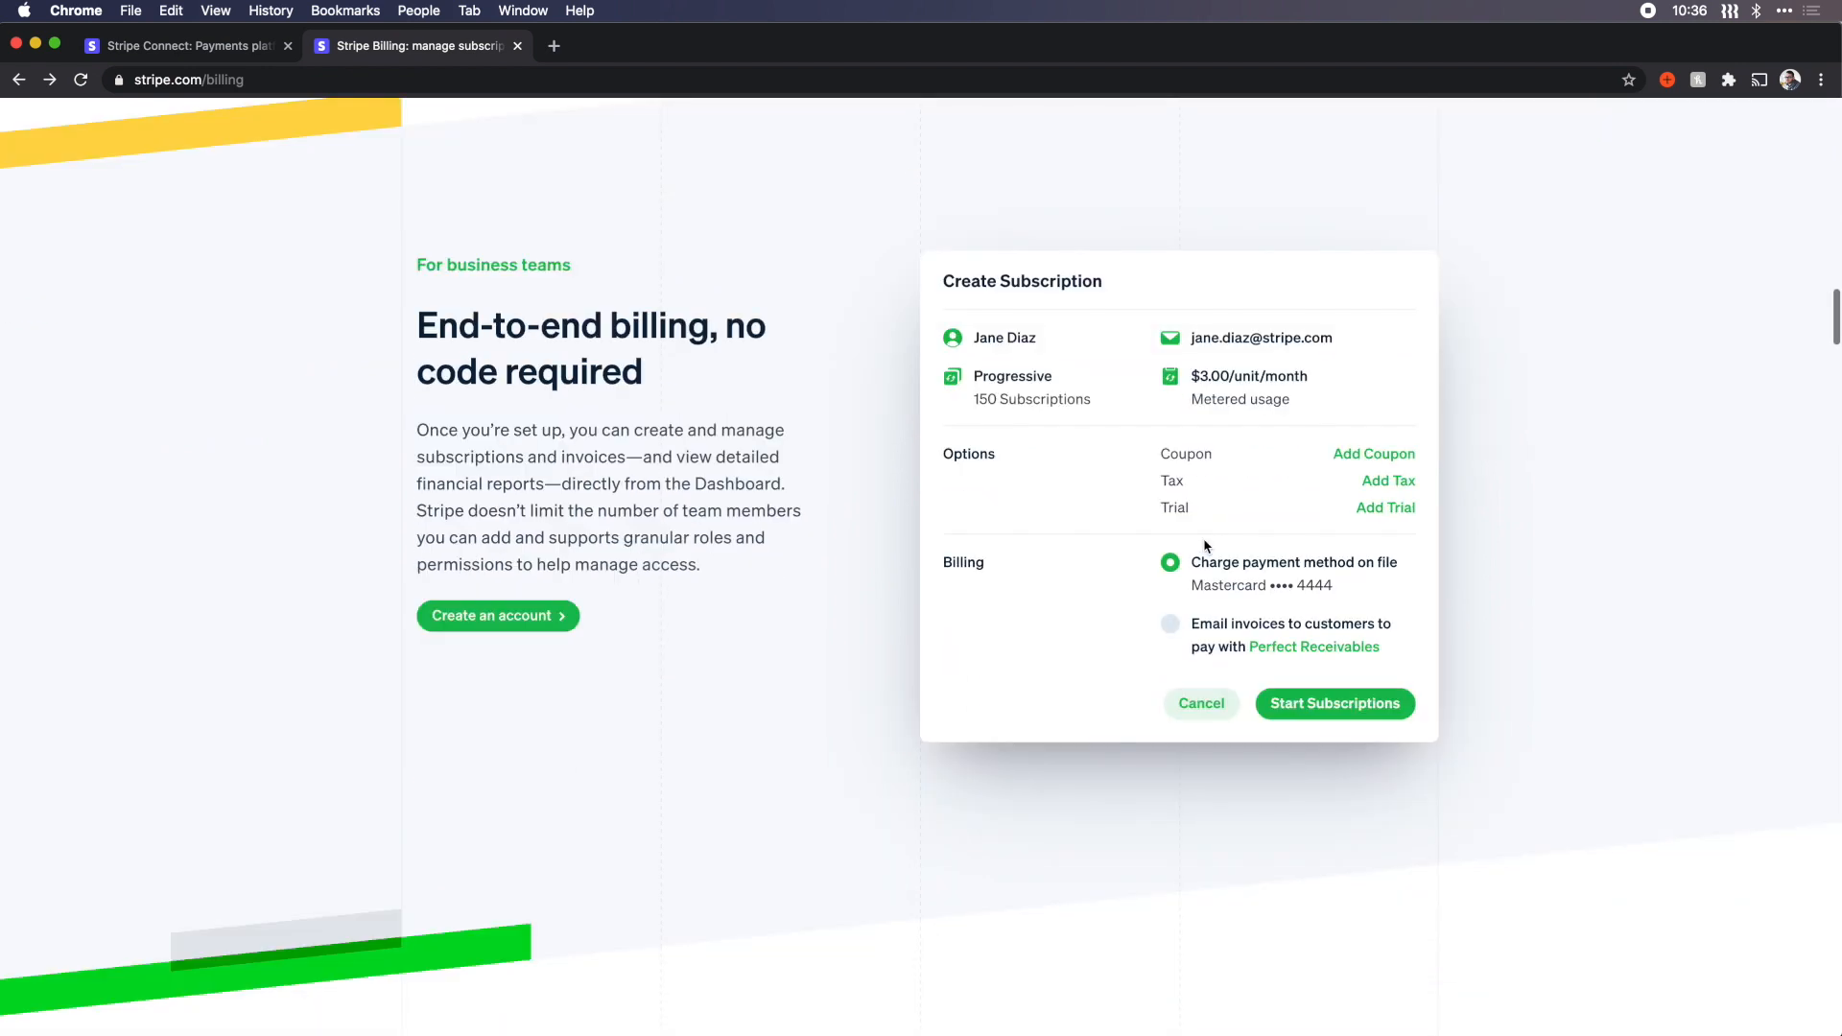
scroll(down, 3)
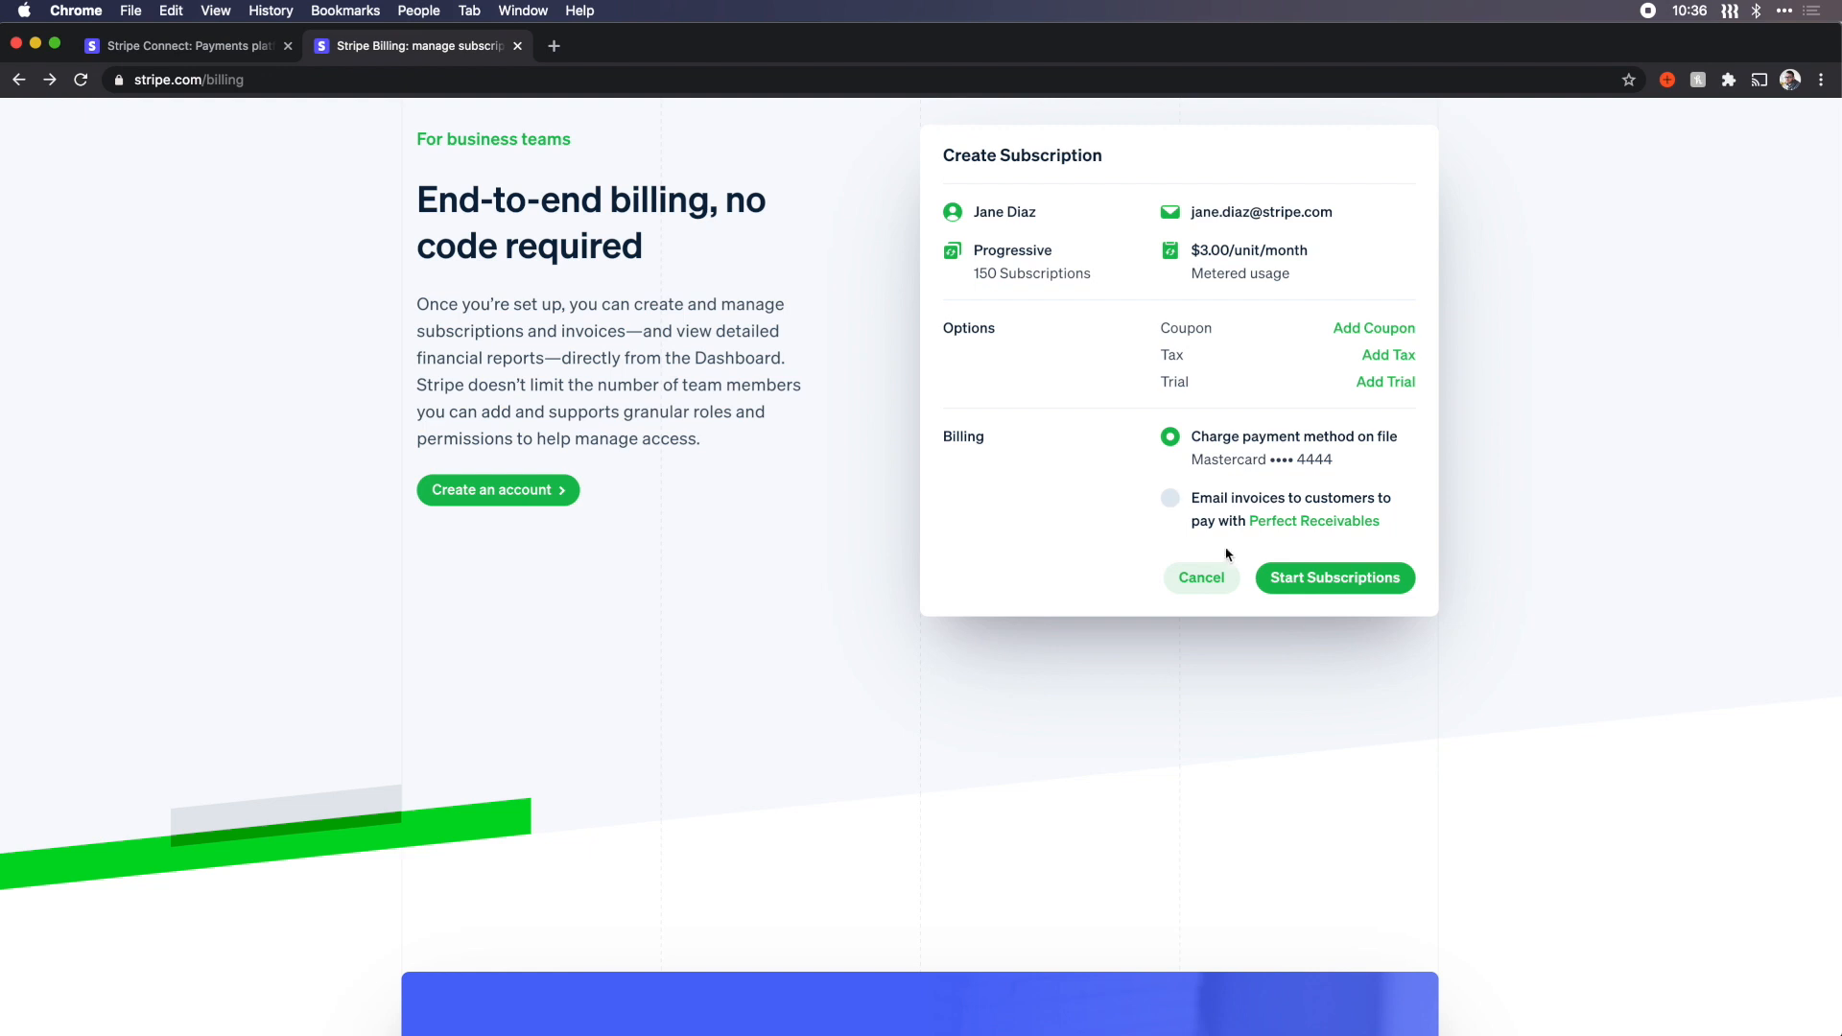
scroll(down, 3)
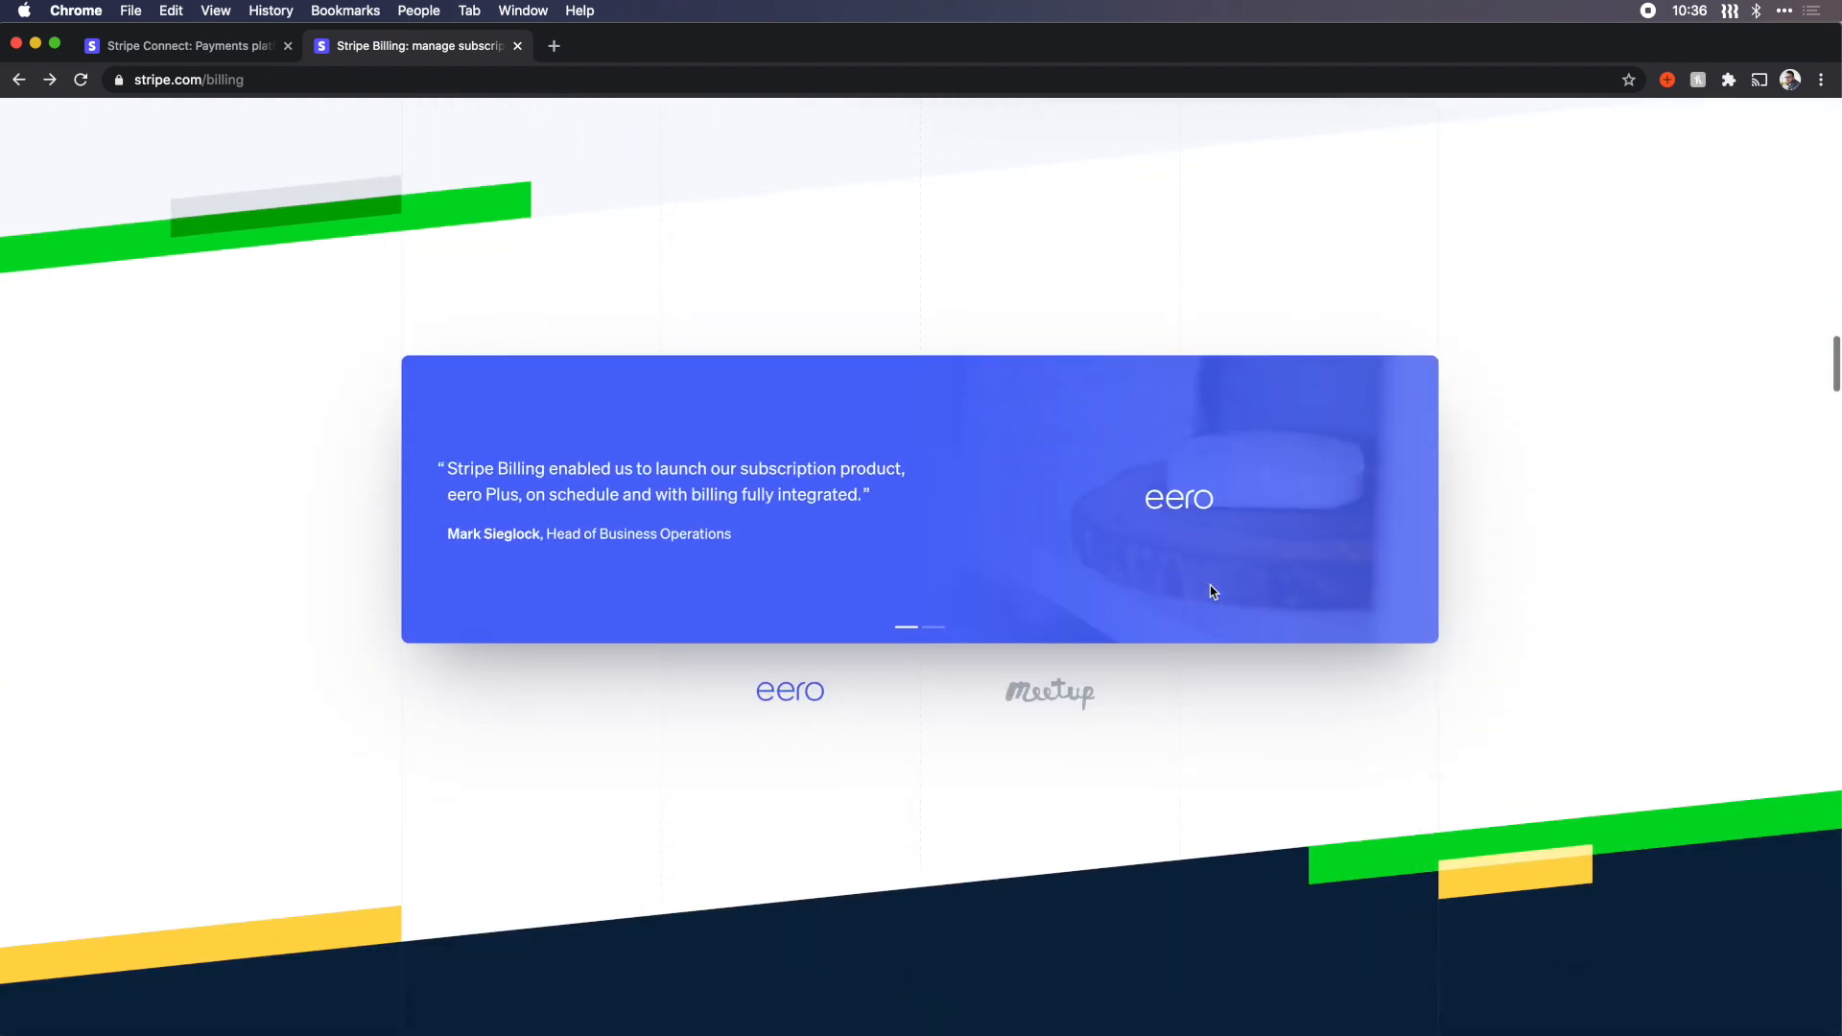
scroll(down, 3)
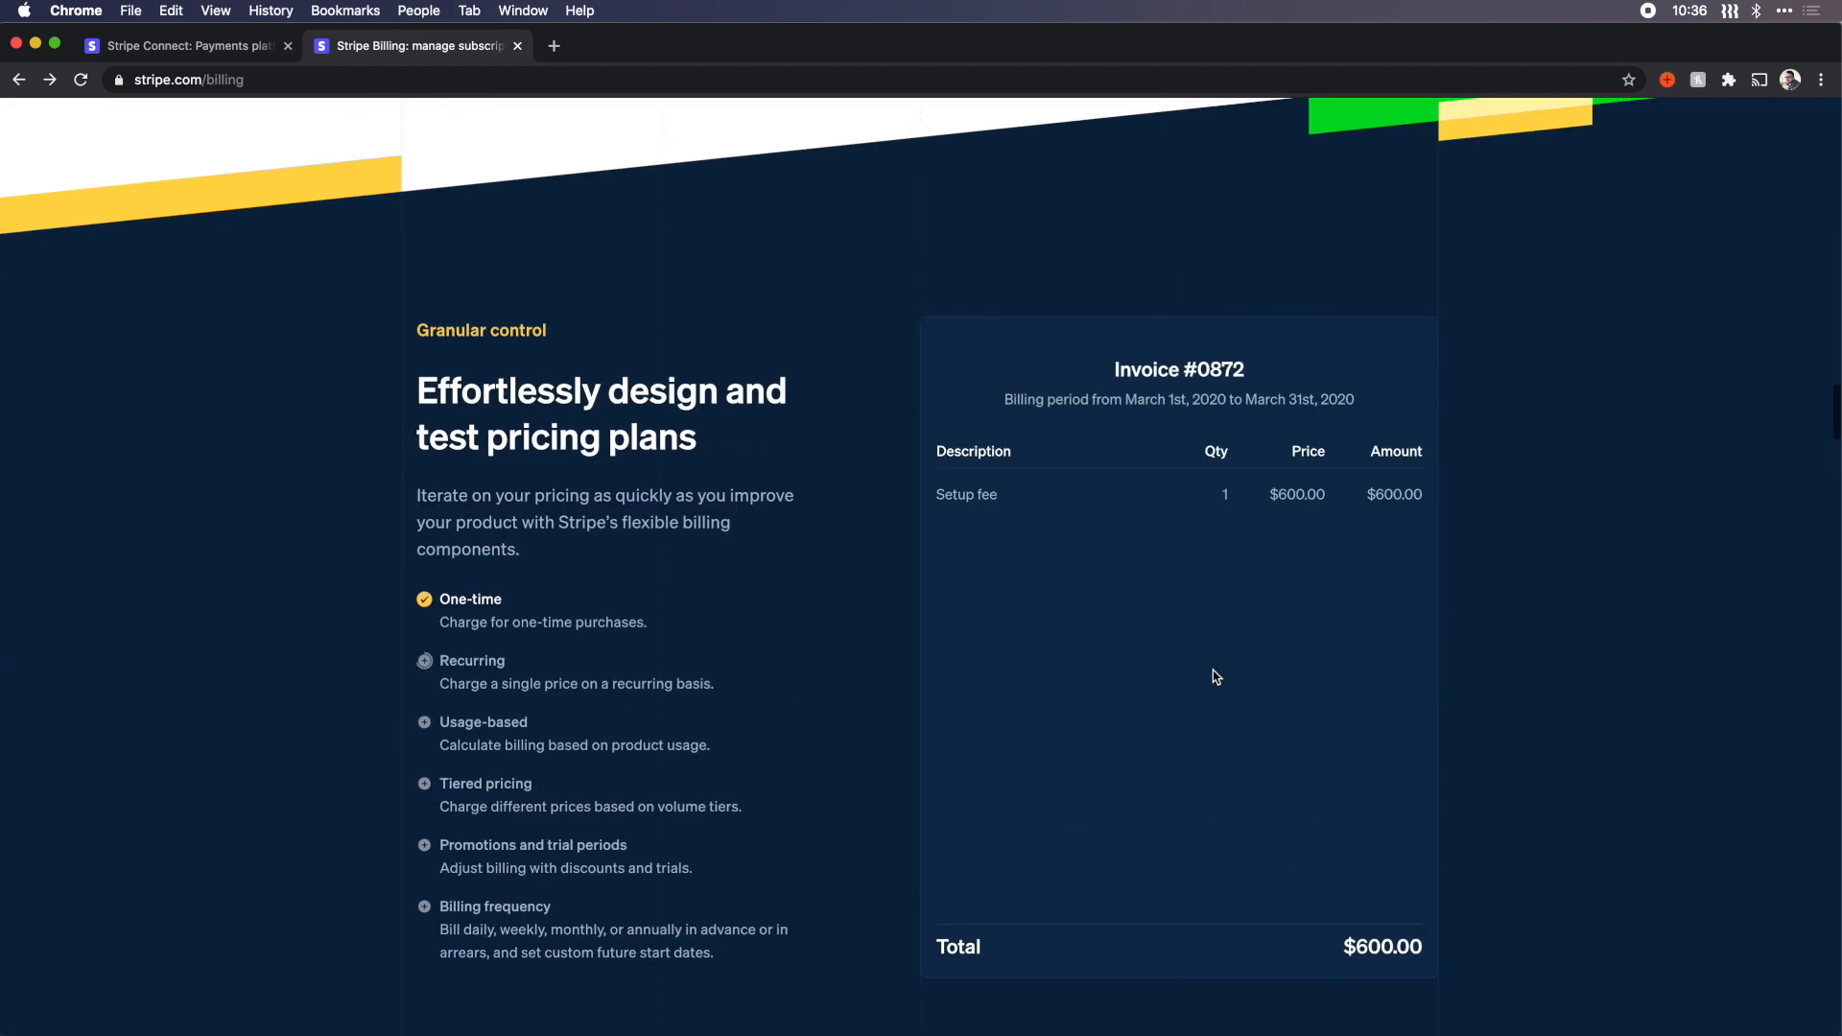
scroll(down, 3)
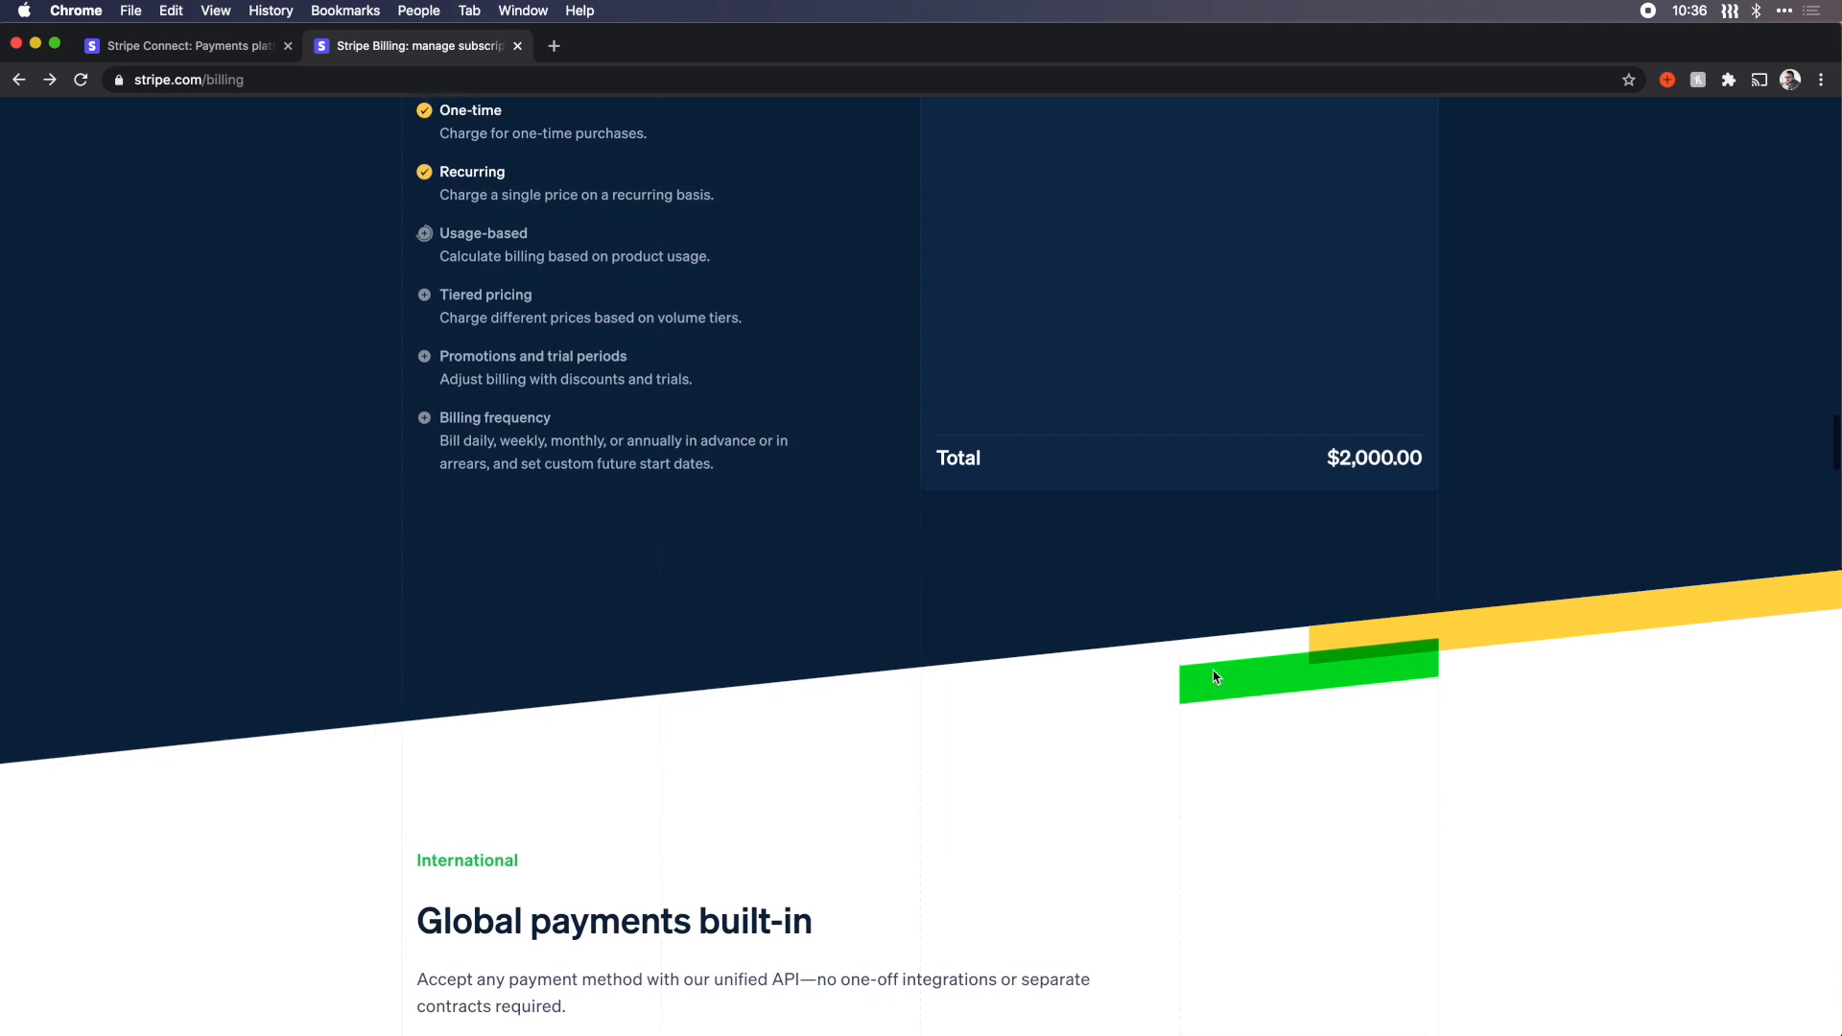
scroll(up, 3)
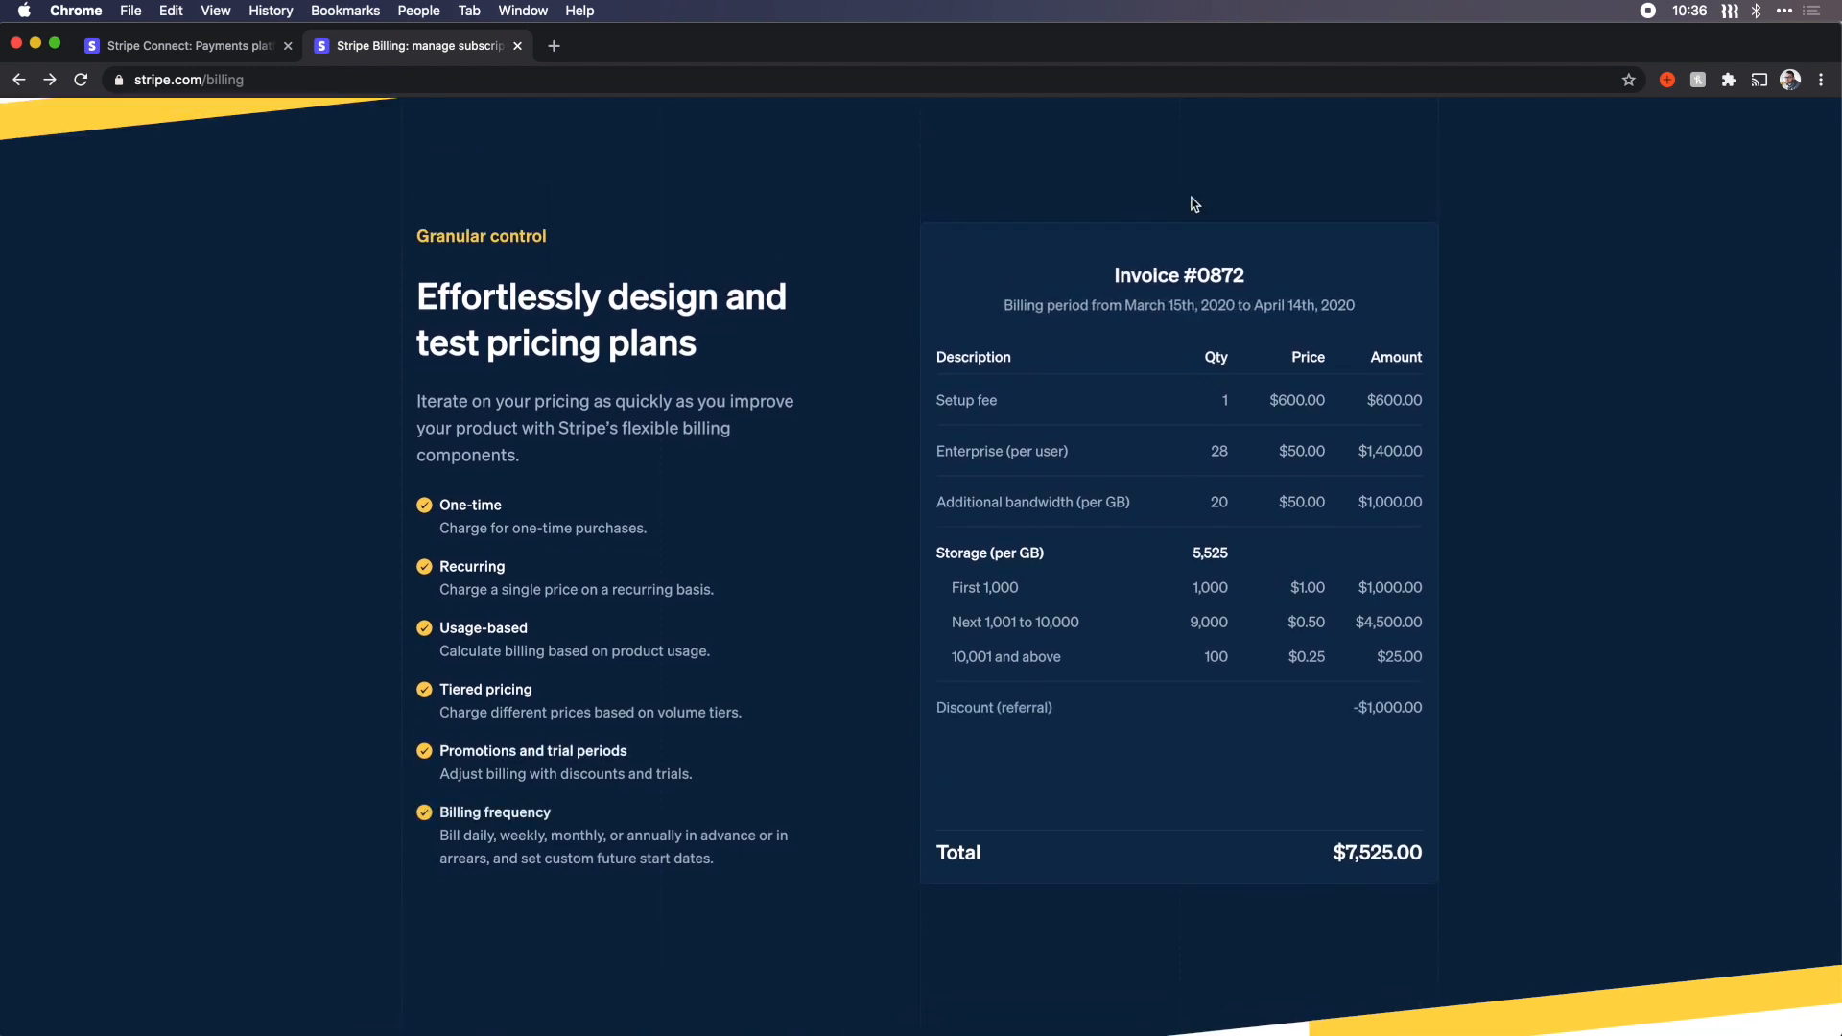
mouse_move(1441, 687)
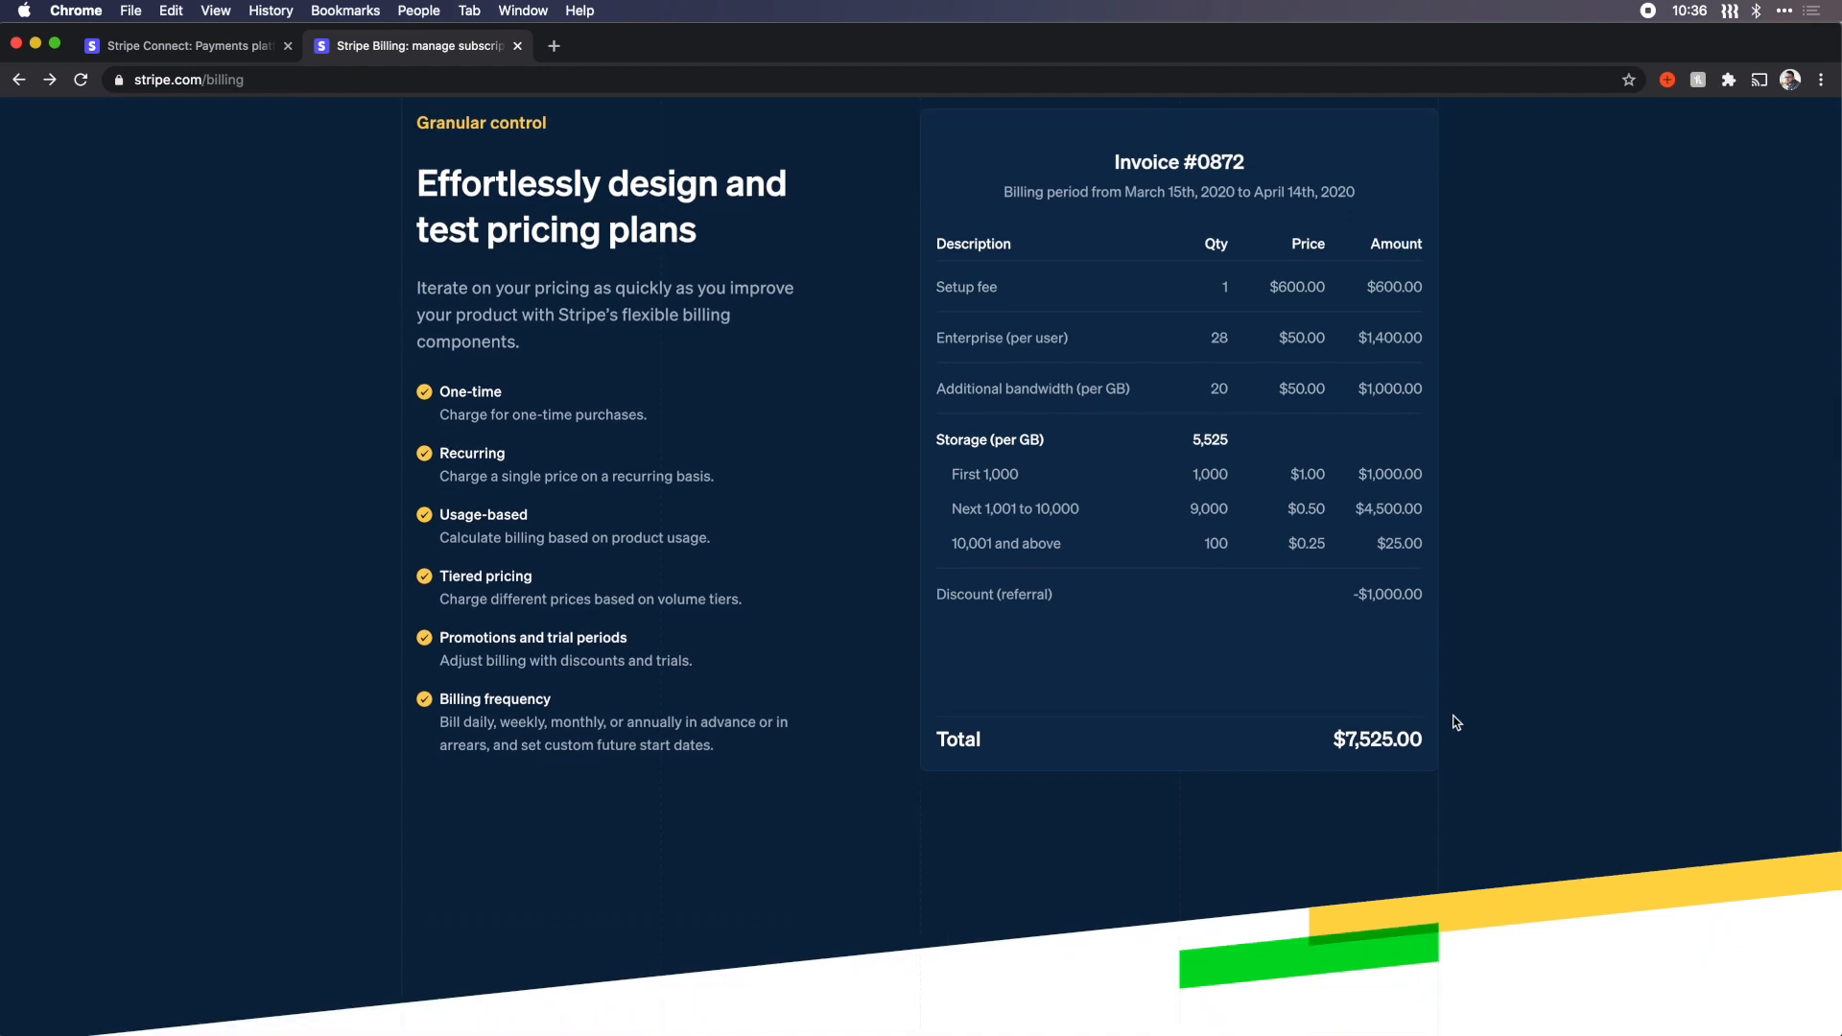
scroll(down, 3)
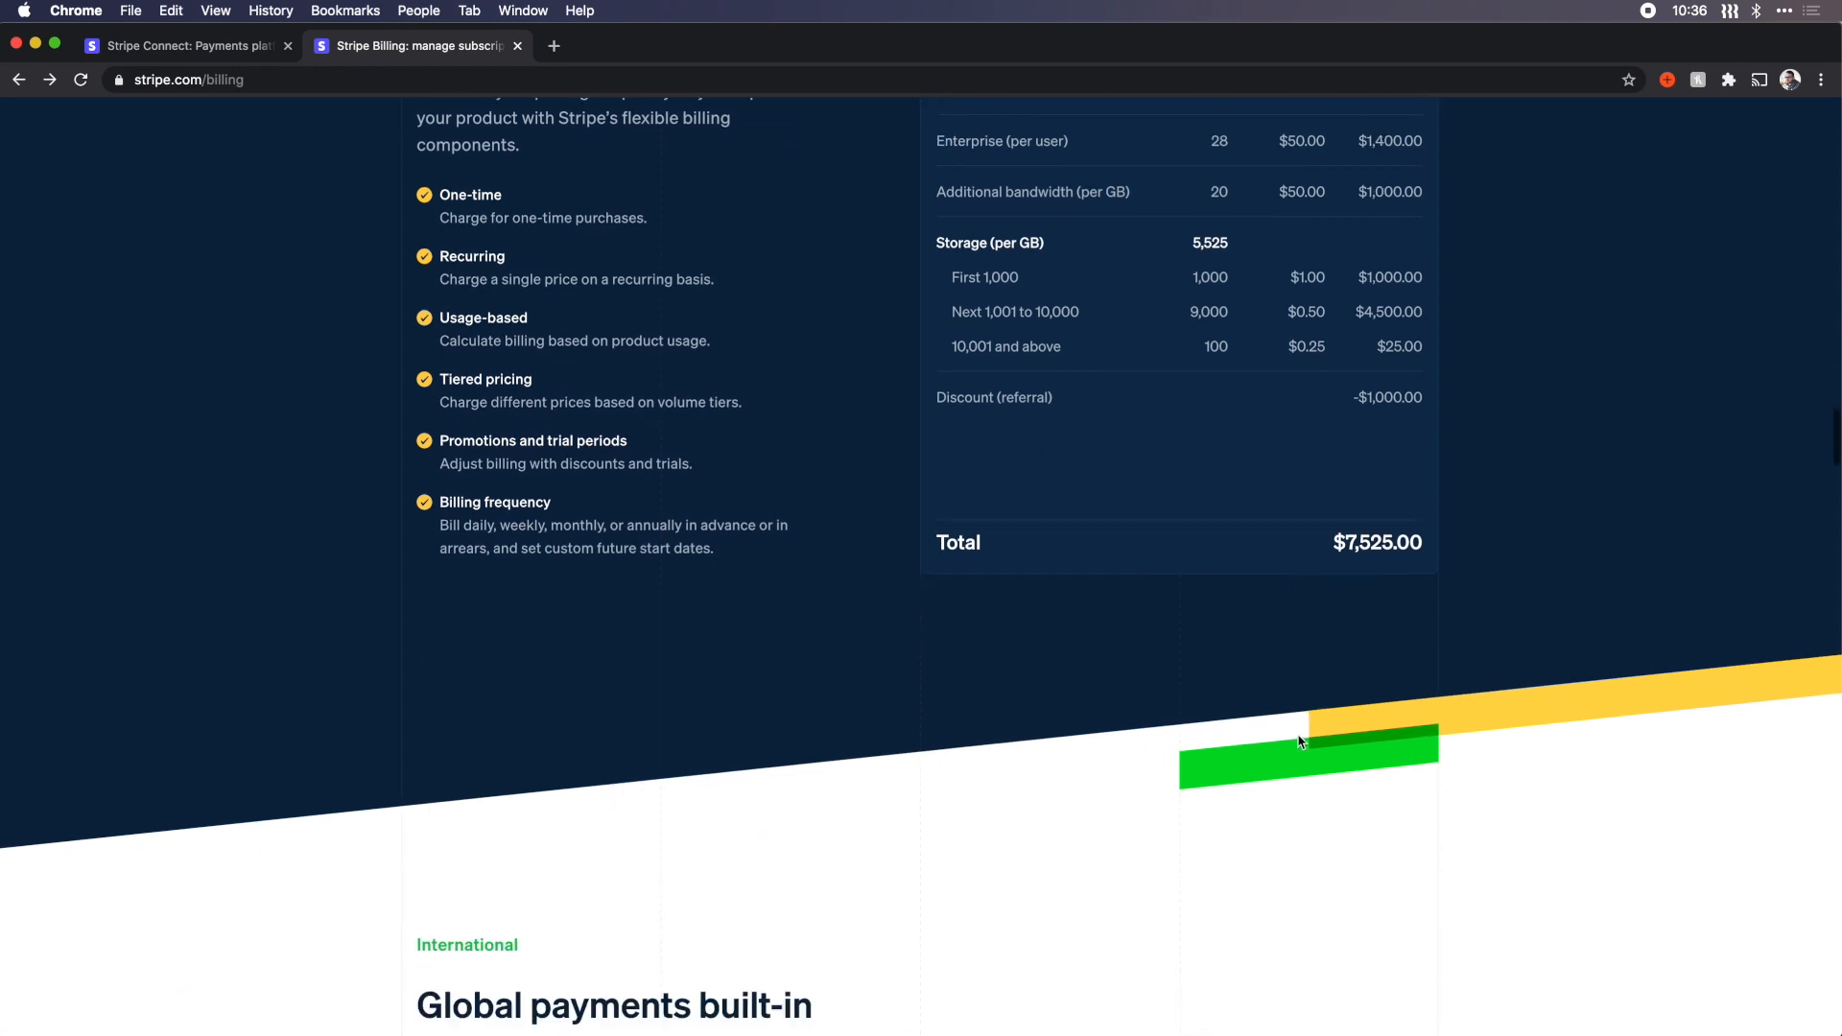
scroll(down, 3)
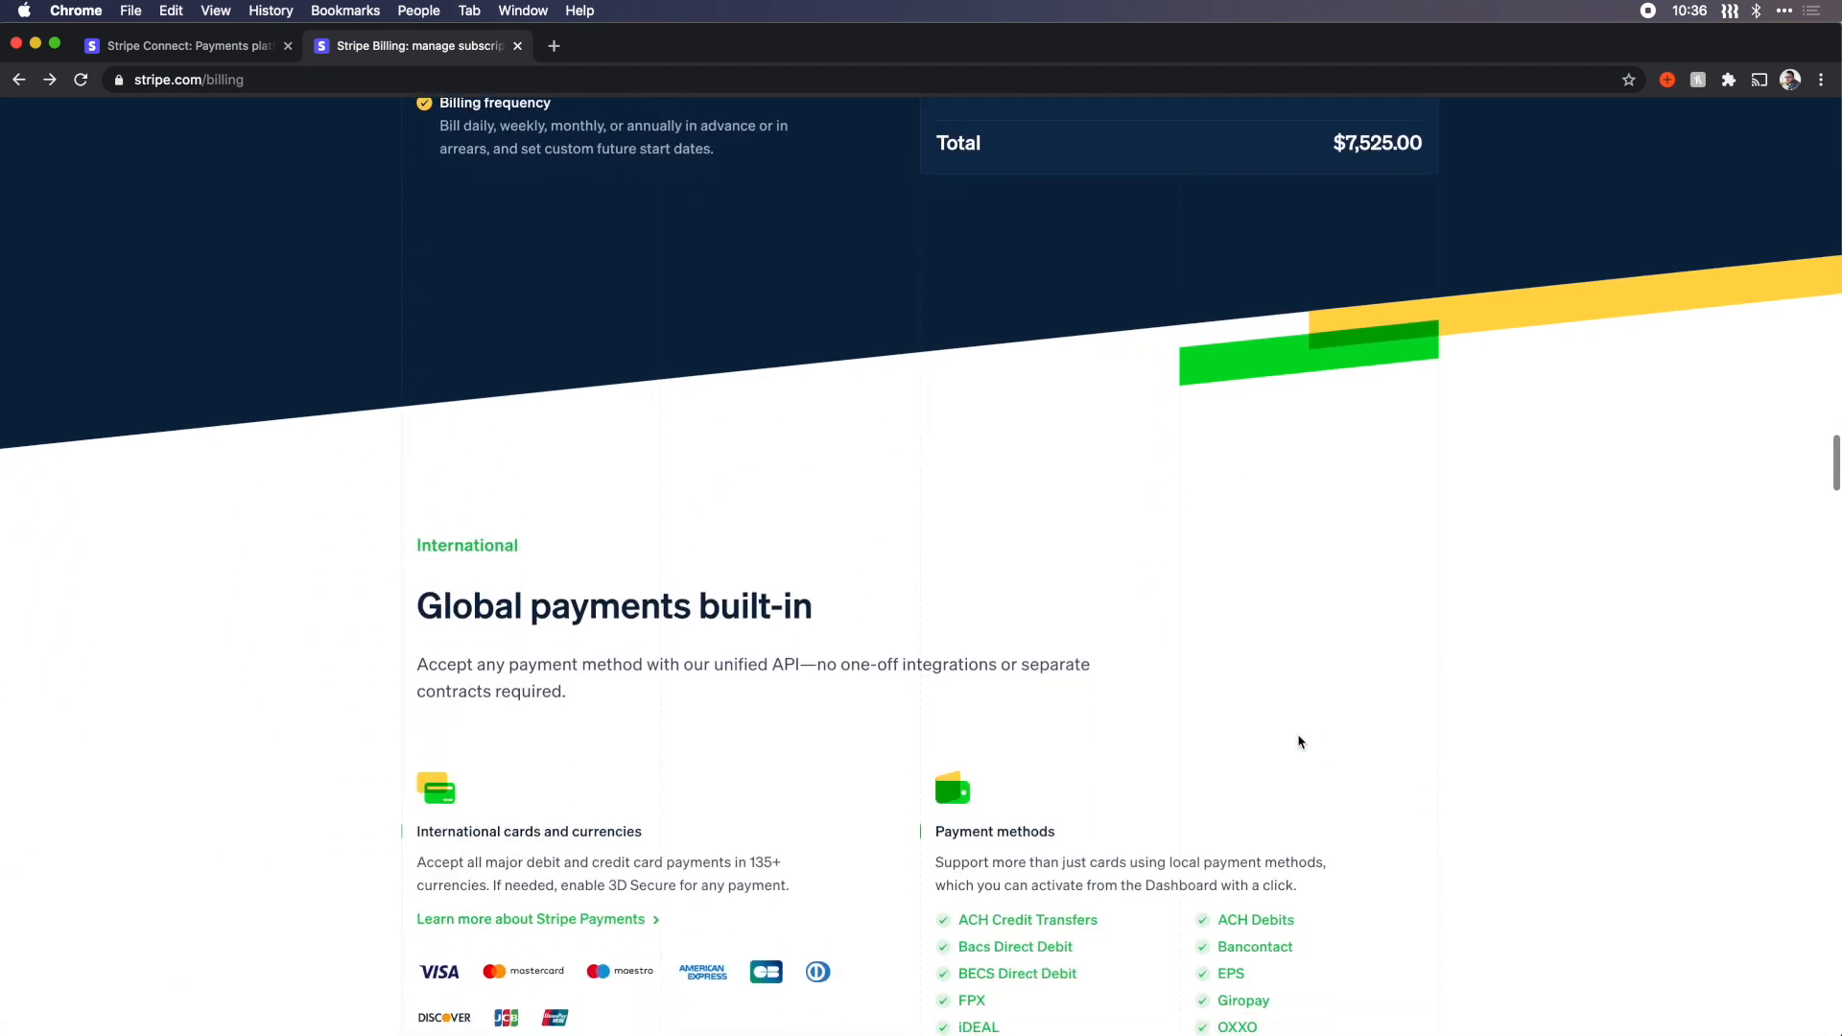
scroll(up, 3)
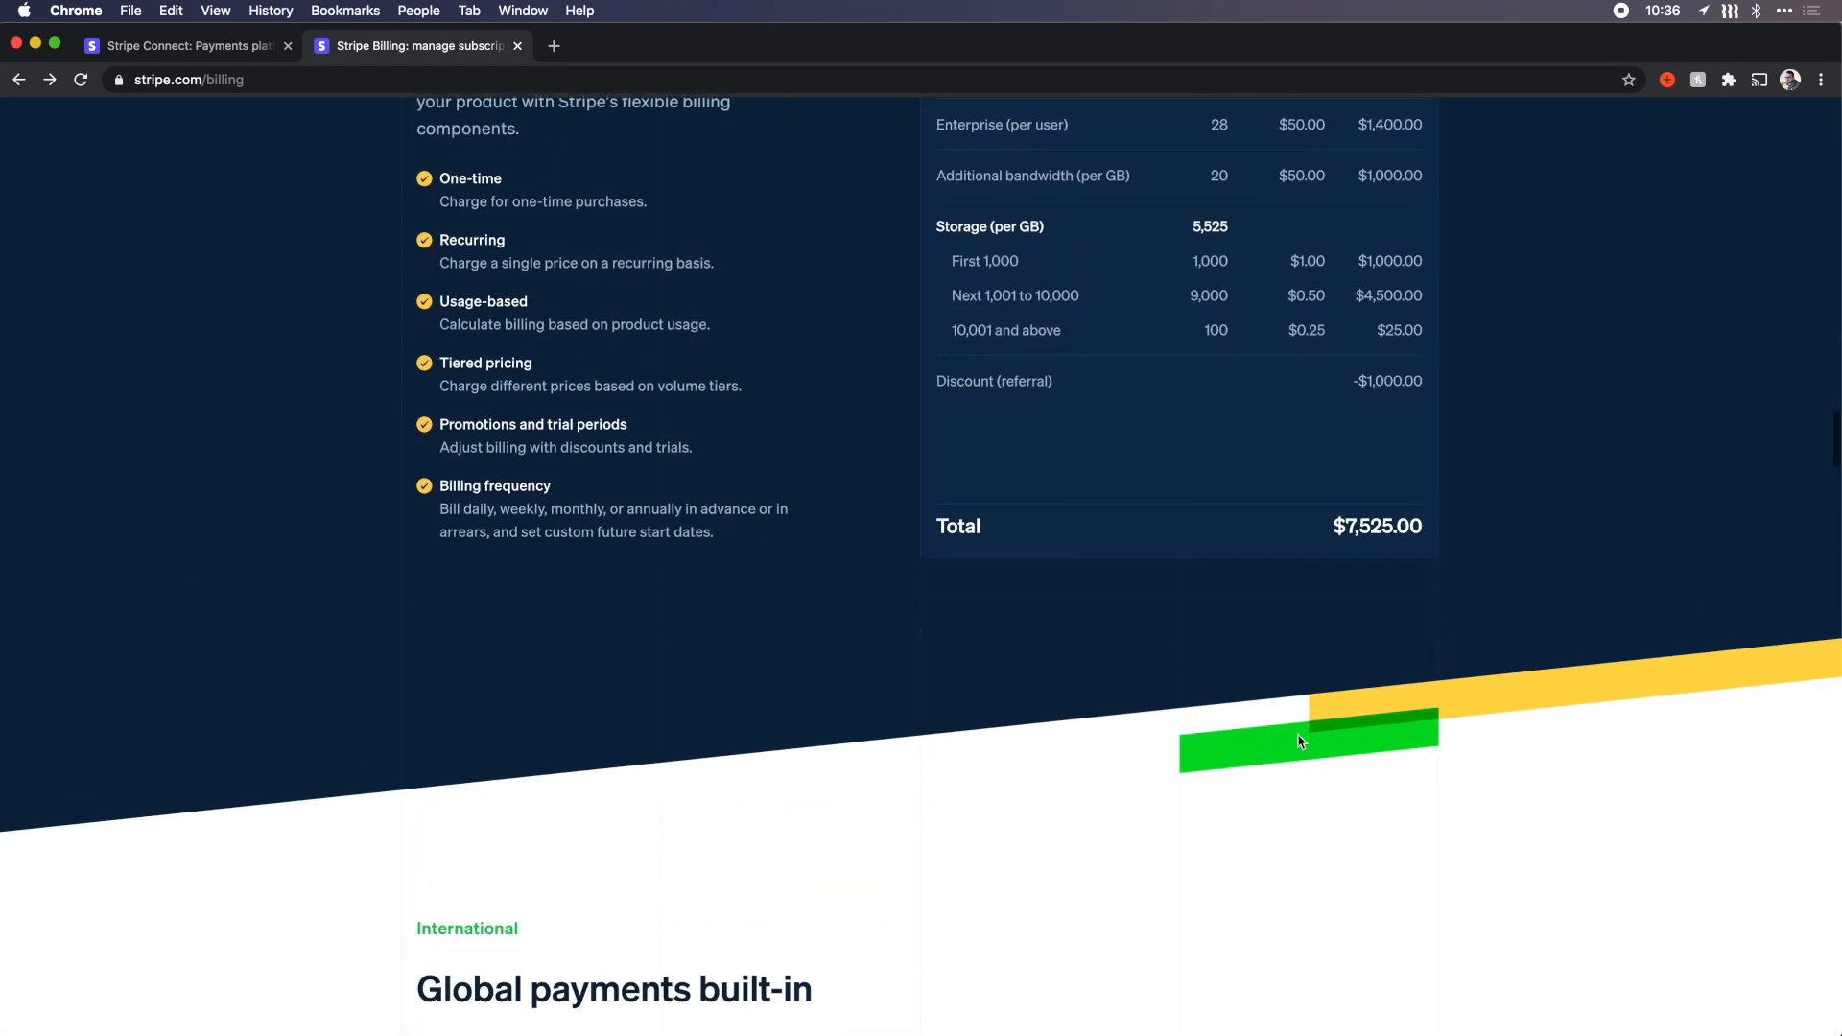
scroll(down, 3)
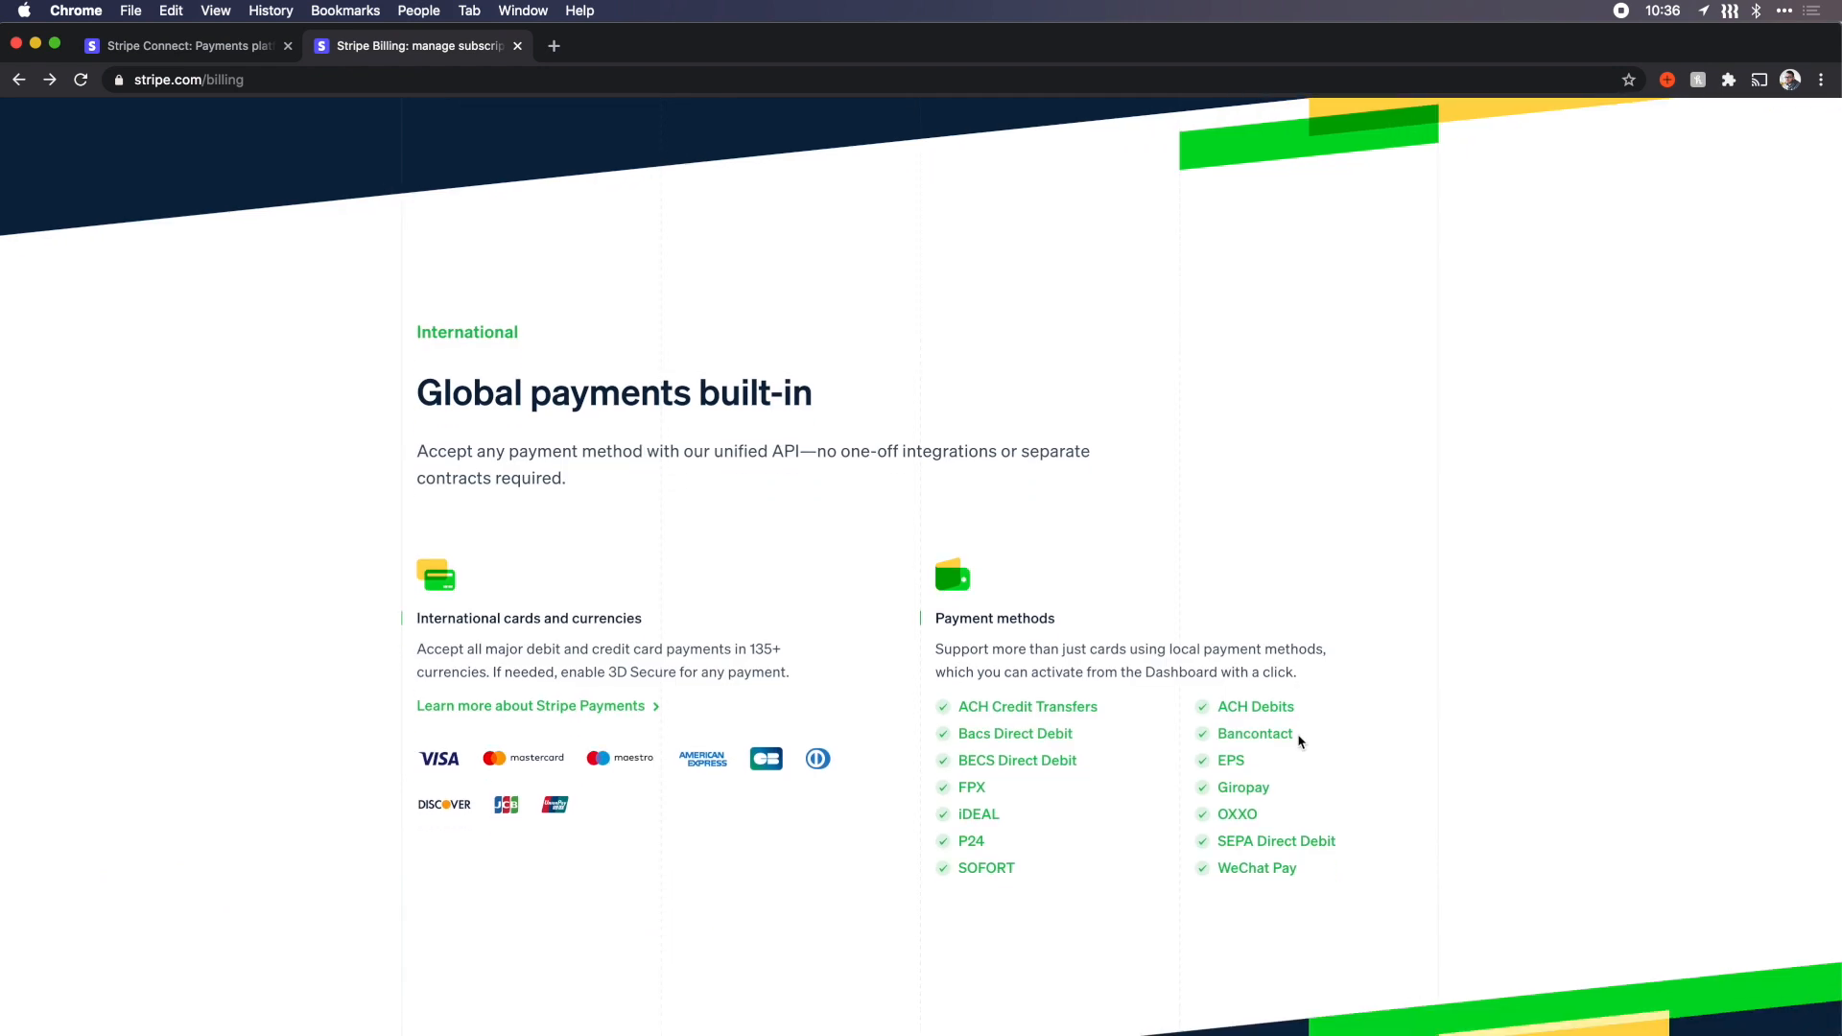
scroll(down, 3)
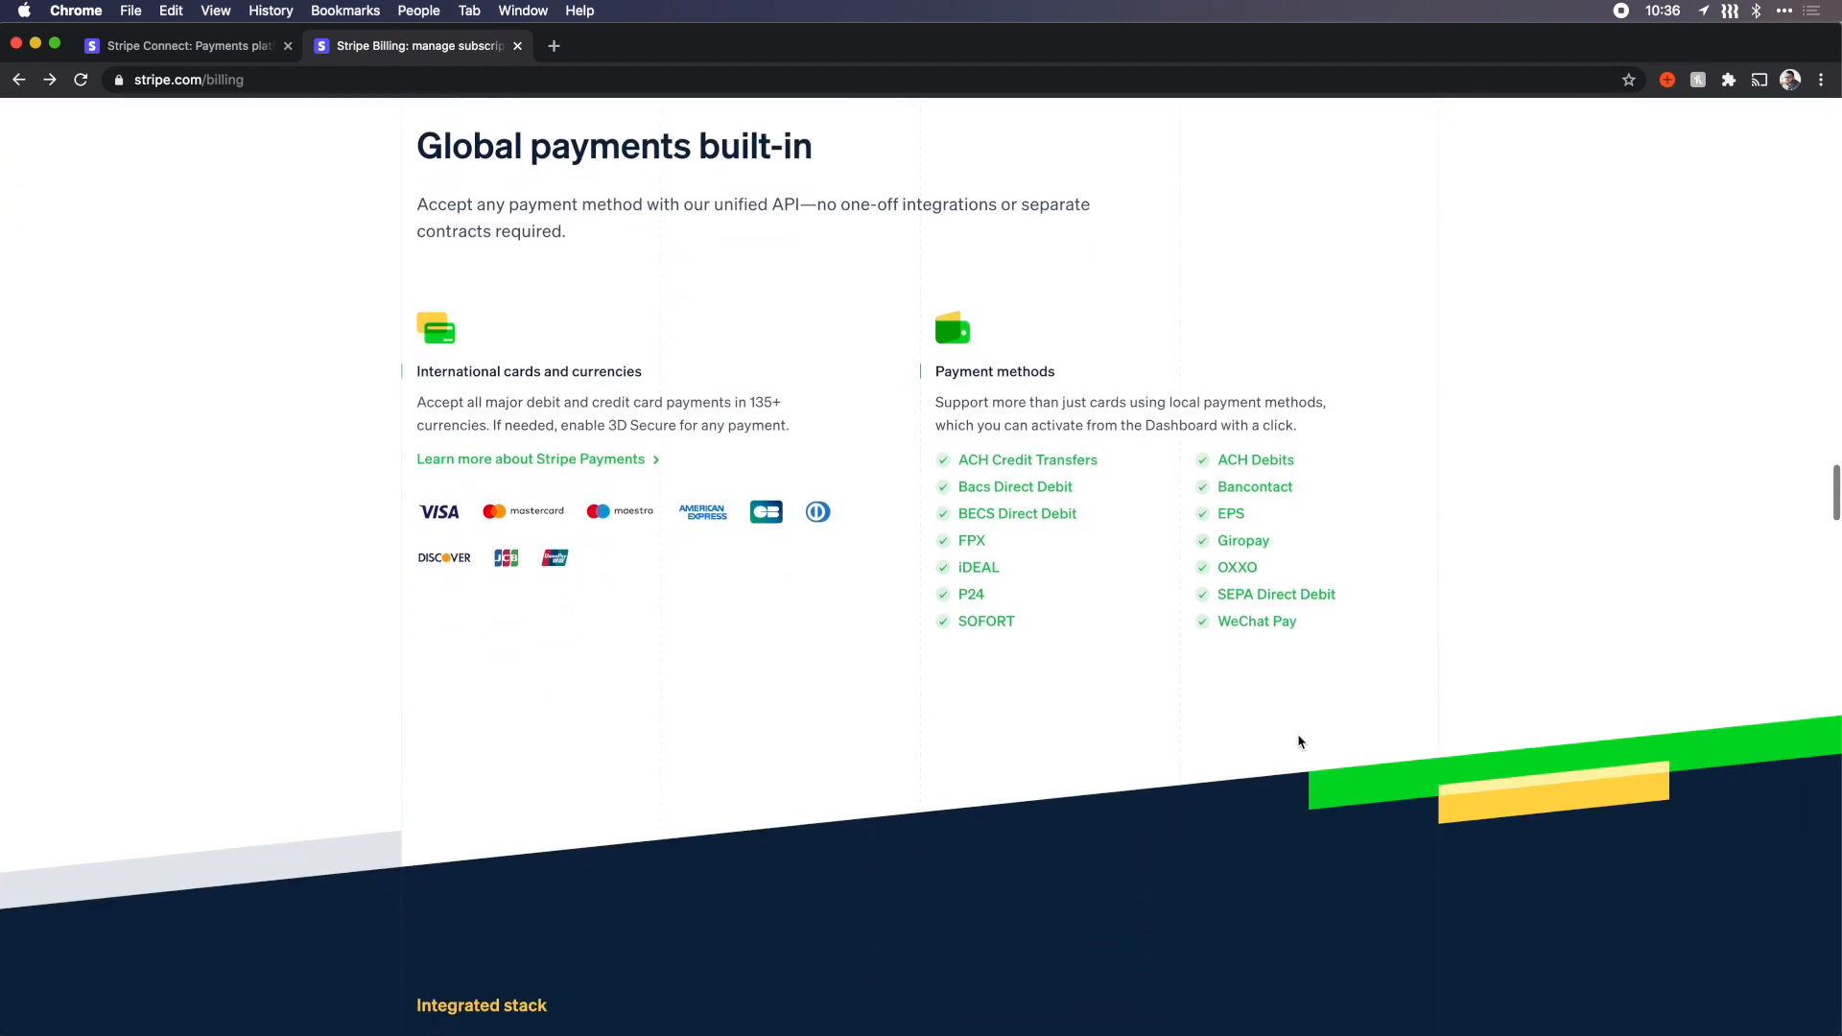
scroll(down, 3)
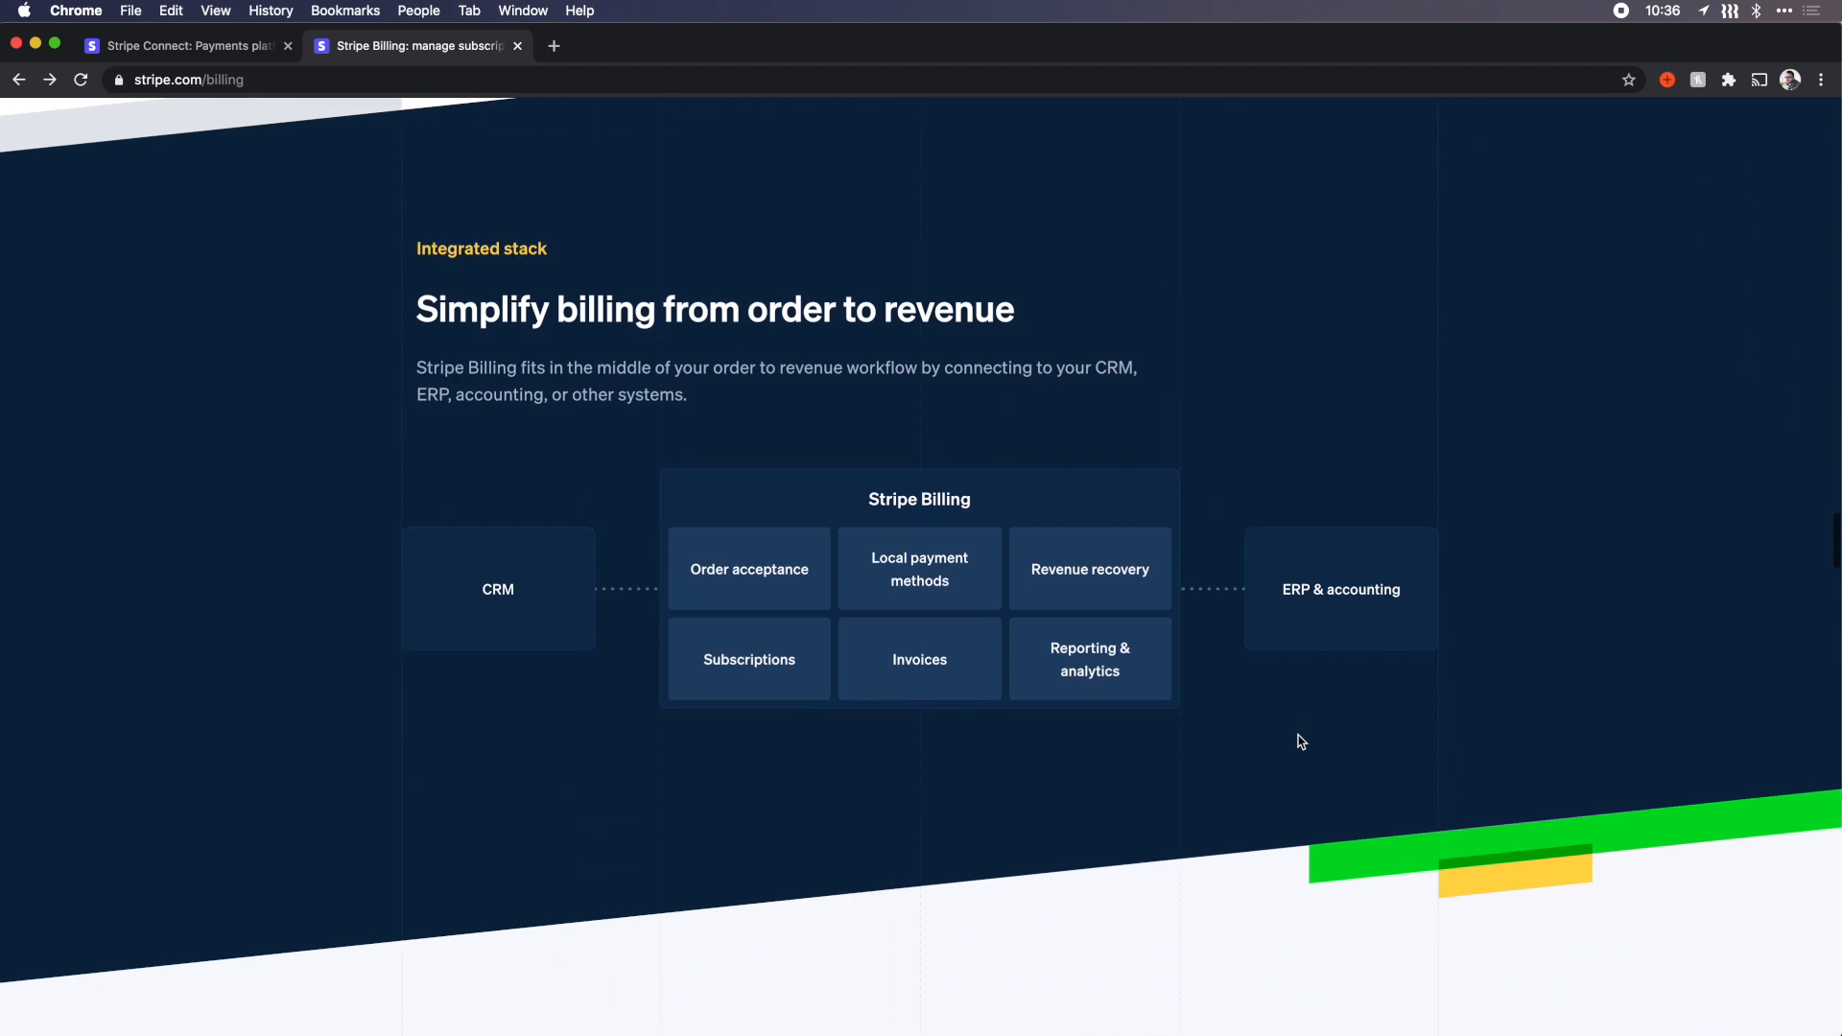
Step: Scroll through the rest of the Billing page, past its retention and pricing sections
scroll(down, 3)
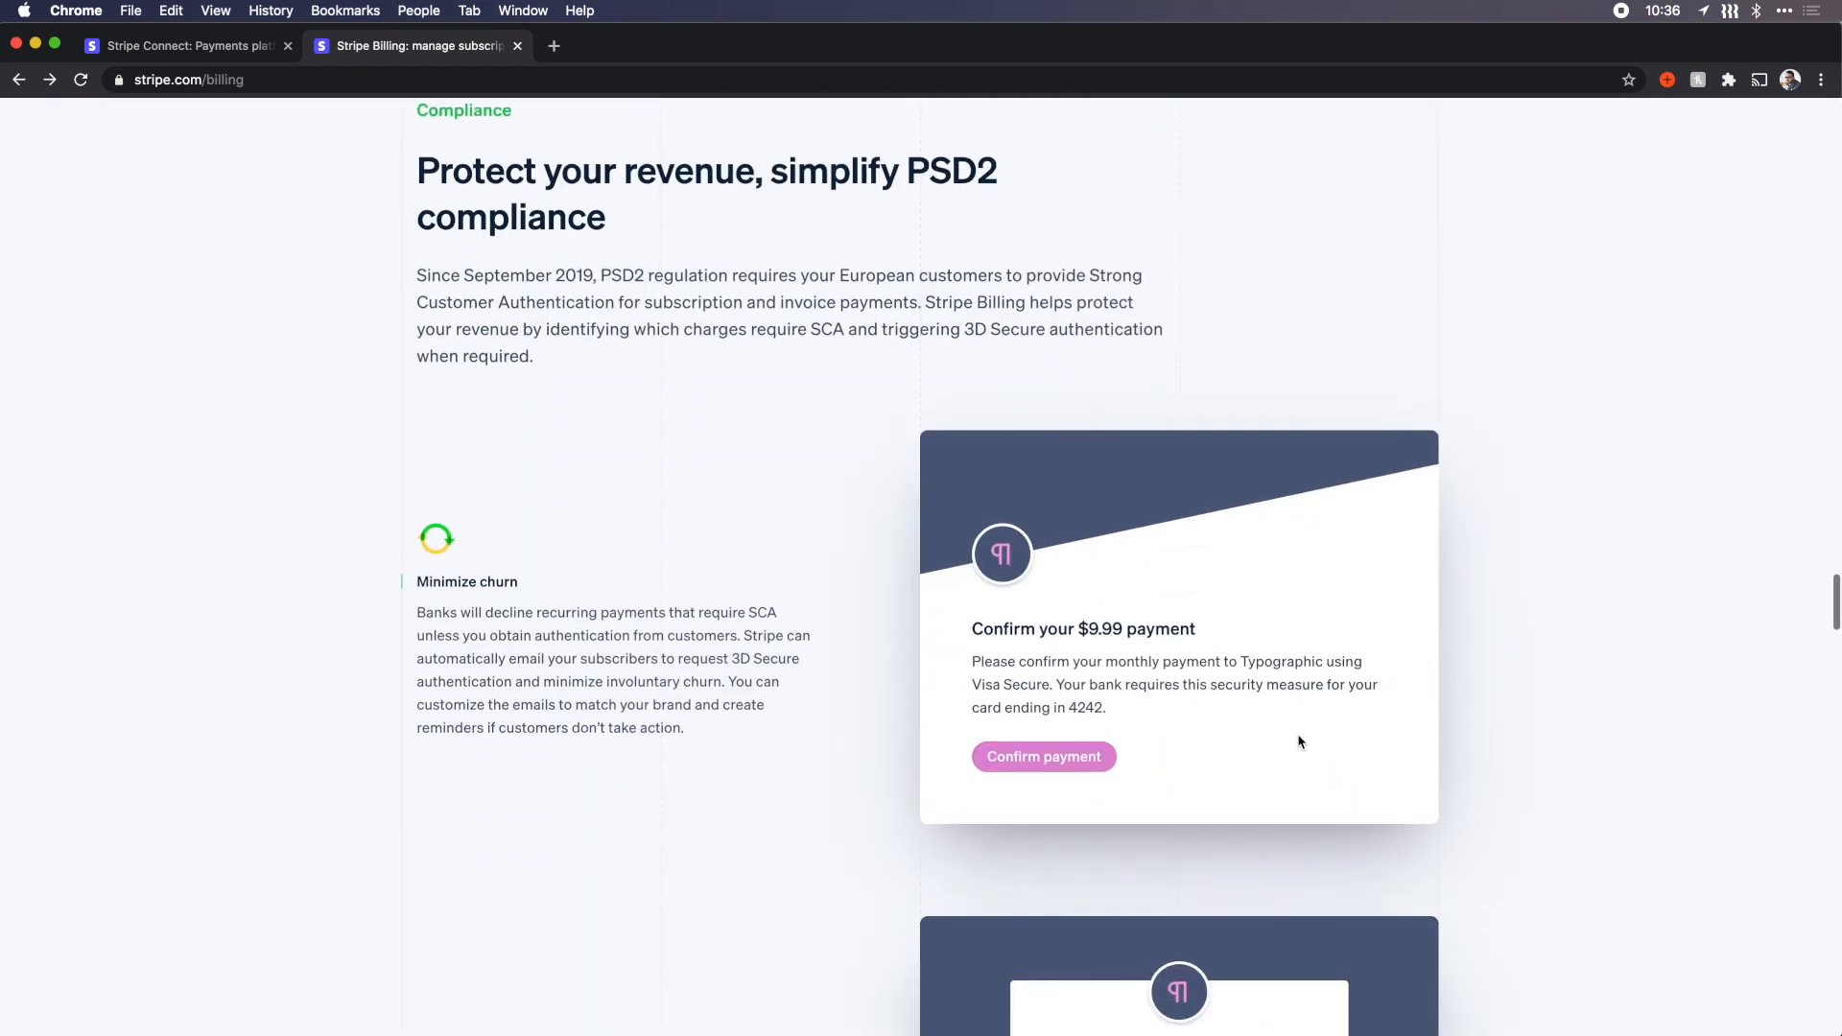
scroll(down, 3)
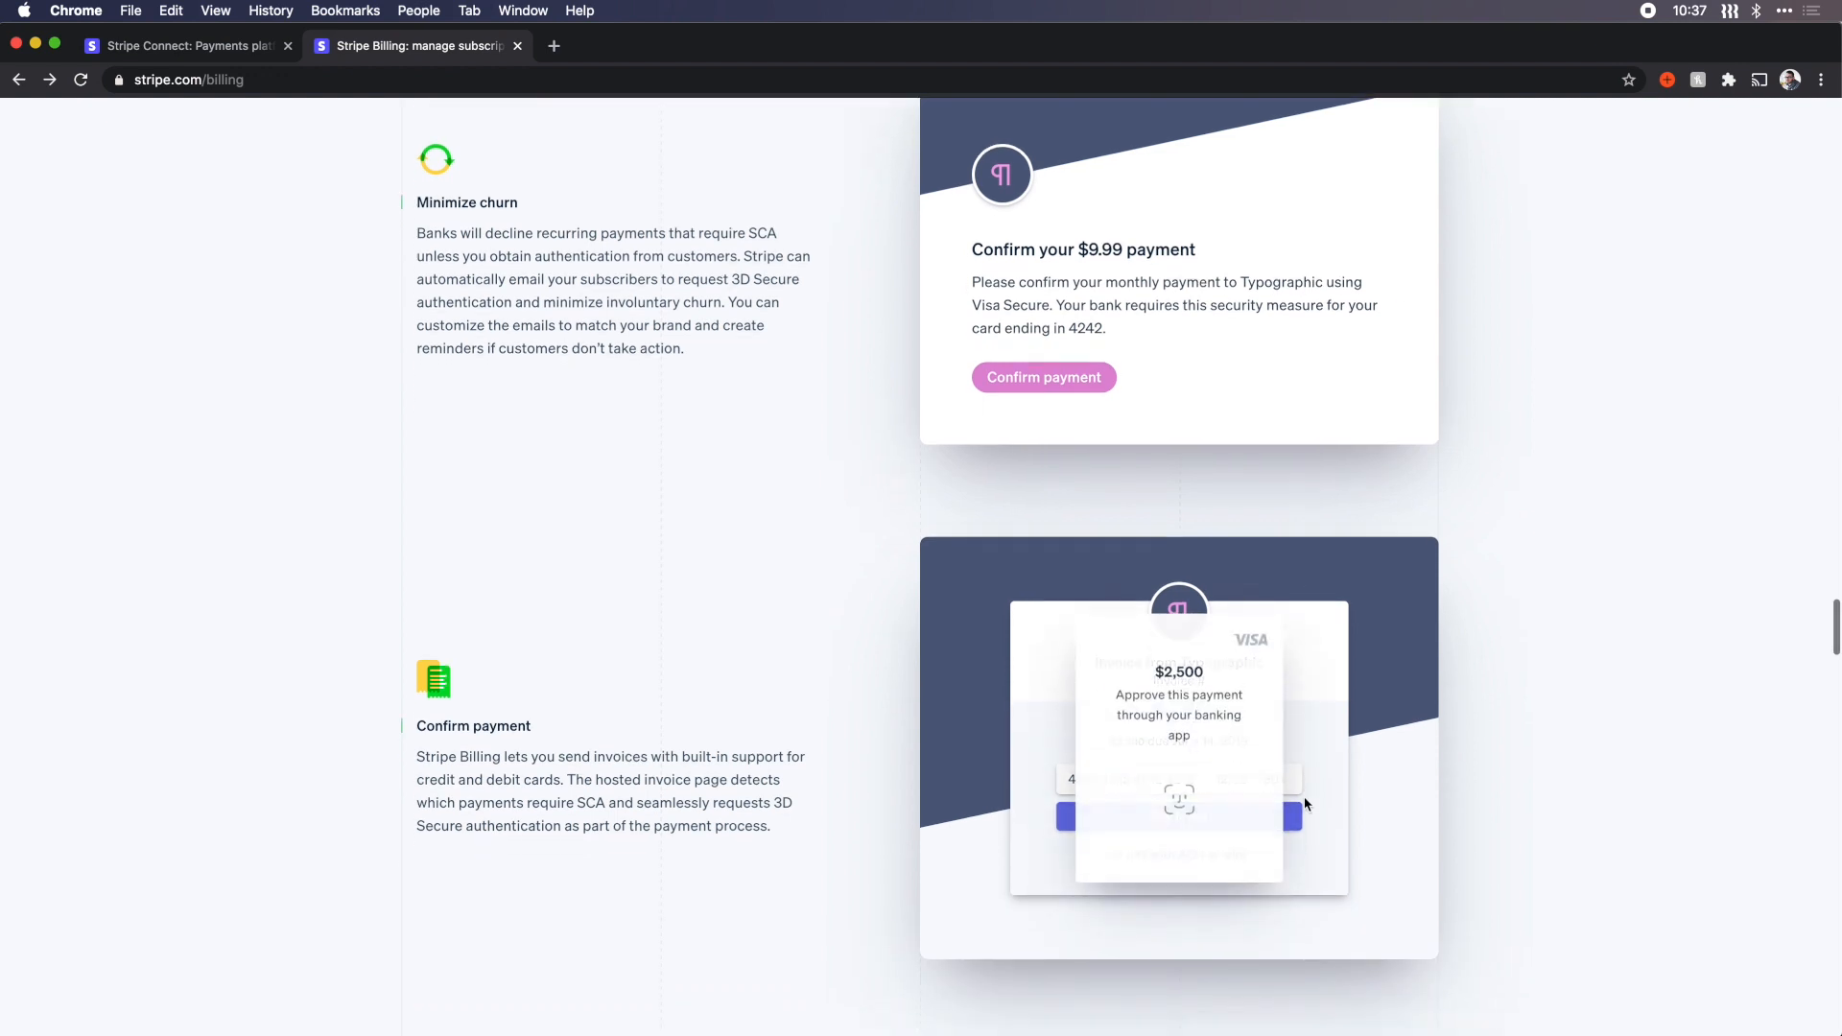
scroll(down, 3)
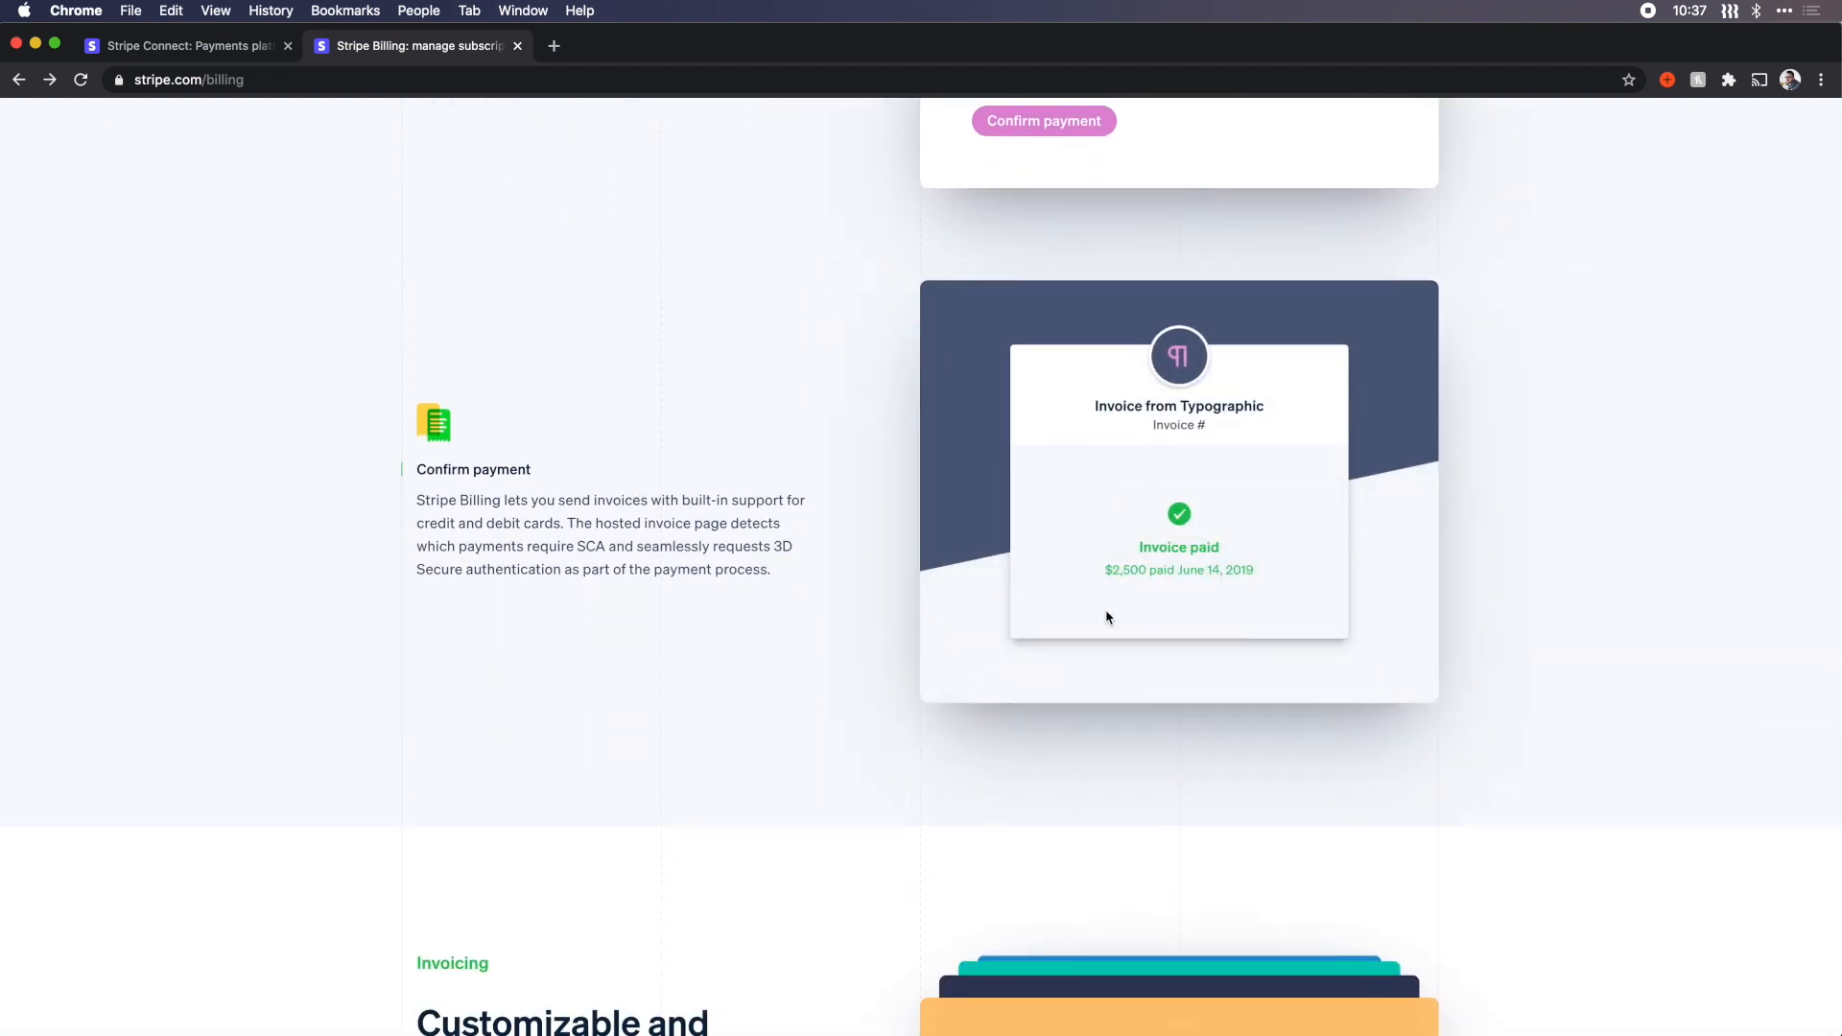
scroll(down, 3)
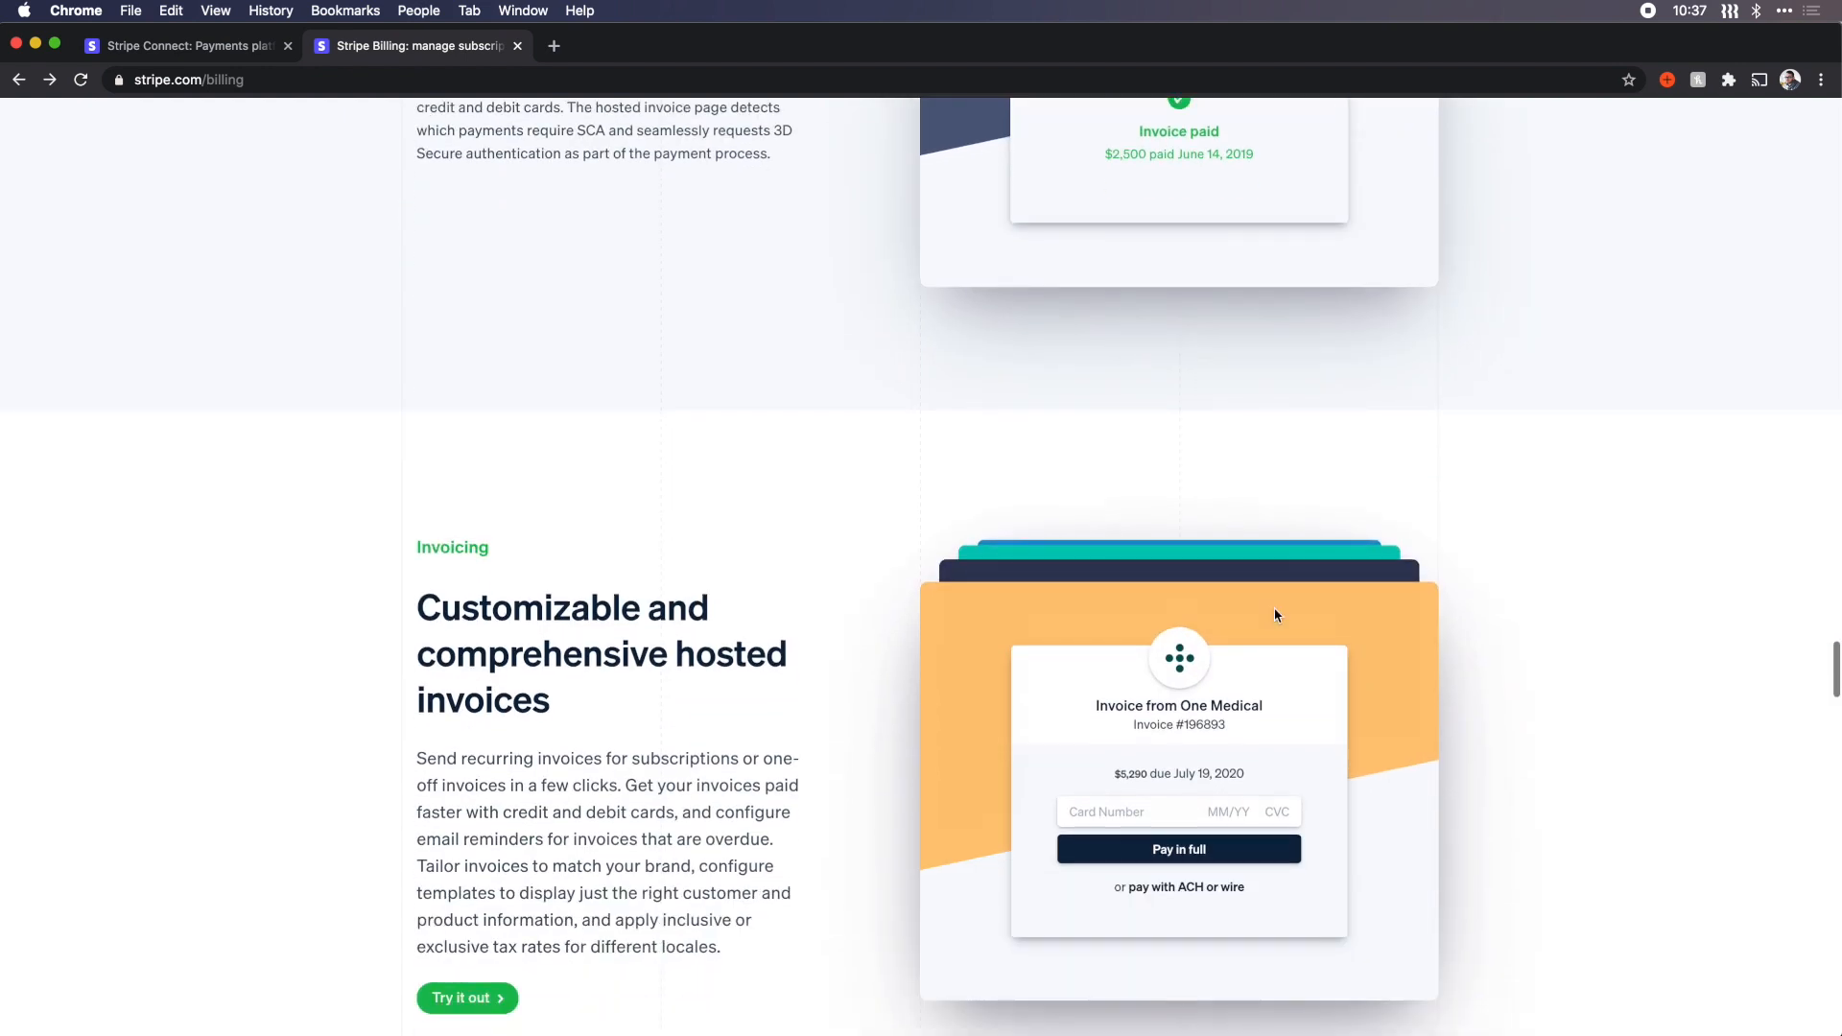
scroll(down, 3)
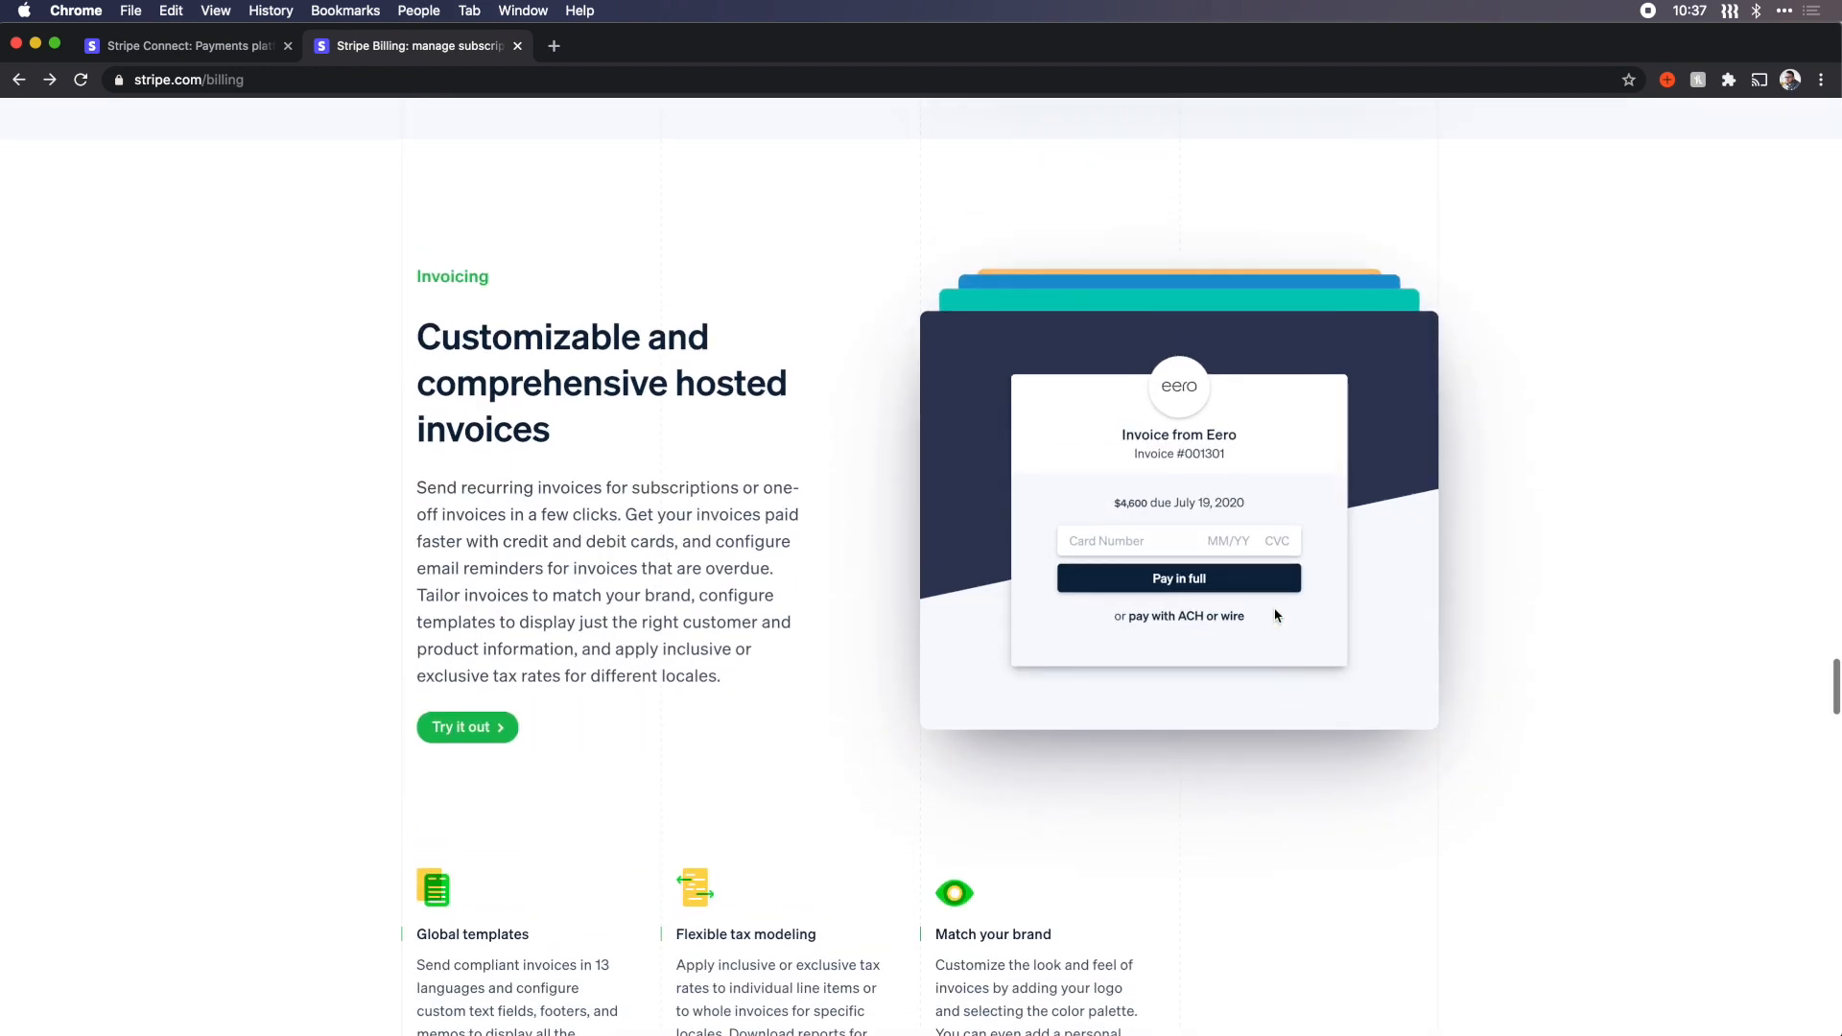
scroll(down, 3)
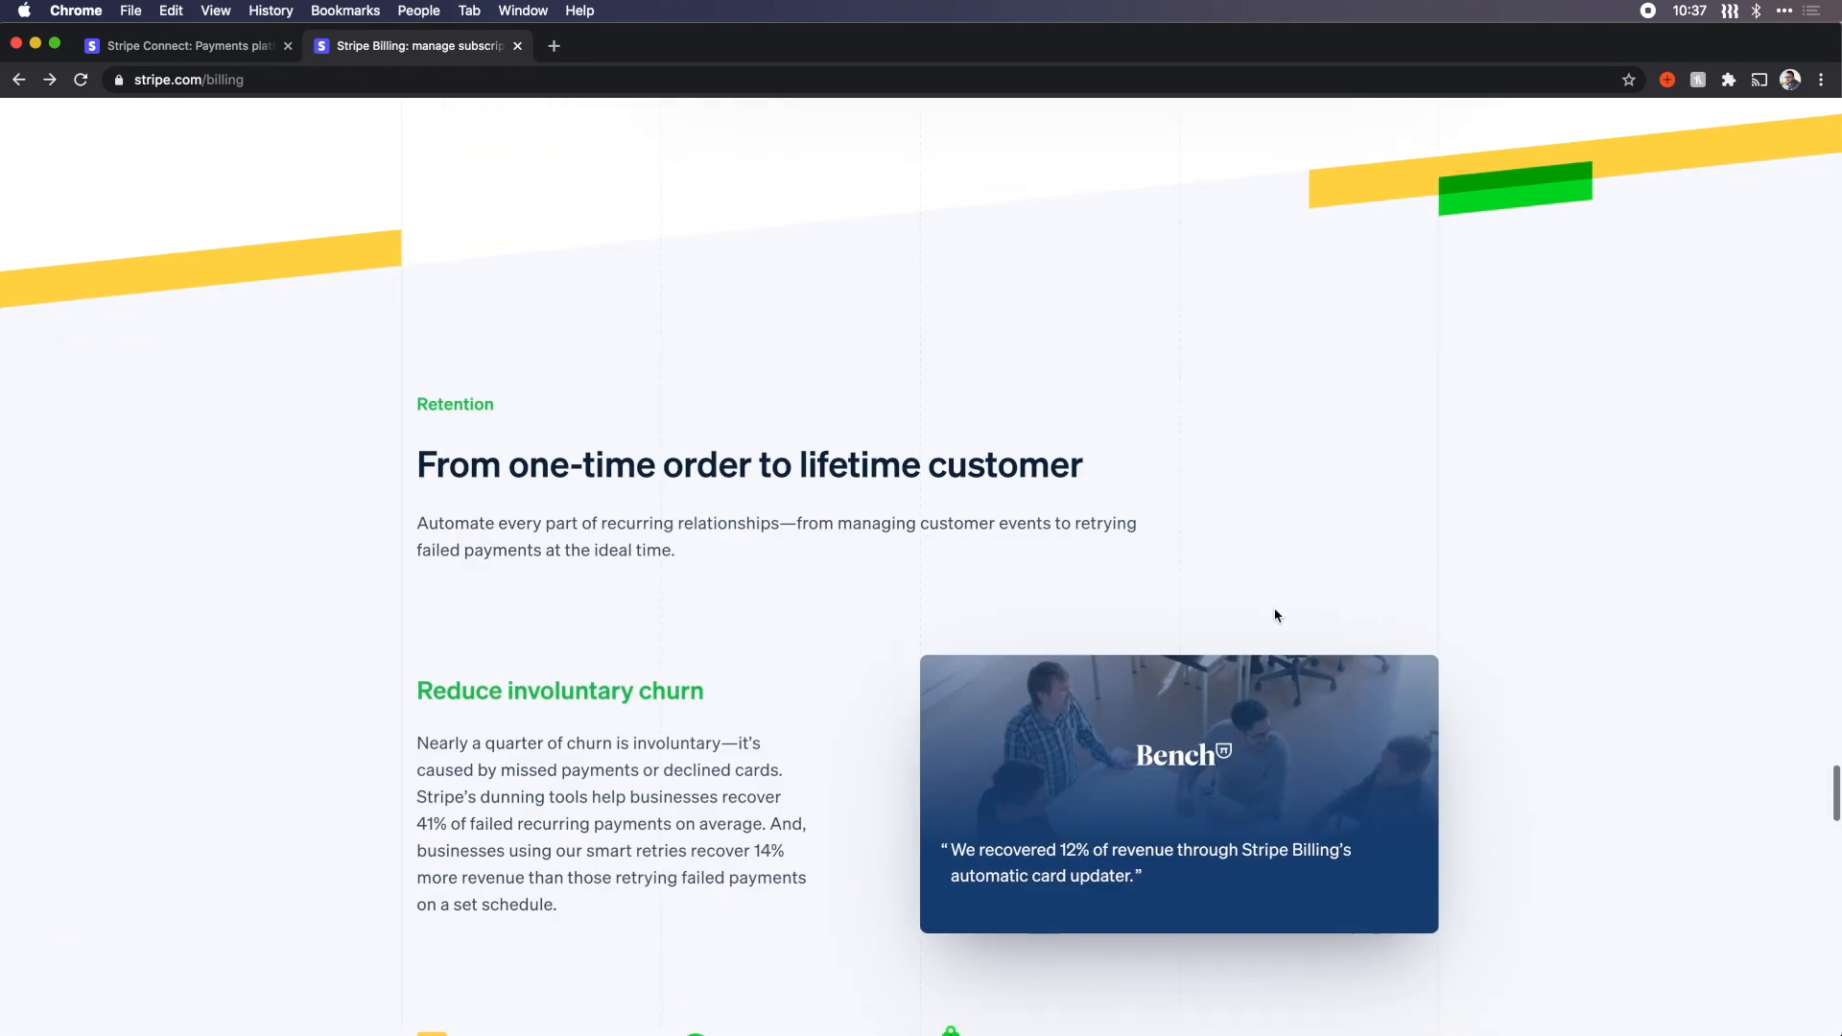
scroll(down, 3)
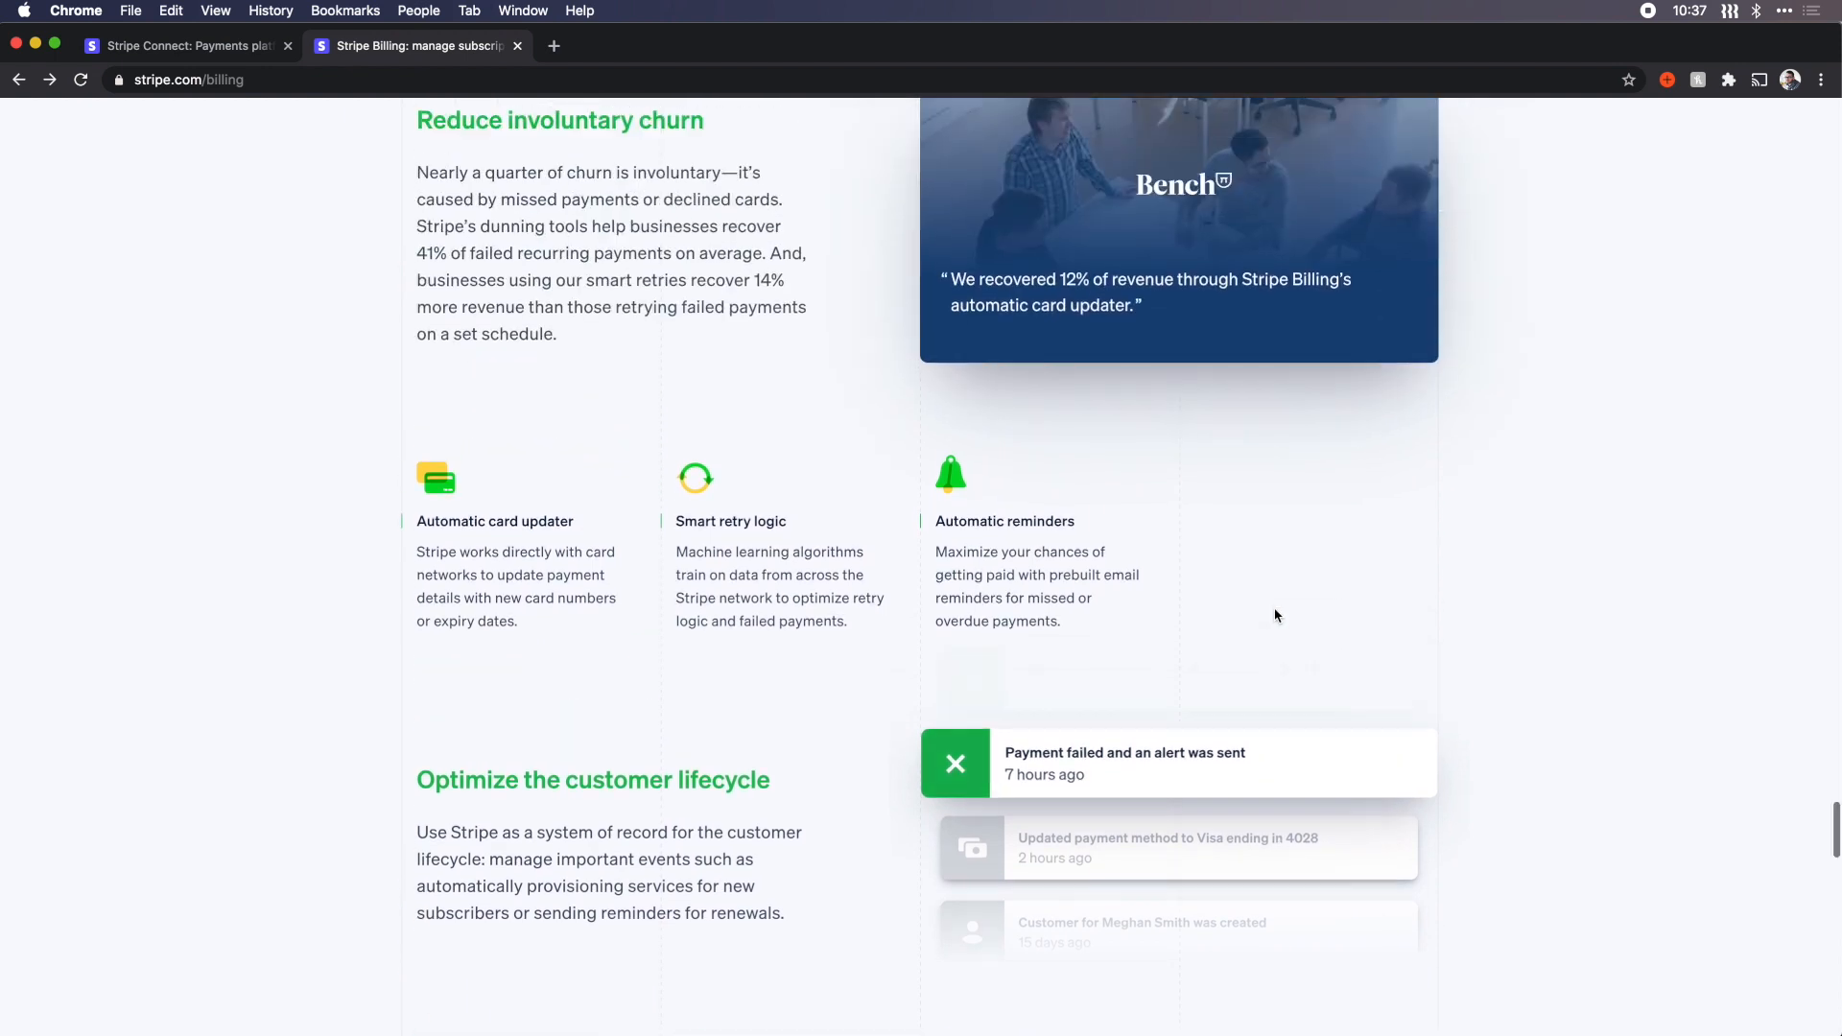
scroll(down, 3)
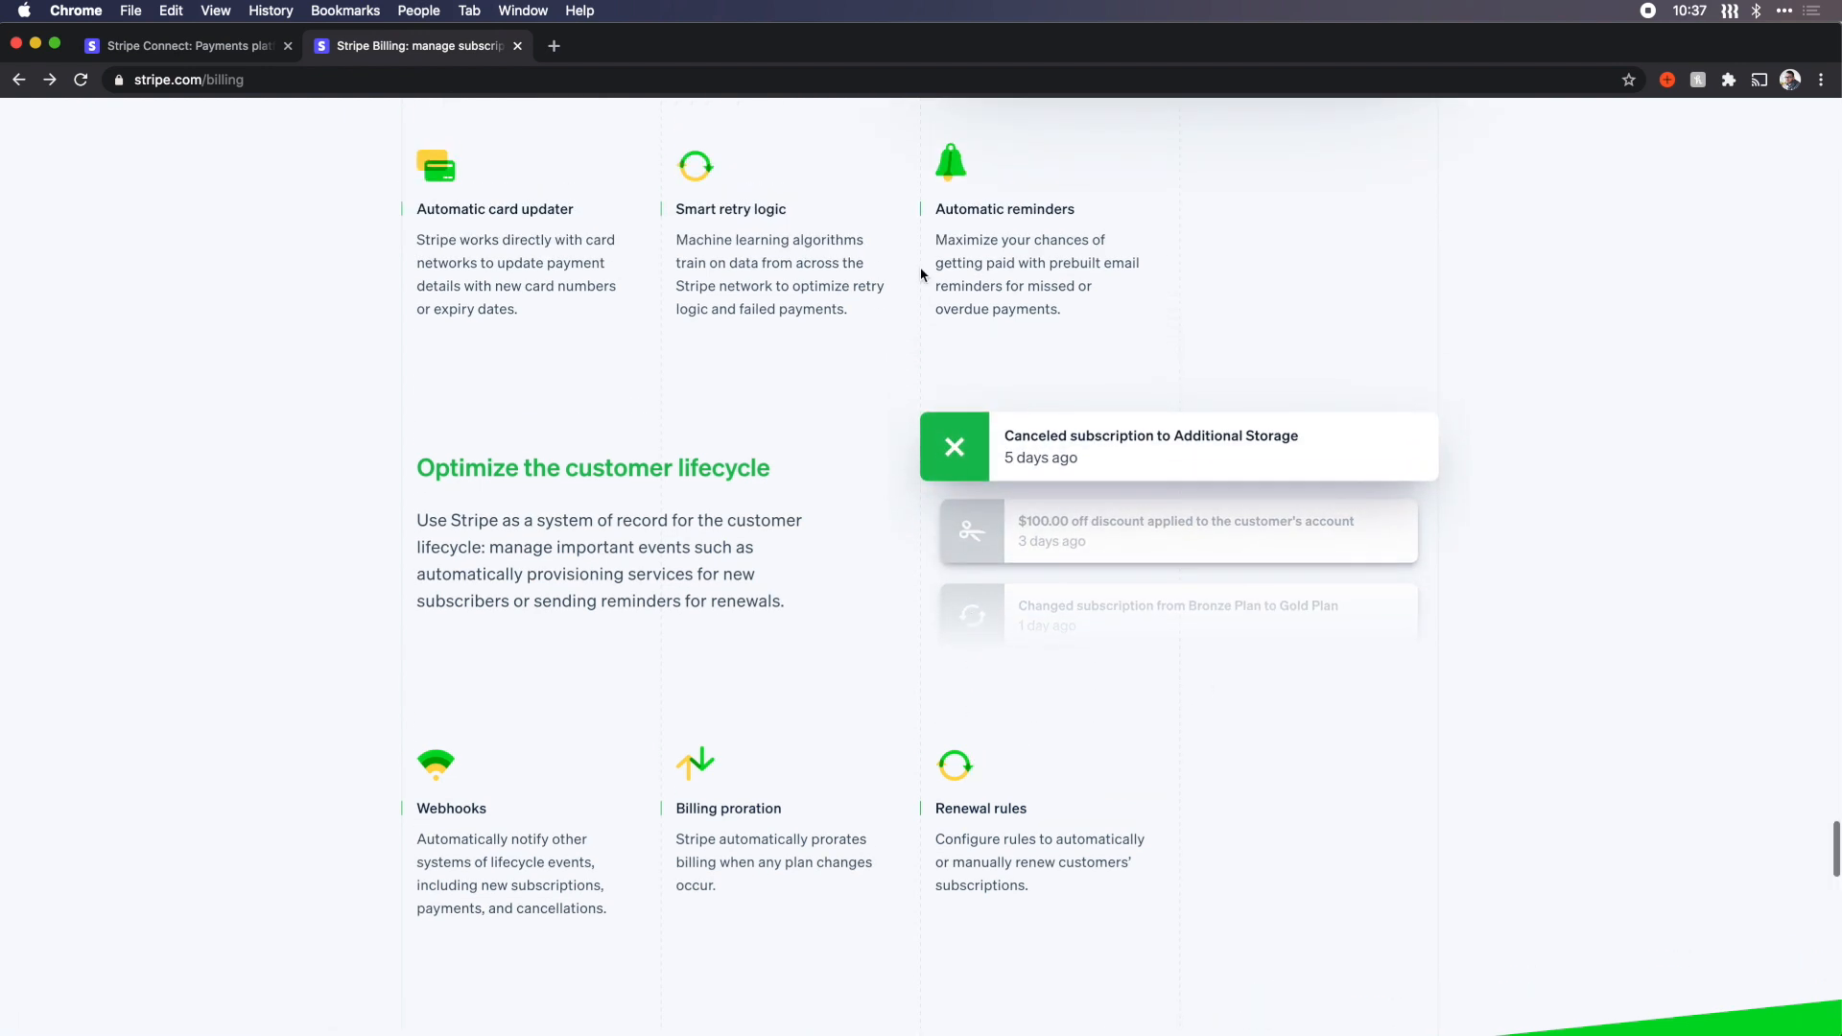
mouse_move(860, 456)
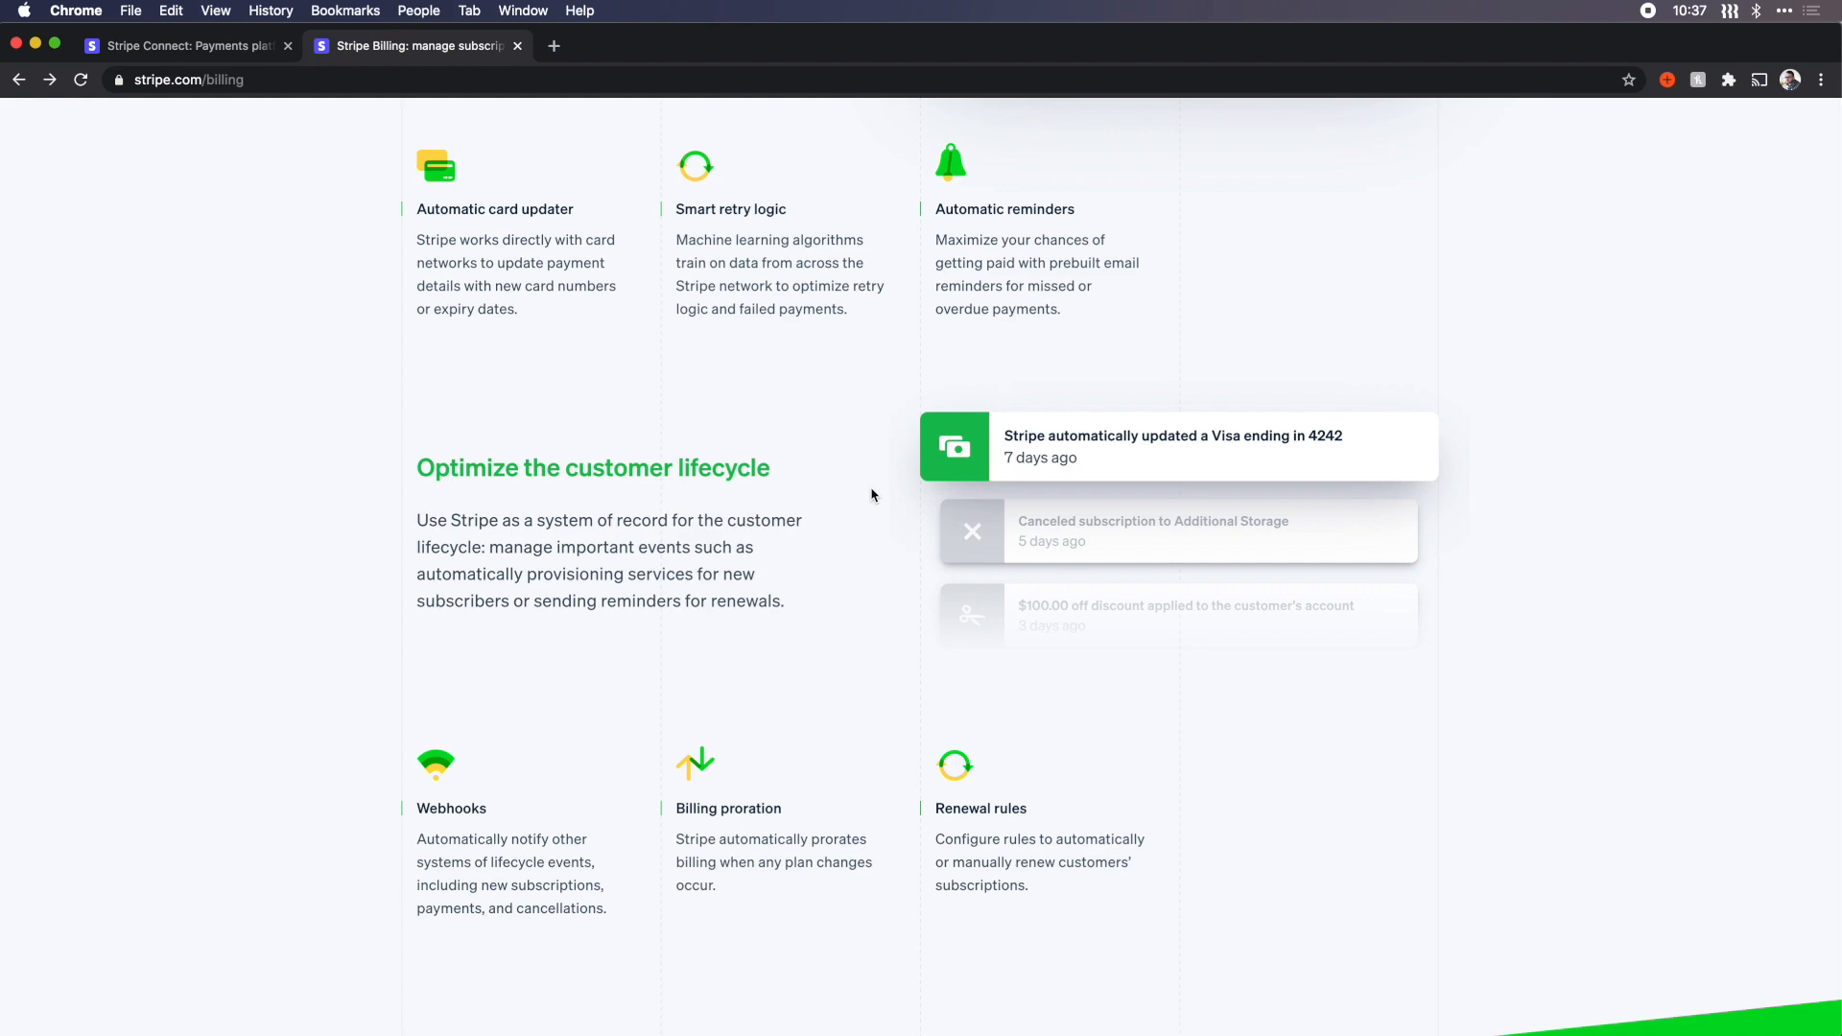
Step: Return to the top of the Billing page and reveal the Products menu
scroll(up, 3)
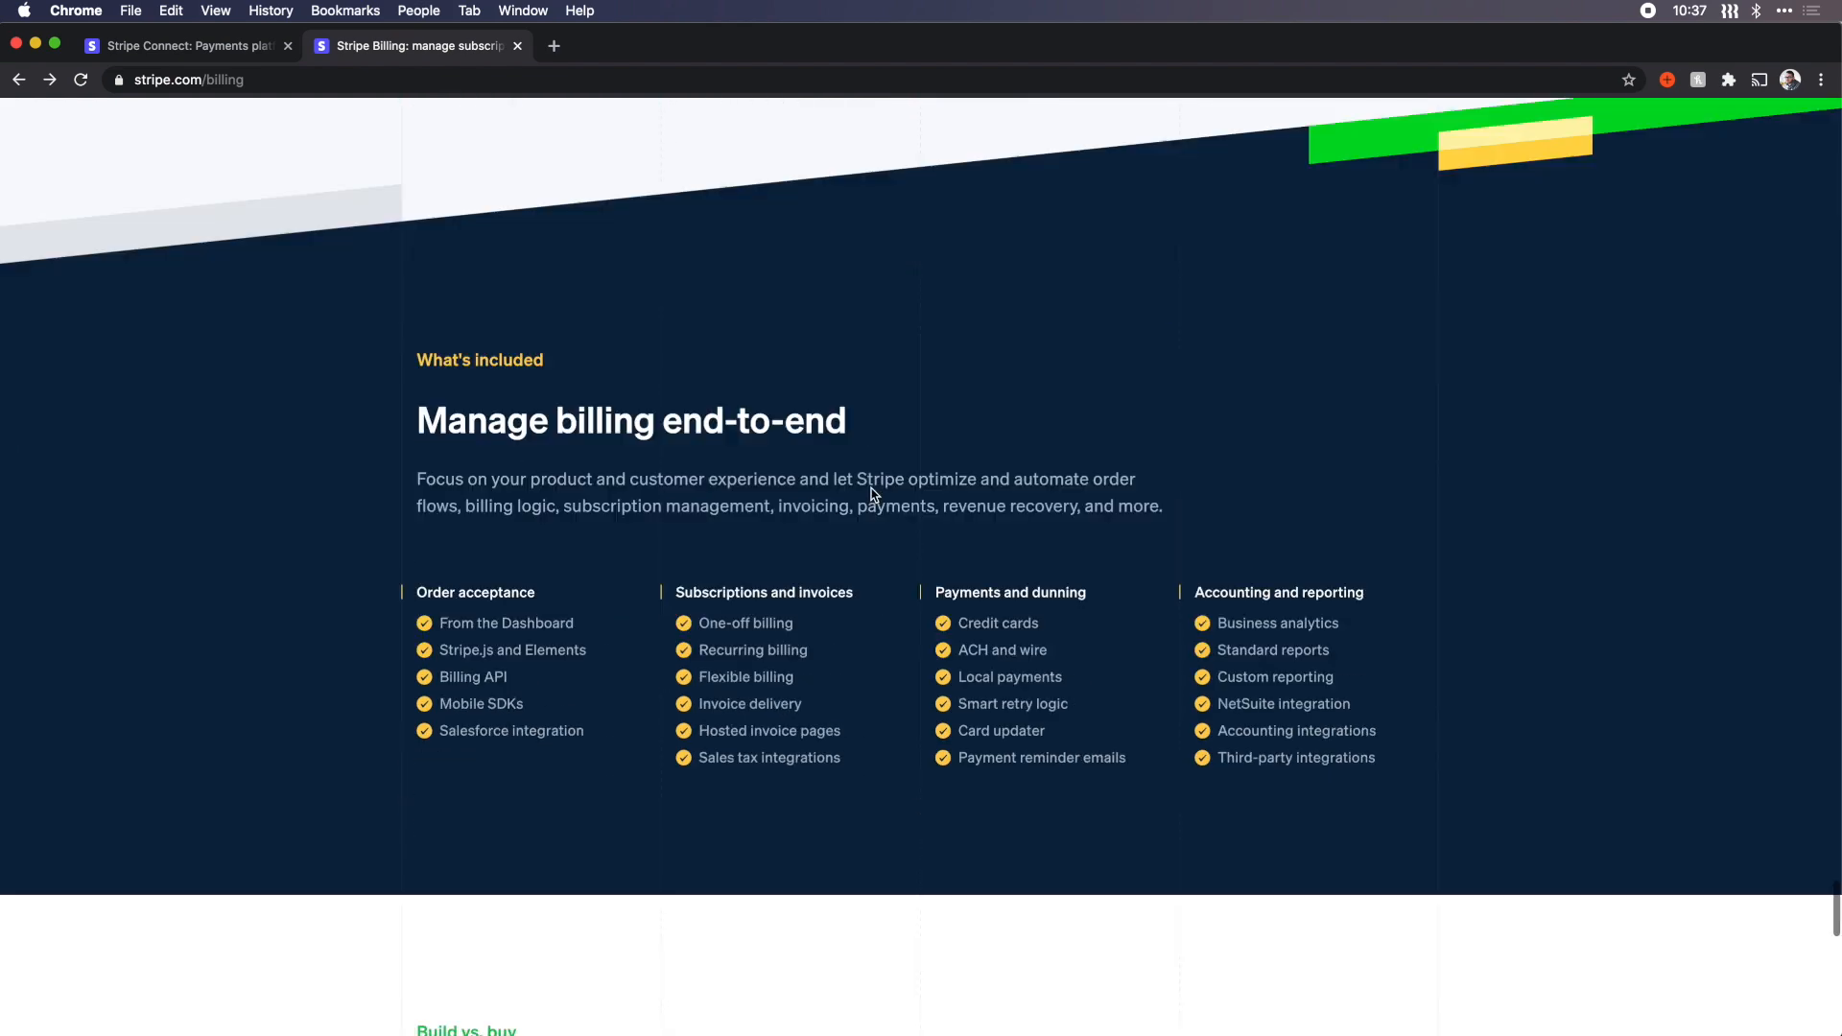
scroll(down, 3)
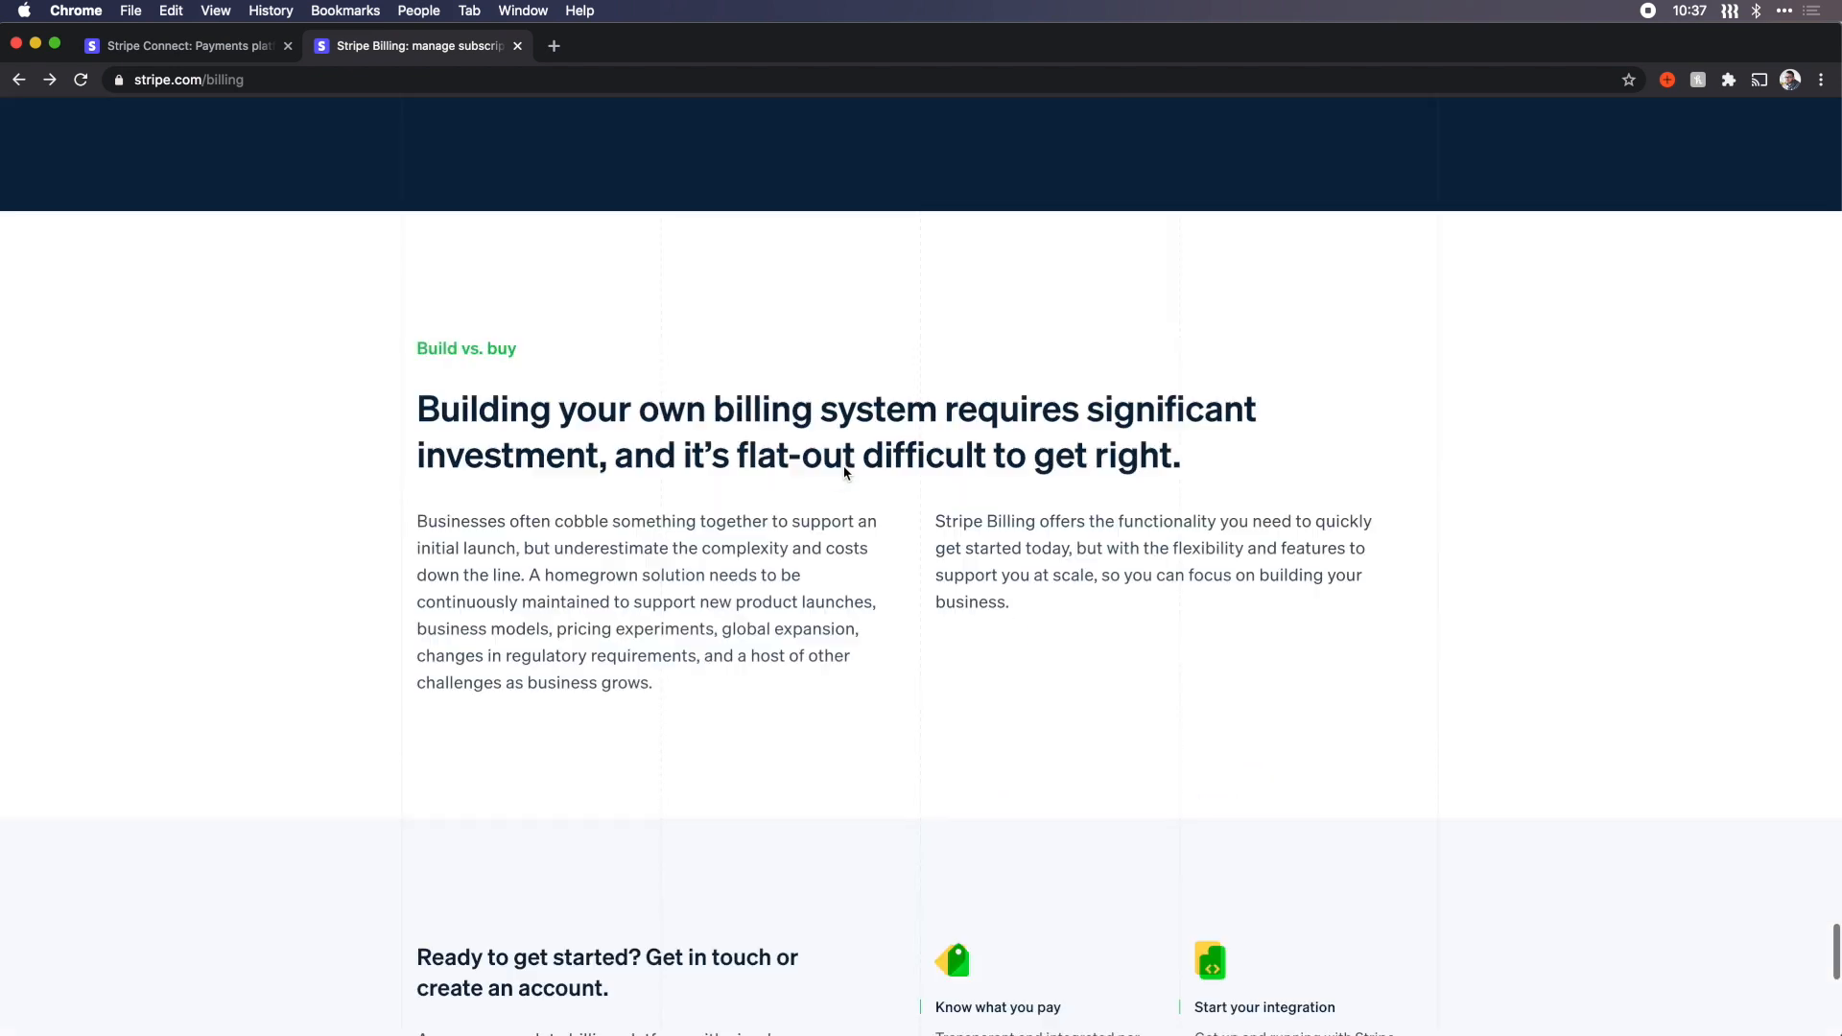
scroll(up, 3)
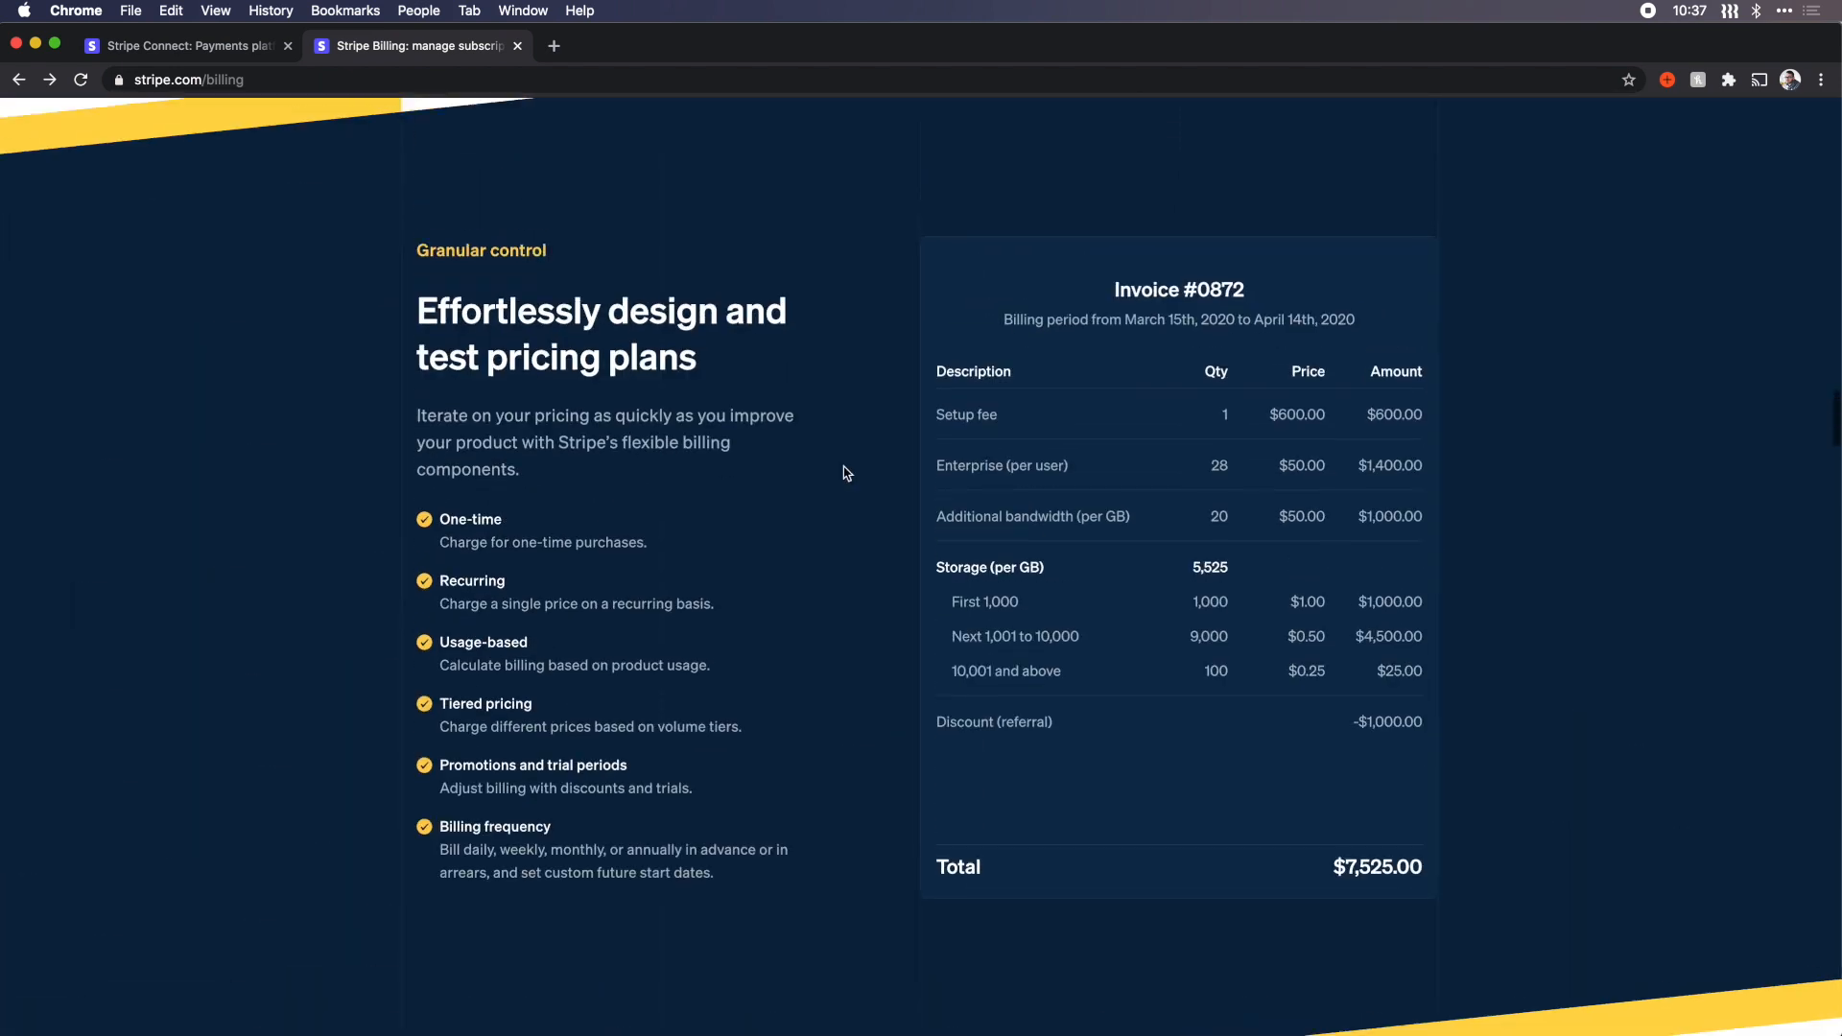
scroll(down, 3)
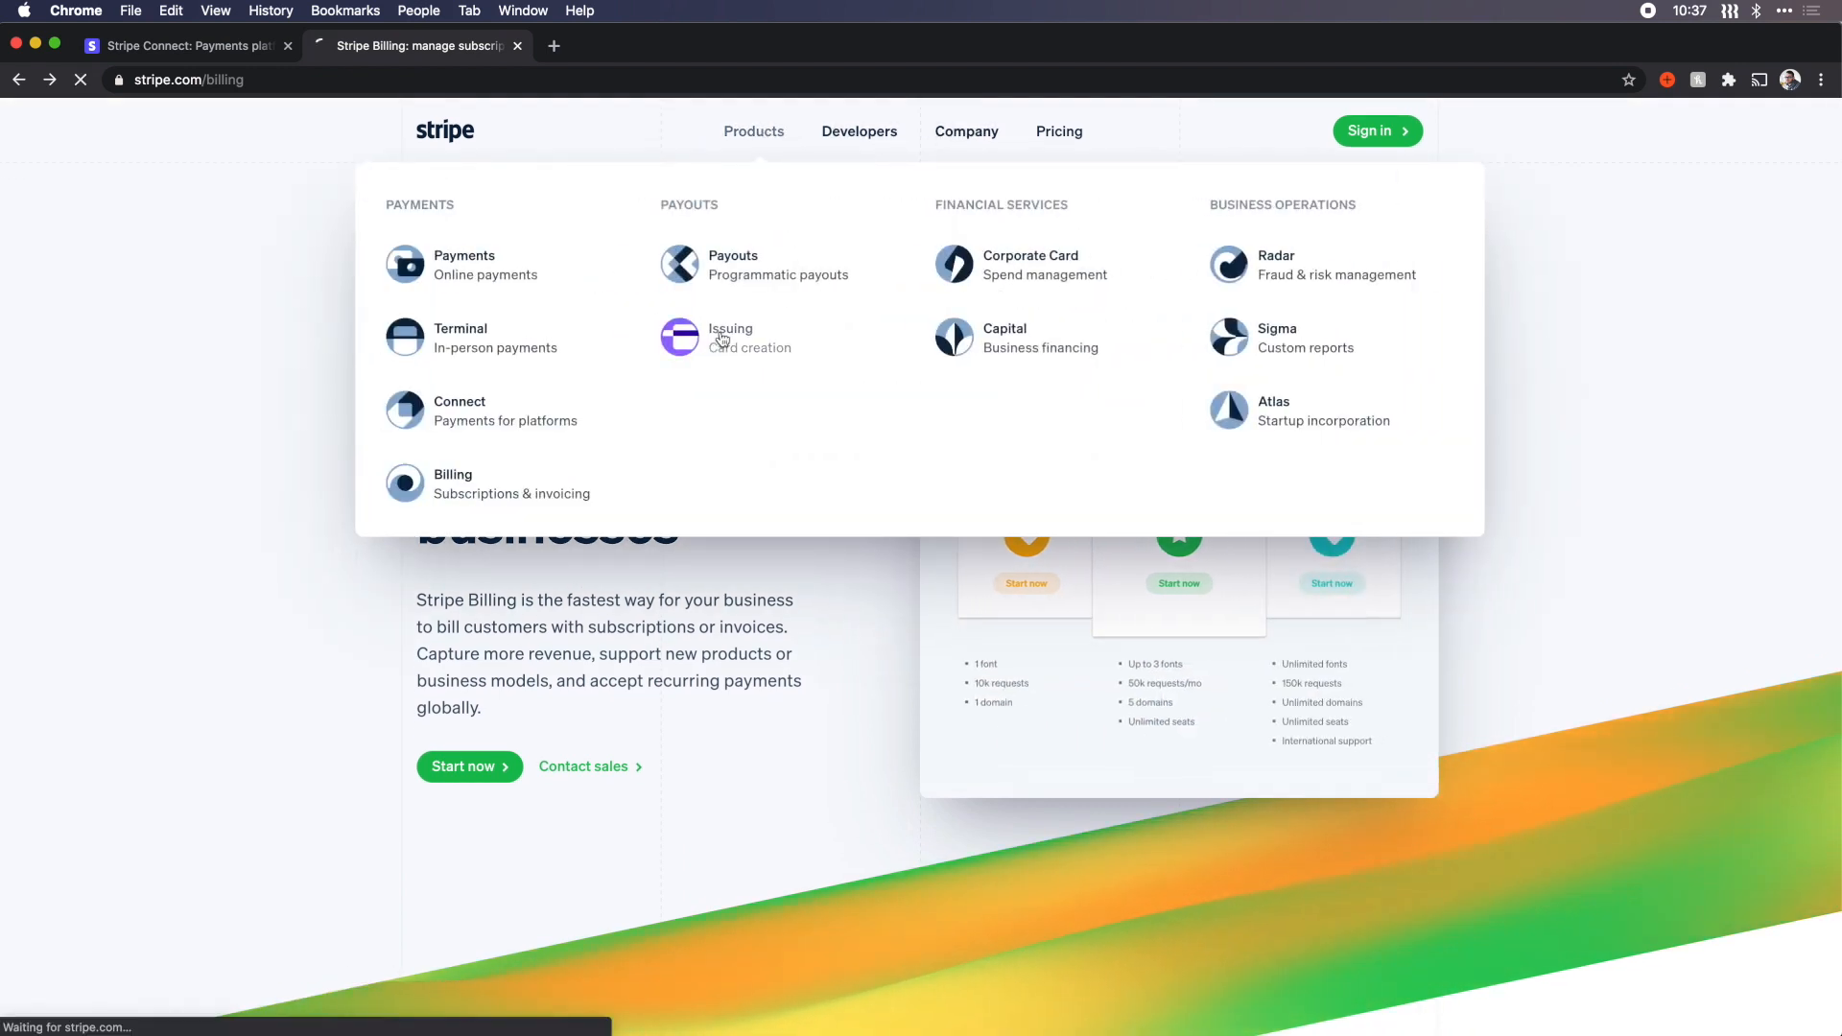
Step: Visit the Issuing product page, then the Radar product page via the Products menu
click(729, 337)
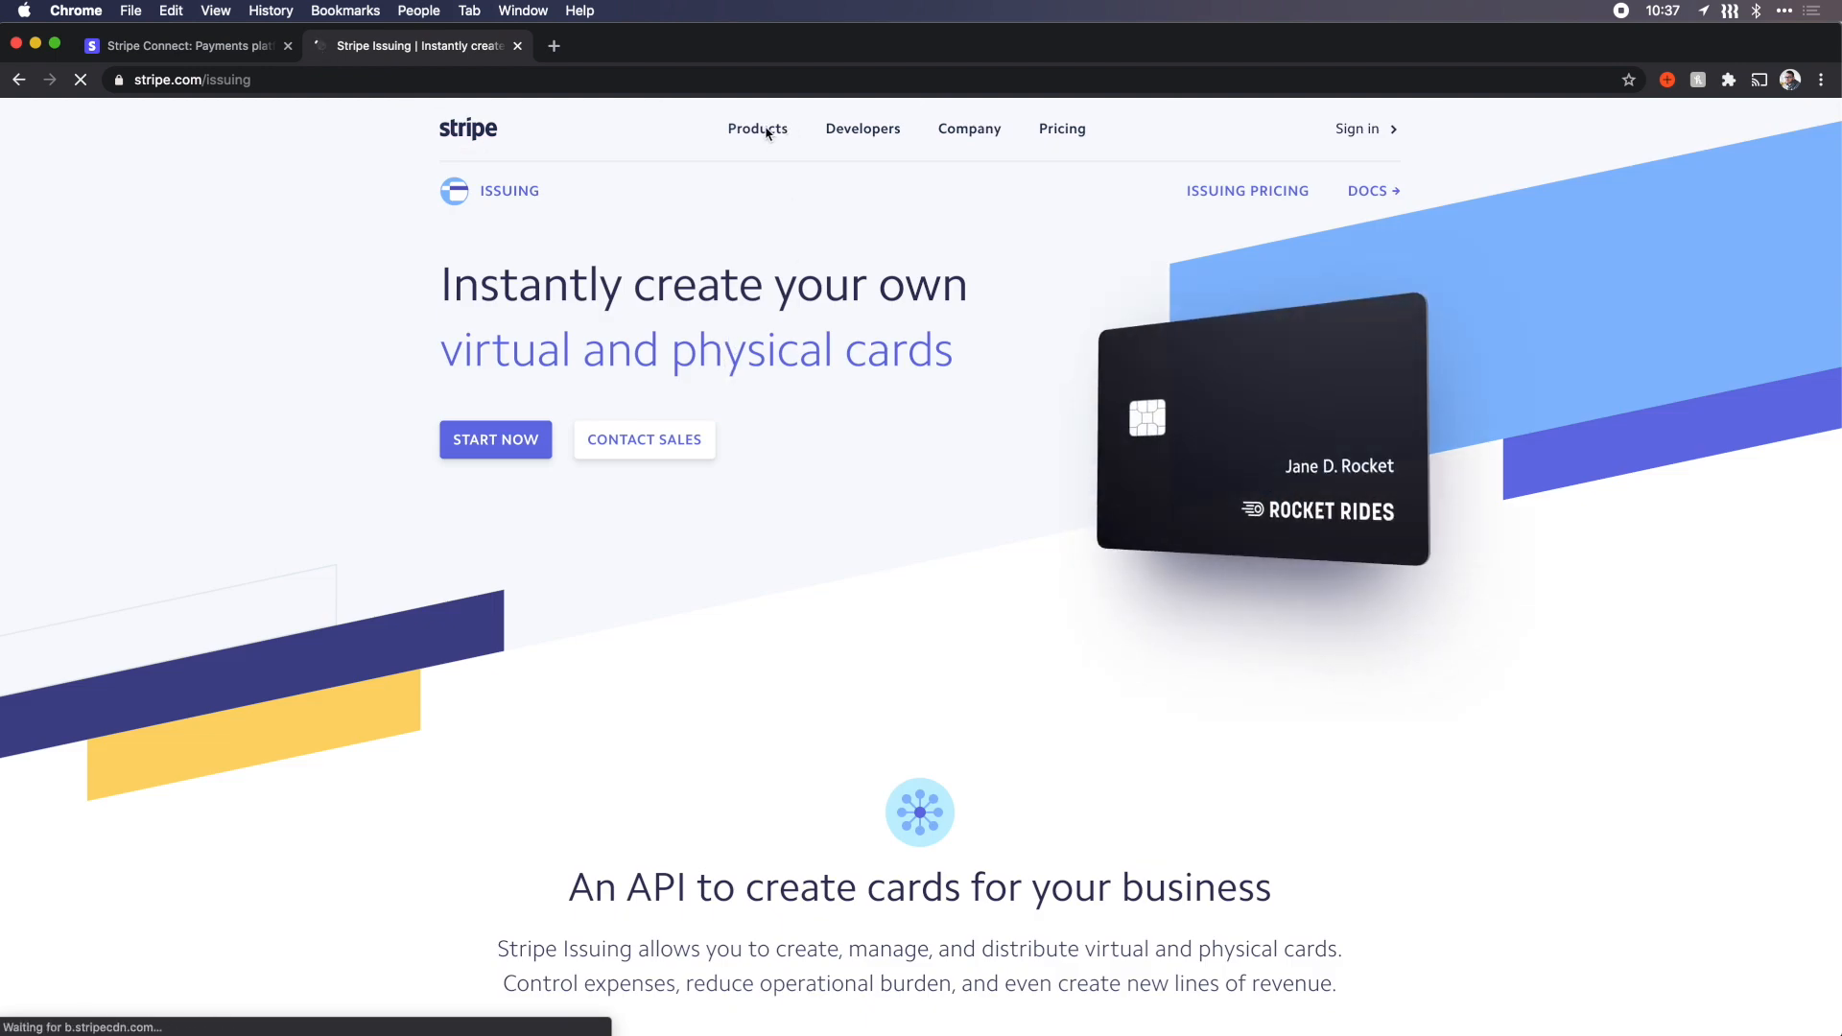
click(862, 128)
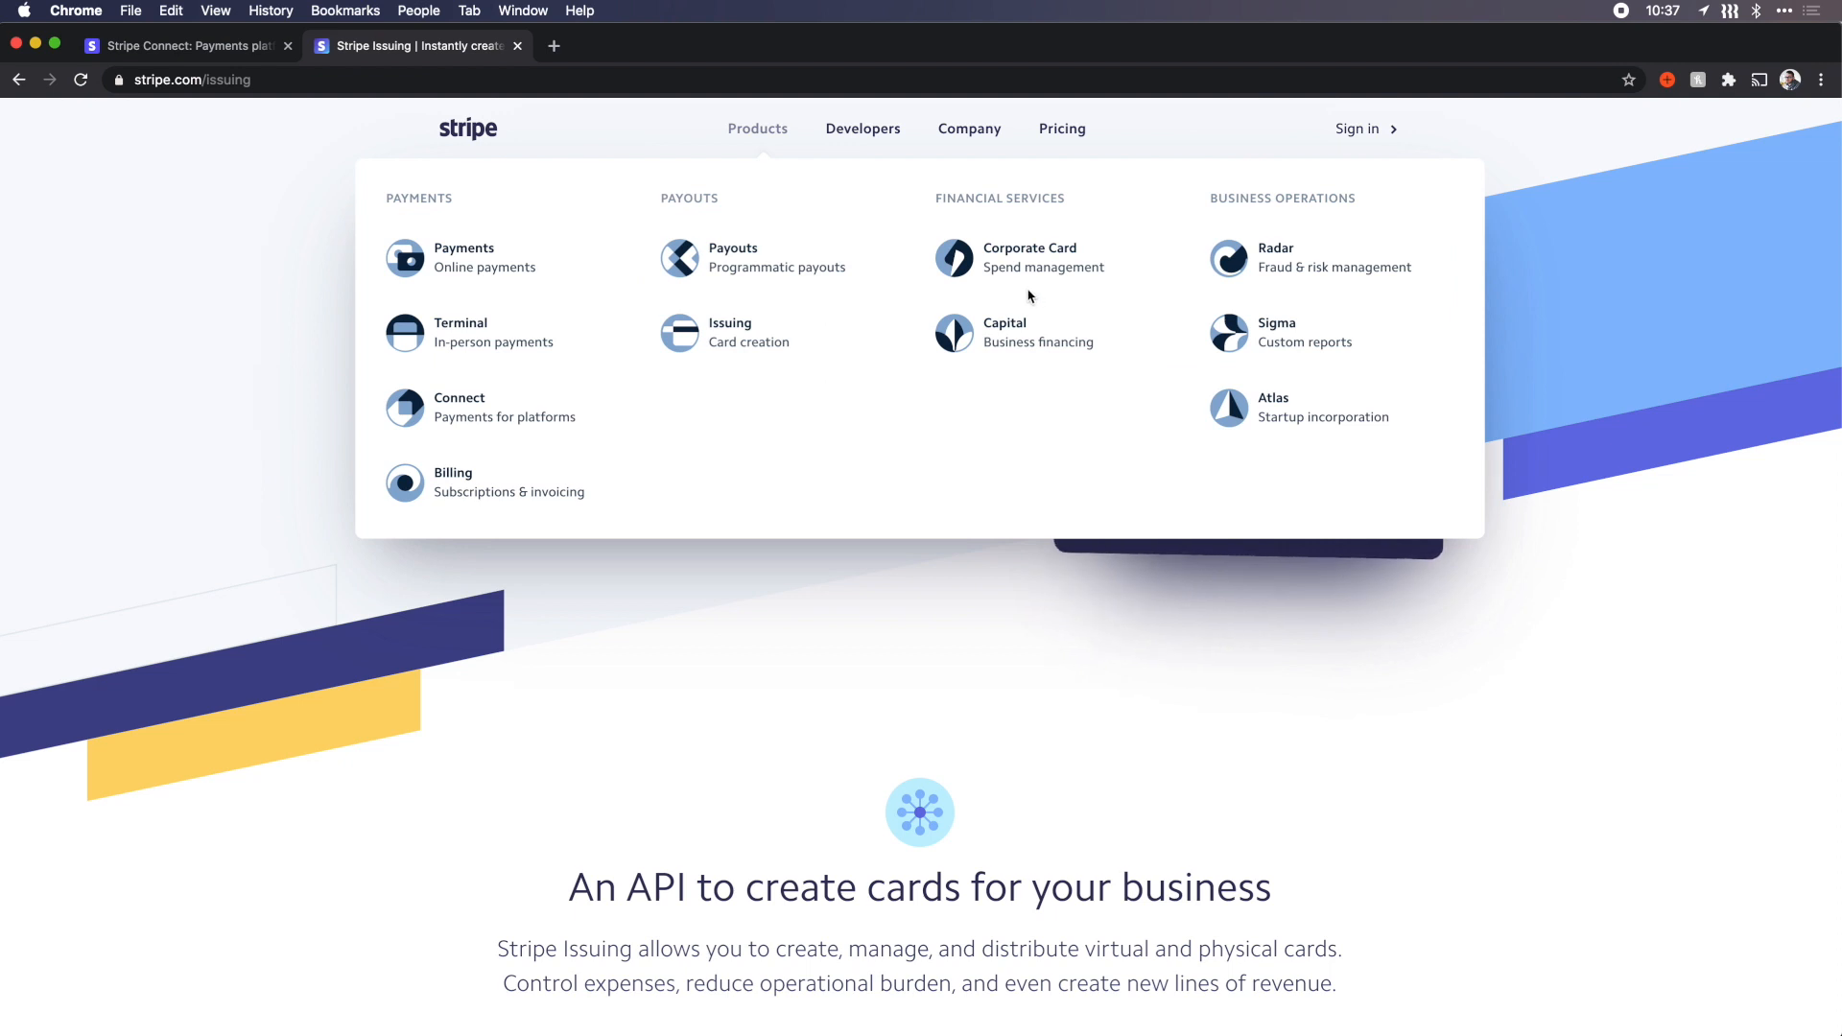
click(1274, 250)
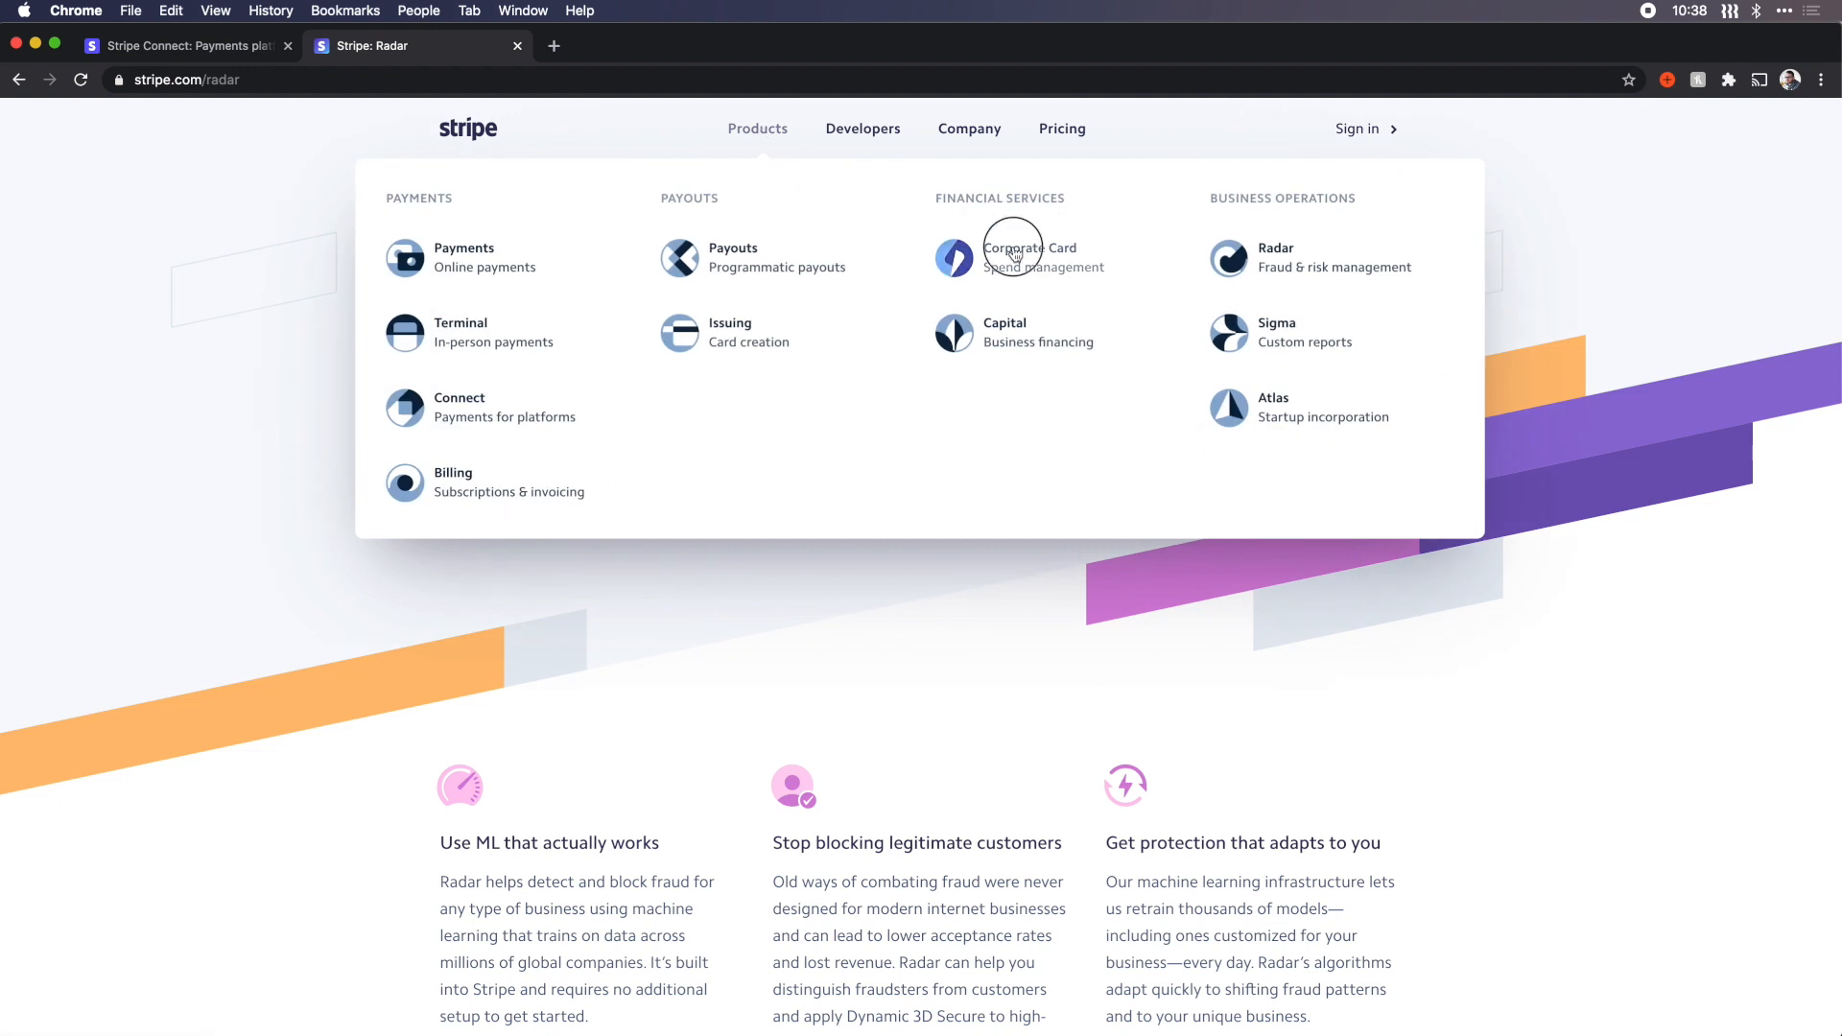
Step: Return to the Stripe homepage from the Radar page
click(1028, 247)
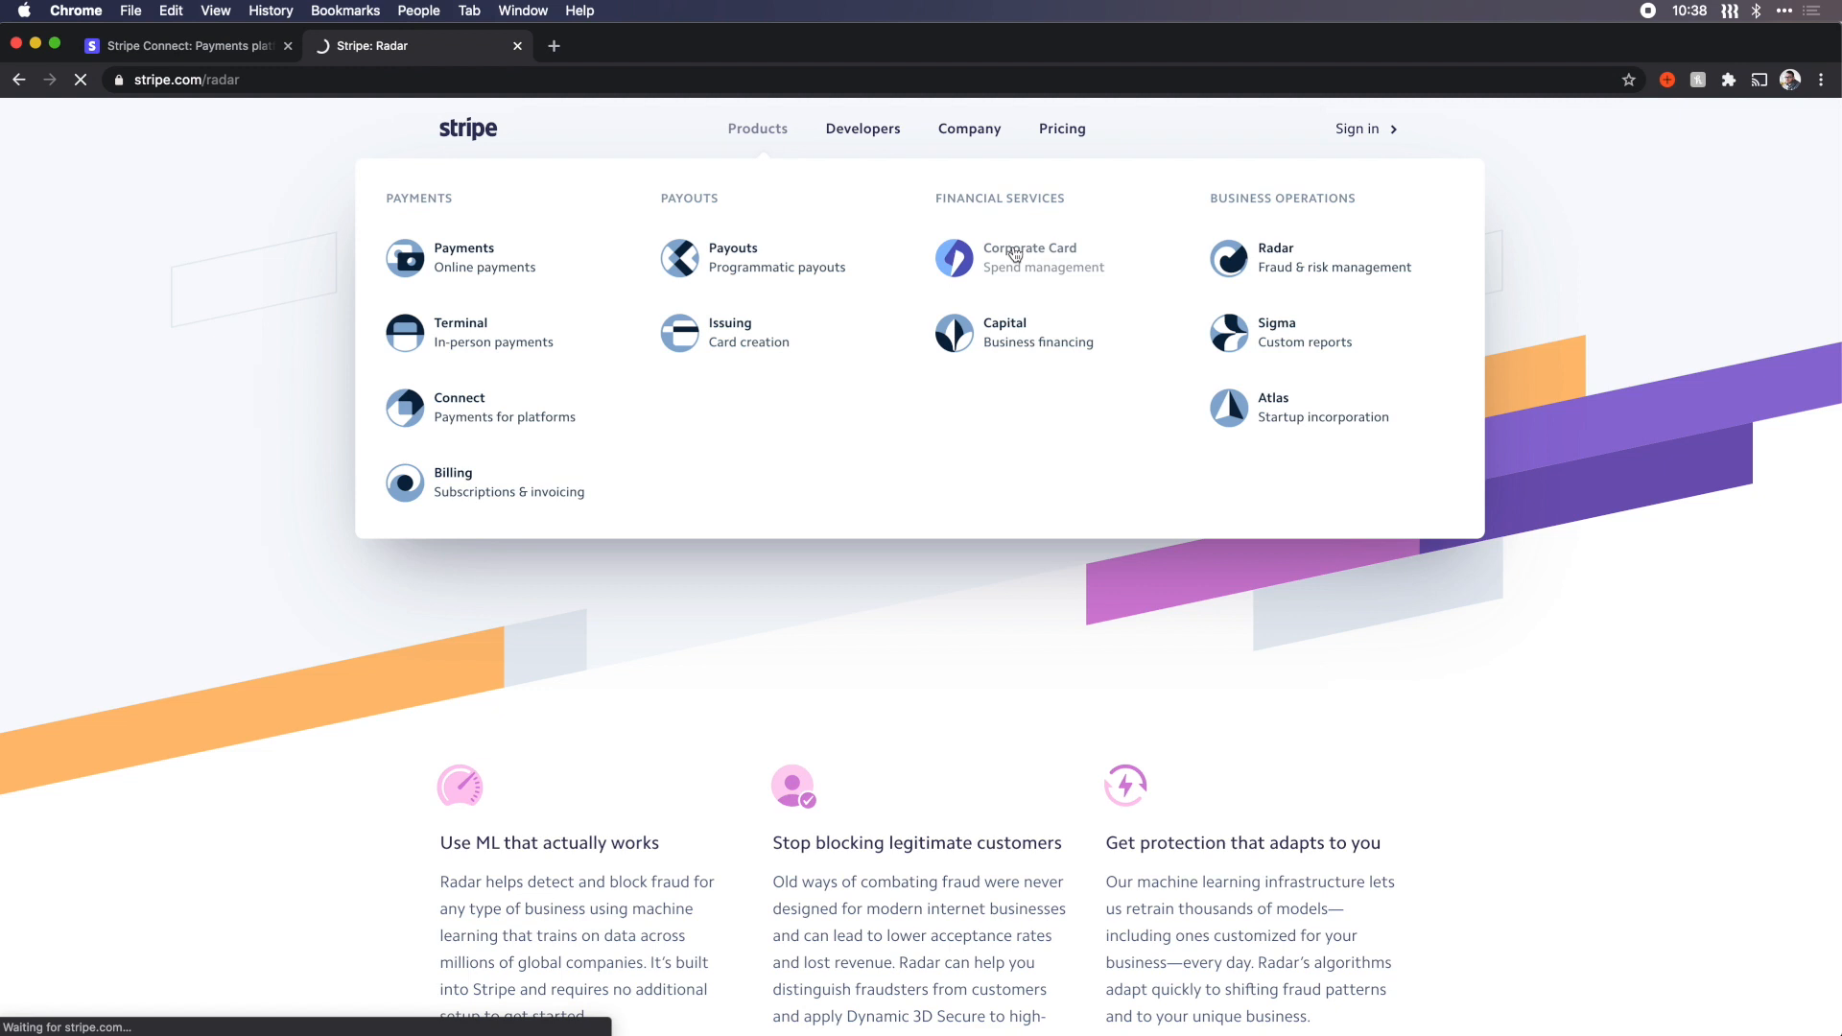
click(1028, 248)
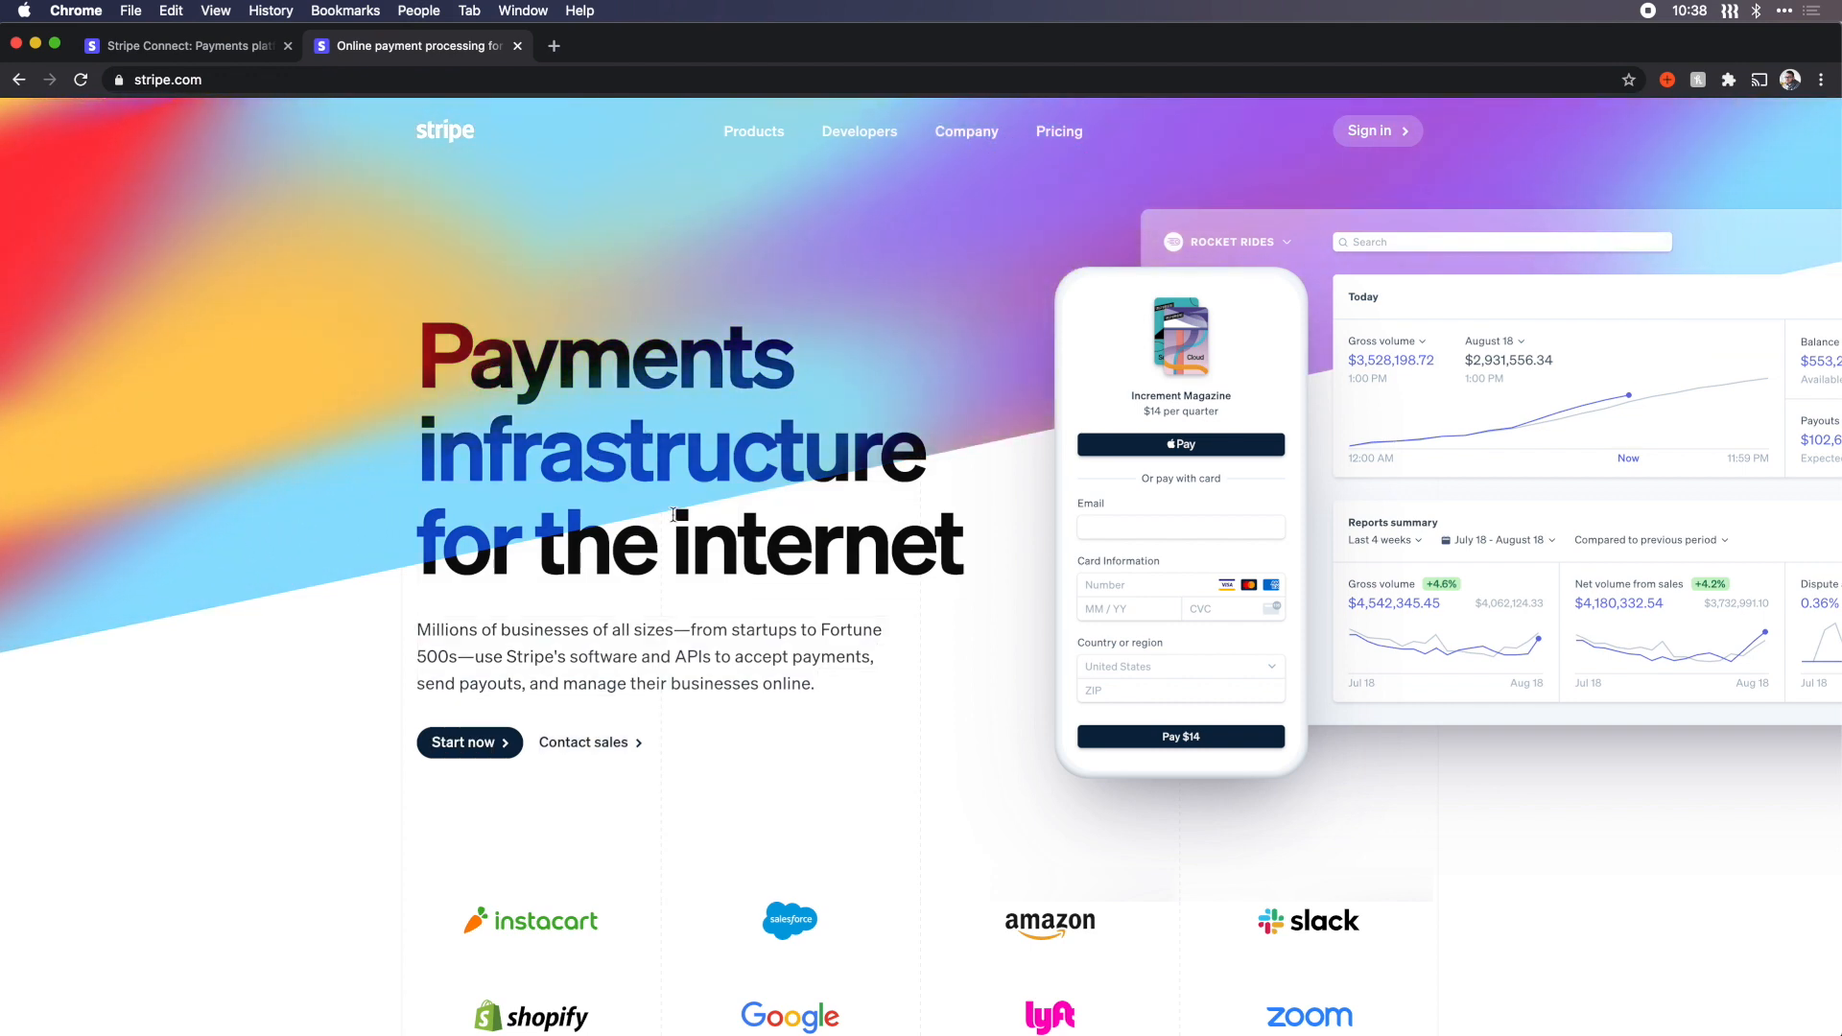
Step: Scroll the homepage down past the hero to the customer logos section
scroll(down, 3)
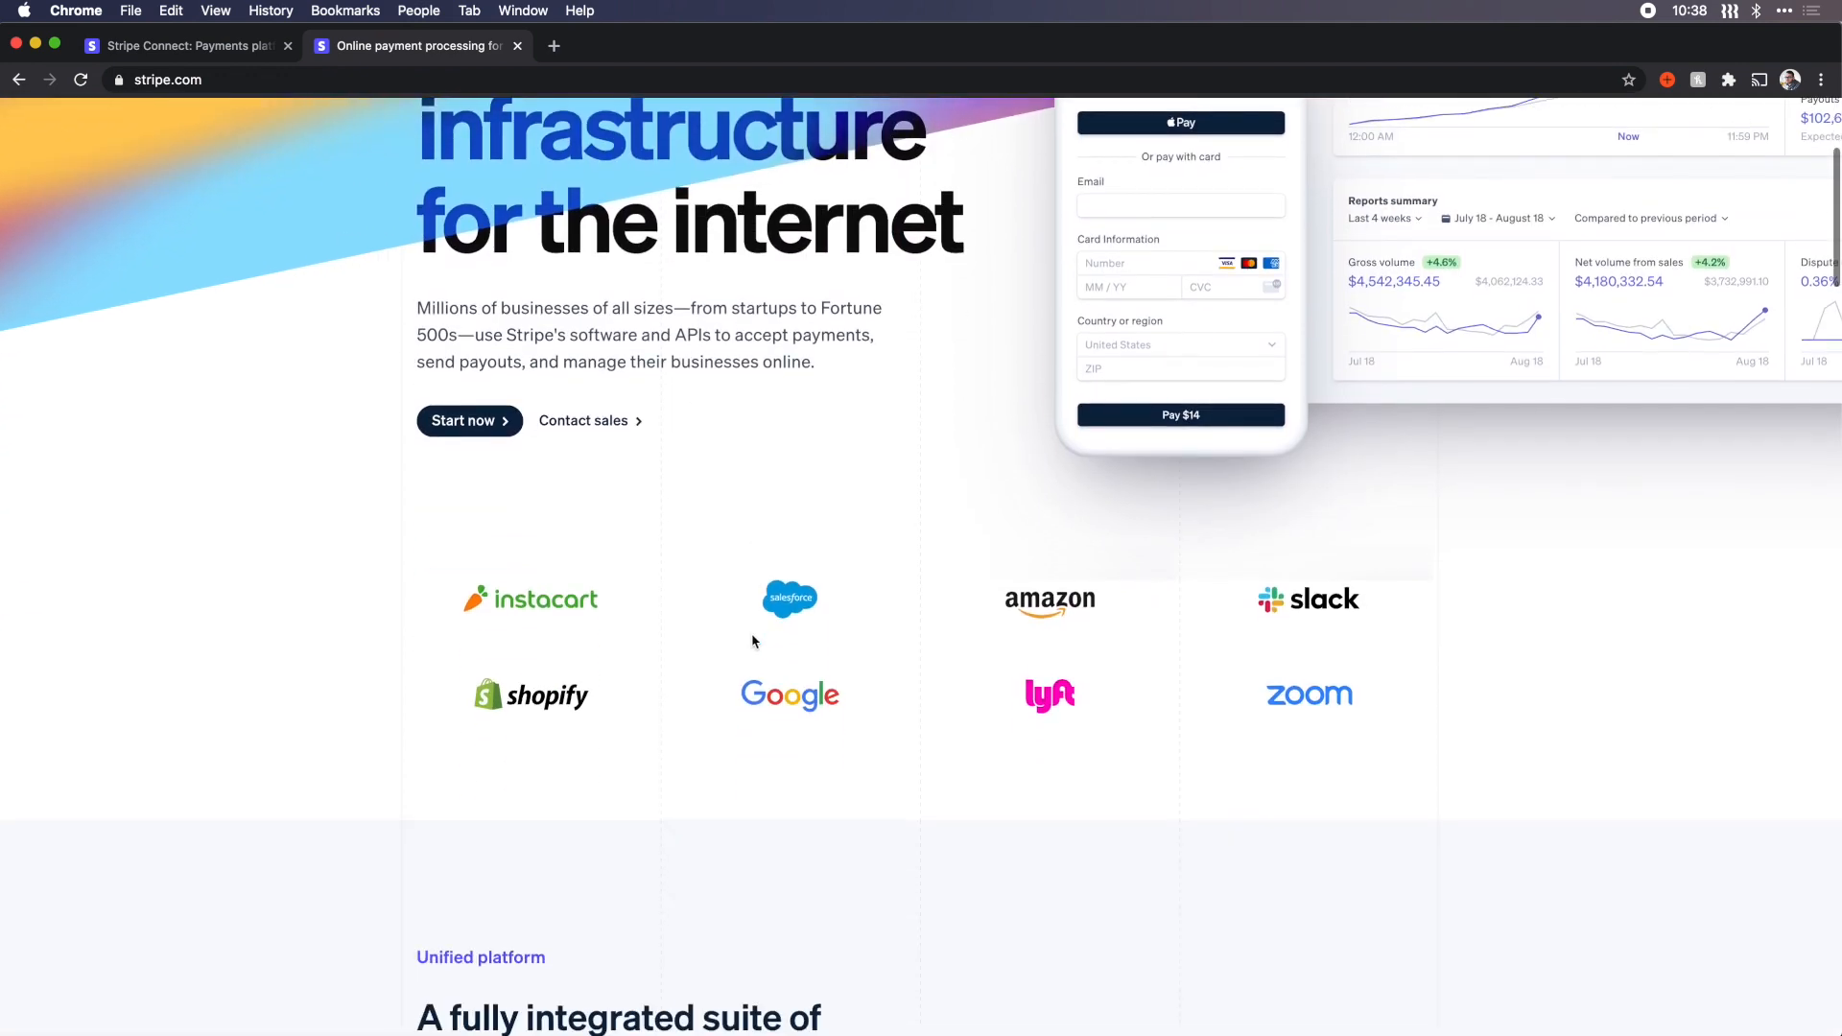